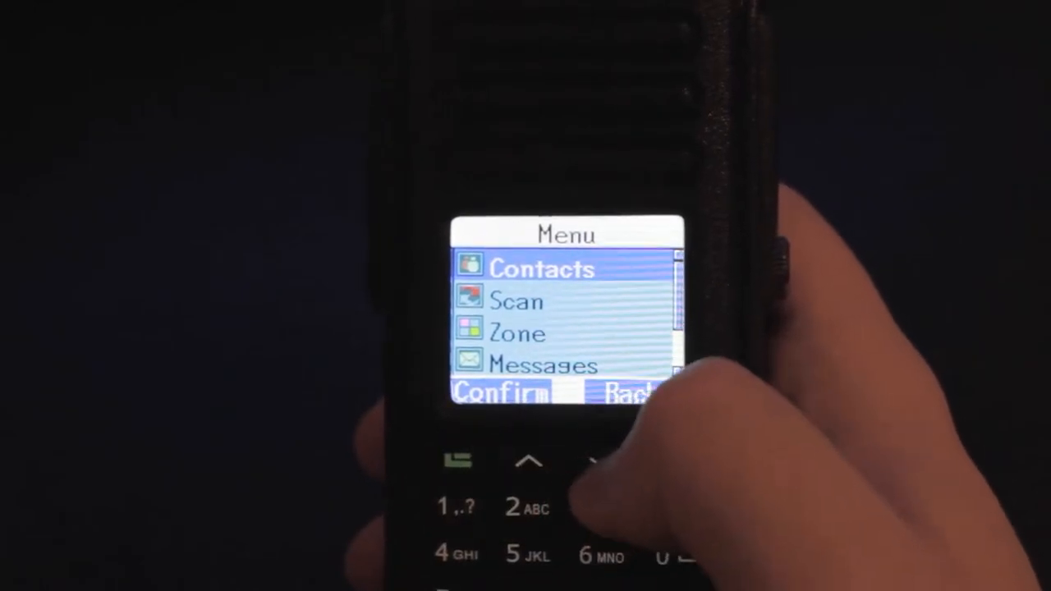
- Select and confirm the HS BM REF zone, then reopen the main menu at Call Log
{"action": "left_click", "coordinate": [501, 393]}
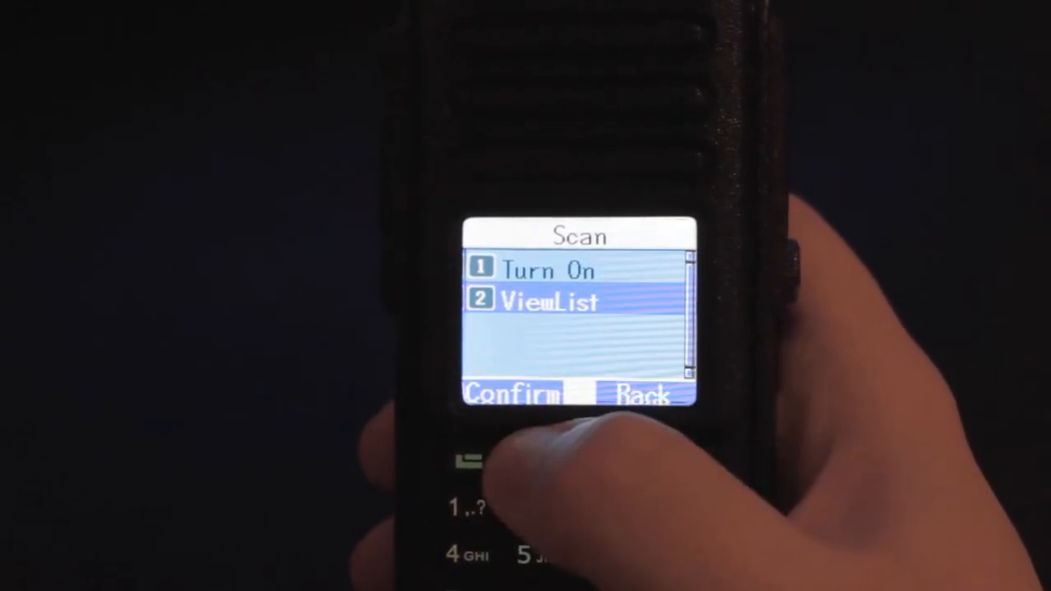
{"action": "left_click", "coordinate": [645, 394]}
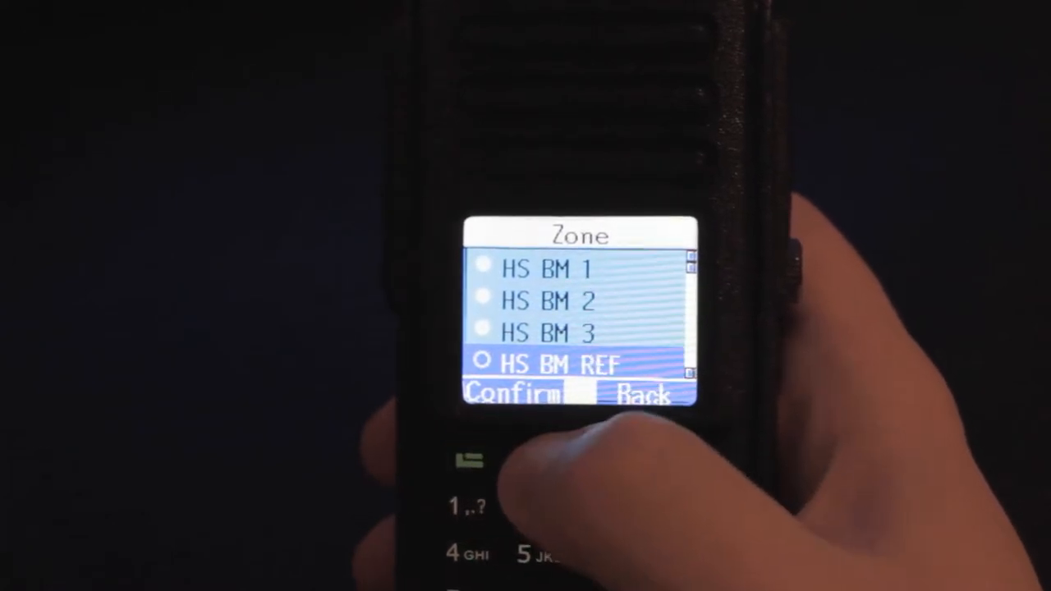
{"action": "left_click", "coordinate": [544, 462]}
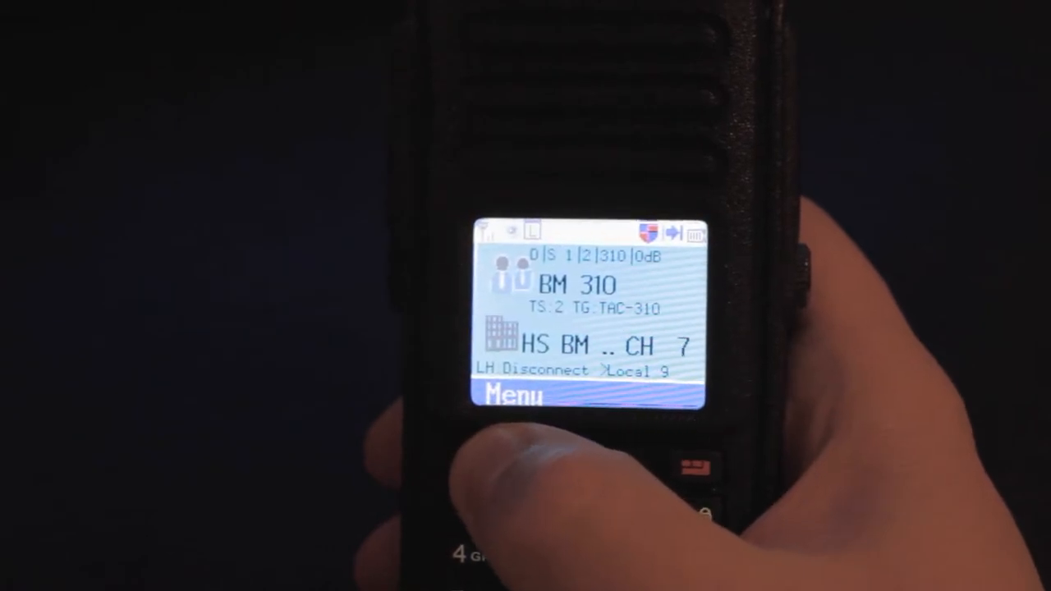
{"action": "left_click", "coordinate": [512, 396]}
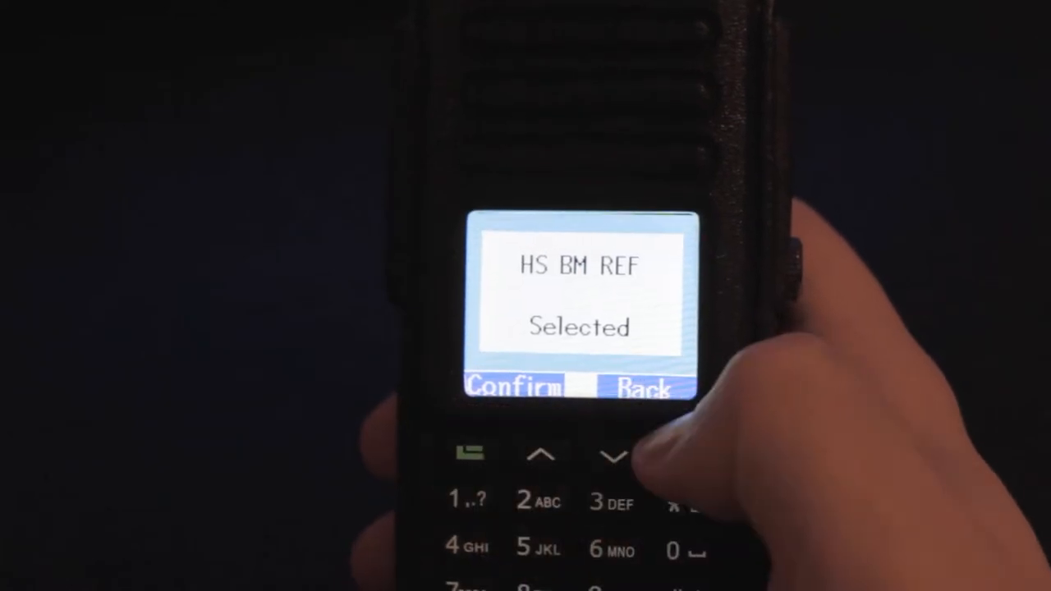
{"action": "left_click", "coordinate": [511, 387]}
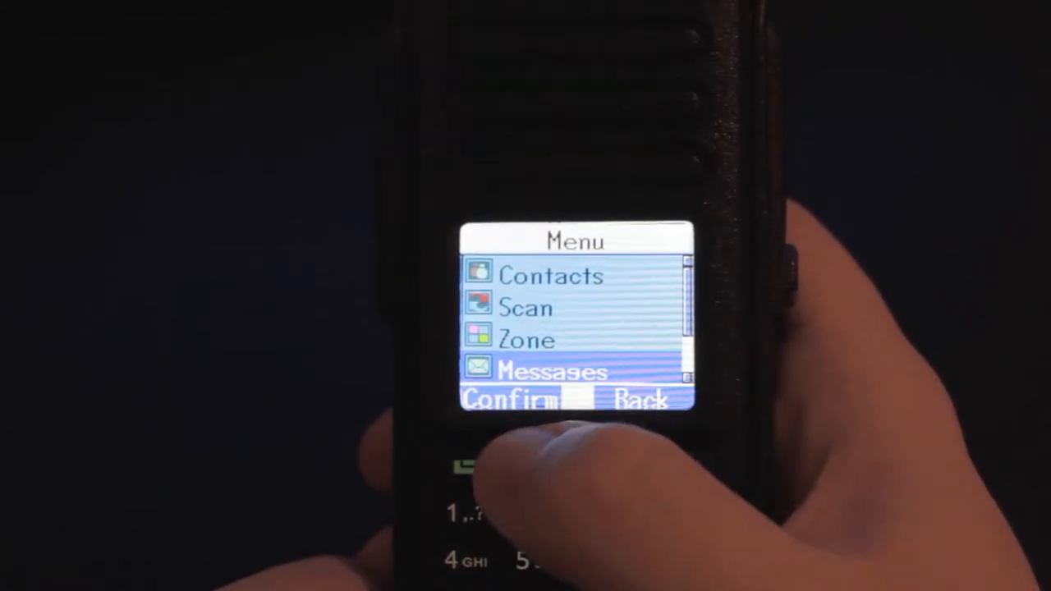
{"action": "left_click", "coordinate": [509, 400]}
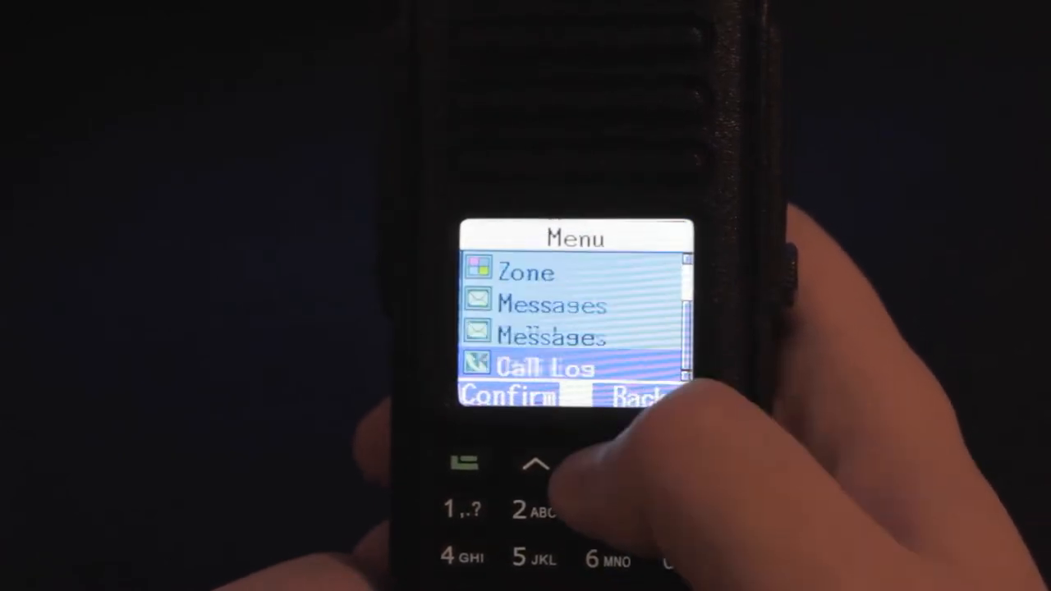
- In Radio Settings, turn keypad tones off and confirm the values 1 and None
{"action": "left_click", "coordinate": [534, 464]}
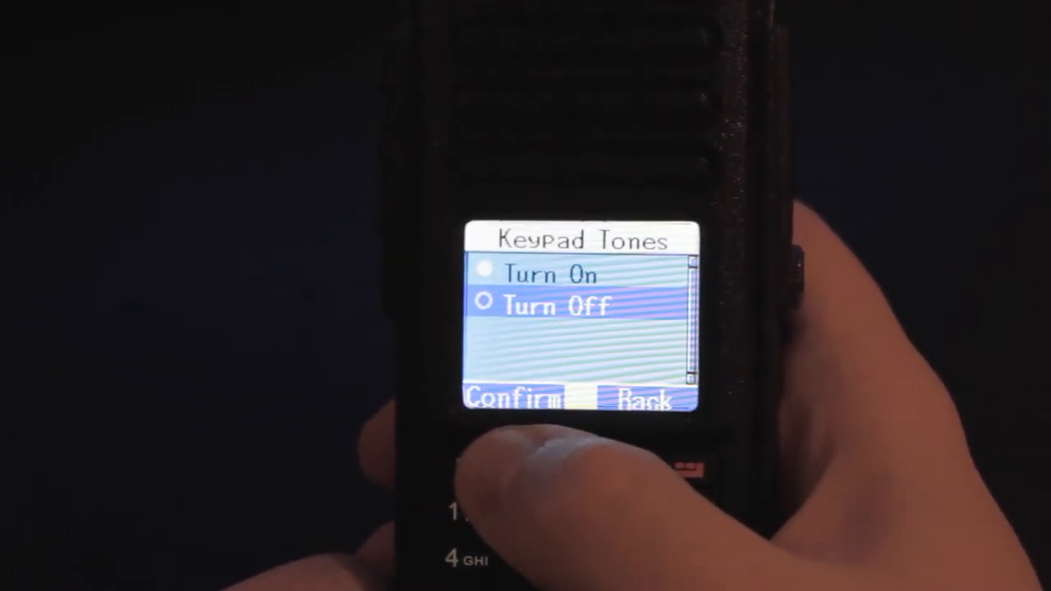
{"action": "left_click", "coordinate": [645, 396]}
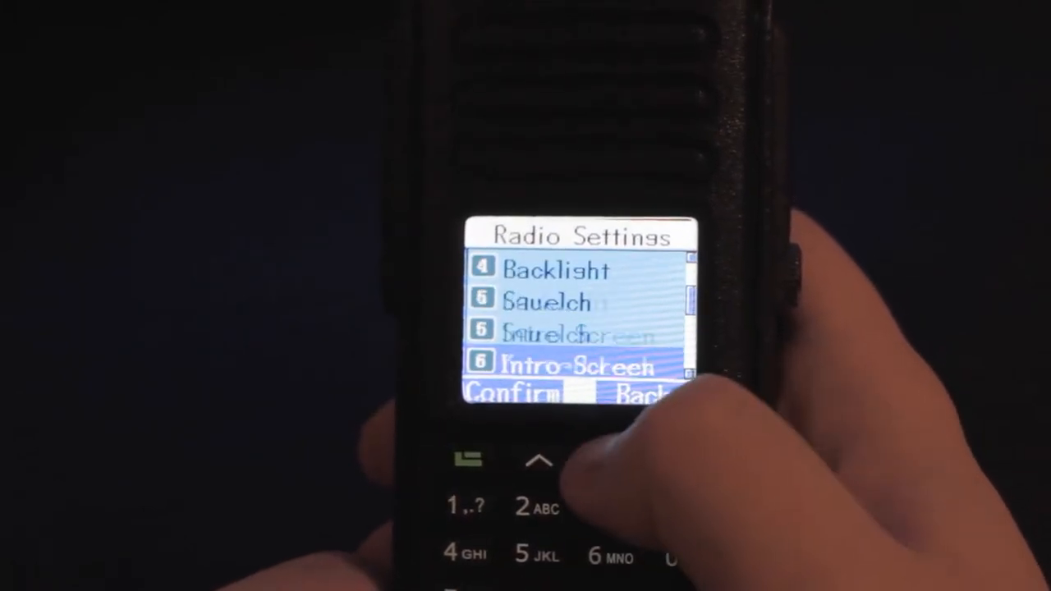
{"action": "key", "text": "Down"}
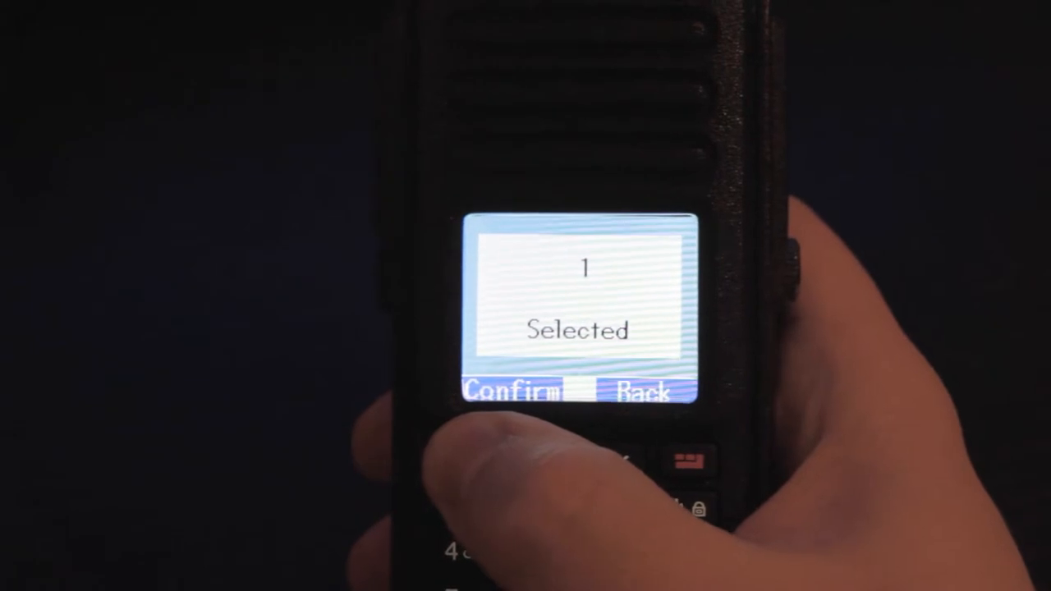
{"action": "left_click", "coordinate": [509, 390]}
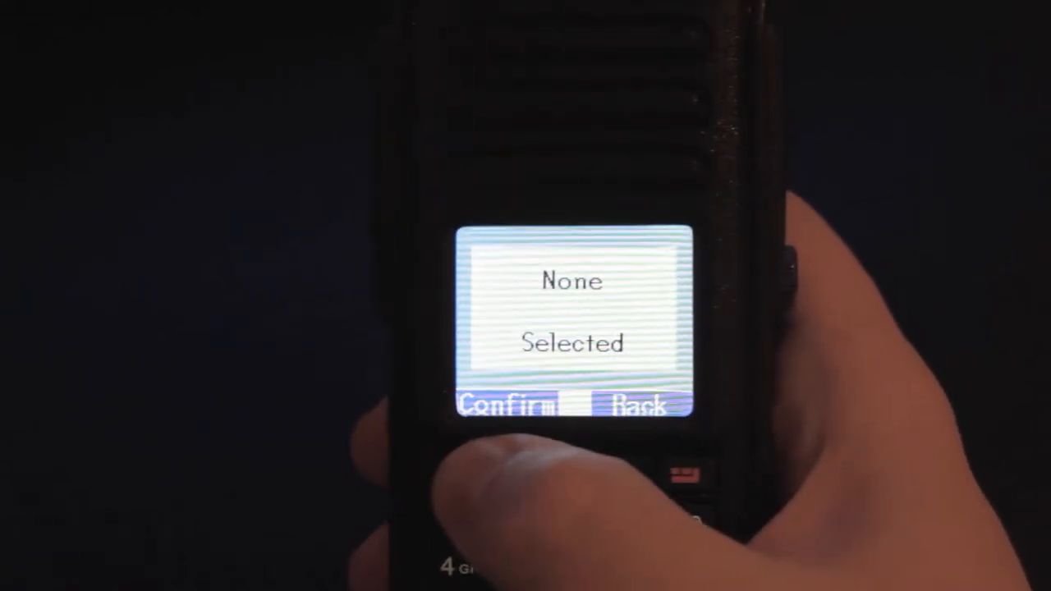
{"action": "left_click", "coordinate": [637, 404]}
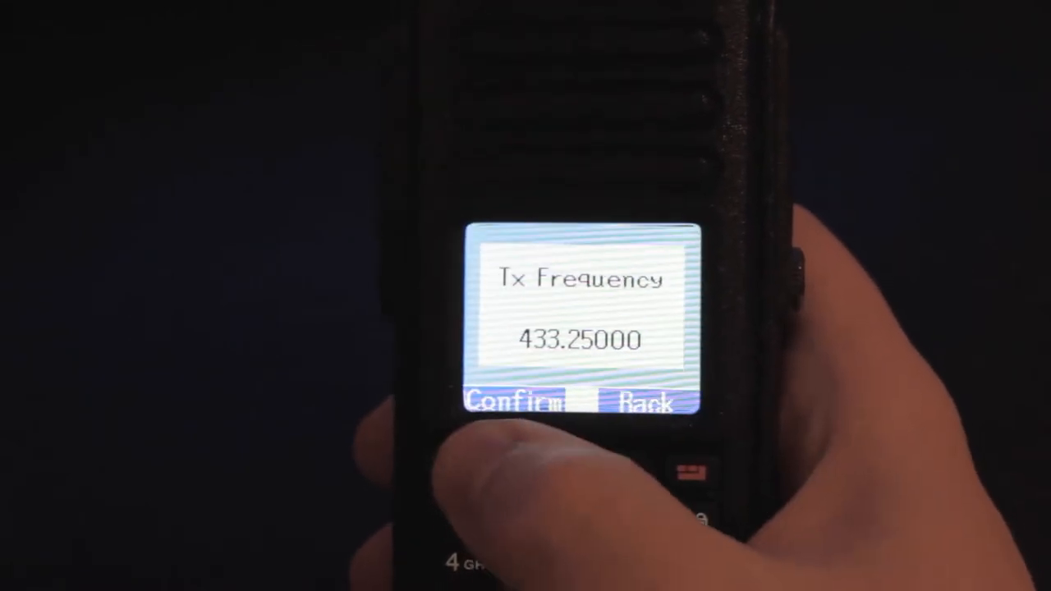
- Check the 433.25000 Tx frequency and set the timer option to 180S
{"action": "left_click", "coordinate": [513, 403]}
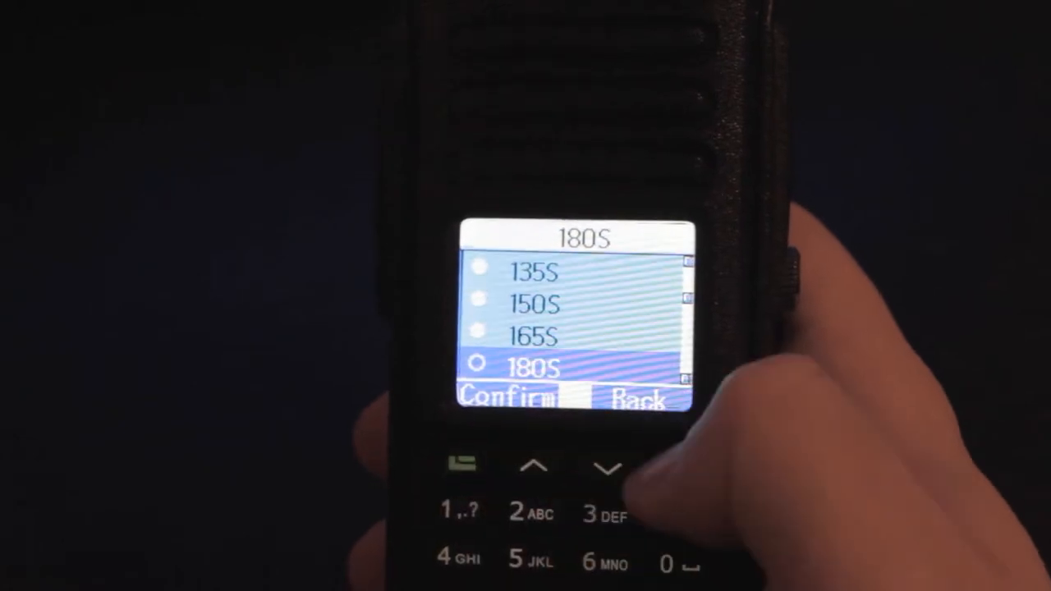
{"action": "left_click", "coordinate": [505, 398]}
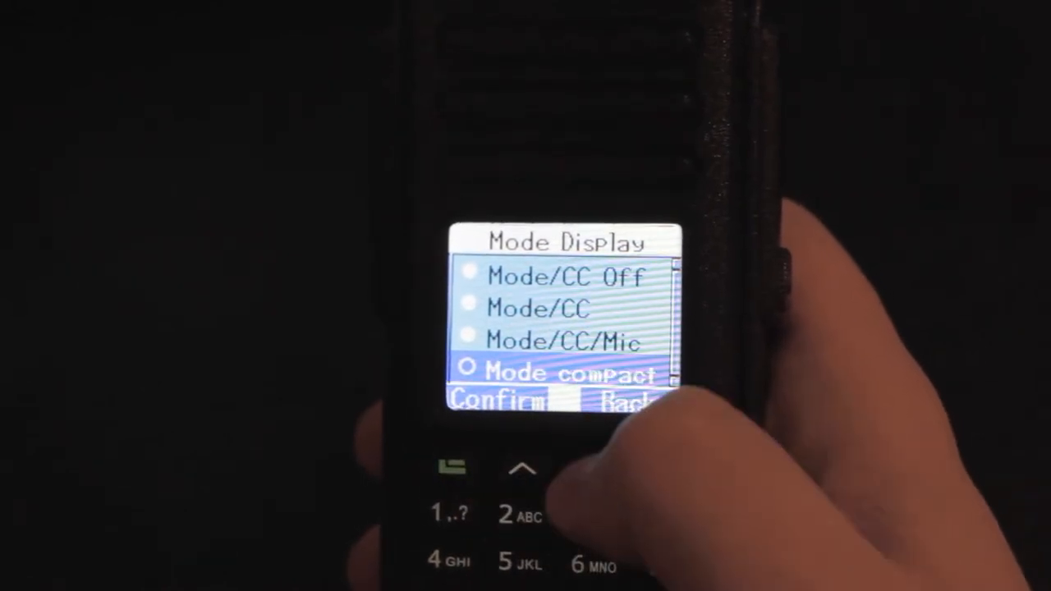
- Choose Mode compact in the Mode Display list and confirm it
{"action": "left_click", "coordinate": [626, 402]}
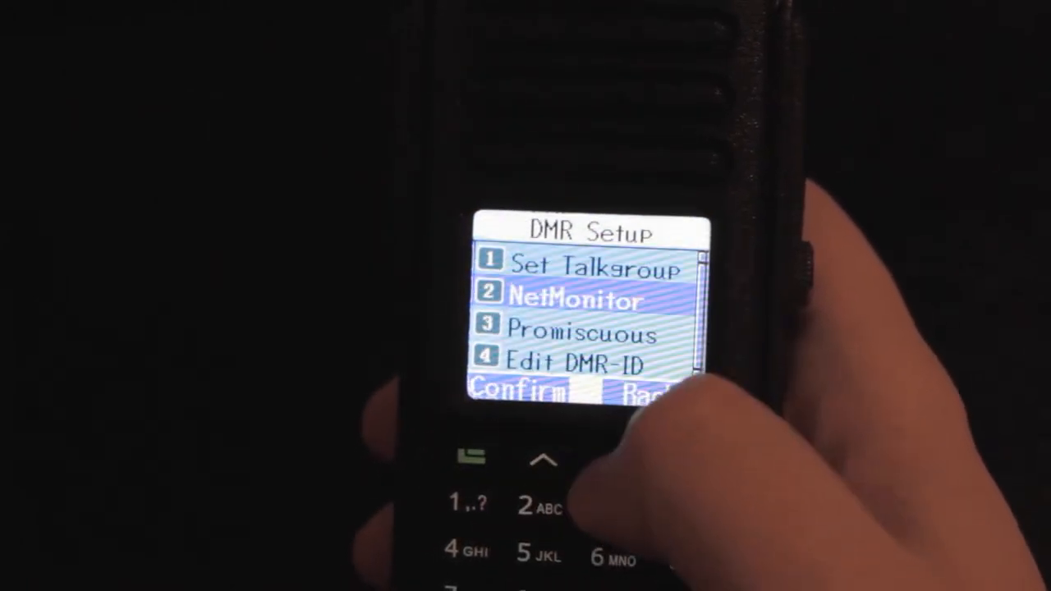
- In DMR Setup, enable Promiscuous mode and set Scroll Mode to Scroll Fast
{"action": "key", "text": "Down"}
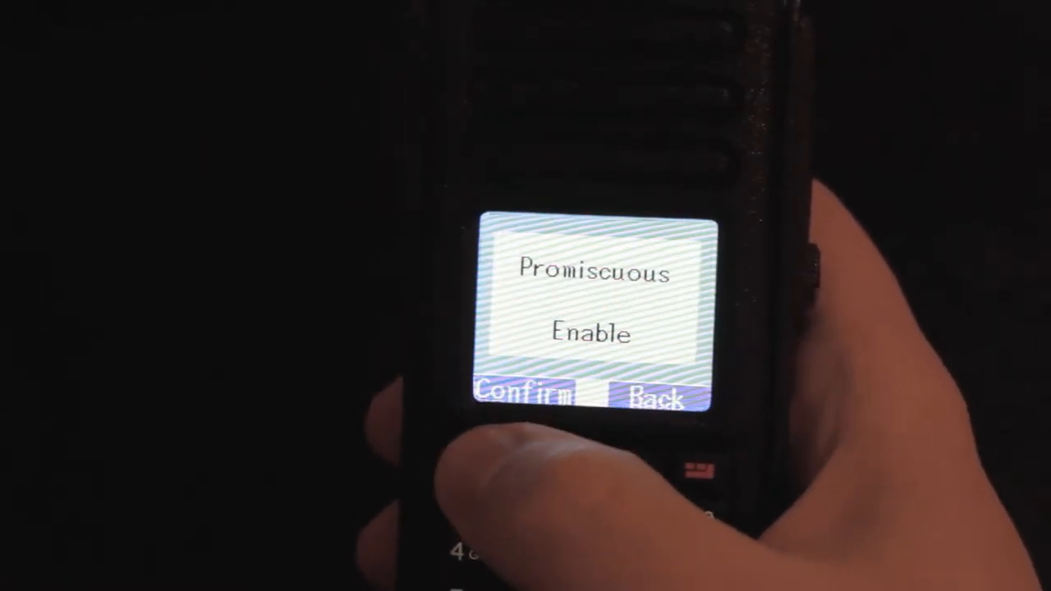
{"action": "left_click", "coordinate": [655, 398]}
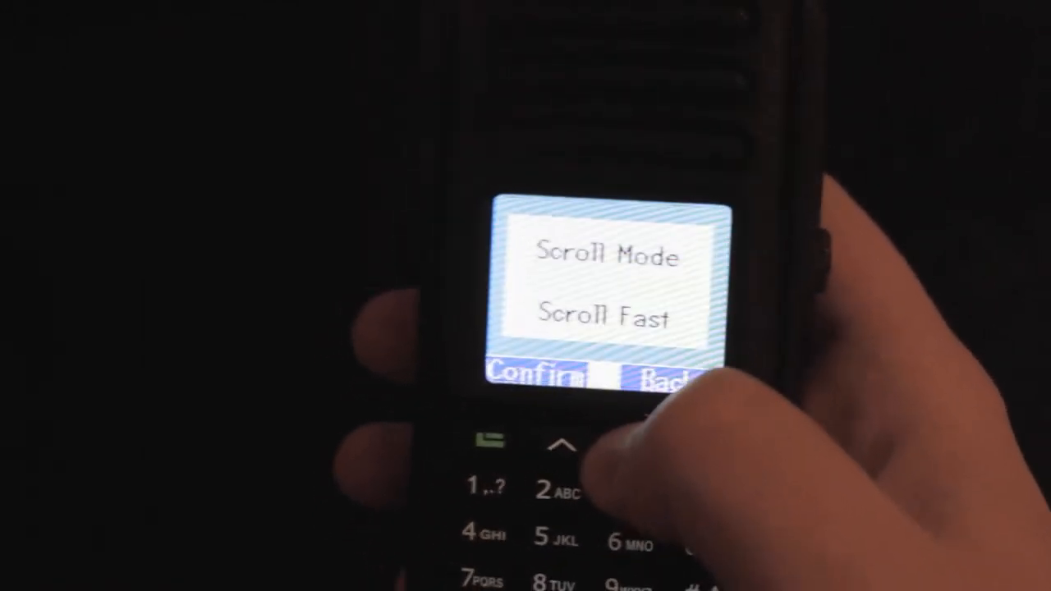
{"action": "left_click", "coordinate": [661, 378]}
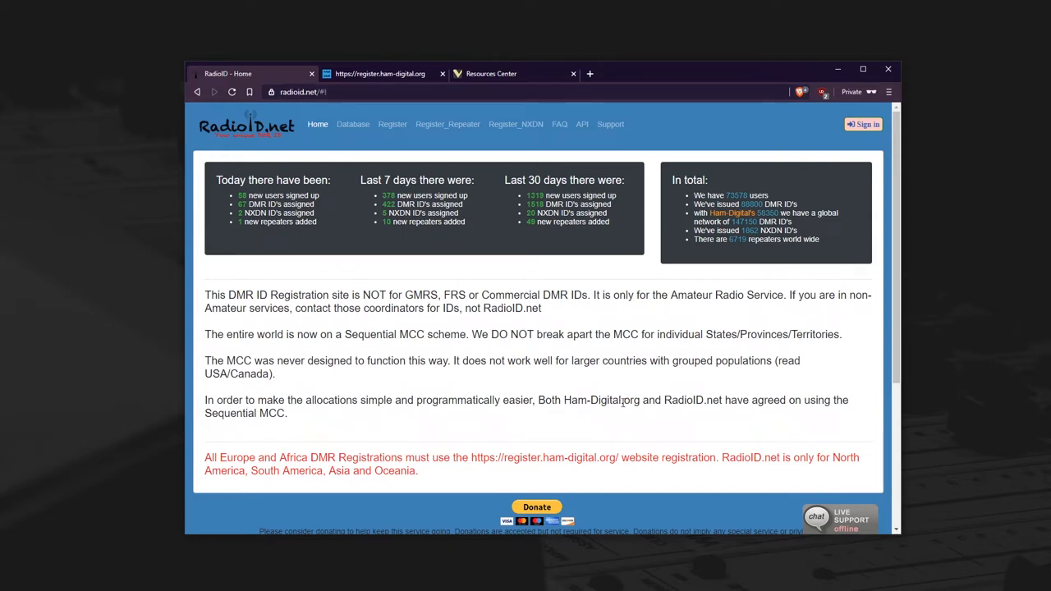
- Bring up RadioID.net's DMR ID registration terms page, then move to the Retevis Resources Center
{"action": "left_click", "coordinate": [380, 73]}
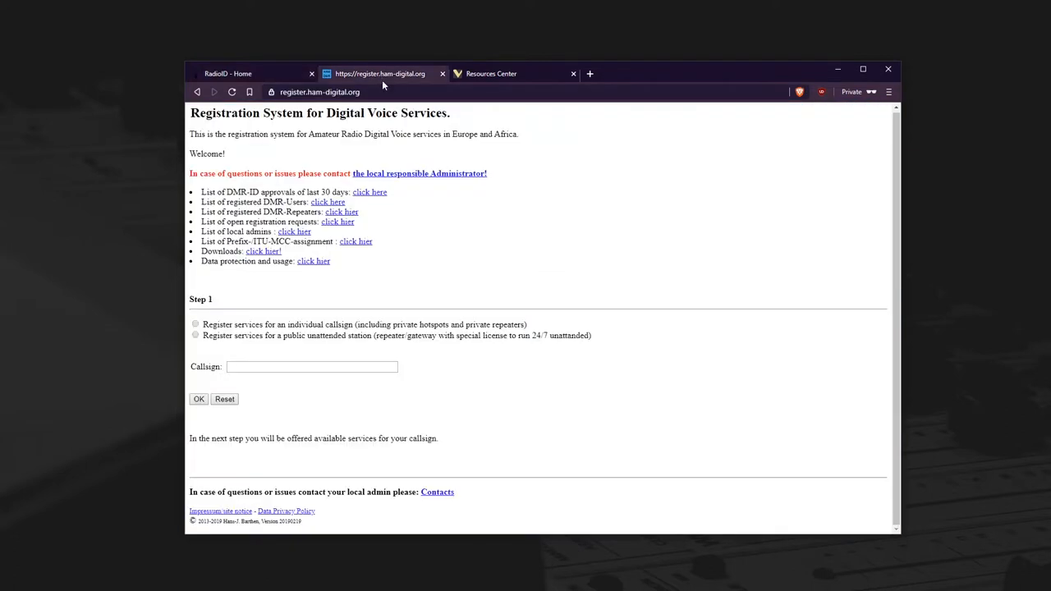
{"action": "double_click", "coordinate": [504, 134]}
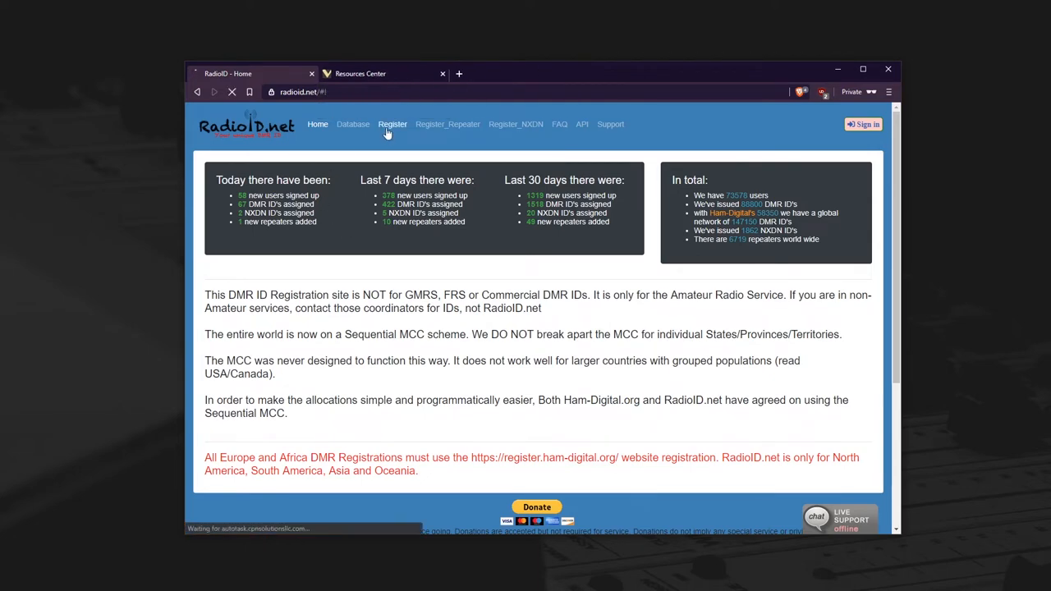
{"action": "left_click", "coordinate": [392, 124]}
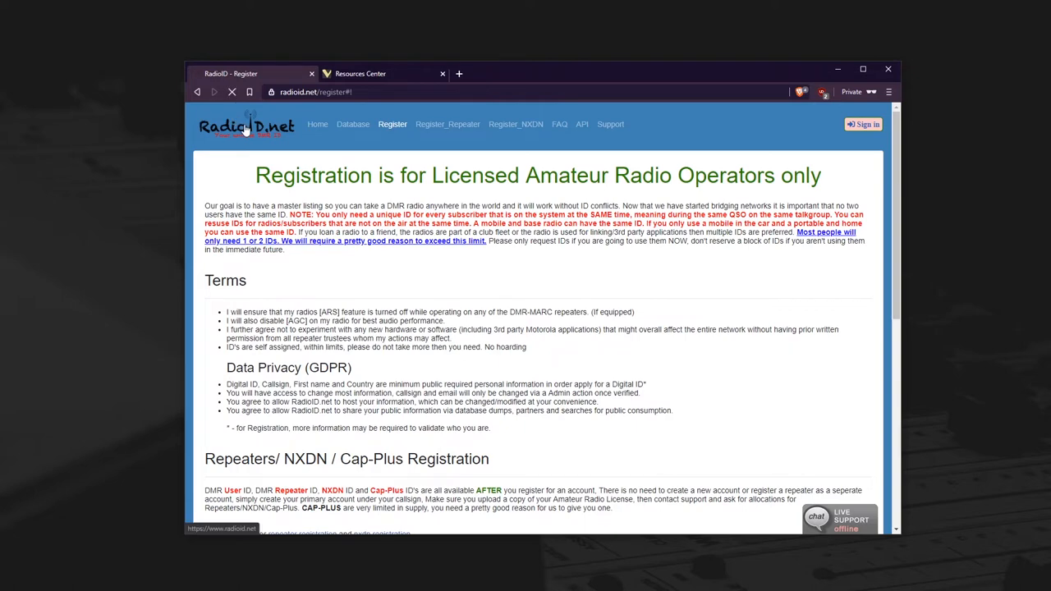
{"action": "left_click", "coordinate": [360, 73]}
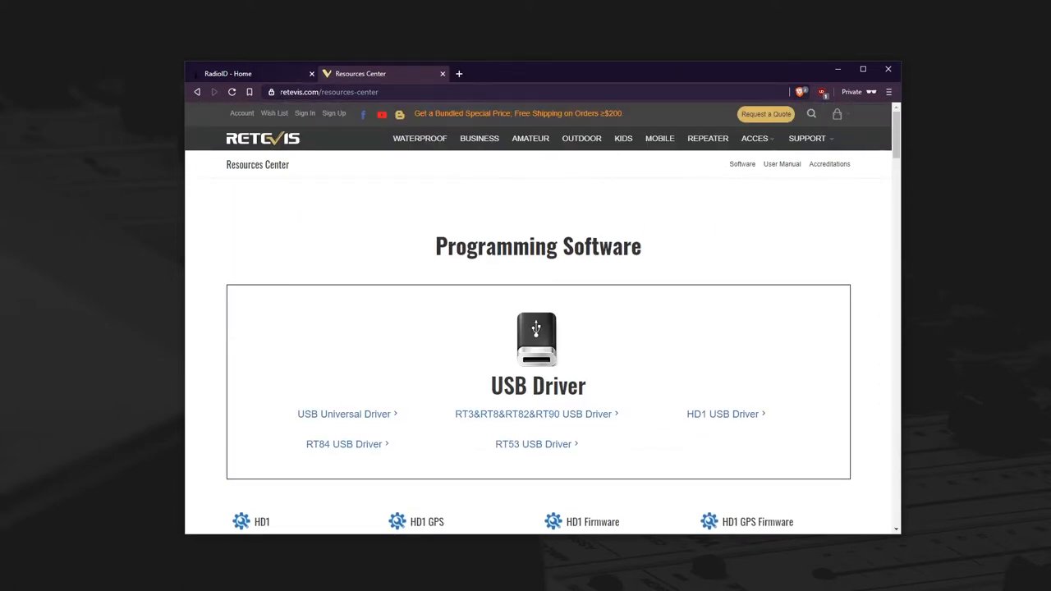
- Scroll the Resources Center down to the programming software grid and find RT8-GPS
{"action": "left_click", "coordinate": [808, 138]}
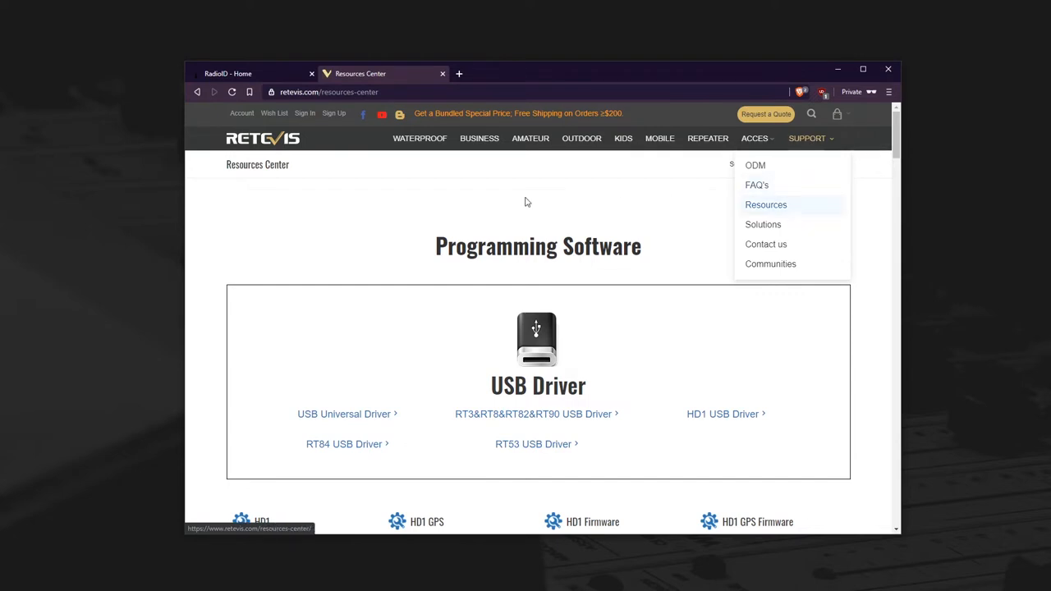
{"action": "scroll", "scroll_direction": "down", "scroll_amount": 3}
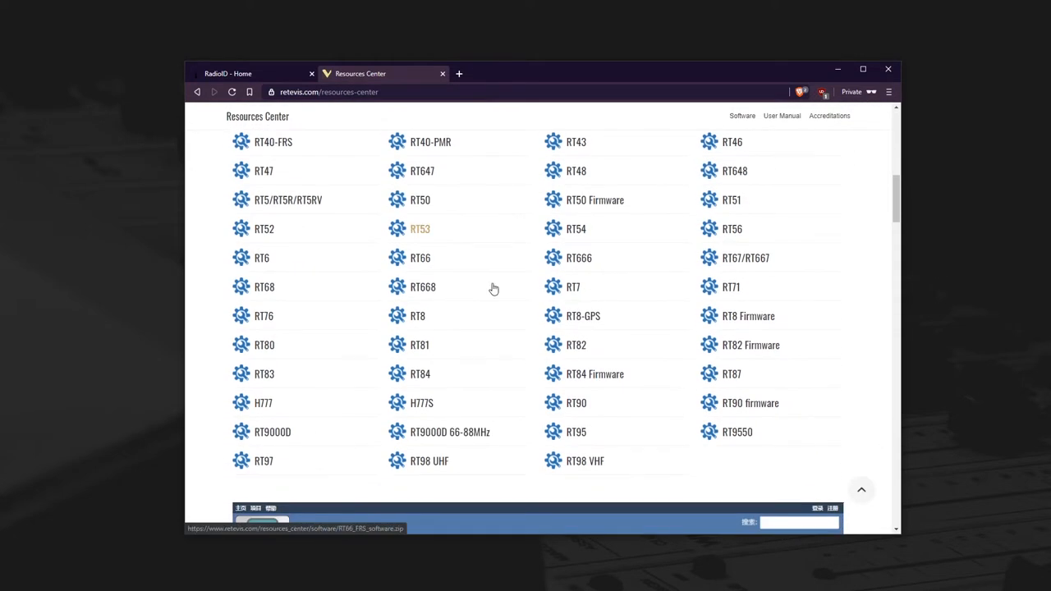
{"action": "mouse_move", "coordinate": [575, 318]}
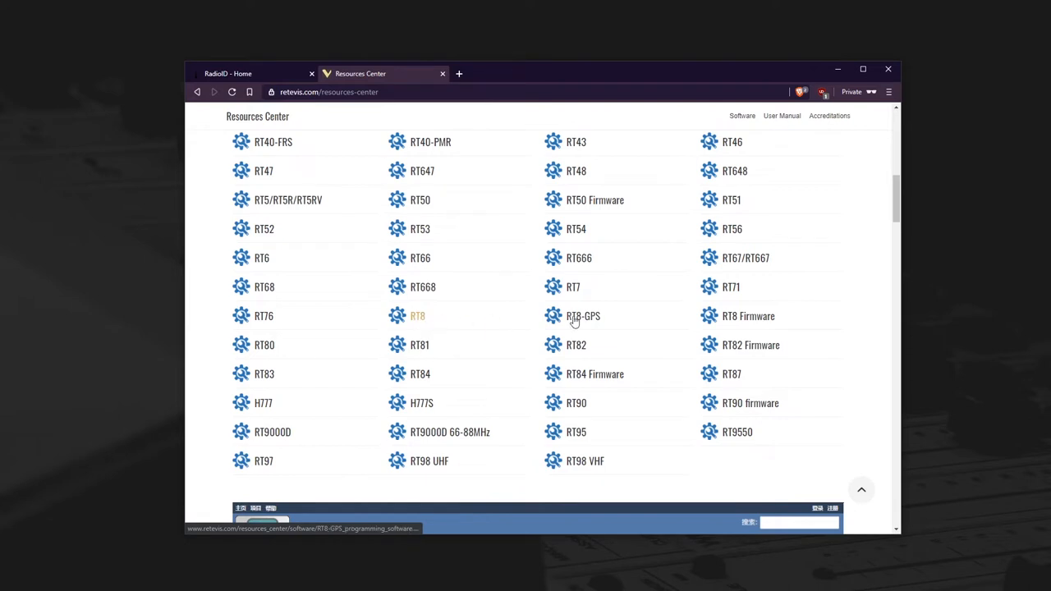
{"action": "mouse_move", "coordinate": [583, 316]}
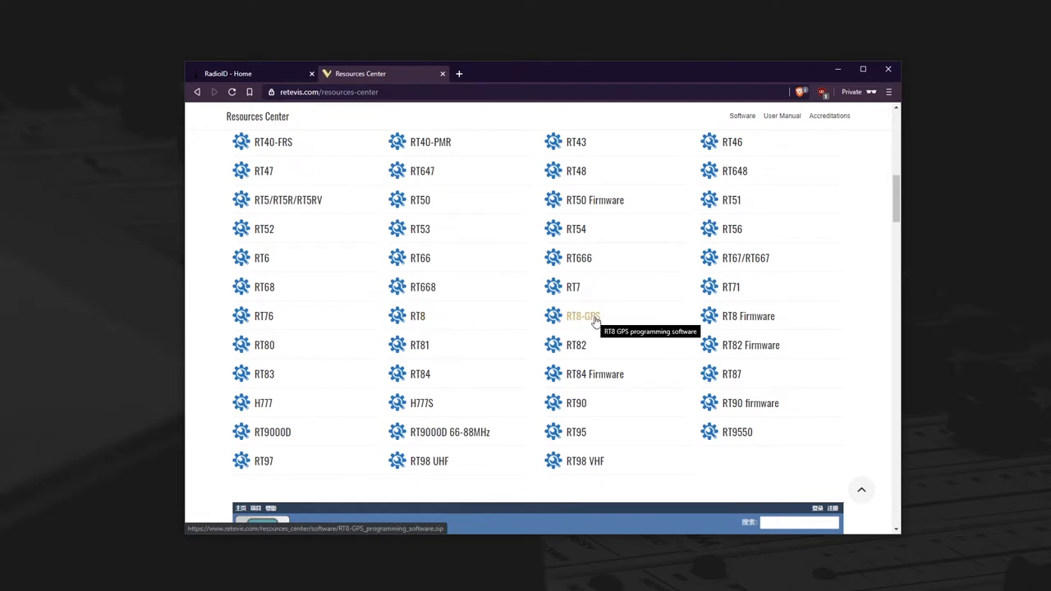
{"action": "mouse_move", "coordinate": [583, 315]}
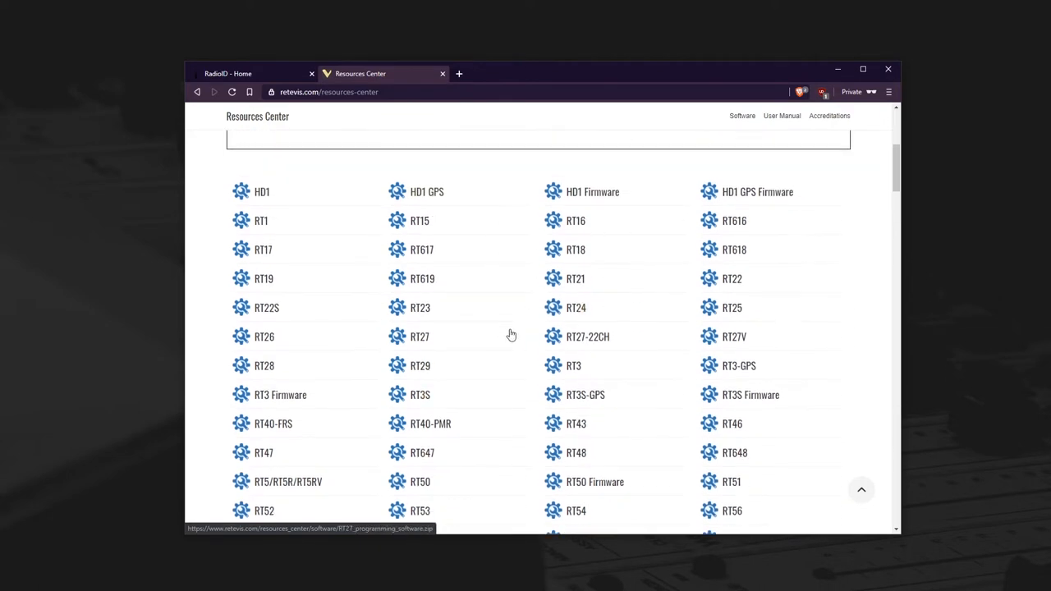
{"action": "scroll", "scroll_direction": "down", "scroll_amount": 3}
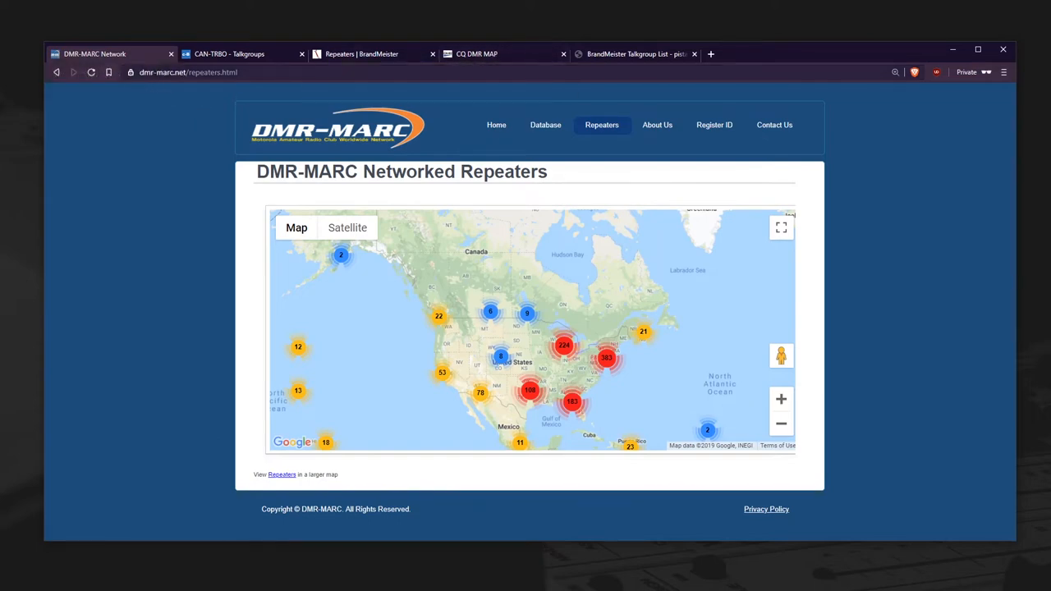
- Look over the DMR-MARC North America repeater map, then switch to CQ DMR MAP
{"action": "left_click", "coordinate": [476, 53]}
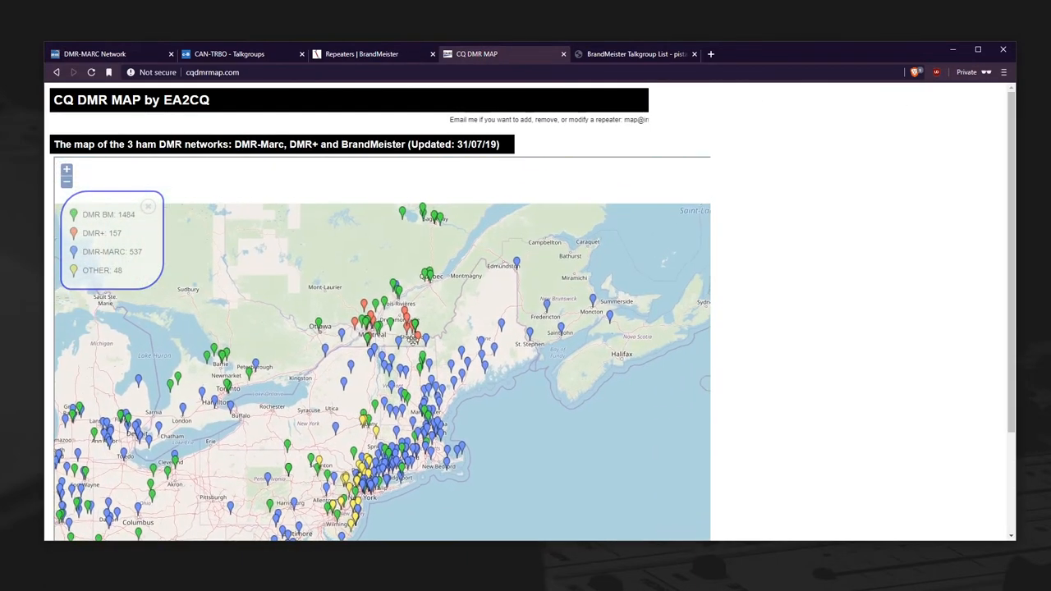
- Show the VE2RCM repeater's talkgroup details near Montreal, then return to the DMR-MARC map
{"action": "left_click", "coordinate": [74, 215]}
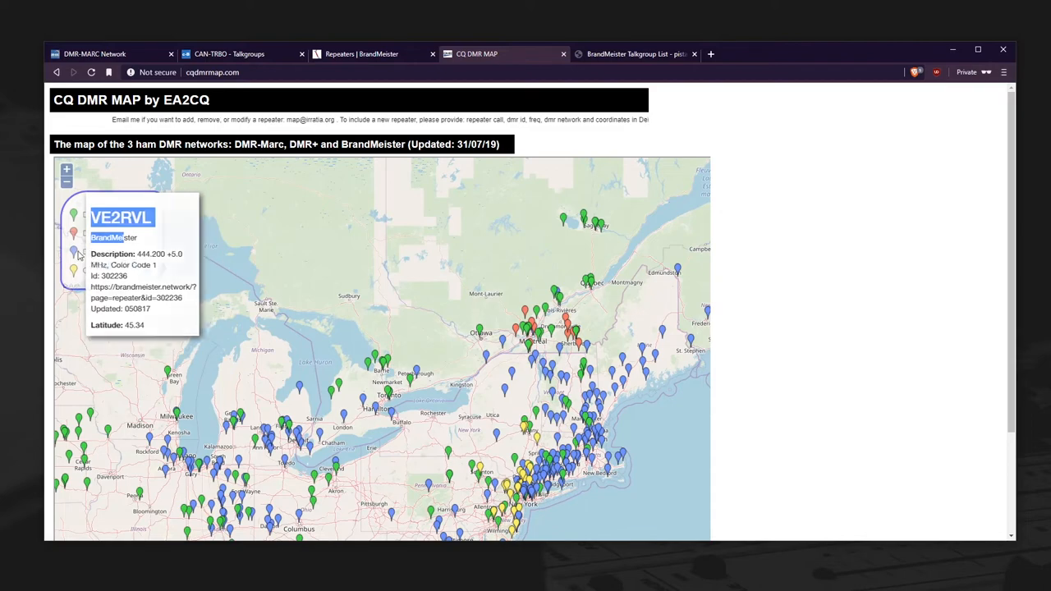
{"action": "left_click", "coordinate": [149, 206]}
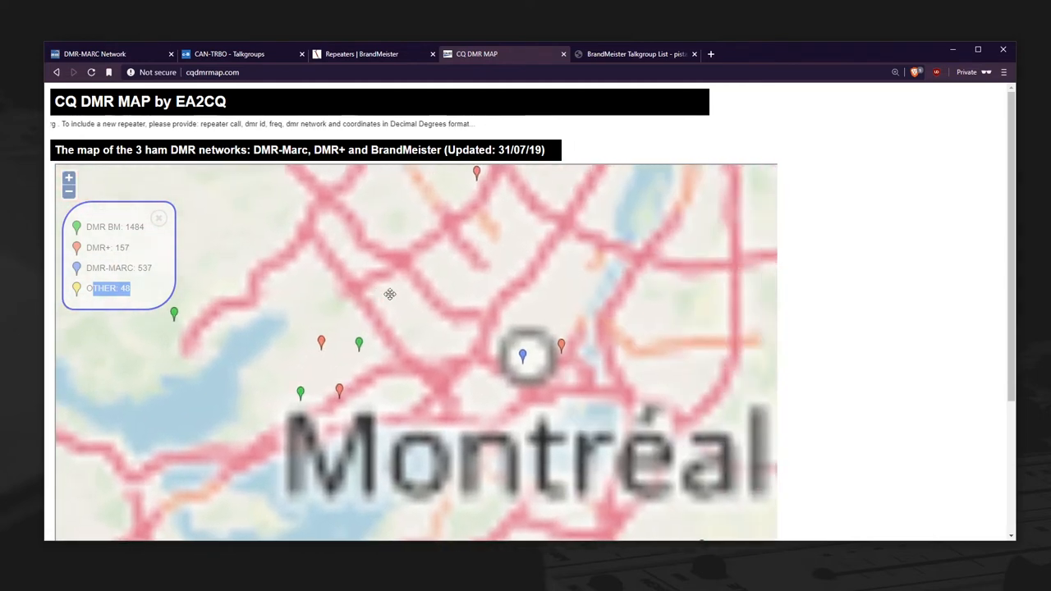
{"action": "scroll", "scroll_direction": "down", "scroll_amount": 3}
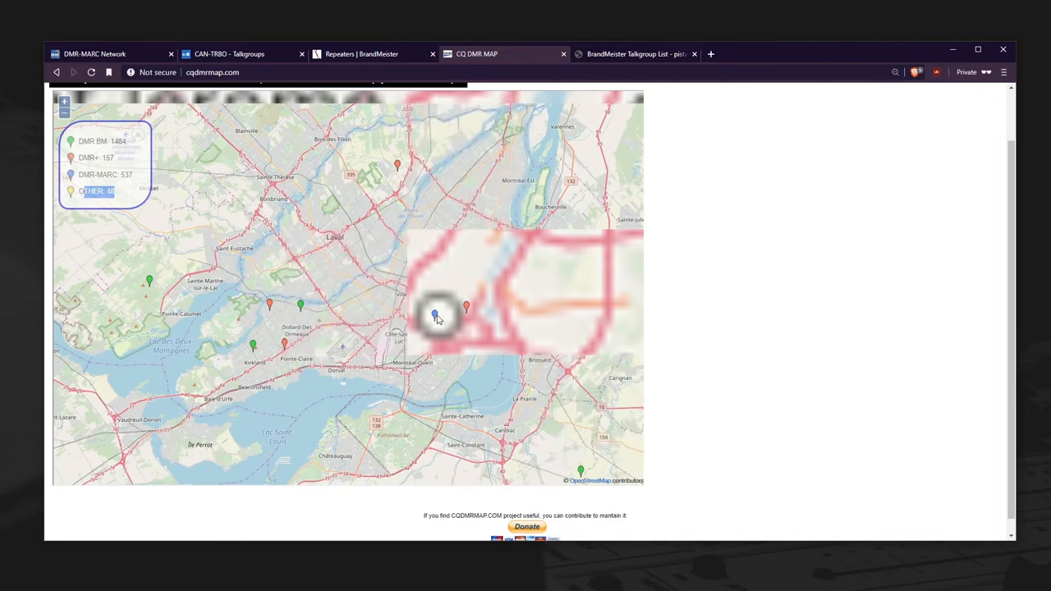
{"action": "left_click", "coordinate": [437, 316]}
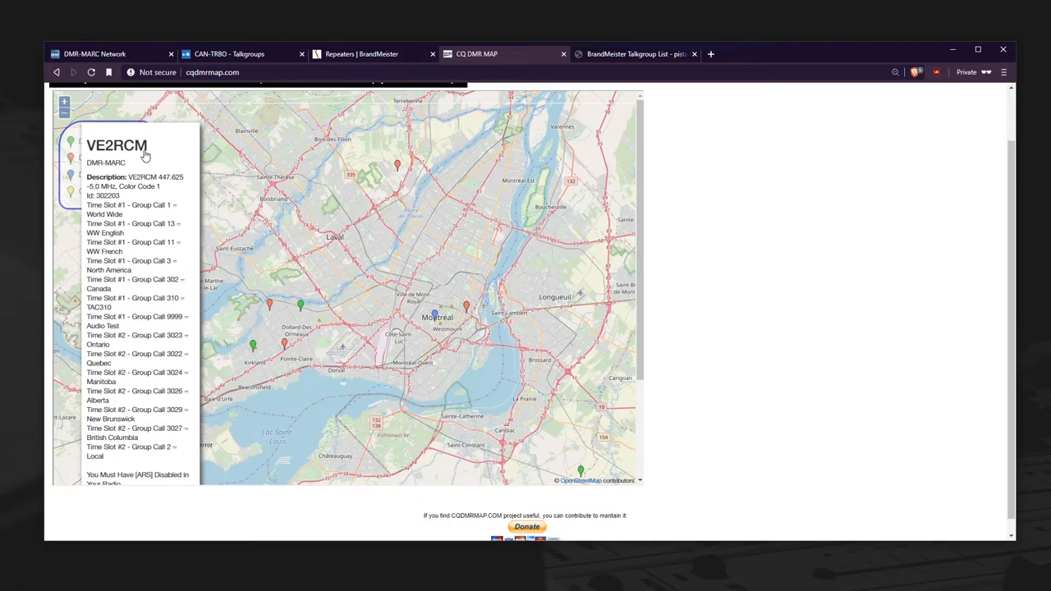
{"action": "left_click", "coordinate": [94, 53]}
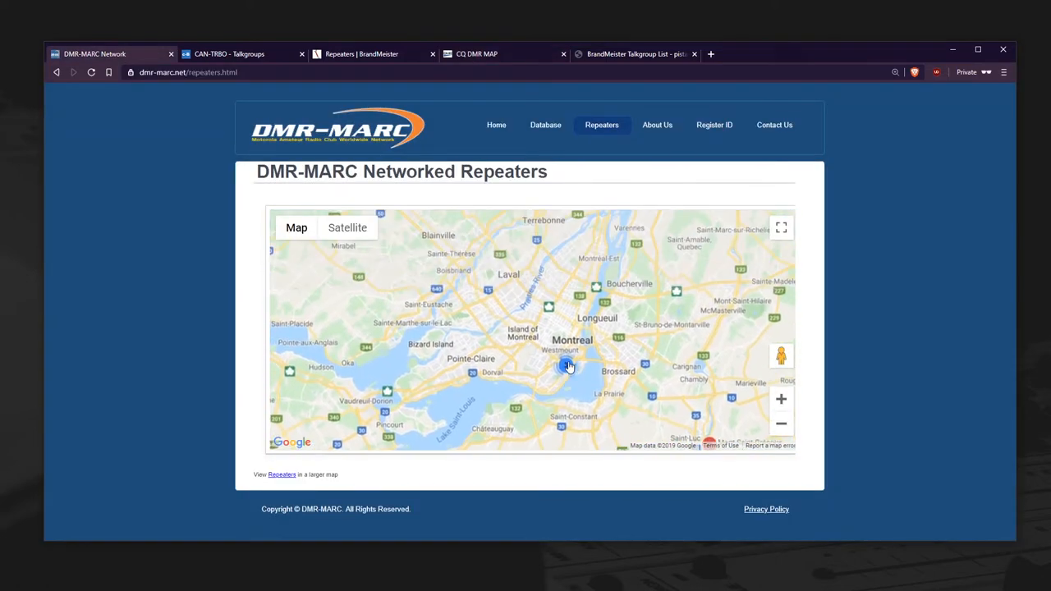
- Zoom into Montreal to show VE2RCM's frequency, offset and talkgroups
{"action": "left_click", "coordinate": [569, 365]}
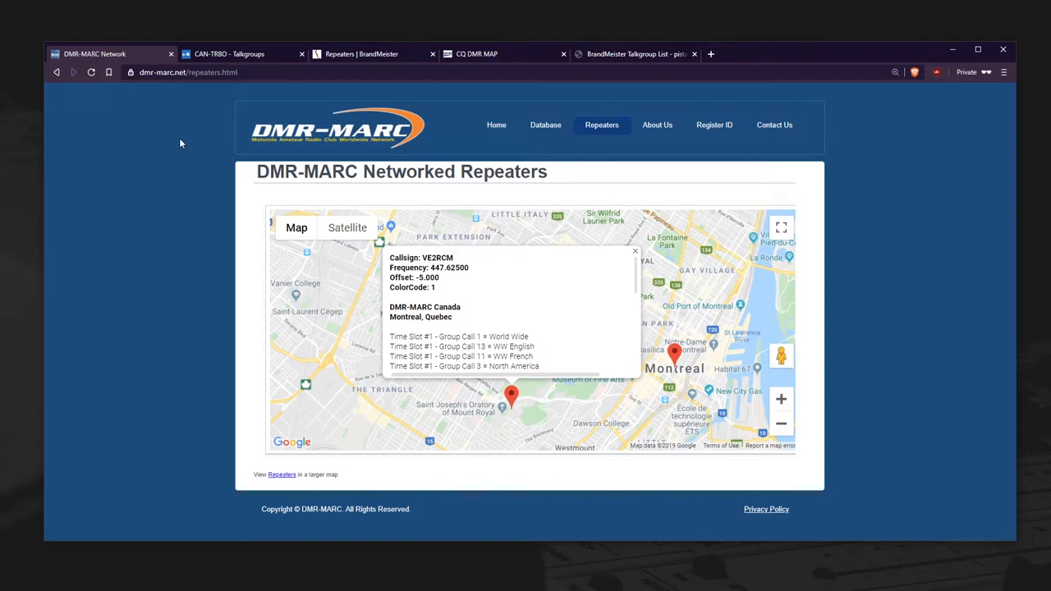
{"action": "left_click", "coordinate": [230, 53]}
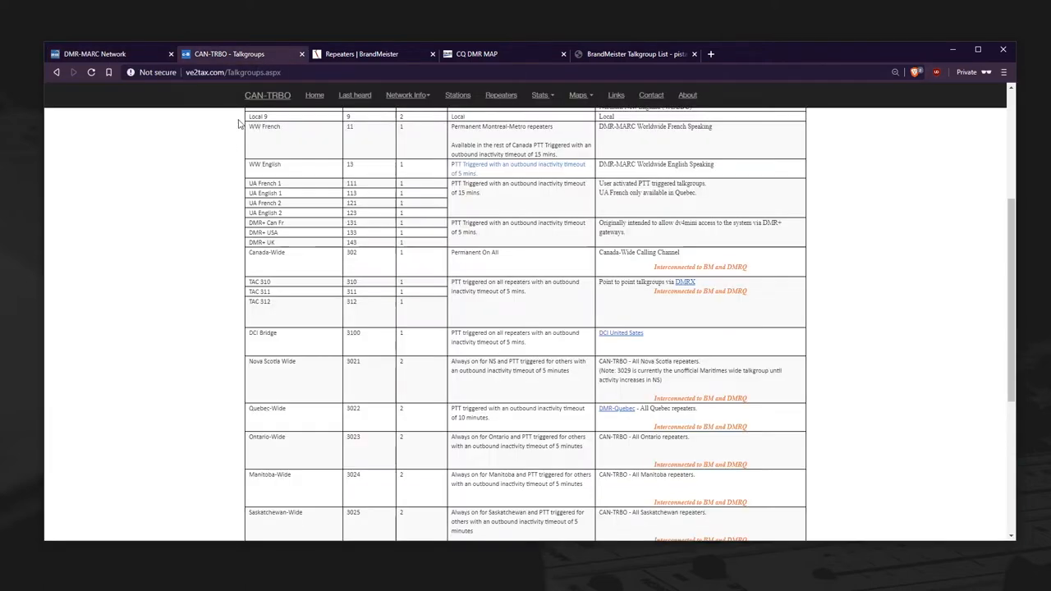
- Scroll the CAN-TRBO talkgroup table down to Parrot 9998, then return to DMR-MARC
{"action": "scroll", "scroll_direction": "up", "scroll_amount": 3}
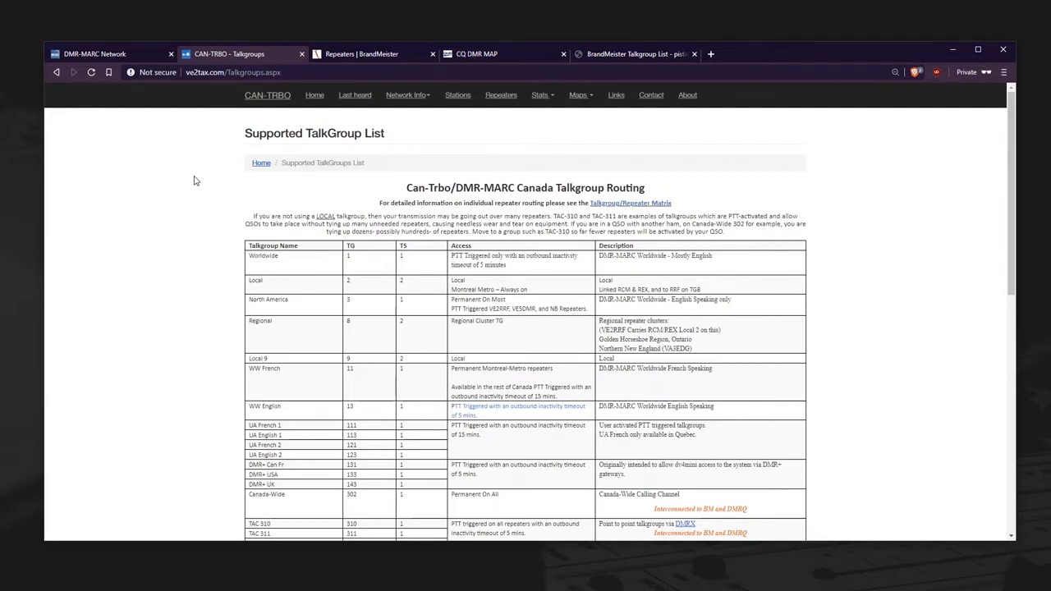
{"action": "mouse_move", "coordinate": [184, 171]}
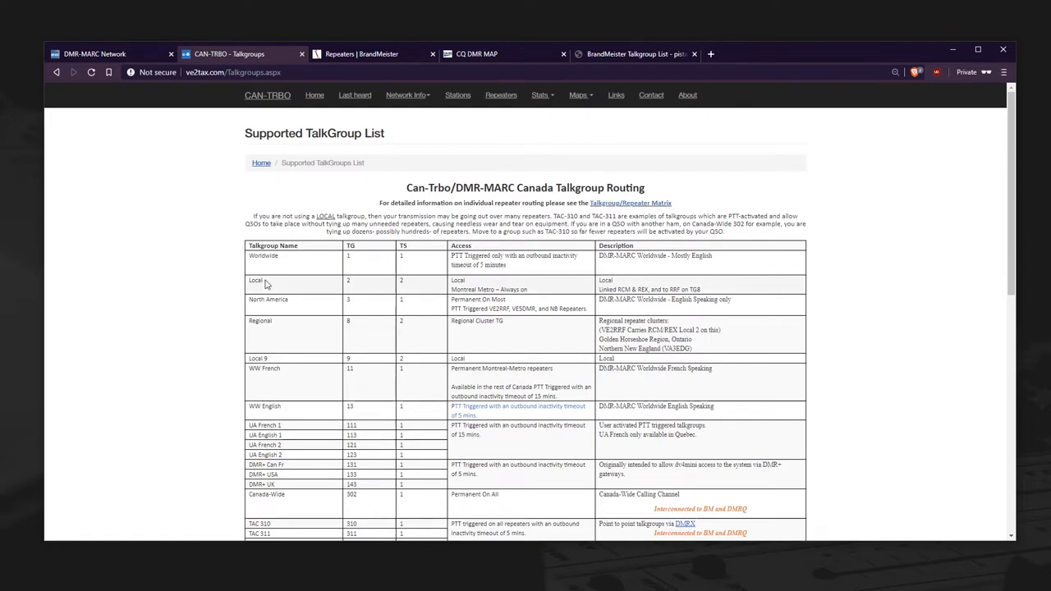
{"action": "scroll", "scroll_direction": "down", "scroll_amount": 3}
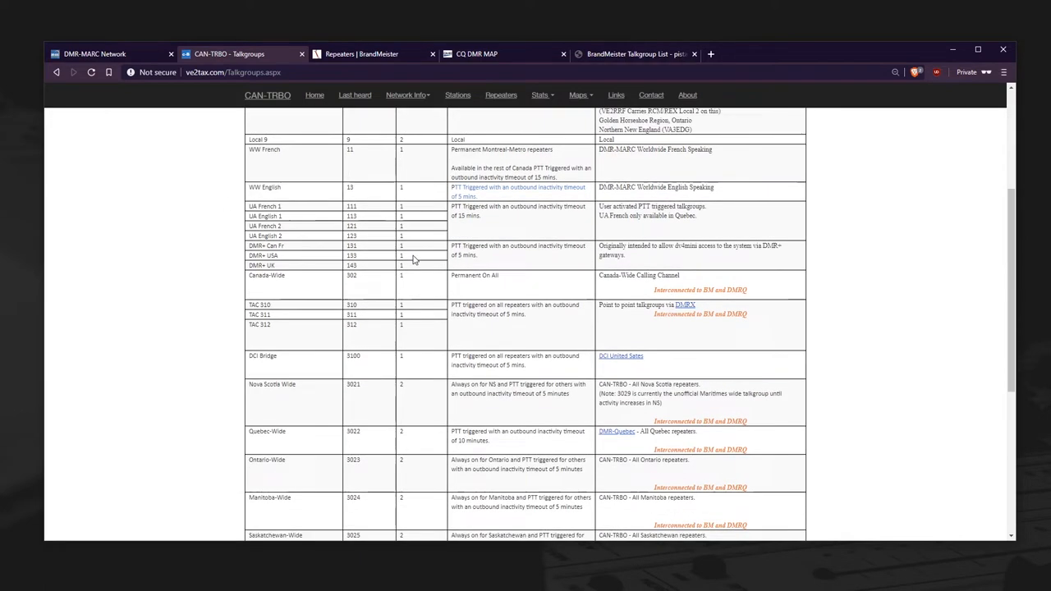
{"action": "scroll", "scroll_direction": "down", "scroll_amount": 3}
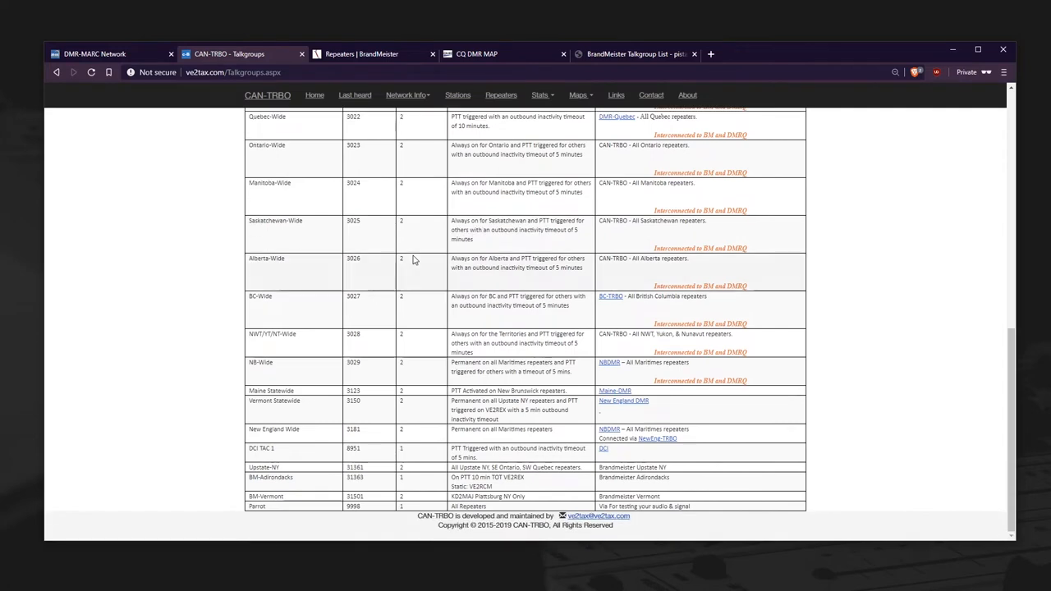
{"action": "left_click", "coordinate": [107, 54]}
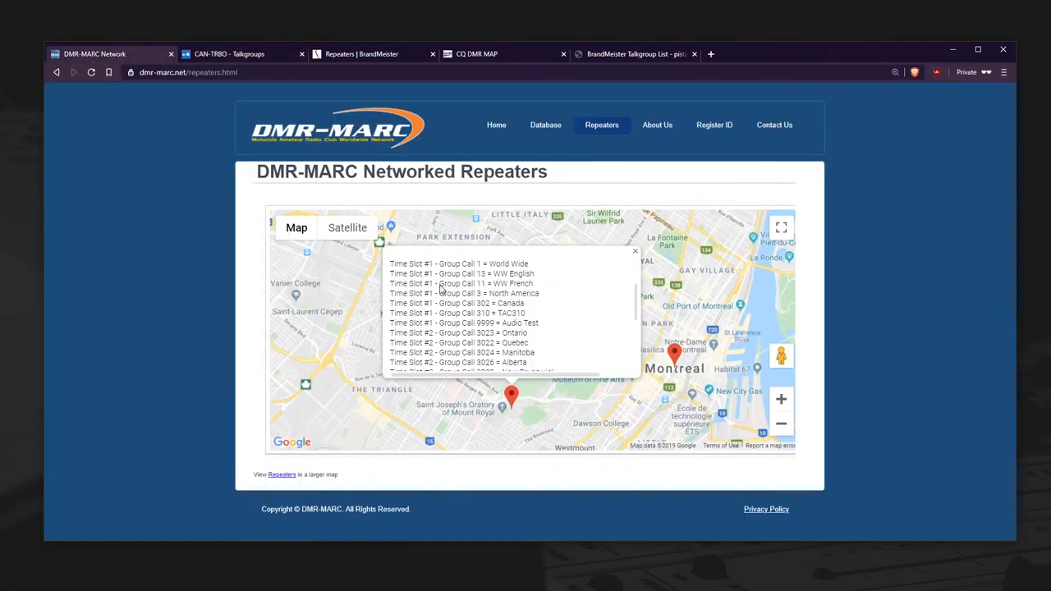
- Compare CQ DMR MAP, CAN-TRBO and BrandMeister talkgroup lists, scrolling BrandMeister past TG 3100
{"action": "left_click", "coordinate": [477, 54]}
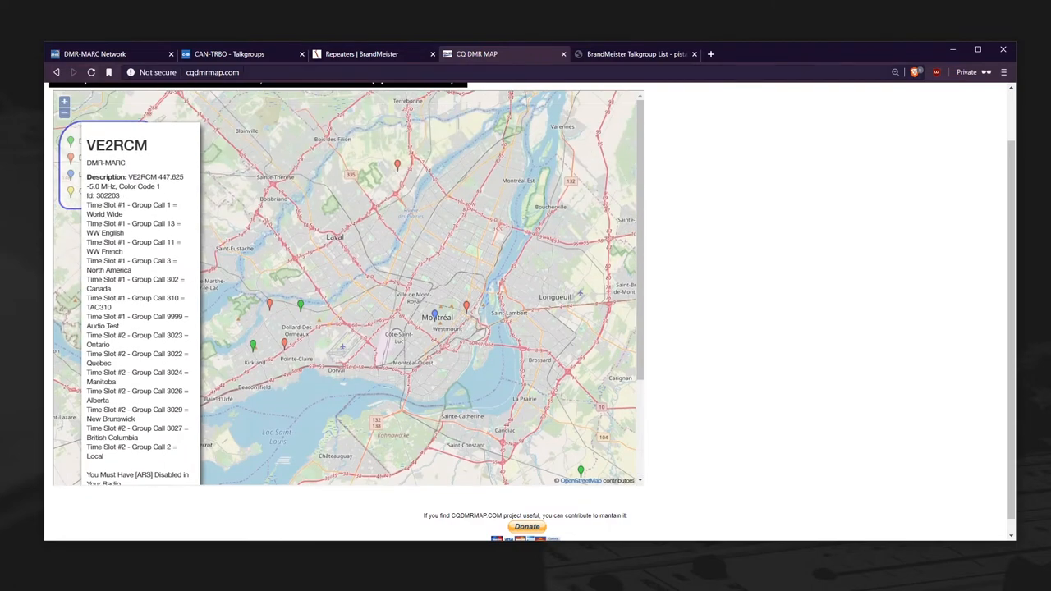
{"action": "left_click", "coordinate": [238, 53]}
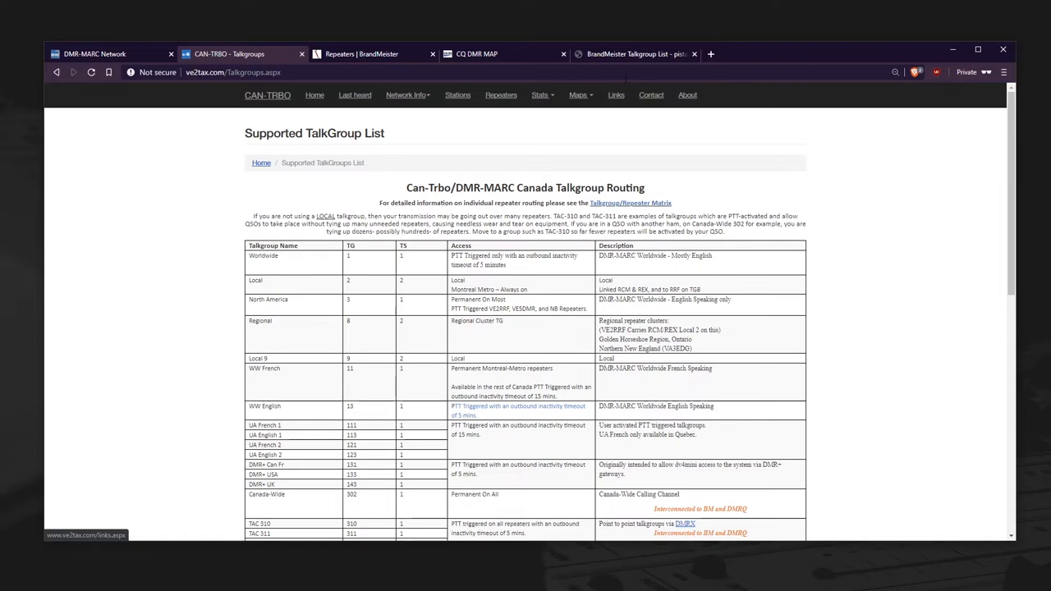
{"action": "mouse_move", "coordinate": [645, 95]}
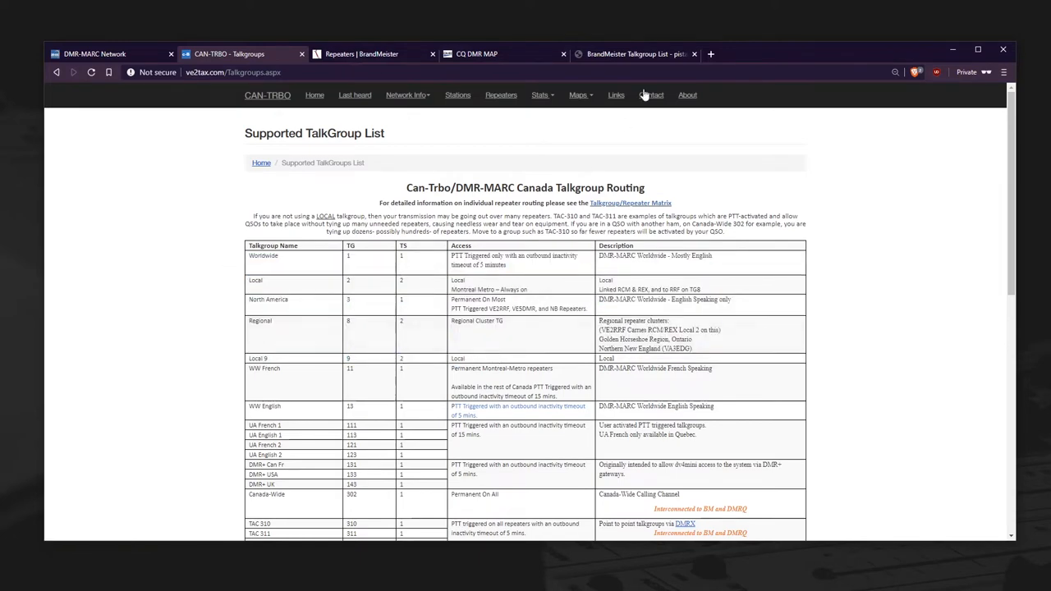
{"action": "left_click", "coordinate": [633, 54]}
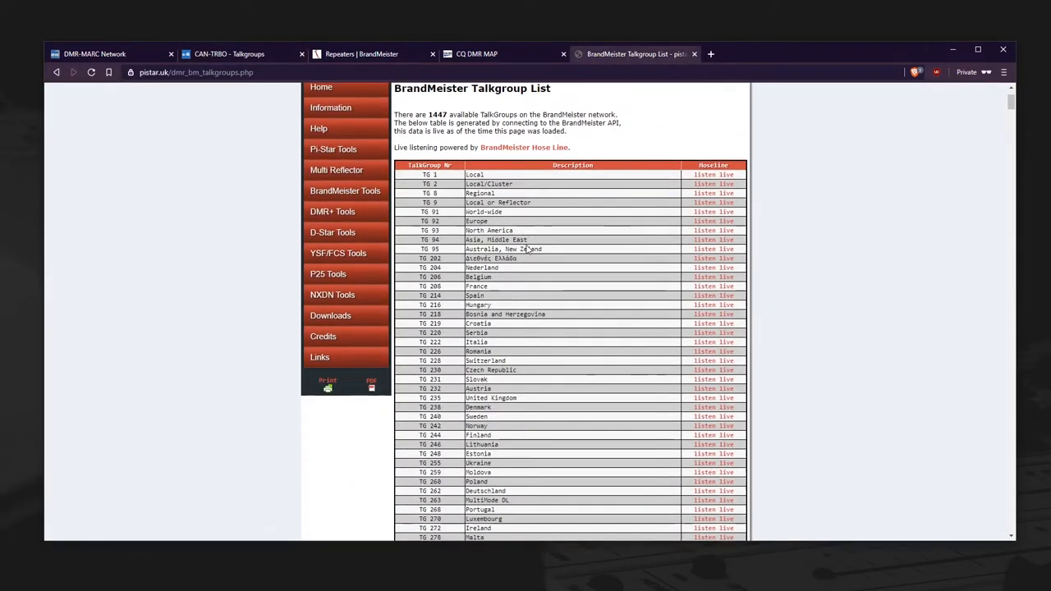
{"action": "scroll", "scroll_direction": "down", "scroll_amount": 3}
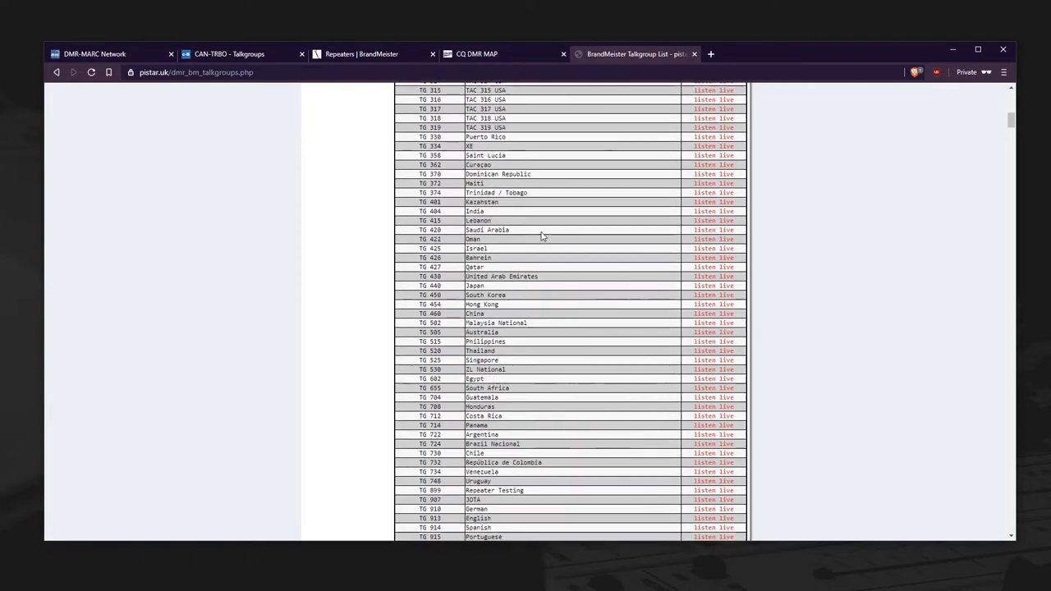
{"action": "scroll", "scroll_direction": "down", "scroll_amount": 3}
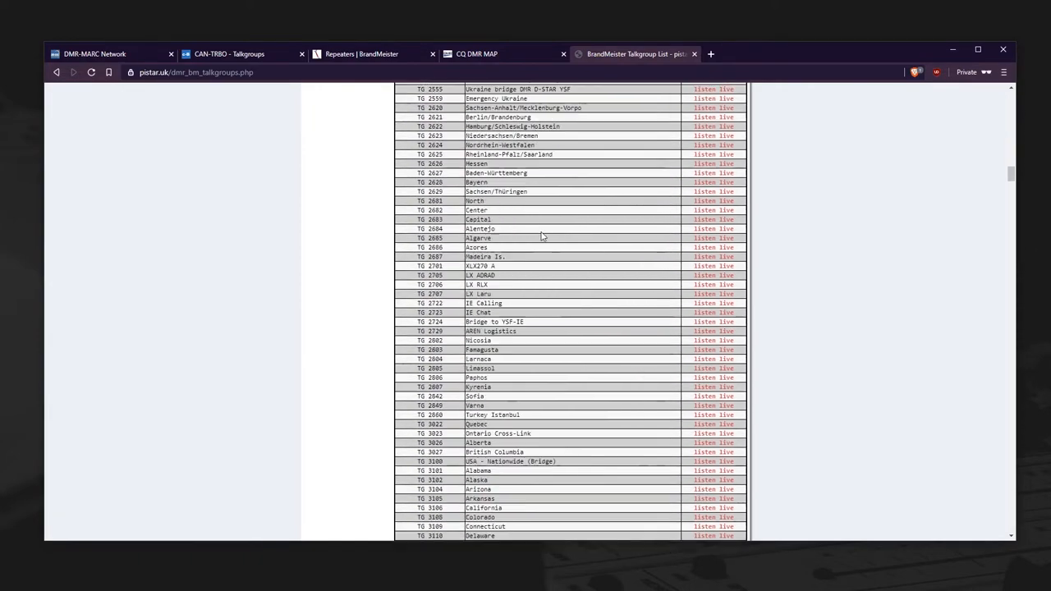
{"action": "left_click", "coordinate": [238, 53]}
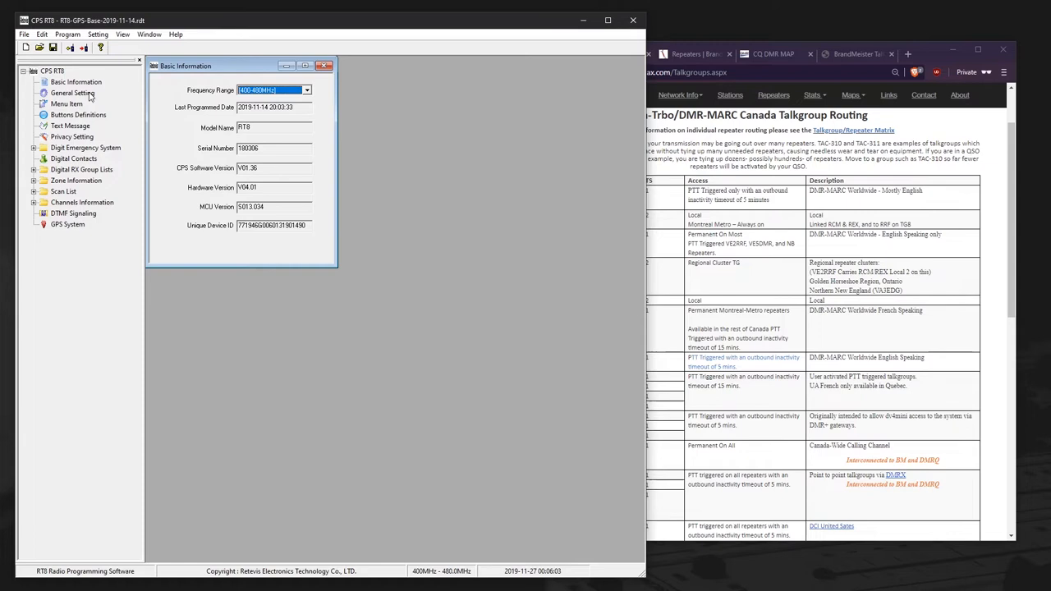
- Inspect the radio name and Intro Screen options under General Setting
{"action": "left_click", "coordinate": [72, 93]}
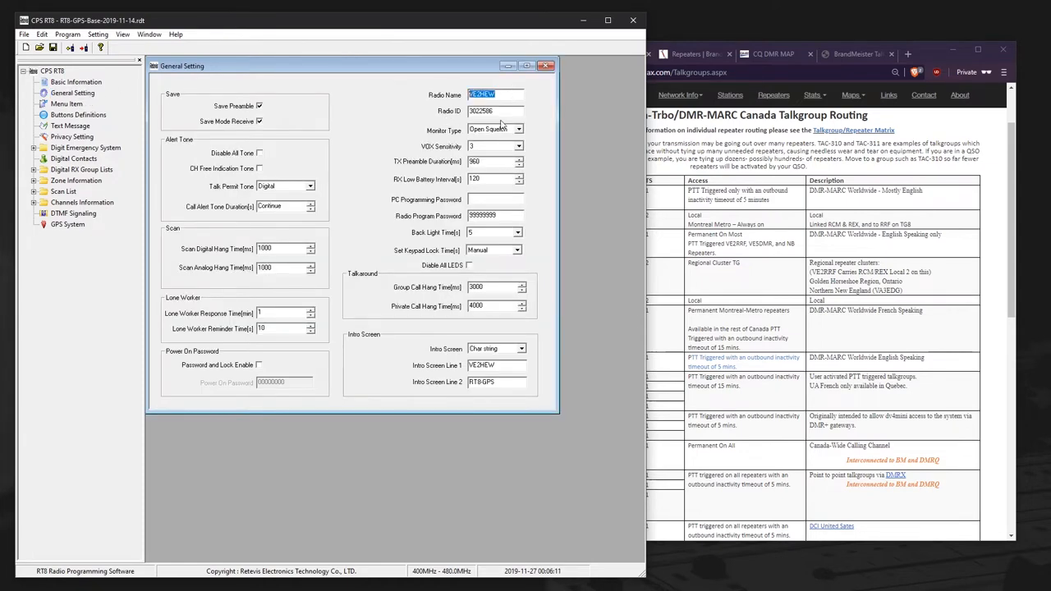
{"action": "left_click", "coordinate": [495, 111]}
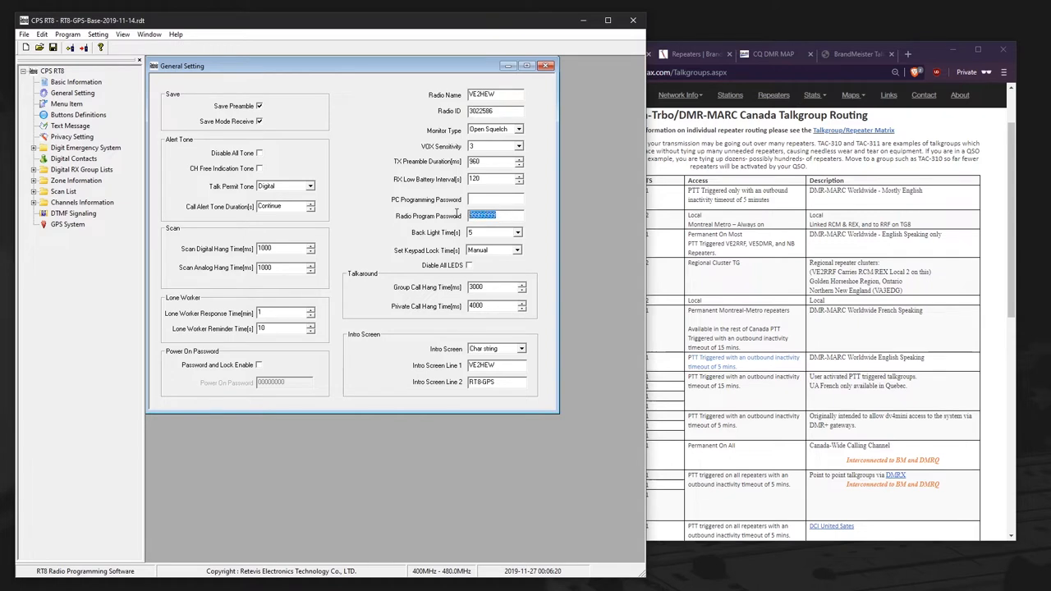
{"action": "mouse_move", "coordinate": [437, 169]}
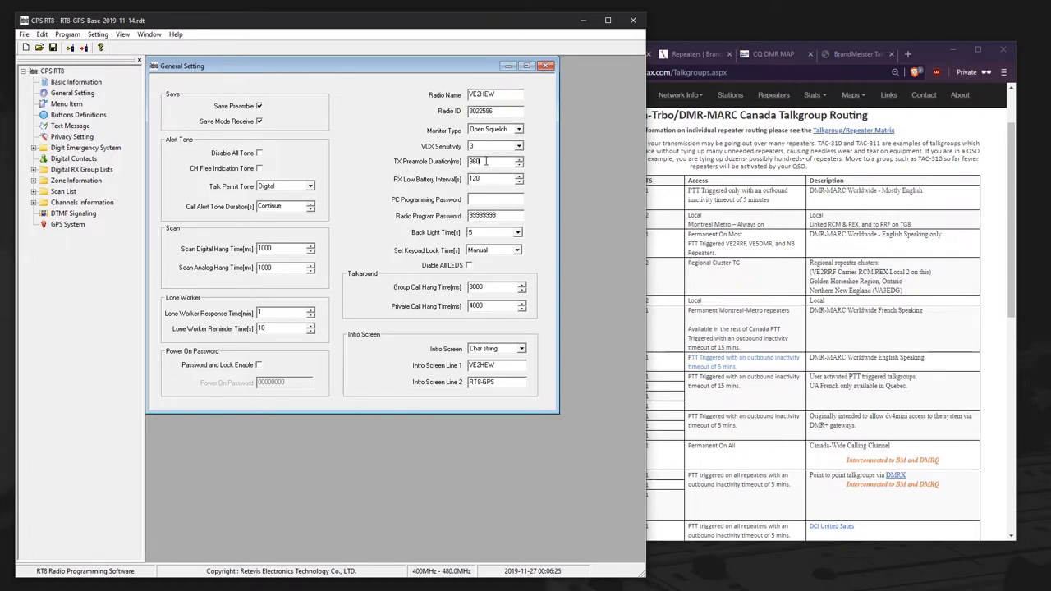
{"action": "left_click", "coordinate": [495, 348]}
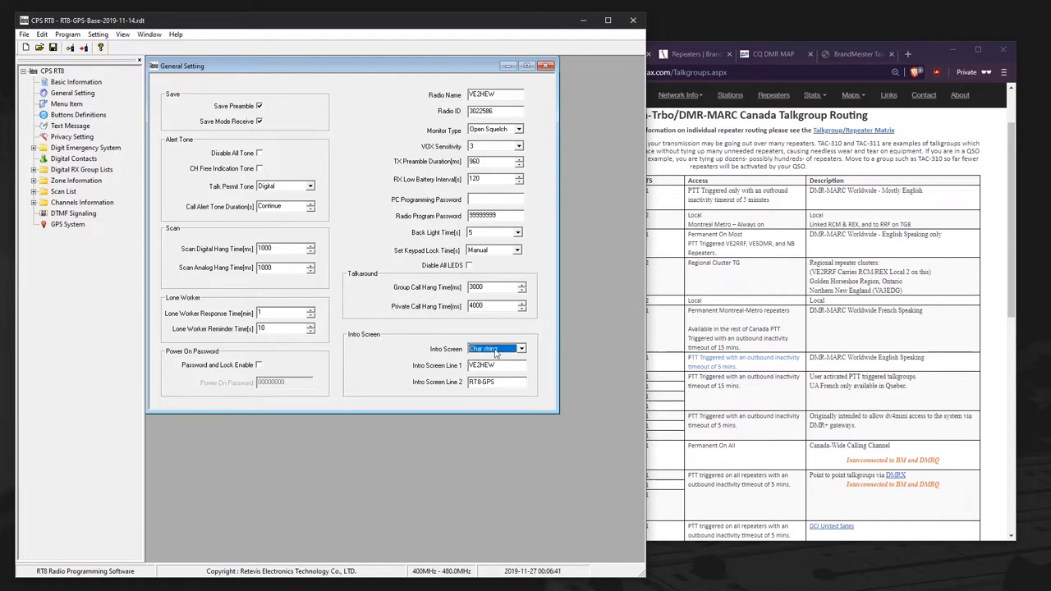
{"action": "mouse_move", "coordinate": [507, 362]}
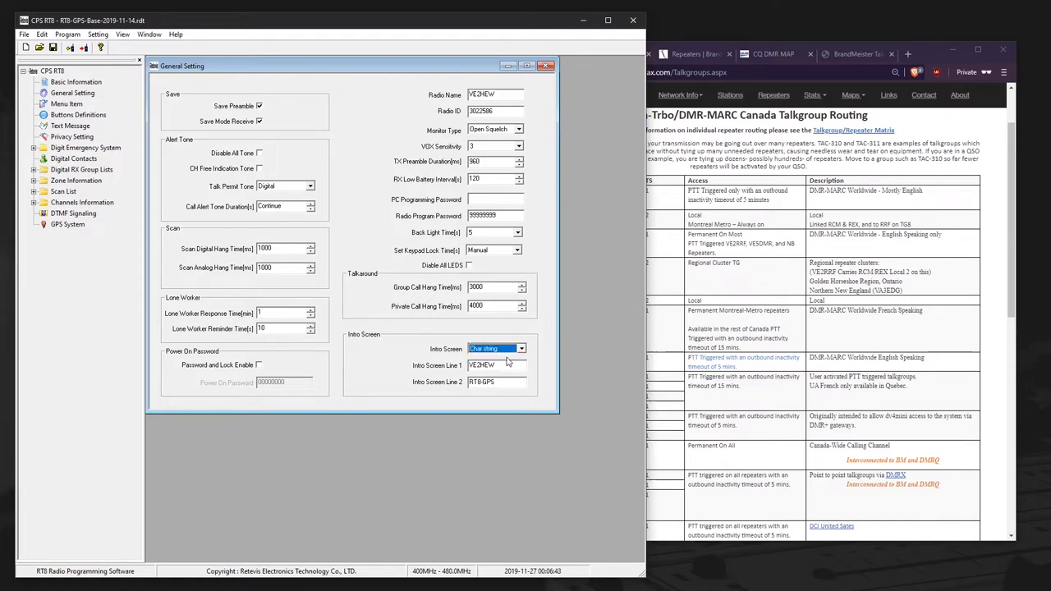
- Review Side Button1's available functions in Buttons Definitions, then view Digital Contacts
{"action": "left_click", "coordinate": [78, 114]}
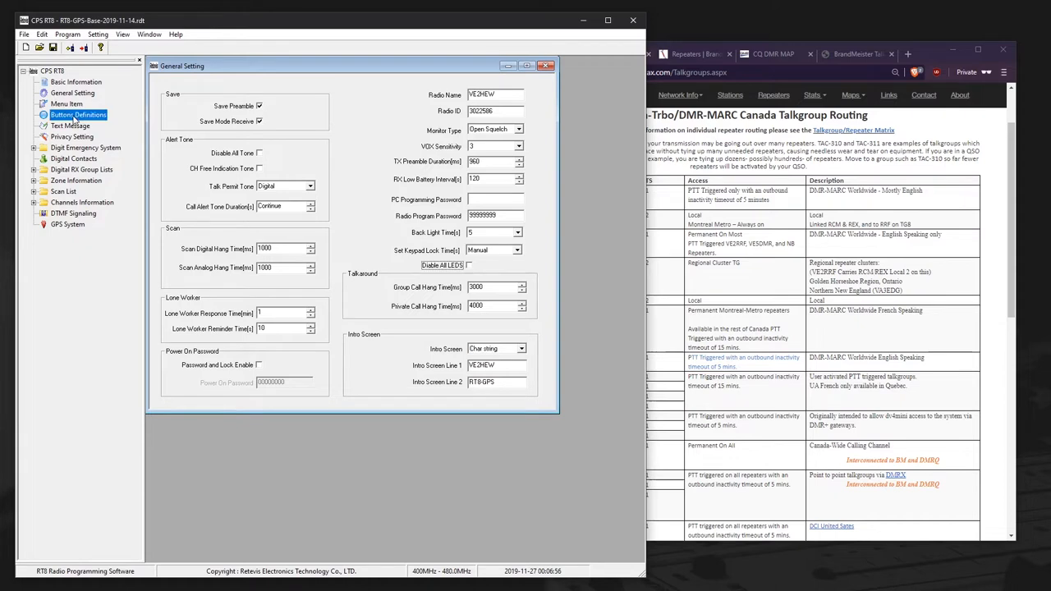
{"action": "left_click", "coordinate": [78, 115]}
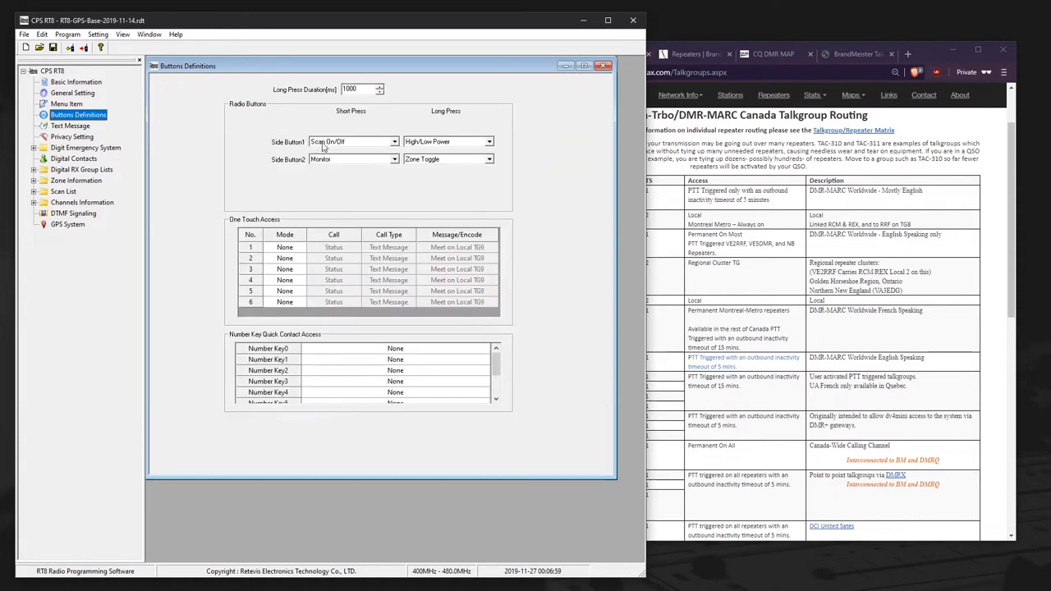
{"action": "mouse_move", "coordinate": [432, 147]}
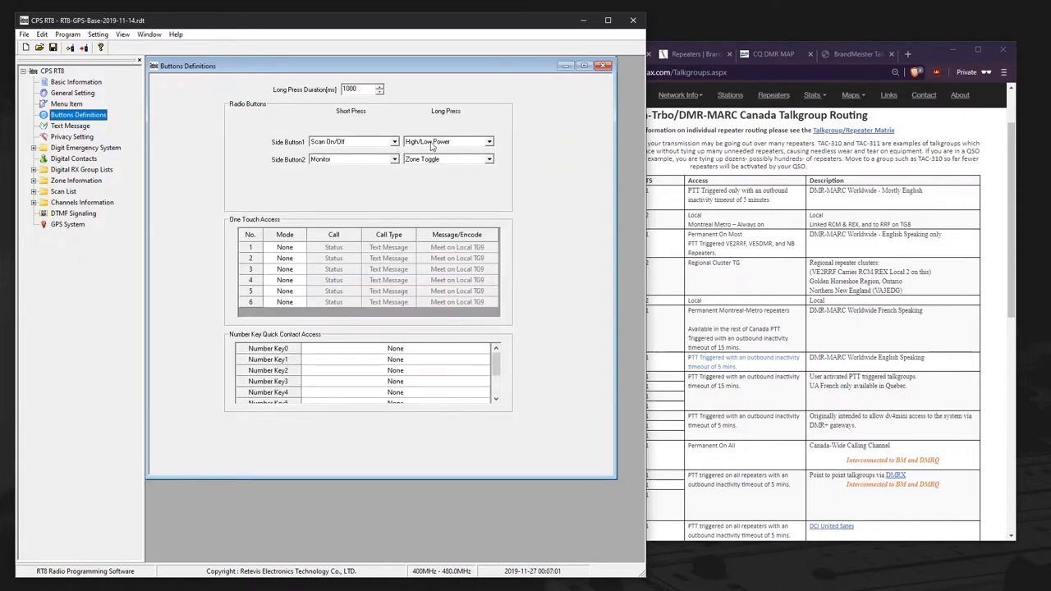
{"action": "left_click", "coordinate": [444, 141]}
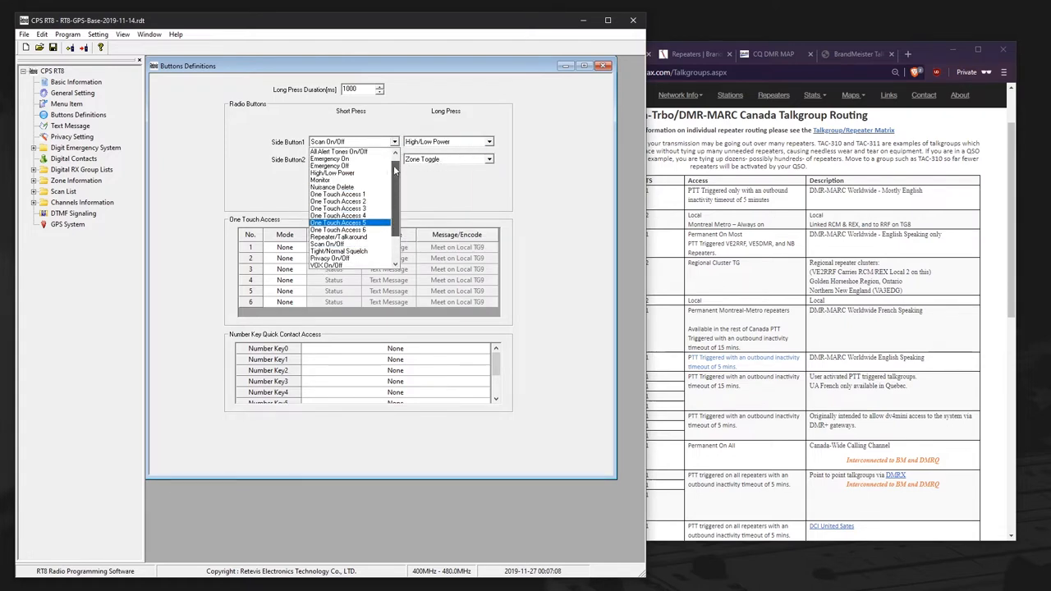
{"action": "left_click", "coordinate": [74, 159]}
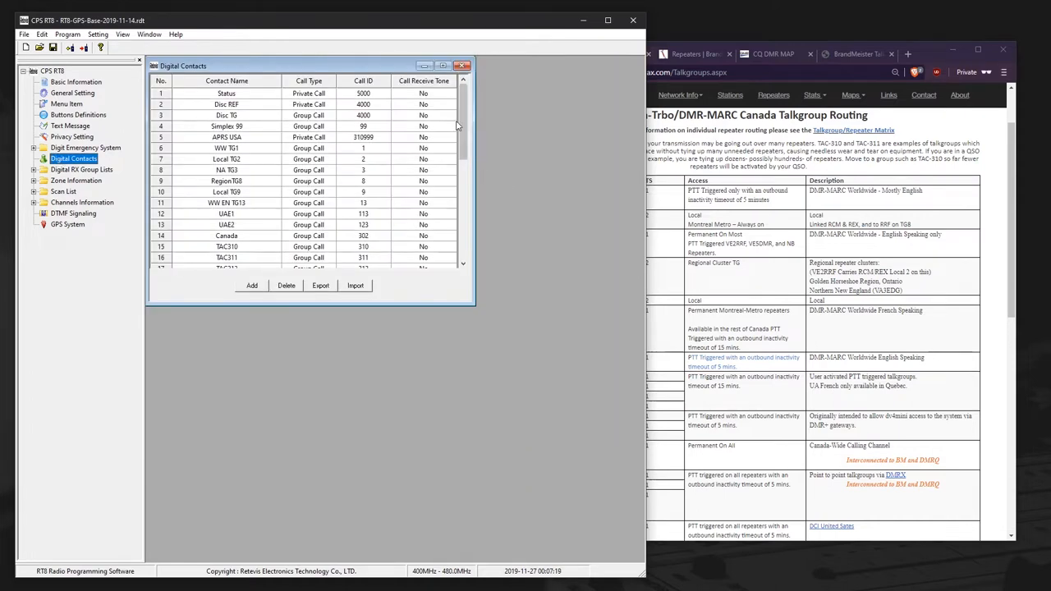
- Scroll to the end of Digital Contacts and add Contact1 as group-call row 39
{"action": "scroll", "scroll_direction": "down", "scroll_amount": 3}
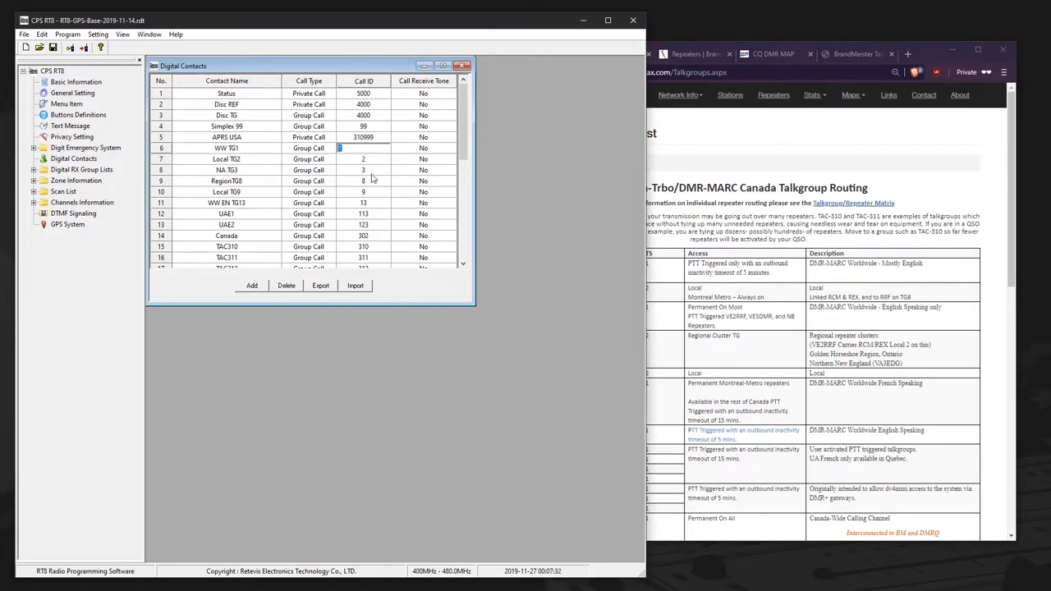
{"action": "mouse_move", "coordinate": [240, 239]}
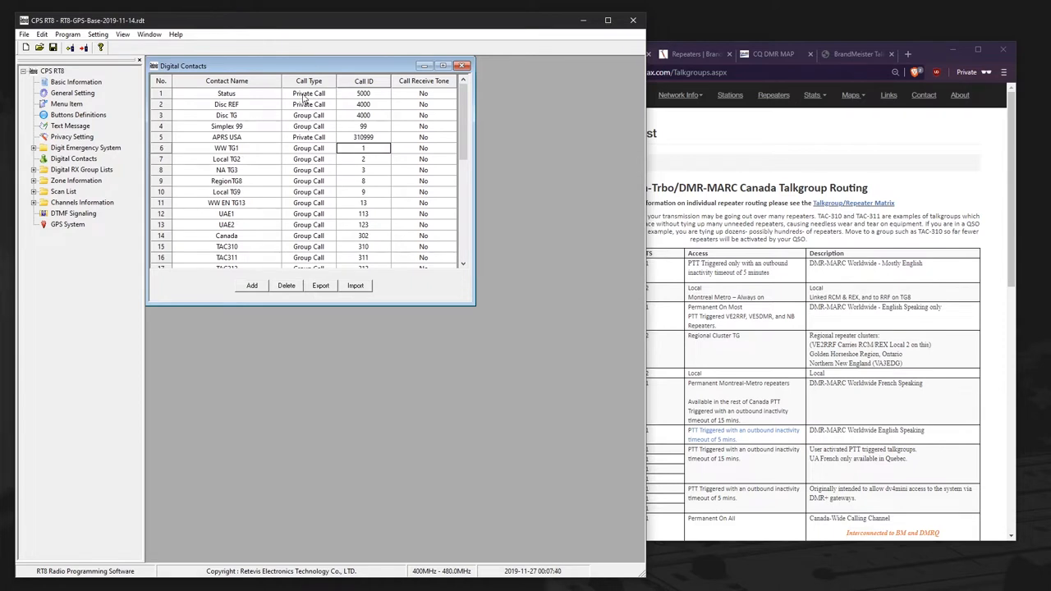
{"action": "mouse_move", "coordinate": [250, 98]}
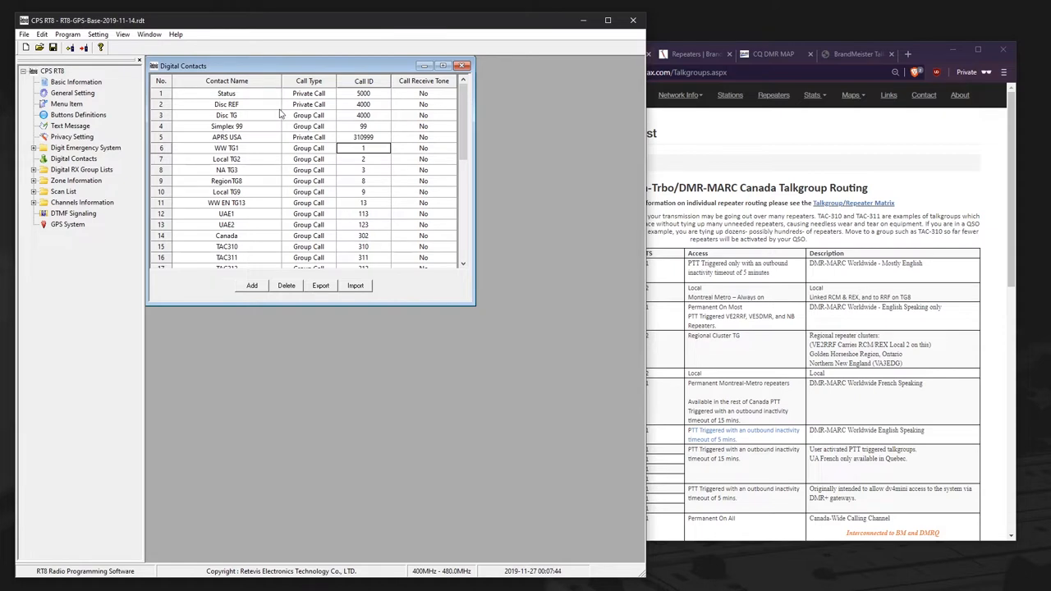
{"action": "scroll", "scroll_direction": "down", "scroll_amount": 3}
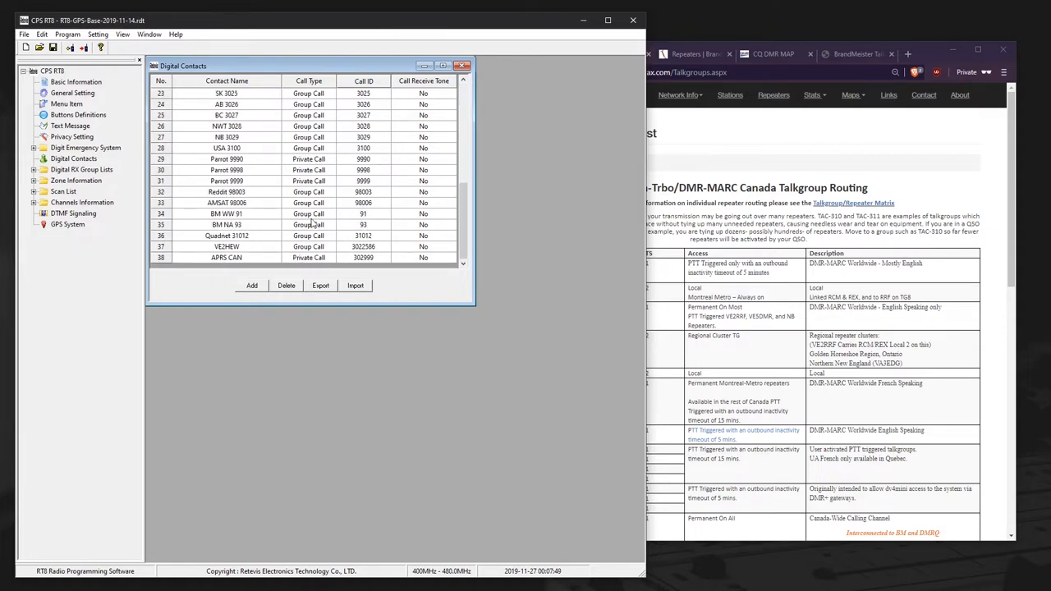
{"action": "left_click", "coordinate": [252, 285]}
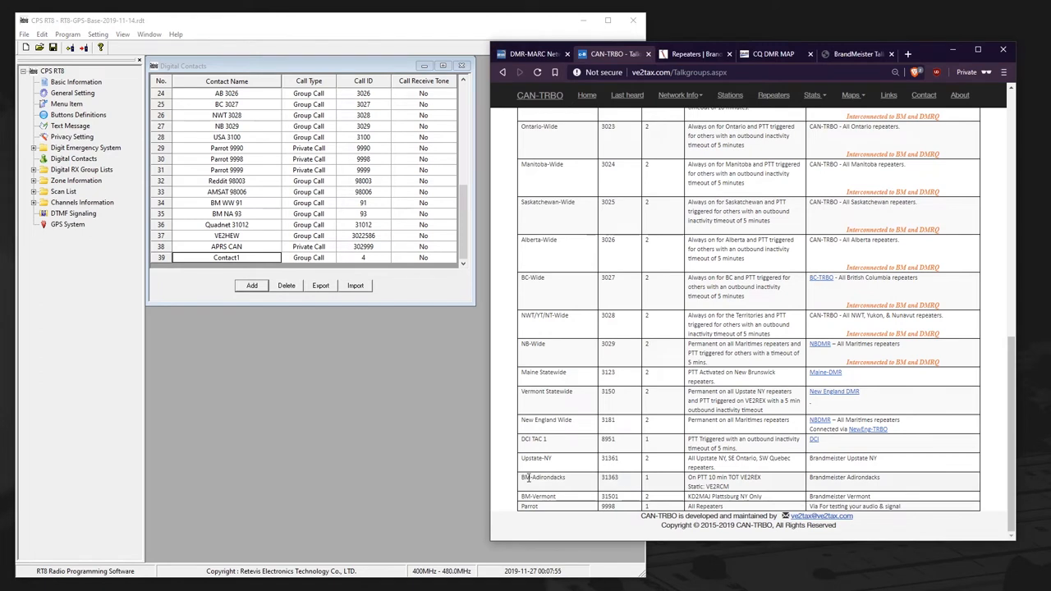
- Rename contact row 39 to ADK with group call ID 31363 for the Adirondacks
{"action": "double_click", "coordinate": [544, 477]}
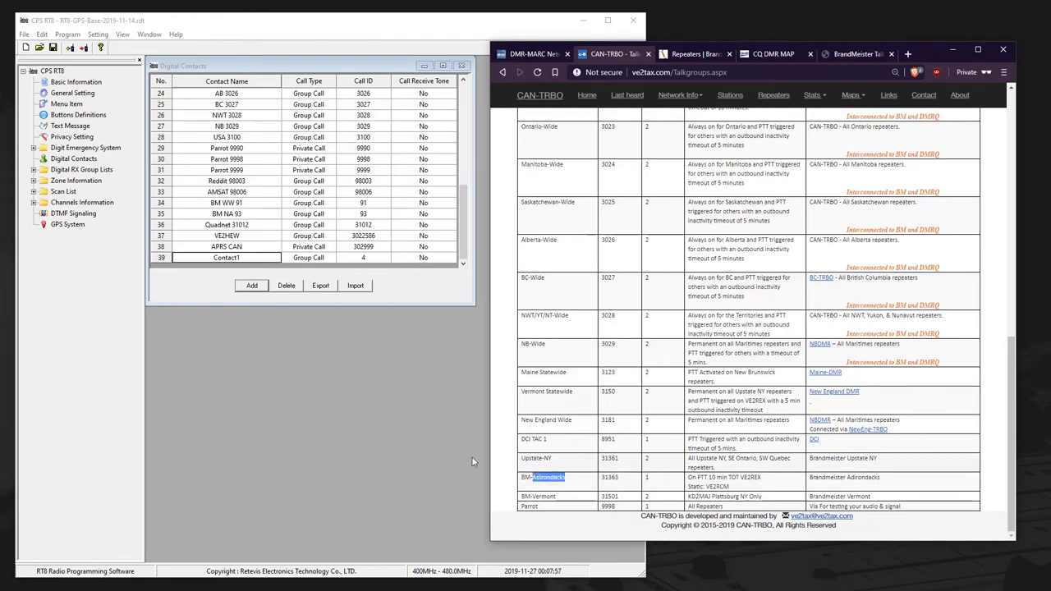
{"action": "double_click", "coordinate": [226, 257]}
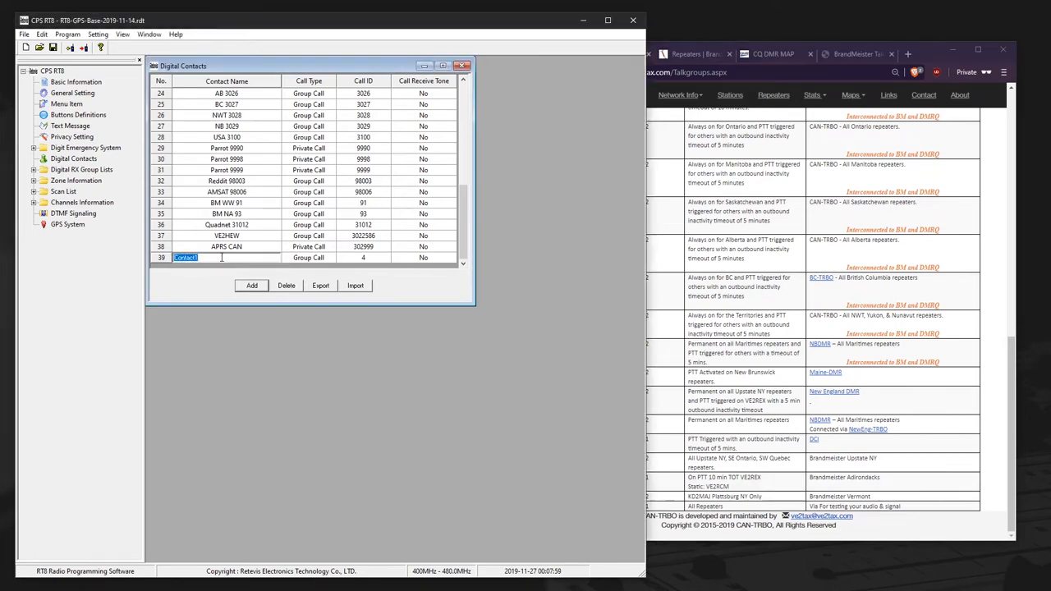
{"action": "type", "text": "ADK"}
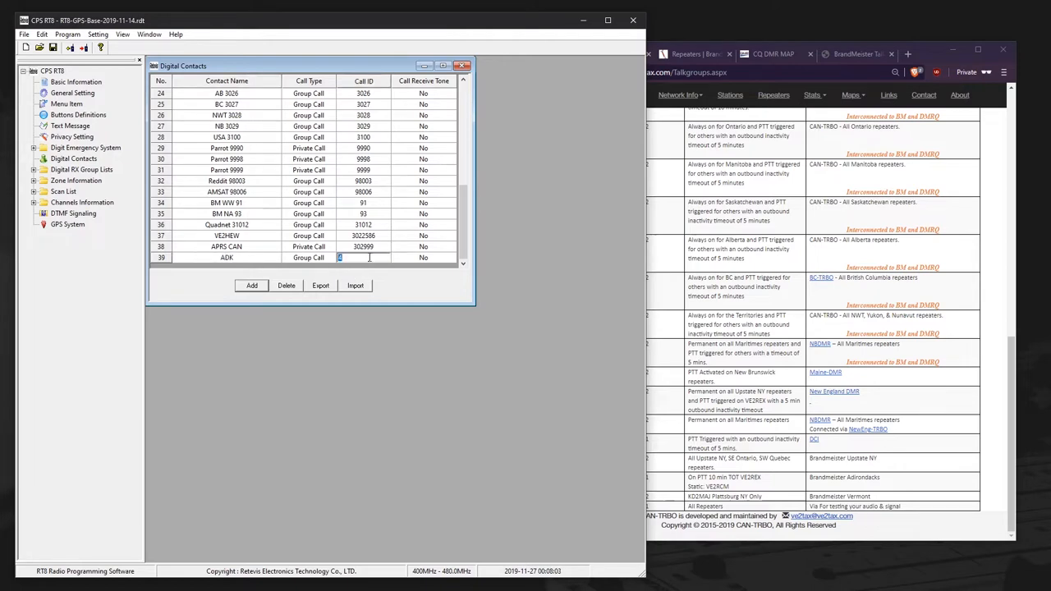
{"action": "type", "text": "3130"}
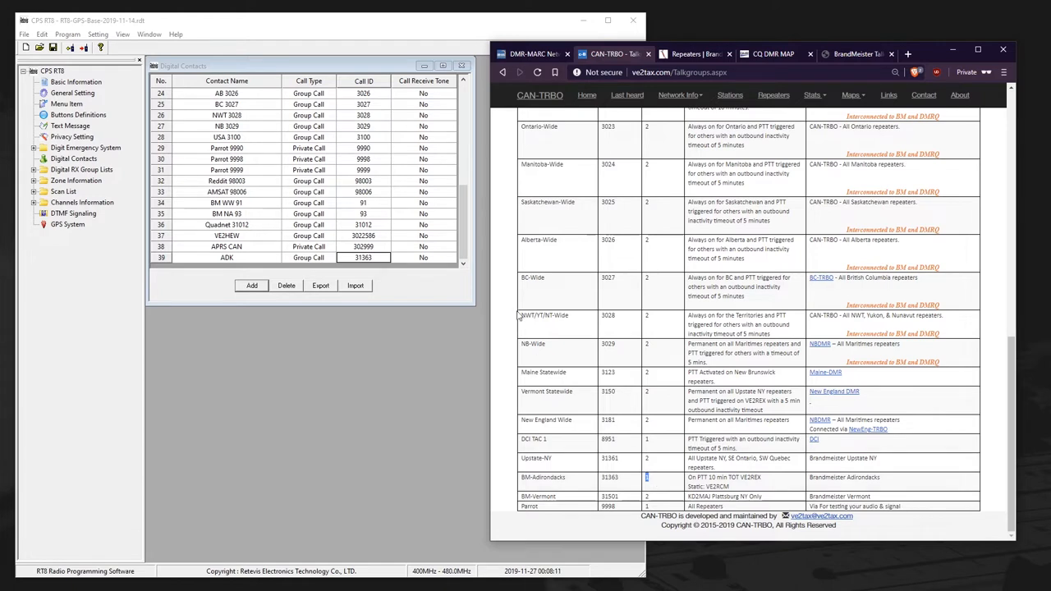
{"action": "mouse_move", "coordinate": [530, 289]}
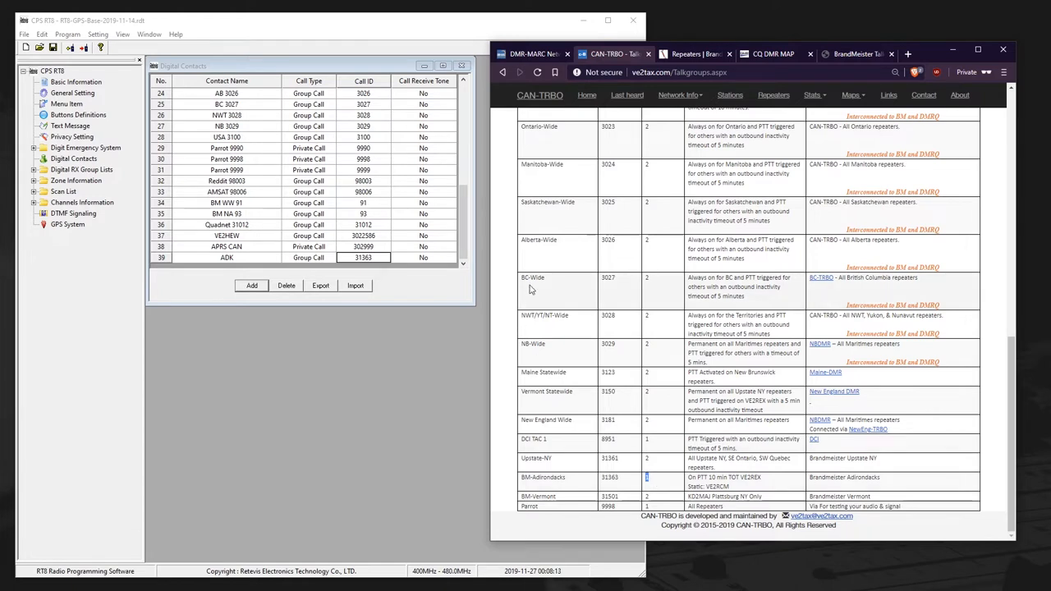
{"action": "left_click", "coordinate": [81, 169]}
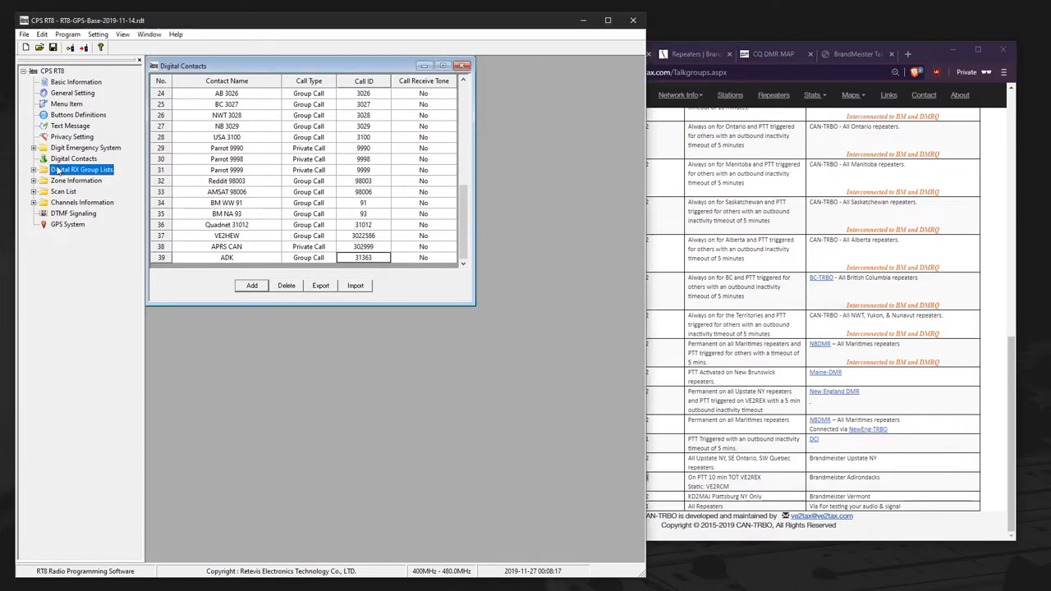
- Create RX group list TRBO TS1 with WW TG1, NA TG3, WW EN TG13, Canada and TAC310
{"action": "left_click", "coordinate": [43, 169]}
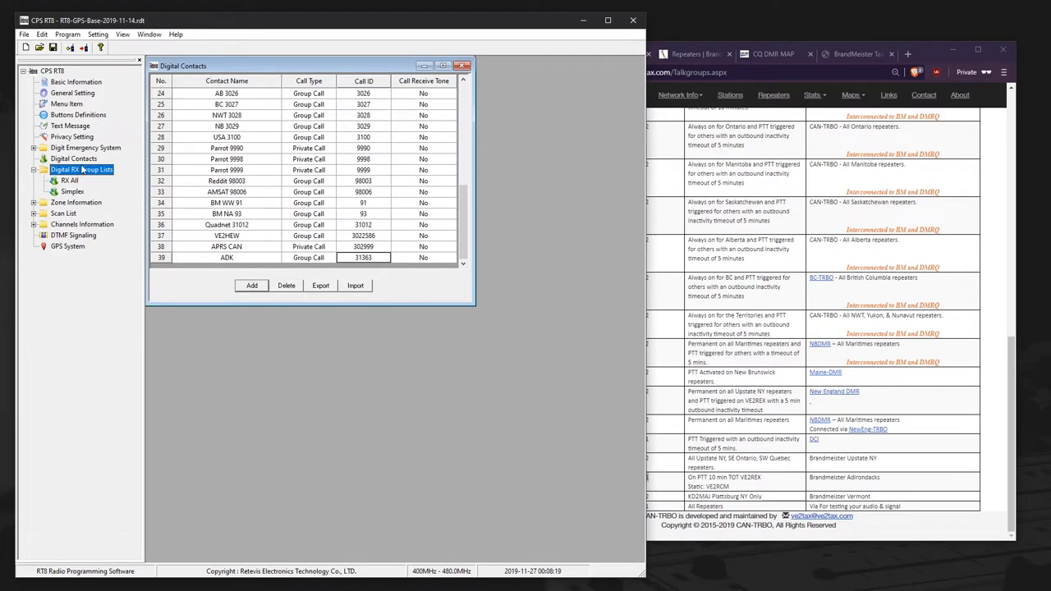
{"action": "right_click", "coordinate": [82, 170]}
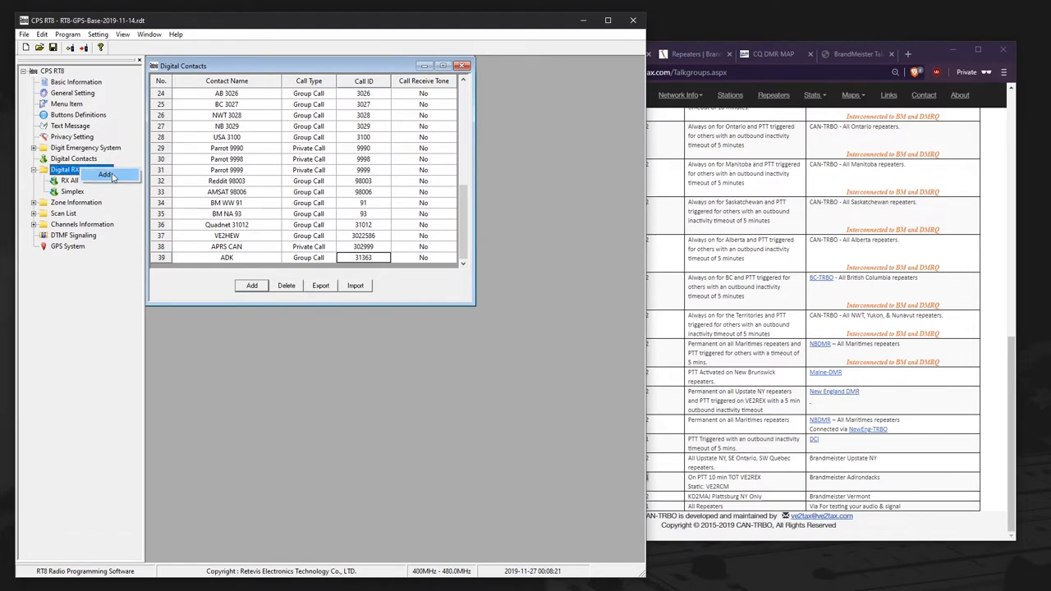
{"action": "left_click", "coordinate": [104, 175]}
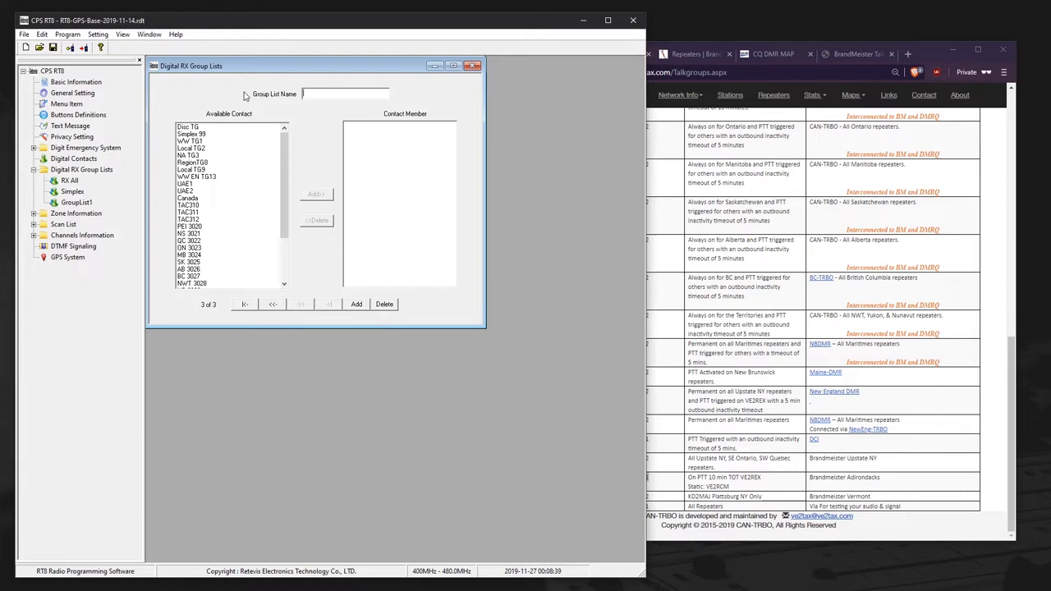
{"action": "type", "text": "1"}
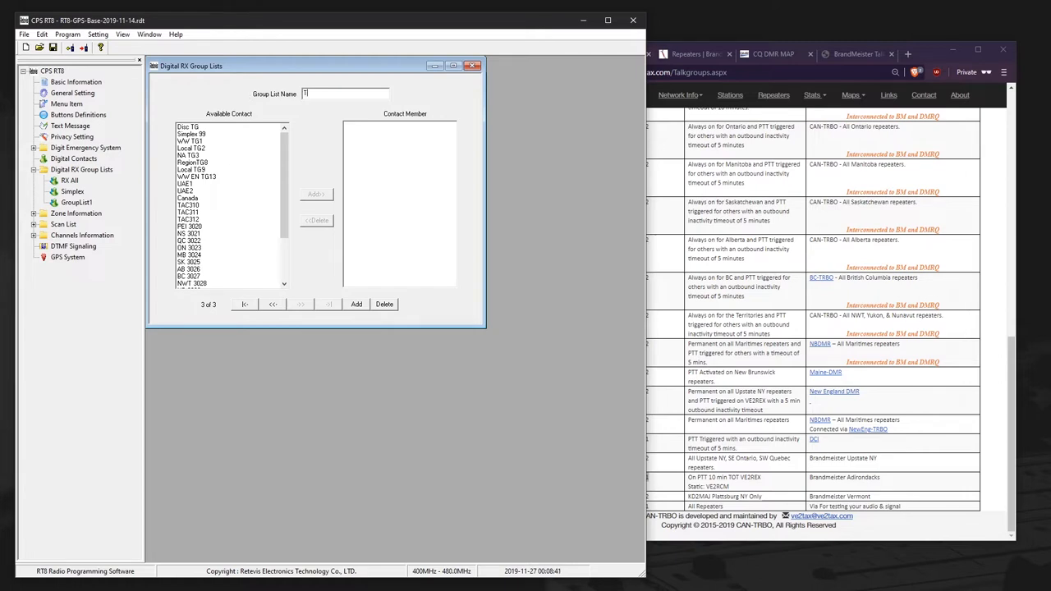
{"action": "type", "text": "RBO TS1"}
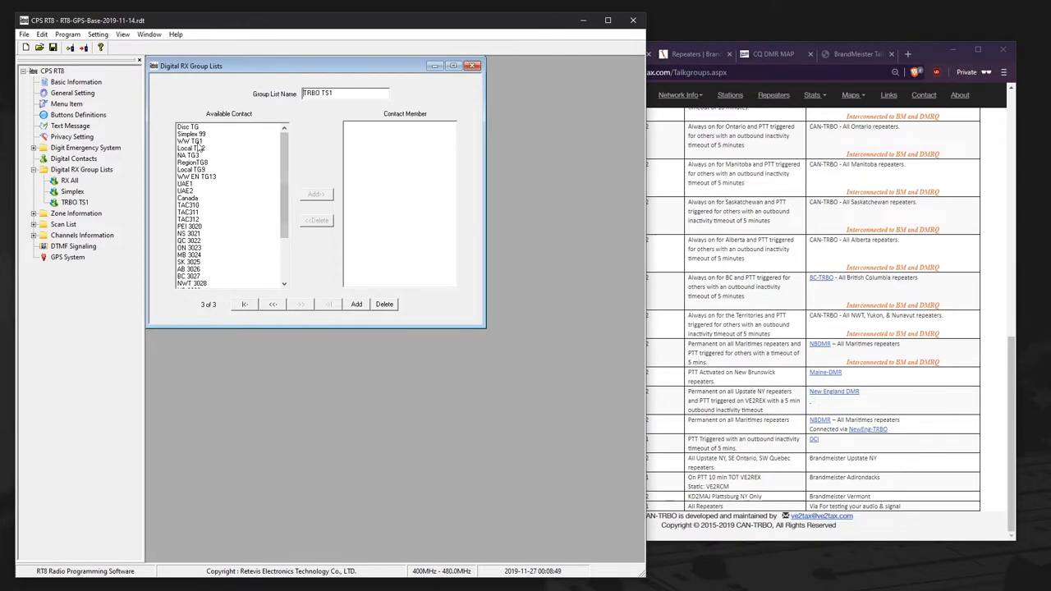
{"action": "left_click", "coordinate": [317, 195]}
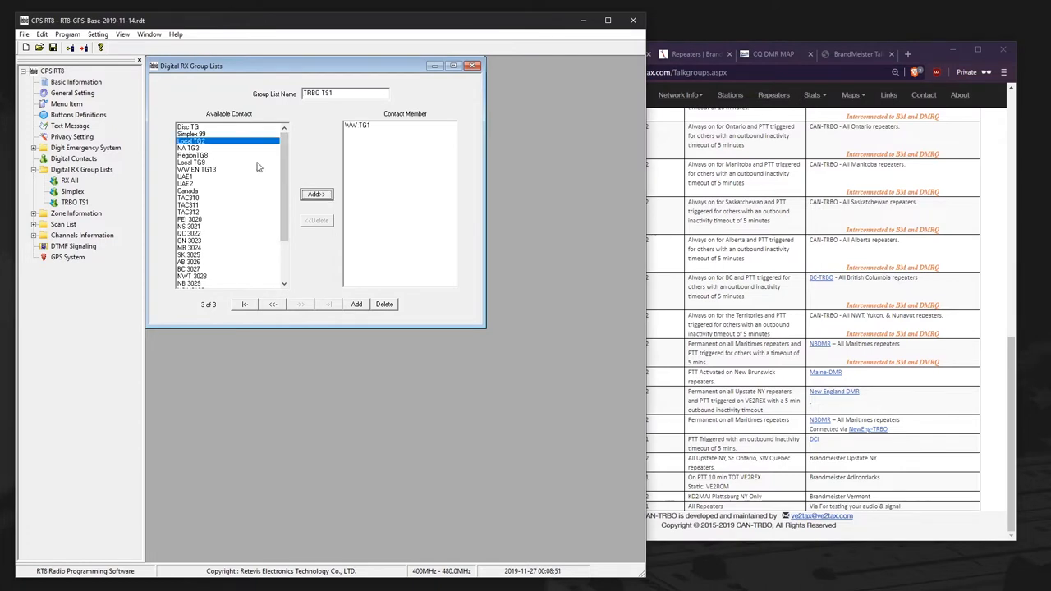
{"action": "left_click", "coordinate": [316, 194]}
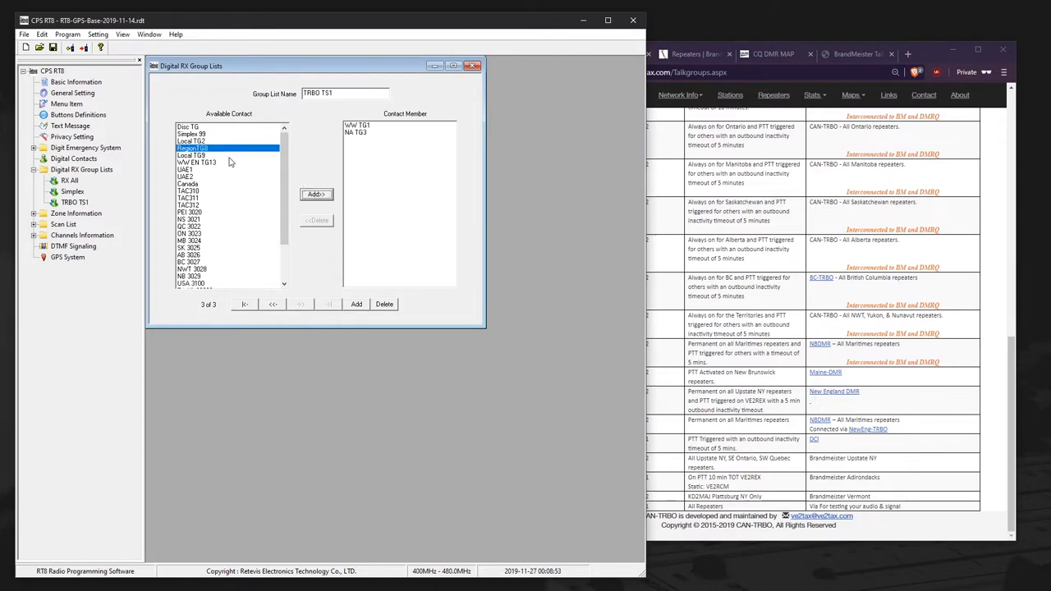
{"action": "left_click", "coordinate": [316, 194]}
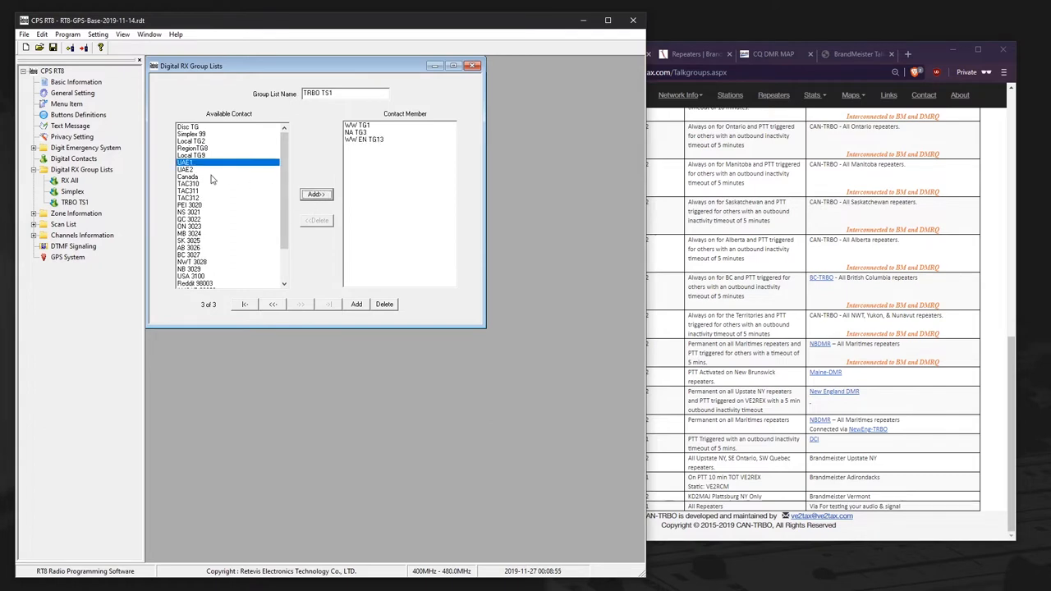
{"action": "left_click", "coordinate": [316, 195]}
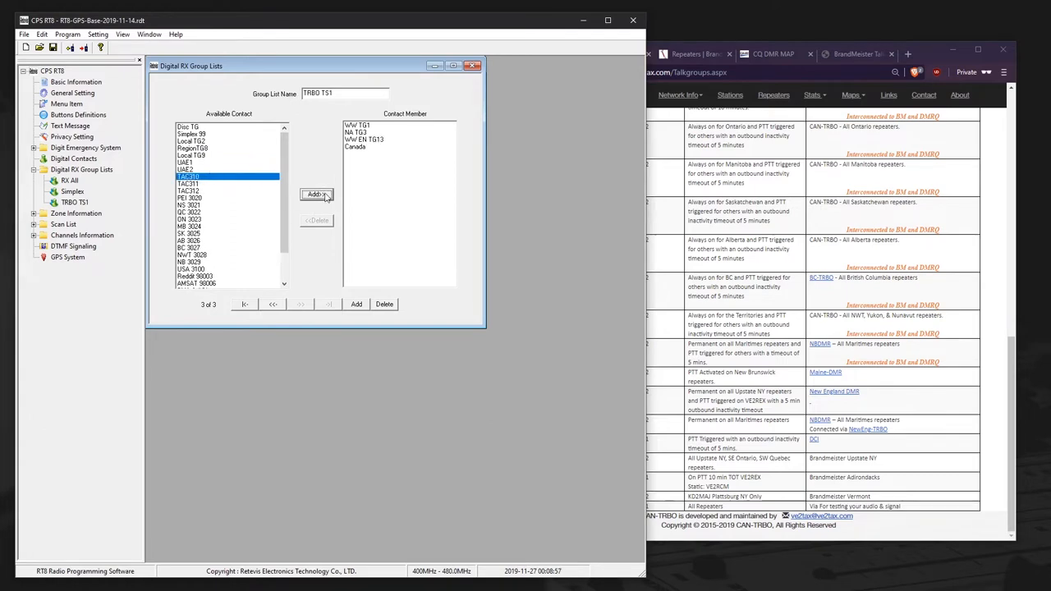
{"action": "left_click", "coordinate": [316, 195]}
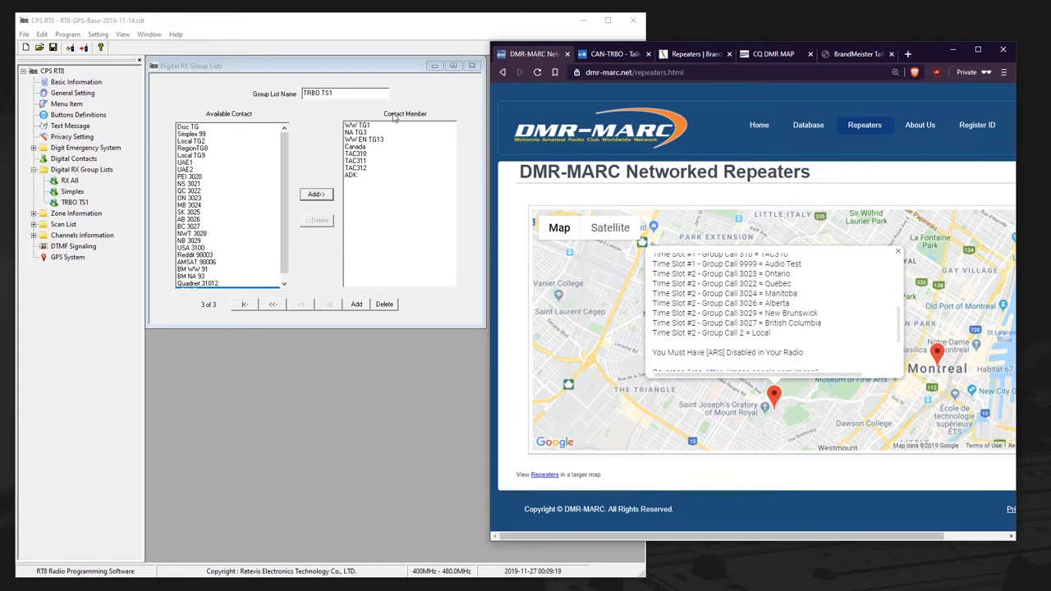
{"action": "mouse_move", "coordinate": [444, 109]}
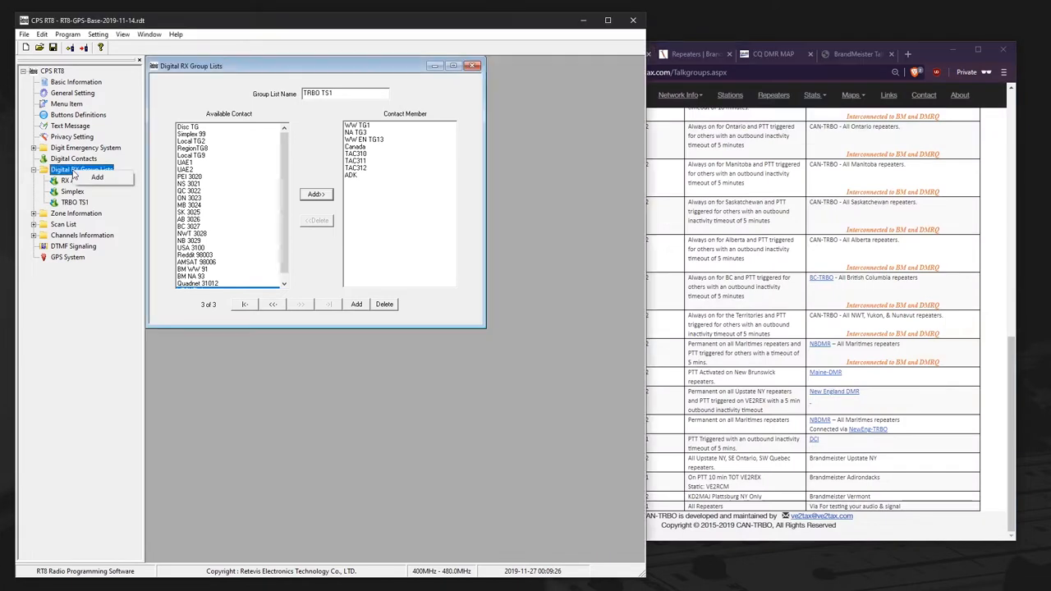
- Create RX group list TSBO TS2 with Local TG9 and provincial talkgroups PEI 3020 through NB 3029
{"action": "left_click", "coordinate": [97, 177]}
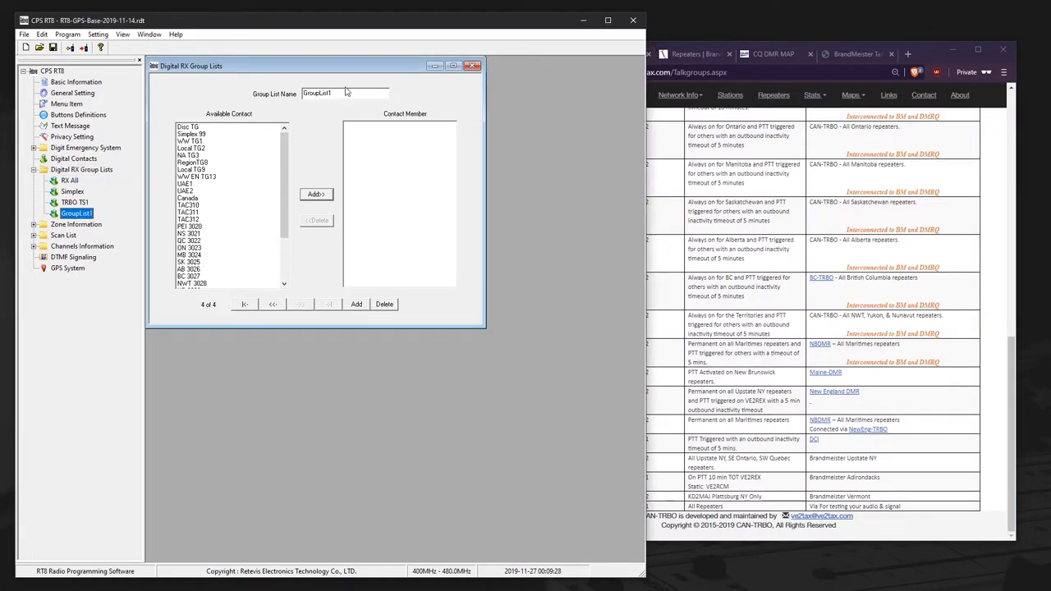
{"action": "type", "text": "TSBO"}
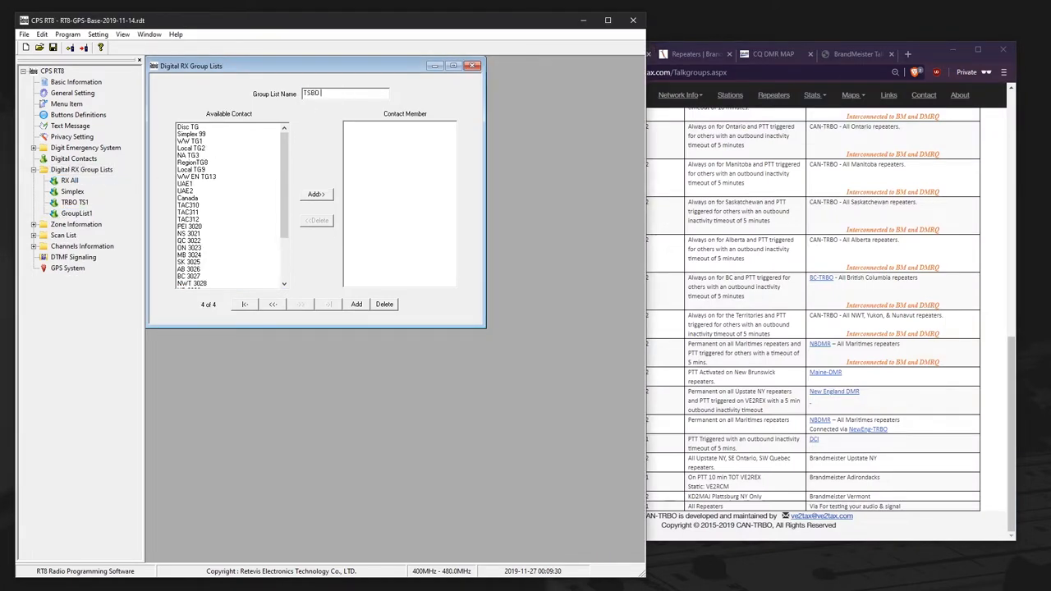
{"action": "type", "text": "TS2"}
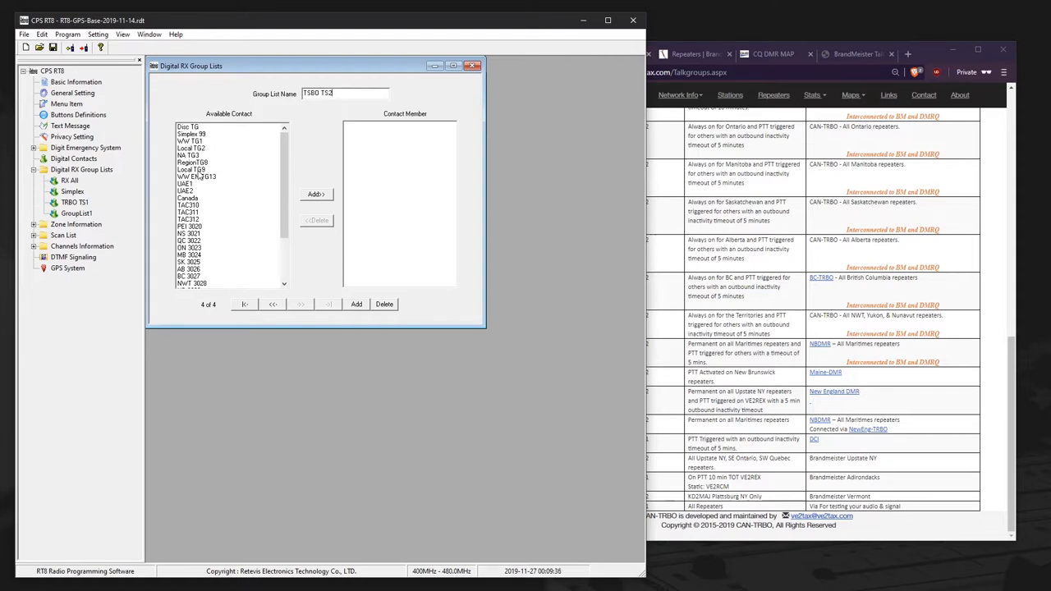
{"action": "left_click", "coordinate": [316, 195]}
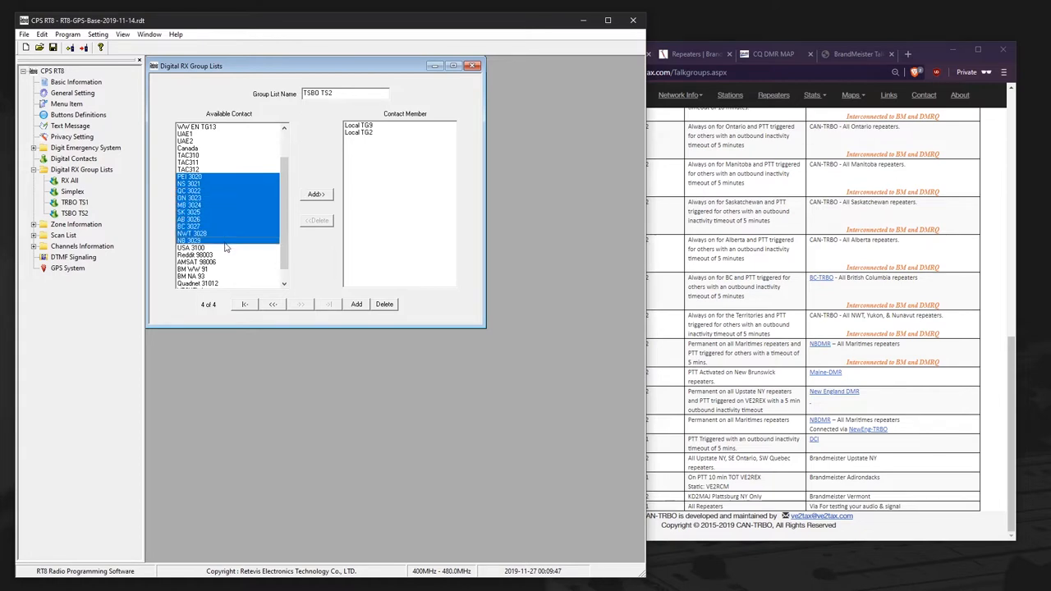
{"action": "left_click", "coordinate": [316, 194]}
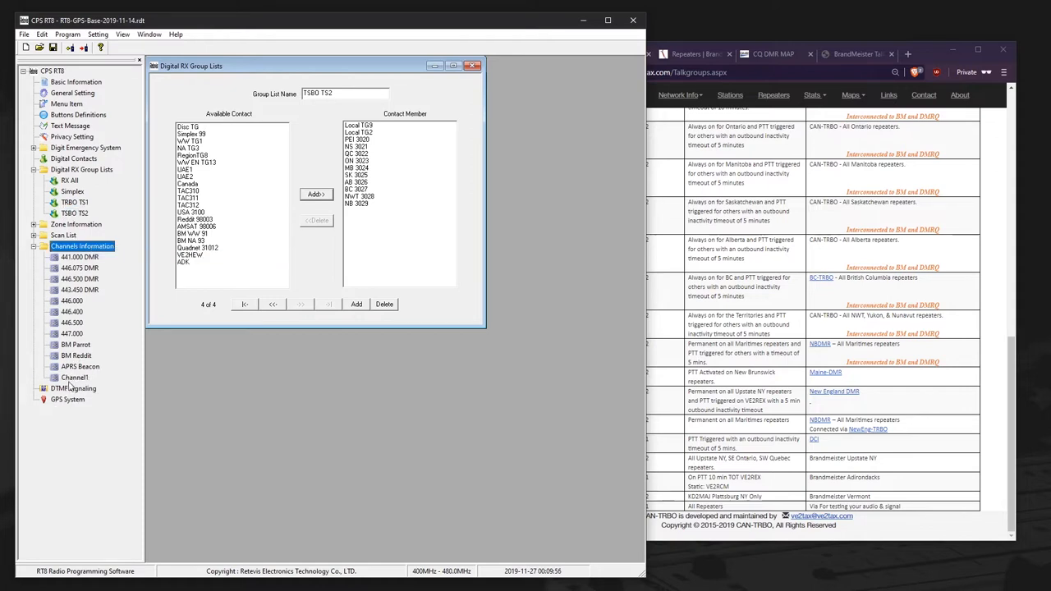
{"action": "left_click", "coordinate": [75, 377]}
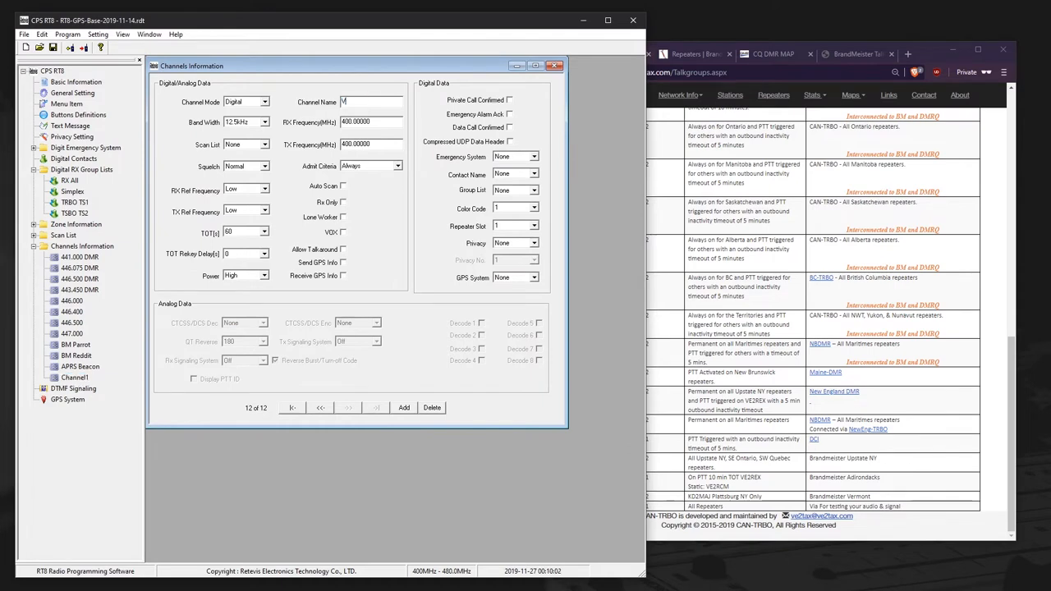
- Name the new channel VE2RCM WW and set its transmit timeout to 180 seconds
{"action": "type", "text": "VE2RCM WW"}
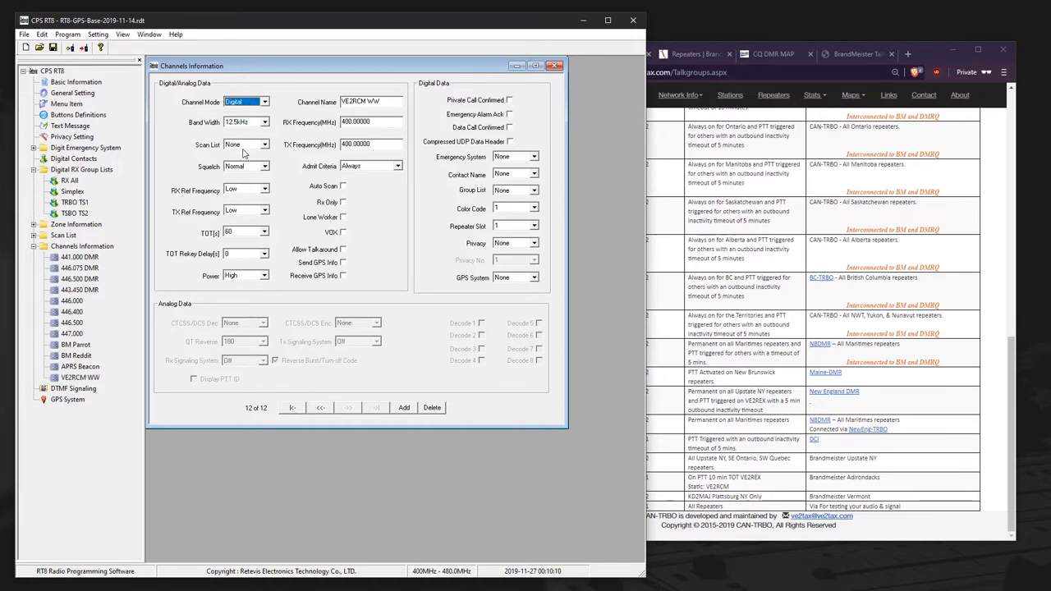
{"action": "left_click", "coordinate": [265, 252]}
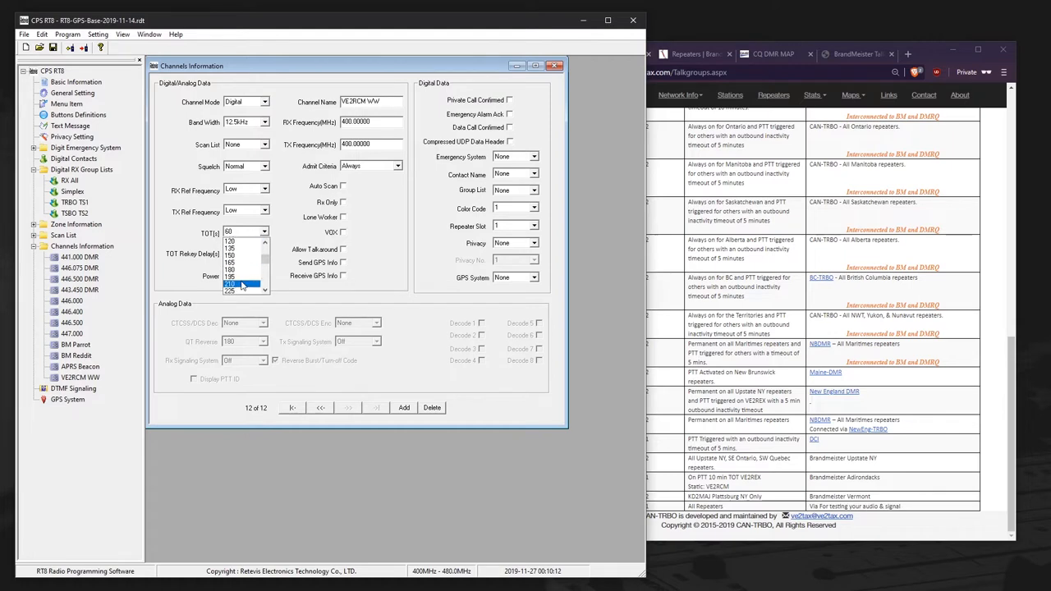
{"action": "left_click", "coordinate": [238, 286]}
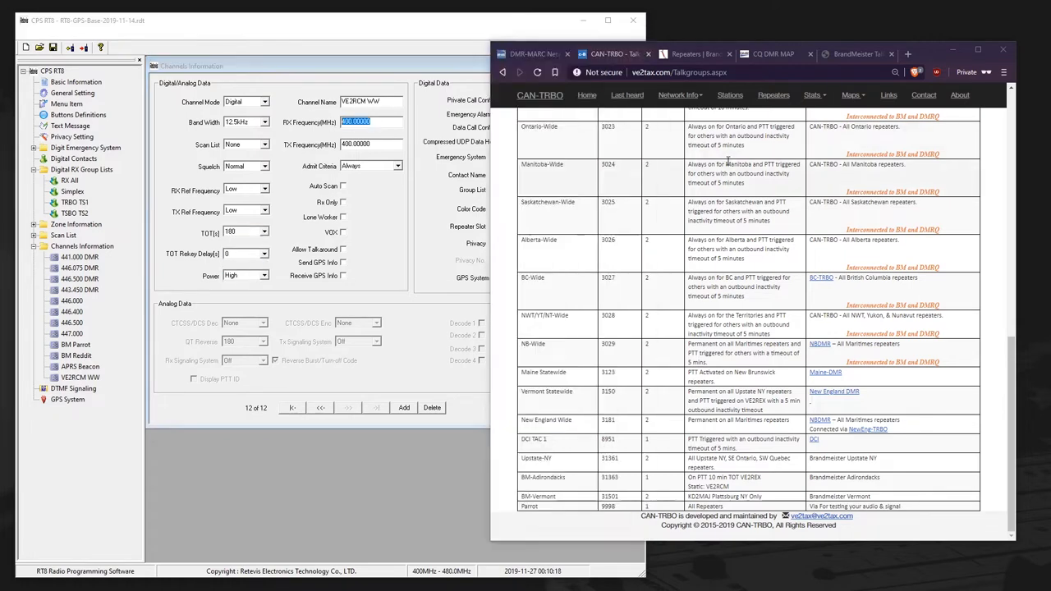
- Enter RX frequency 447.62500 and TX frequency 442.62500 from the DMR-MARC repeater page
{"action": "left_click", "coordinate": [532, 53]}
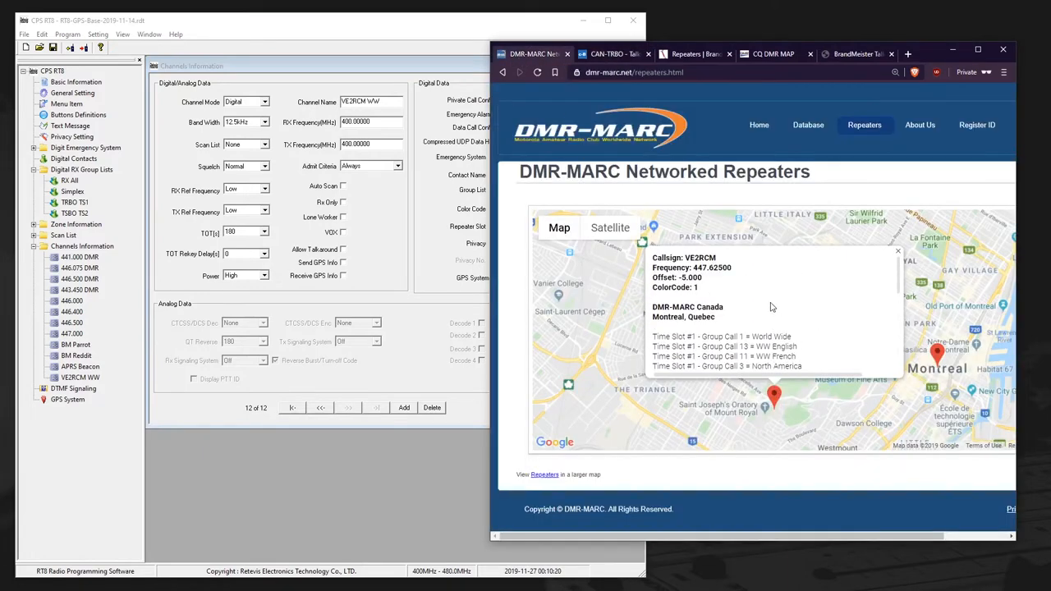
{"action": "left_click", "coordinate": [371, 122]}
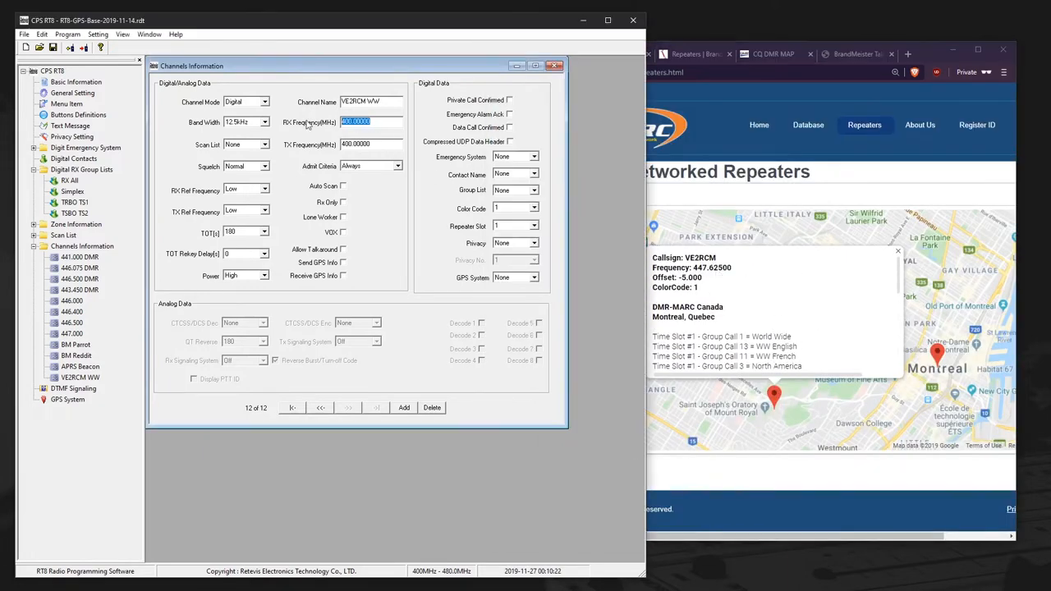
{"action": "type", "text": "447.625"}
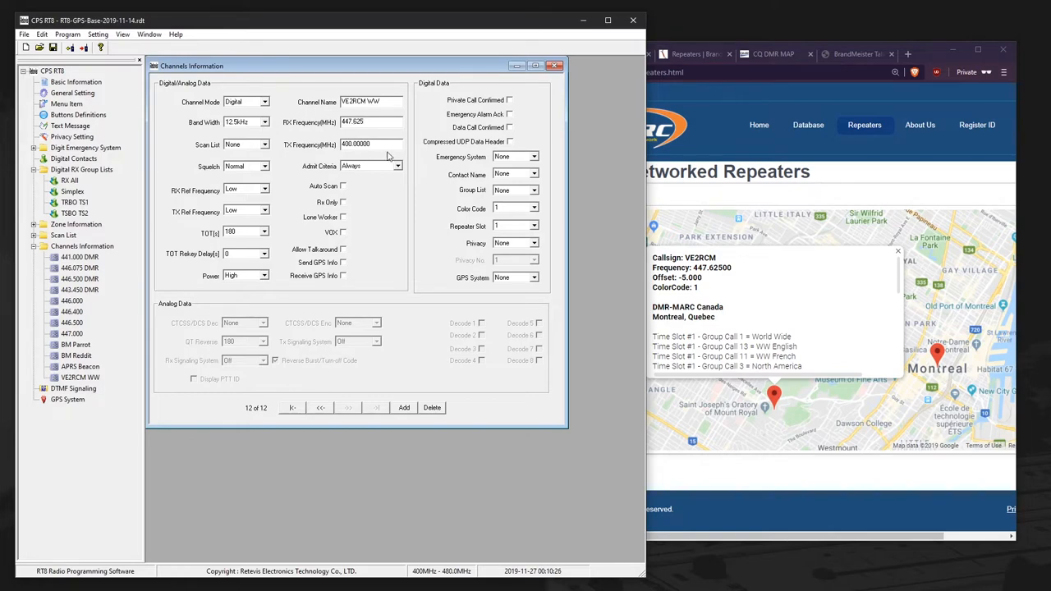
{"action": "triple_click", "coordinate": [356, 143]}
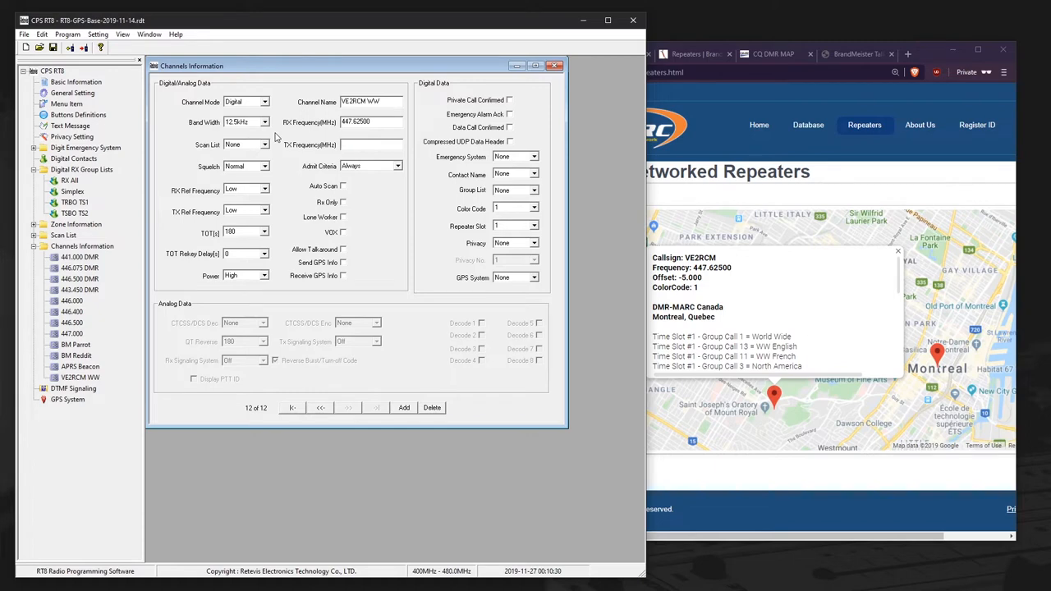
{"action": "type", "text": "442.62"}
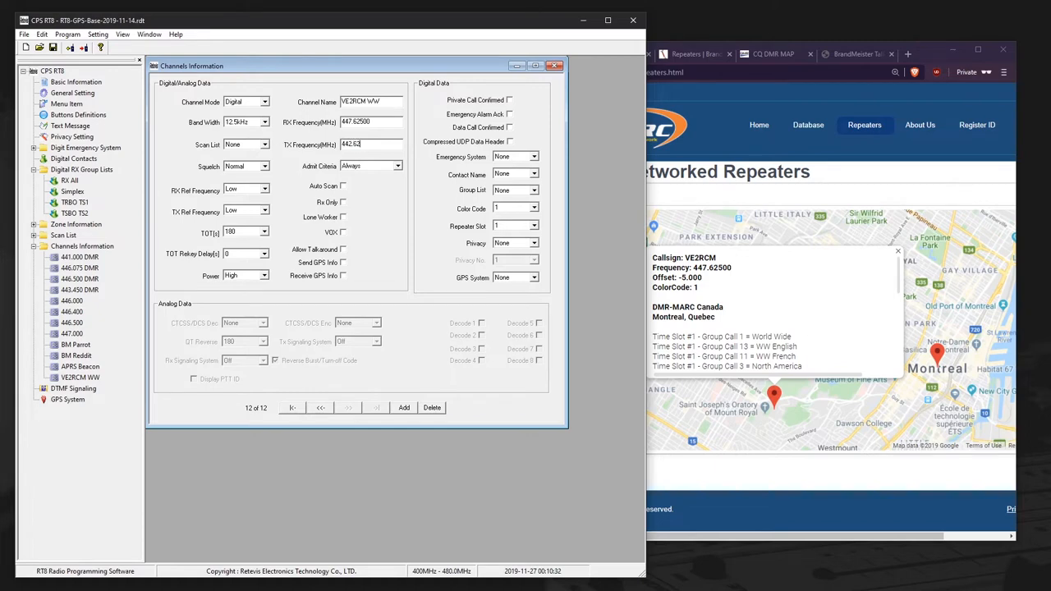
{"action": "left_click", "coordinate": [398, 165]}
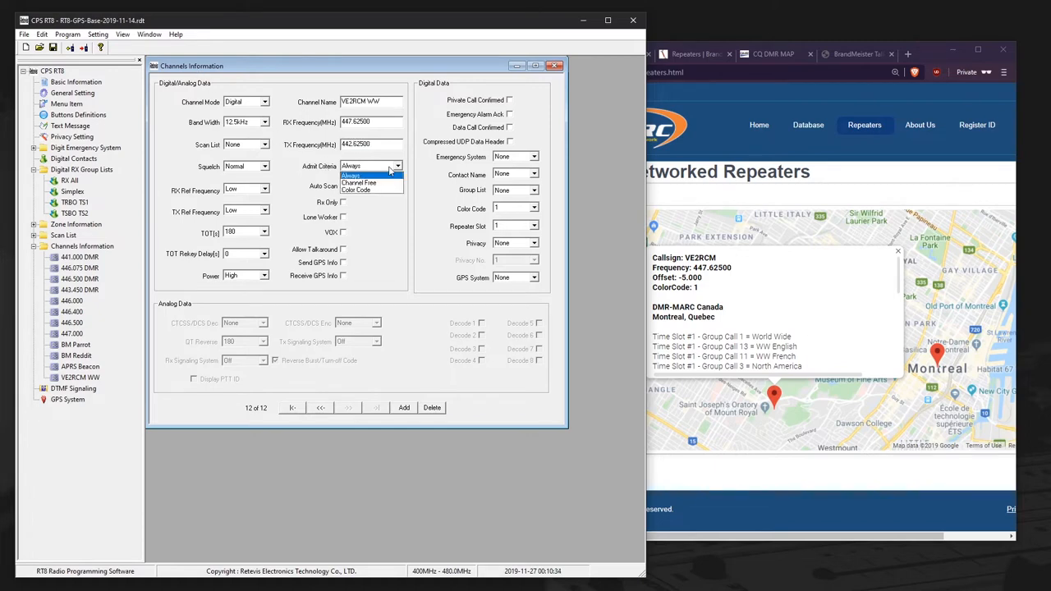
- Set VE2RCM WW to Color Code admit, contact WW TG1, group list TRBO TS1, slot 1
{"action": "left_click", "coordinate": [355, 190]}
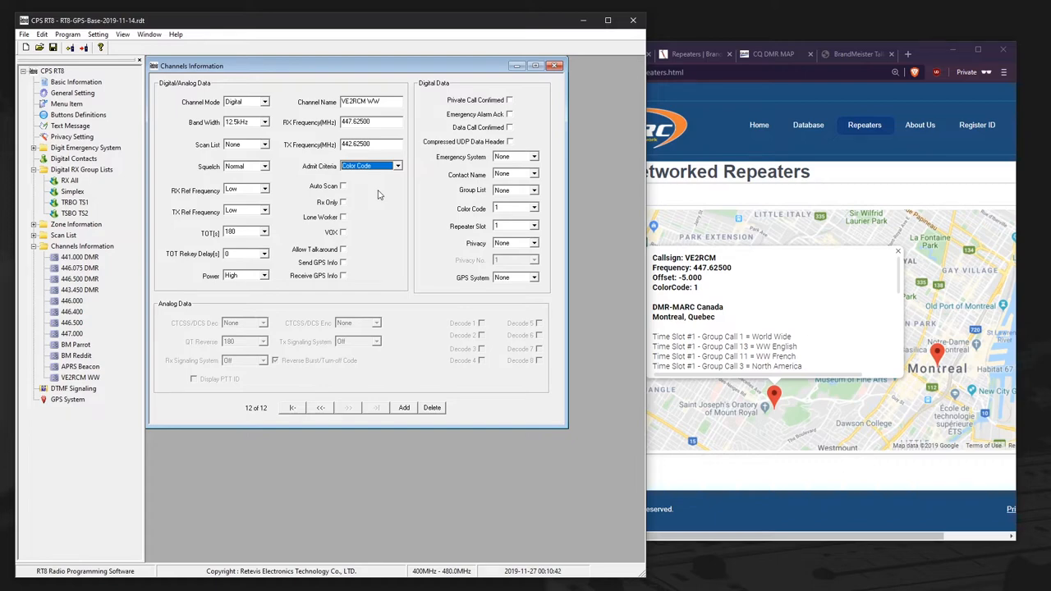
{"action": "left_click", "coordinate": [534, 189]}
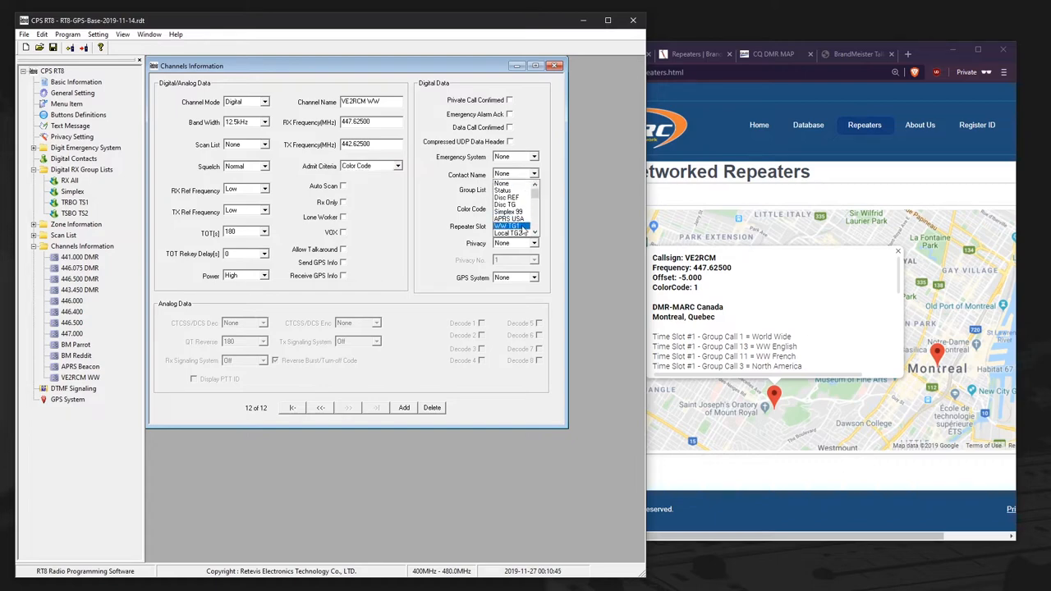
{"action": "left_click", "coordinate": [510, 226]}
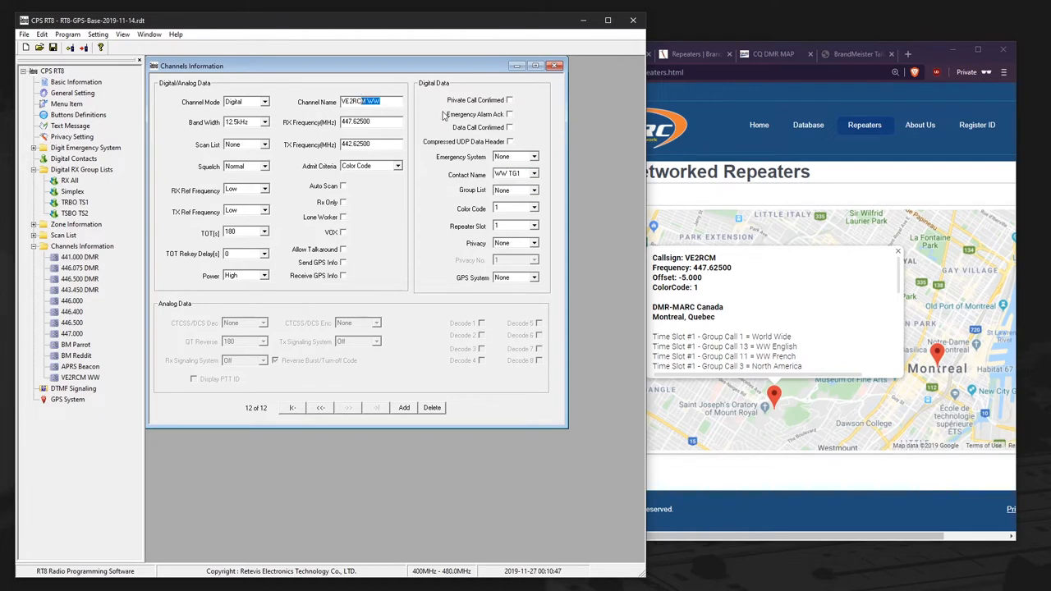
{"action": "left_click", "coordinate": [534, 190]}
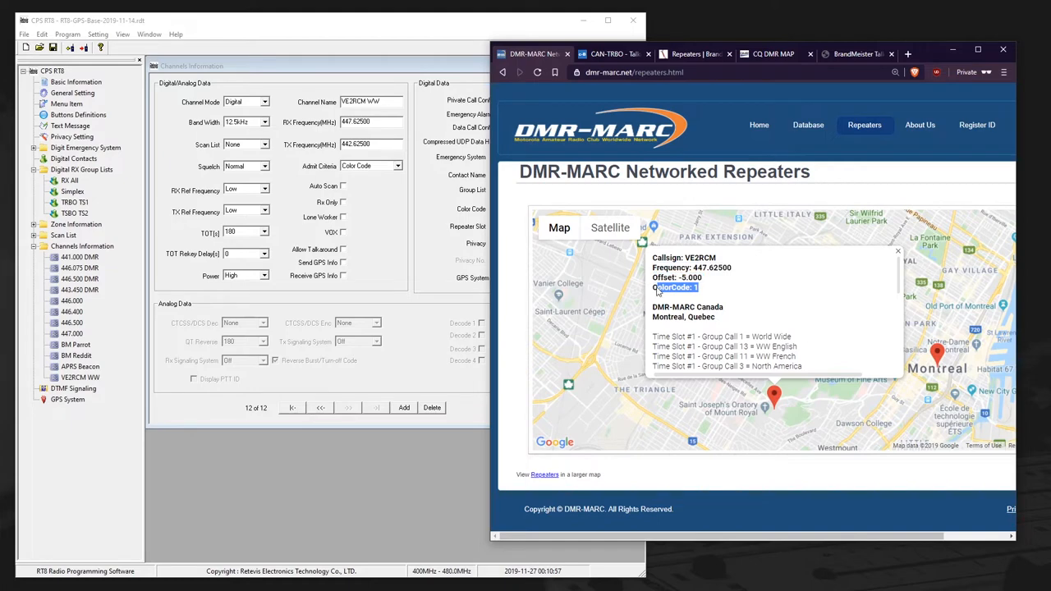
{"action": "left_click", "coordinate": [533, 226]}
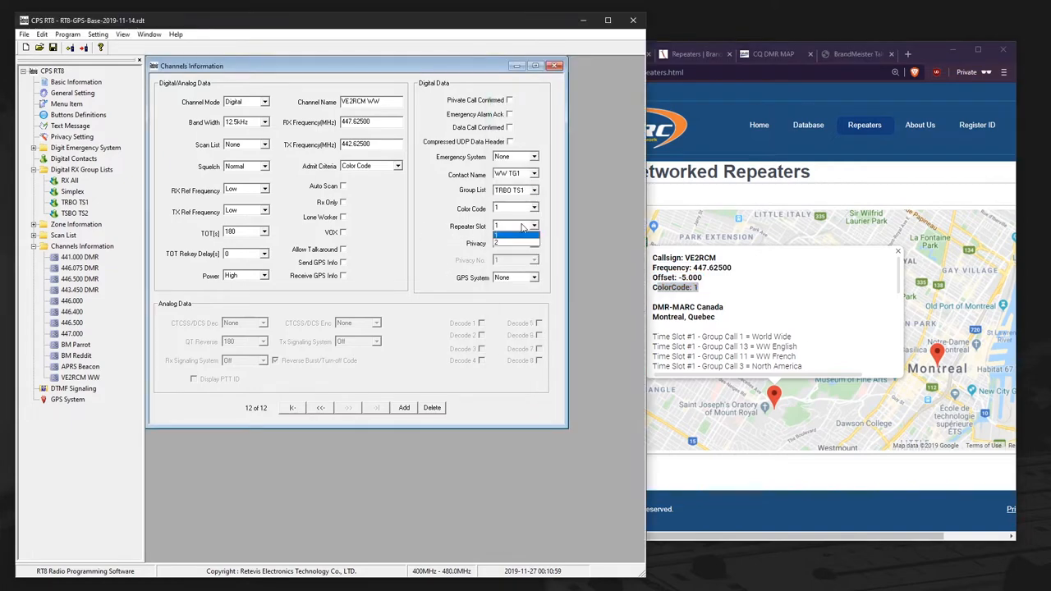
{"action": "left_click", "coordinate": [496, 226]}
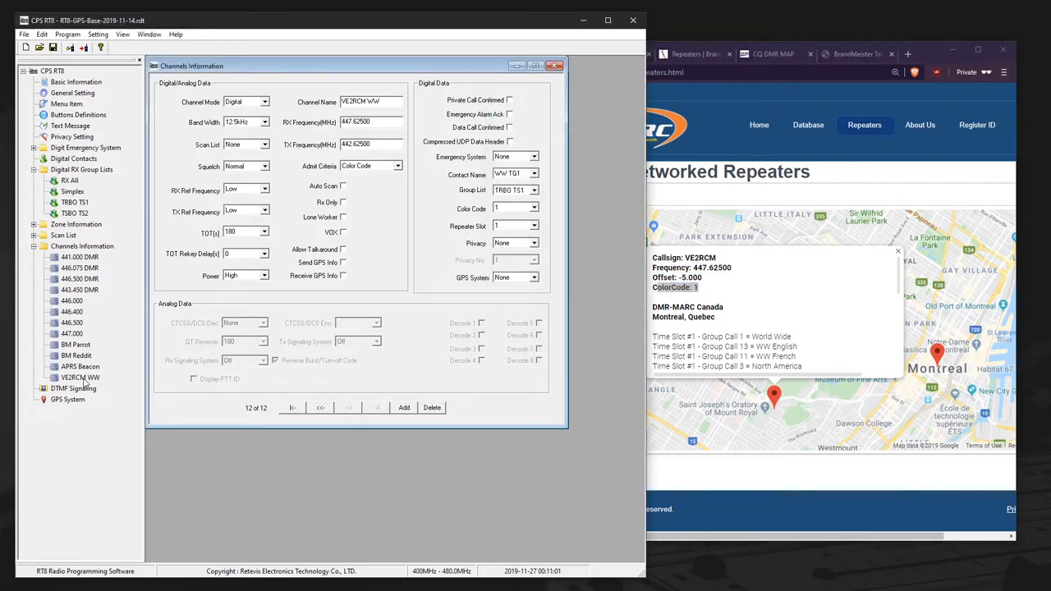
{"action": "left_click", "coordinate": [80, 377]}
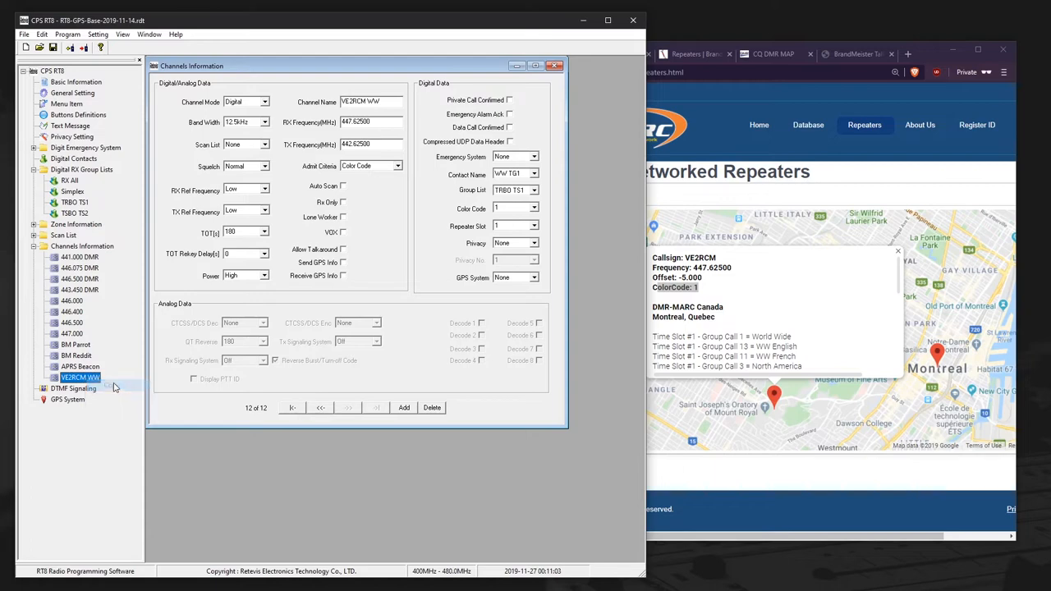
- Paste a copy of the channel, rename it VE2RCM NA, and set contact NA TG3
{"action": "left_click", "coordinate": [82, 247]}
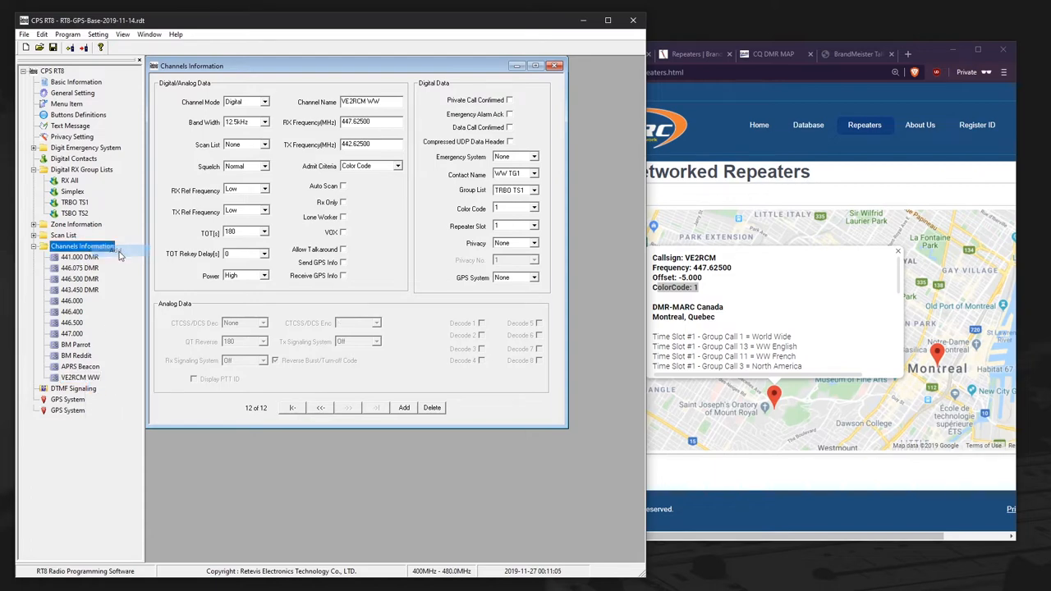
{"action": "left_click", "coordinate": [403, 408]}
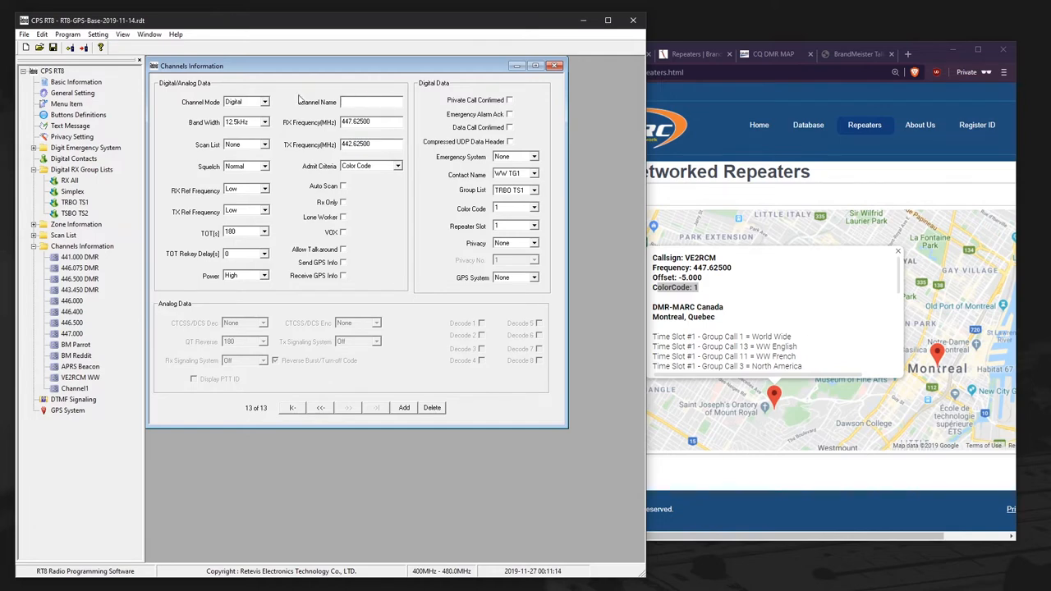
{"action": "type", "text": "VE2RM"}
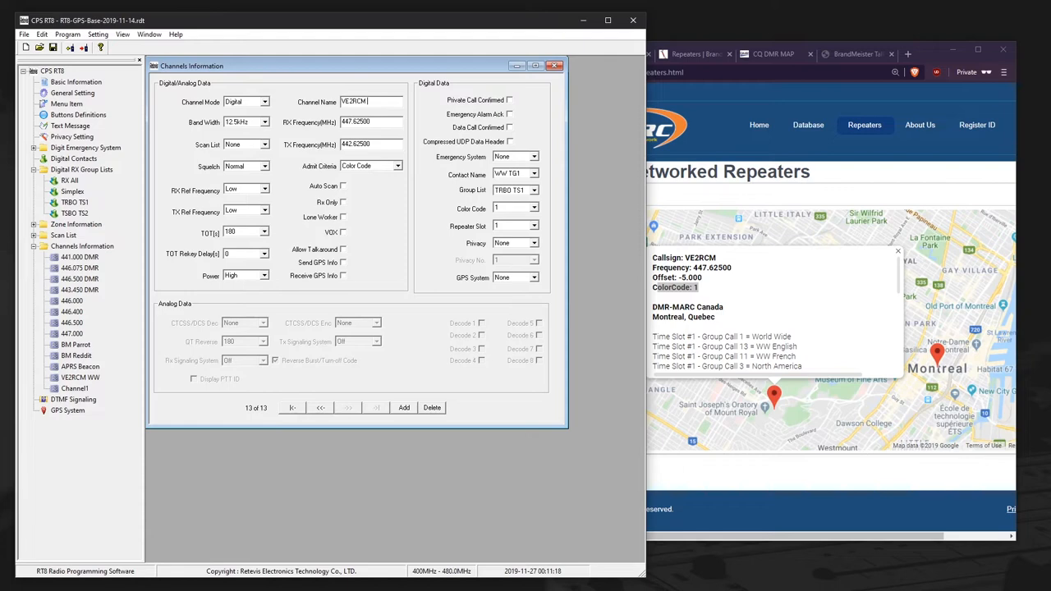
{"action": "type", "text": "NA"}
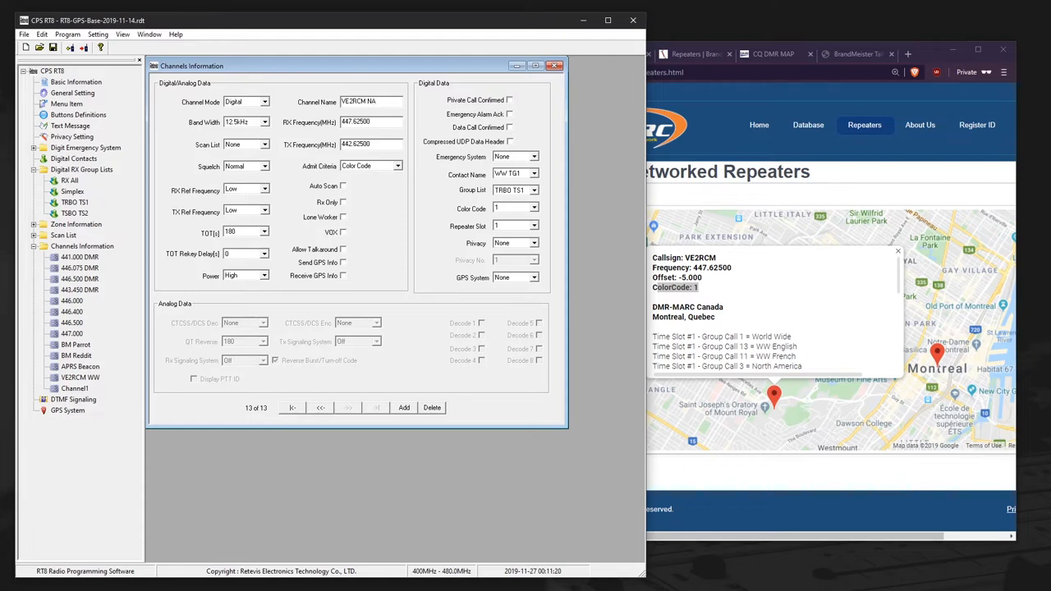
{"action": "left_click", "coordinate": [534, 189]}
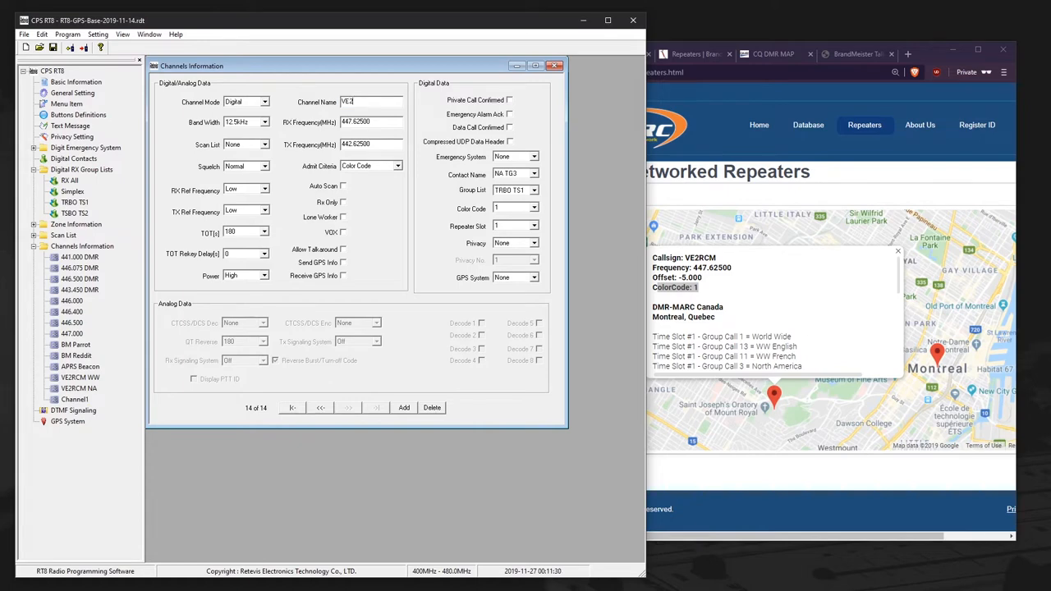
- Rename the copy VE2RCM L9 with contact Local TG9, group list TSBO TS2, slot 2
{"action": "type", "text": "VE2RCM L"}
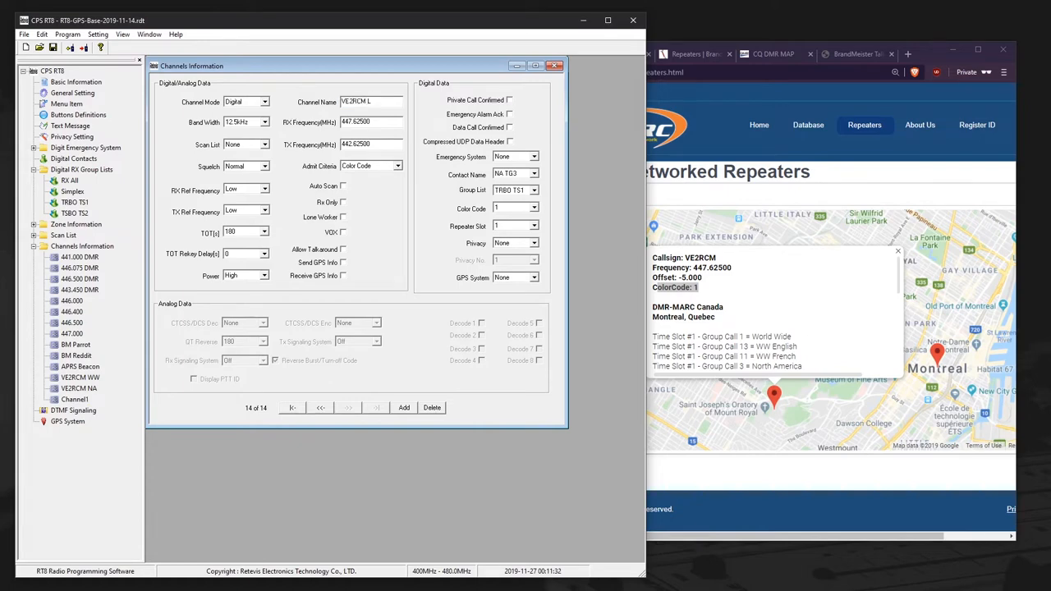
{"action": "type", "text": "9"}
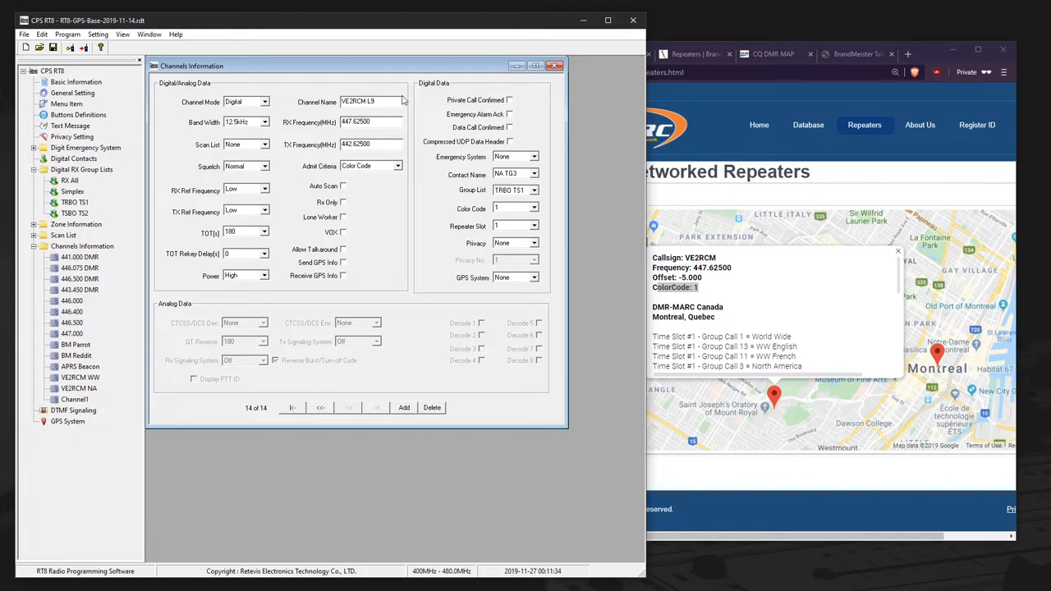
{"action": "left_click", "coordinate": [535, 189]}
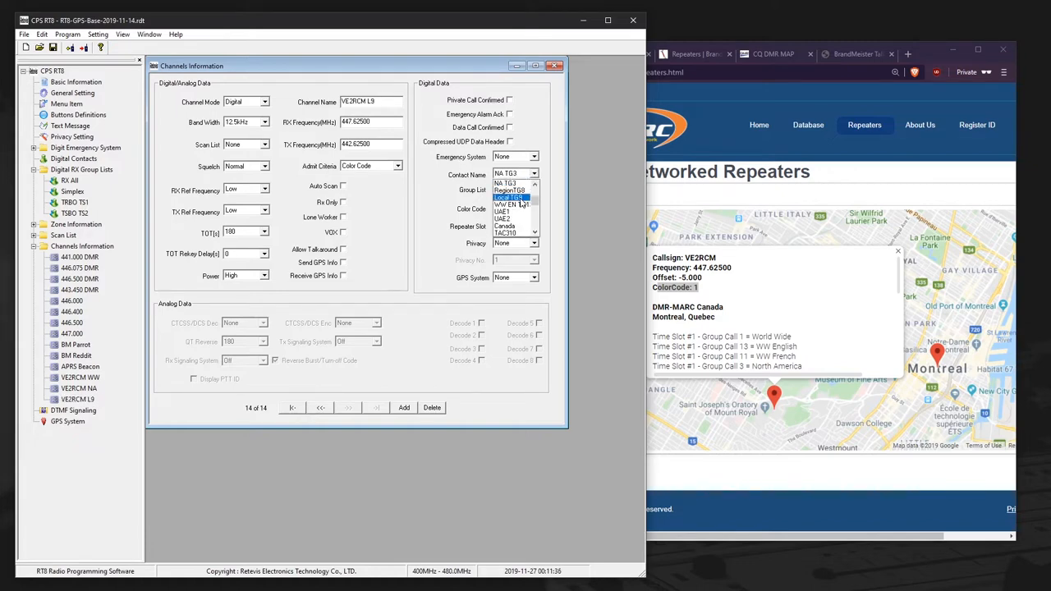
{"action": "left_click", "coordinate": [509, 196]}
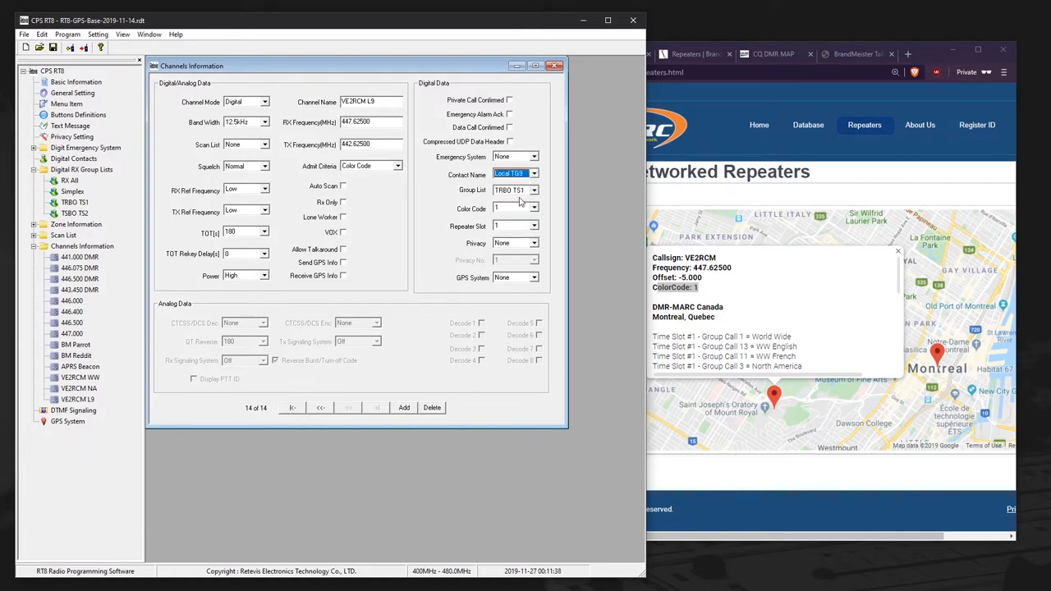
{"action": "left_click", "coordinate": [534, 189]}
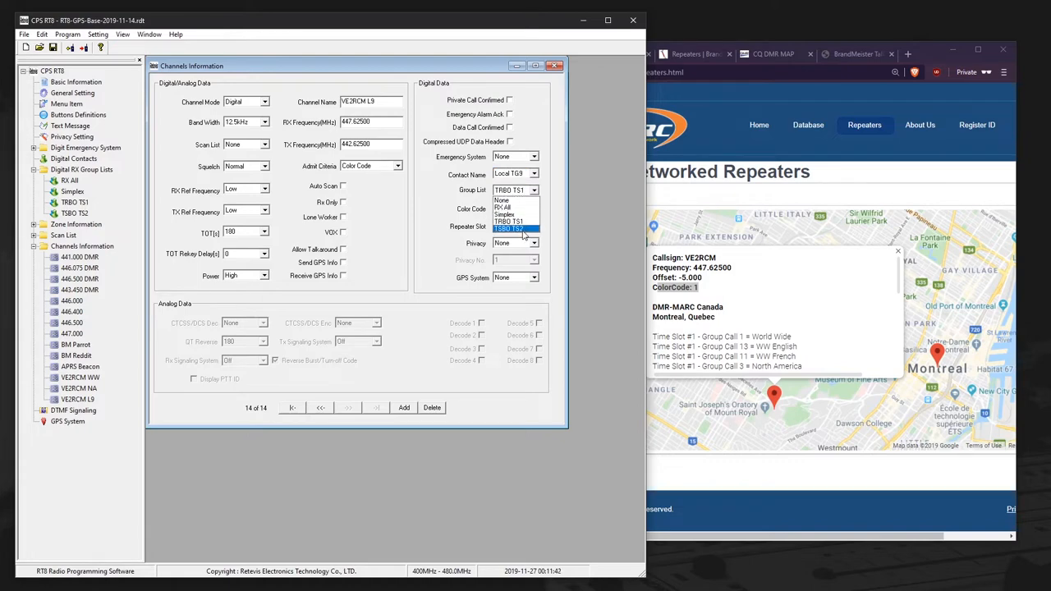
{"action": "left_click", "coordinate": [509, 226]}
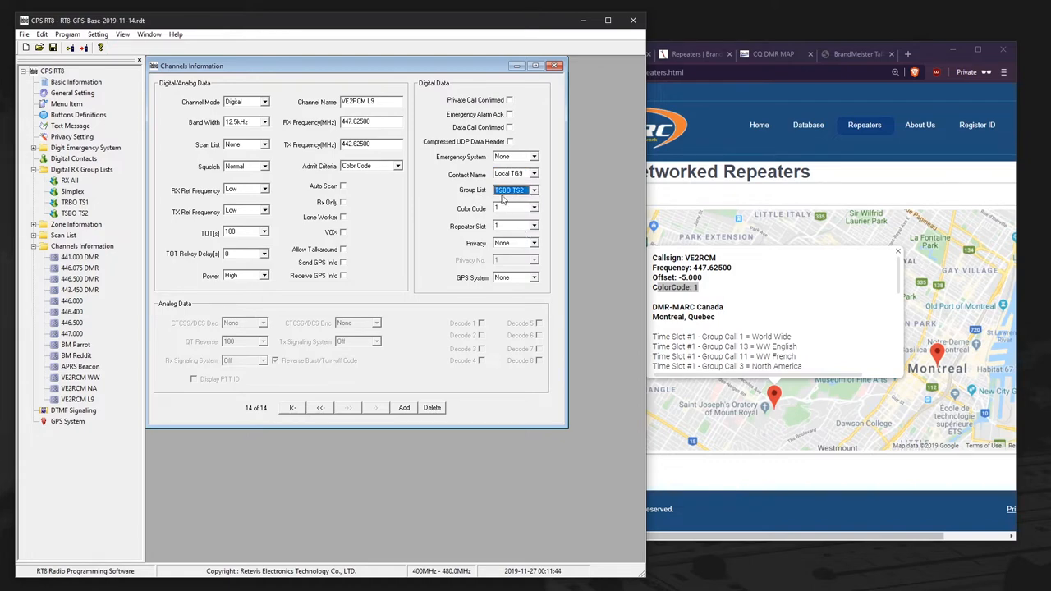
{"action": "left_click", "coordinate": [534, 190]}
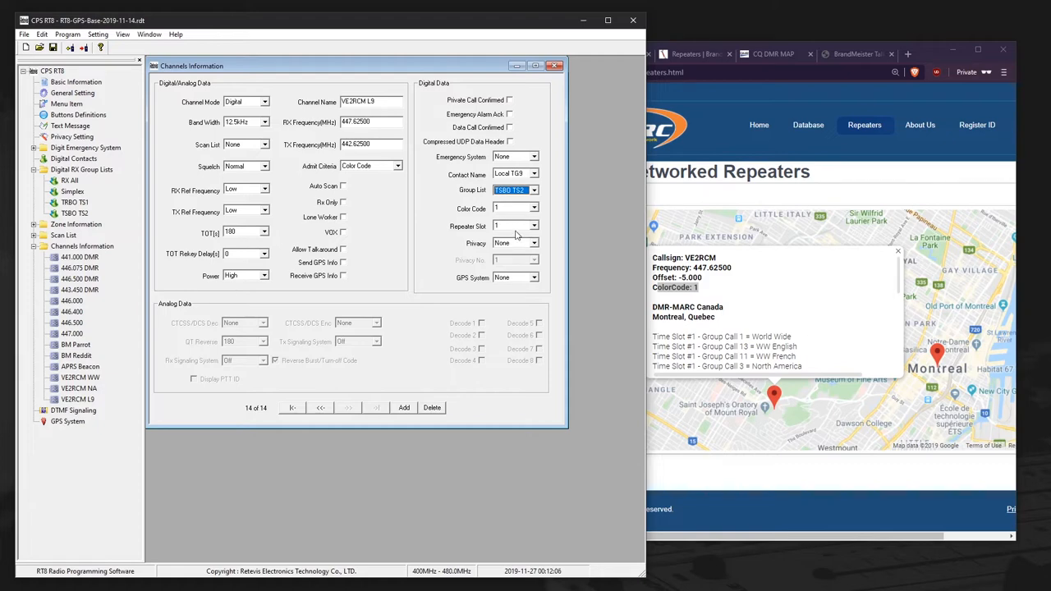
{"action": "left_click", "coordinate": [514, 225]}
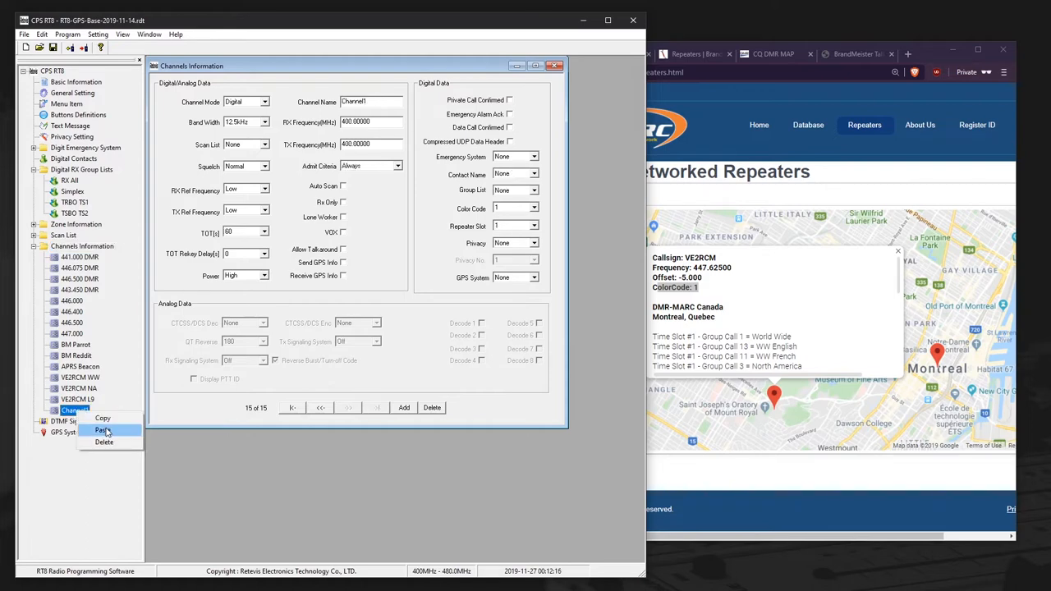
- Paste the copied channel settings, rename it VE2RCM L2, and set contact Local TG2
{"action": "left_click", "coordinate": [103, 430]}
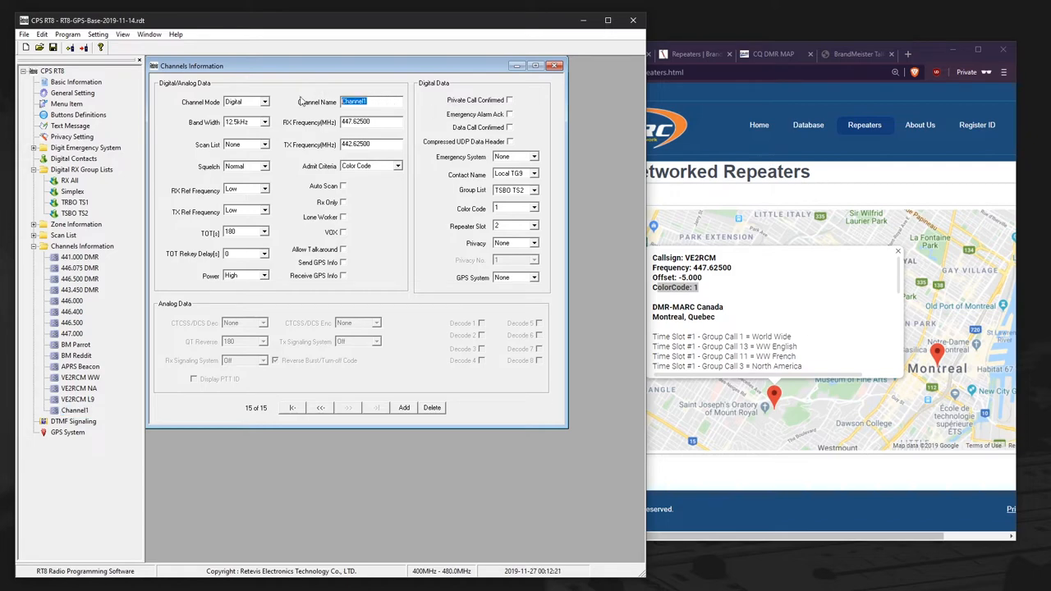
{"action": "type", "text": "VE"}
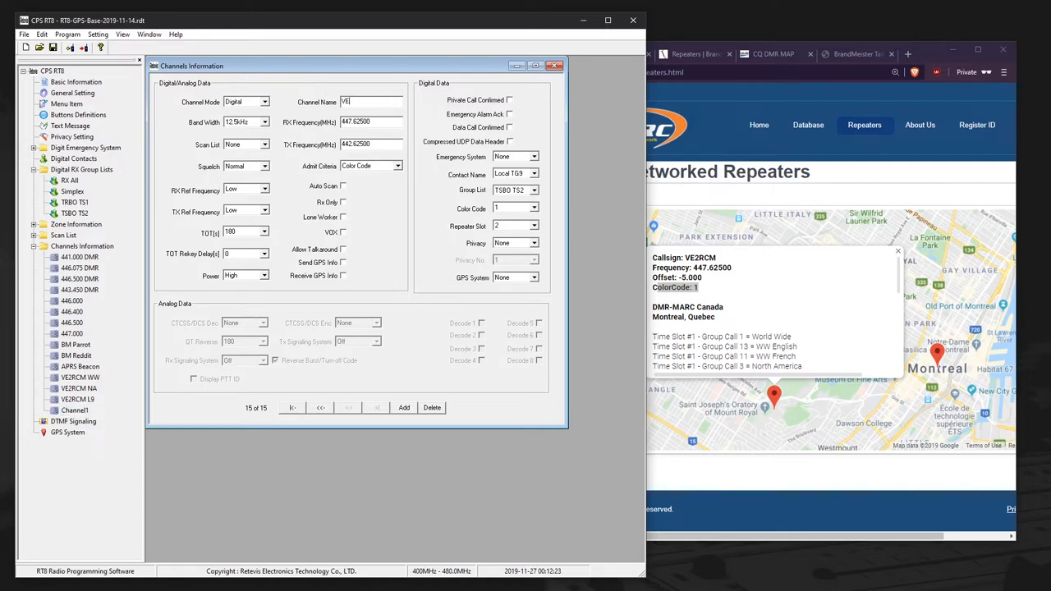
{"action": "type", "text": "VE2RCM L2"}
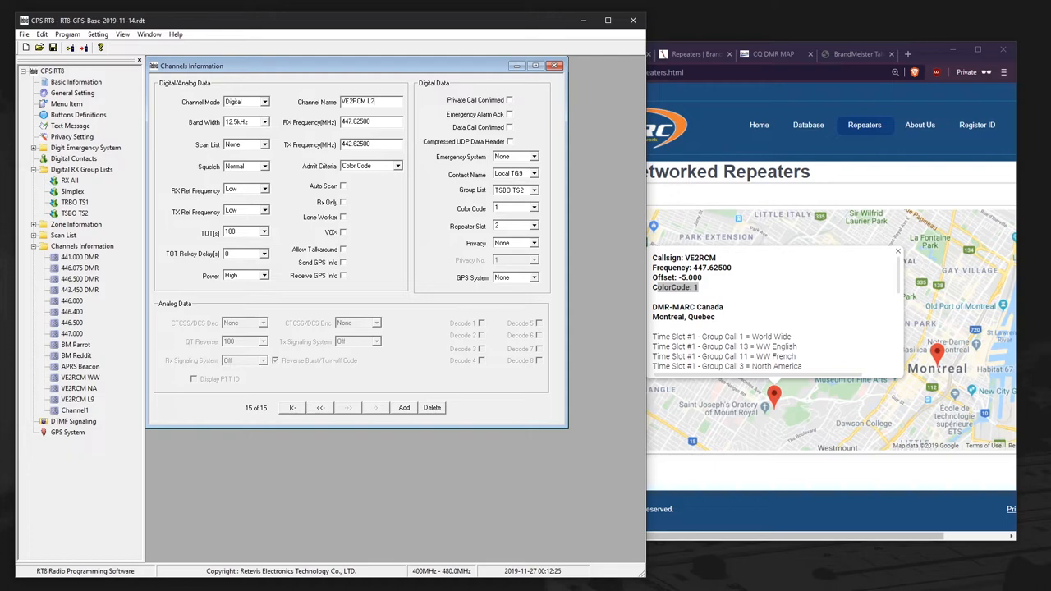
{"action": "left_click", "coordinate": [535, 174]}
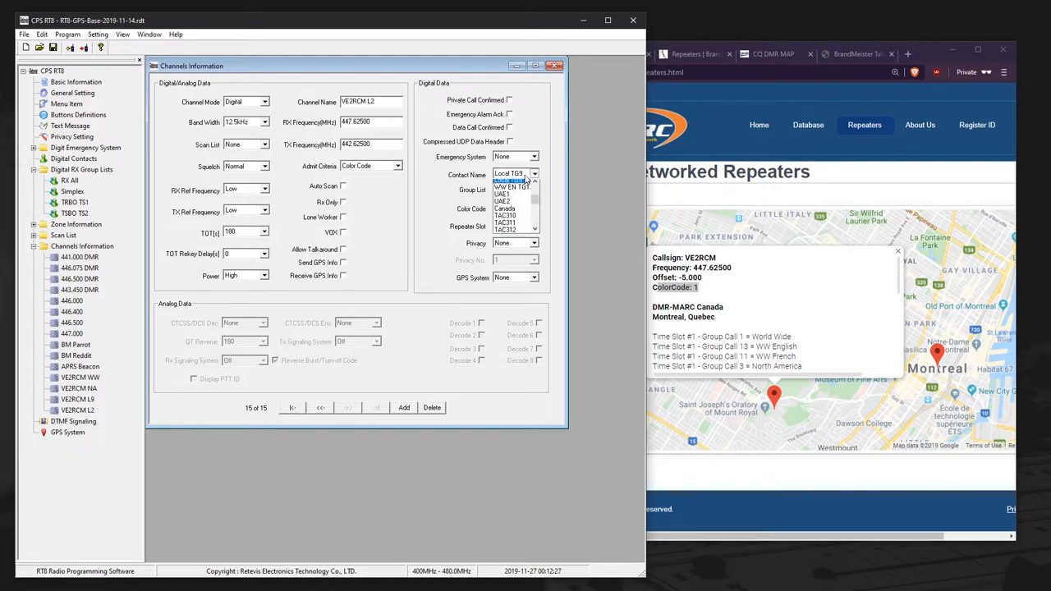
{"action": "scroll", "scroll_direction": "down", "scroll_amount": 3}
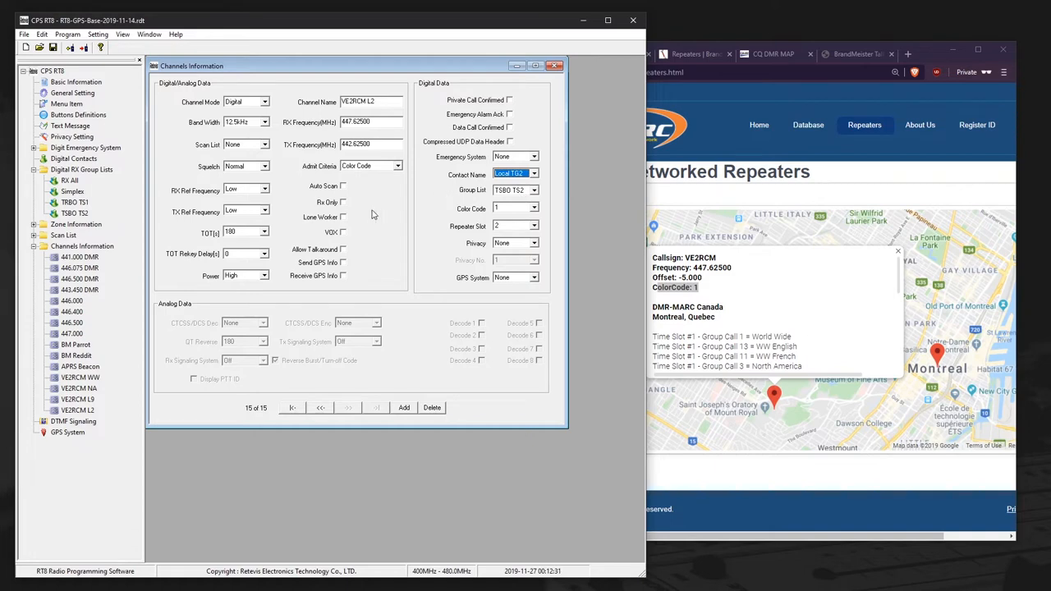
{"action": "left_click", "coordinate": [76, 224]}
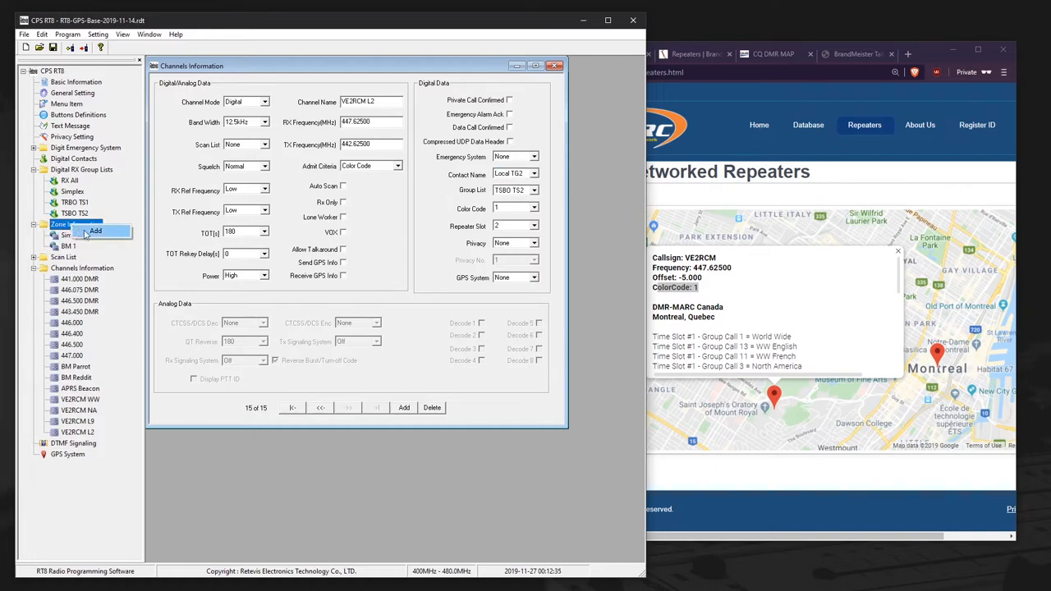
- Add zone VE2RCM holding channels VE2RCM WW, NA, L9 and L2
{"action": "left_click", "coordinate": [95, 231]}
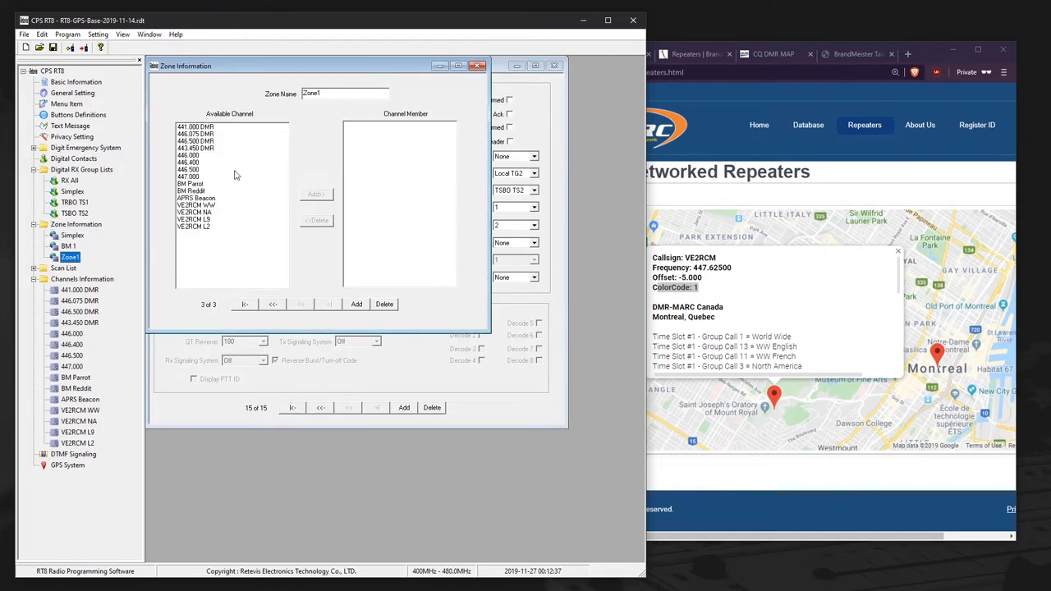
{"action": "type", "text": "VE2RCM 1"}
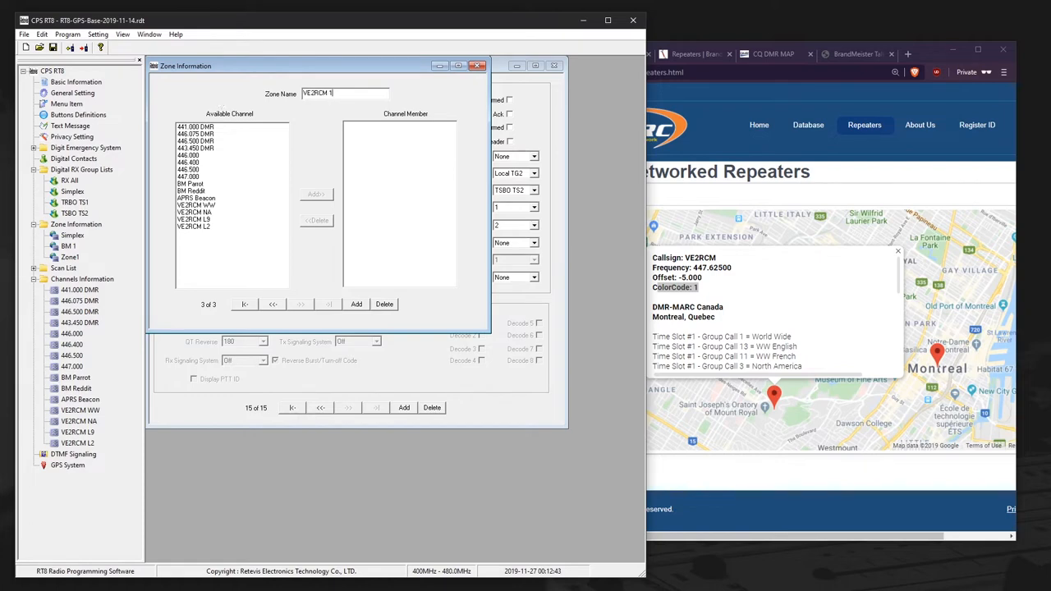
{"action": "key", "text": "Backspace"}
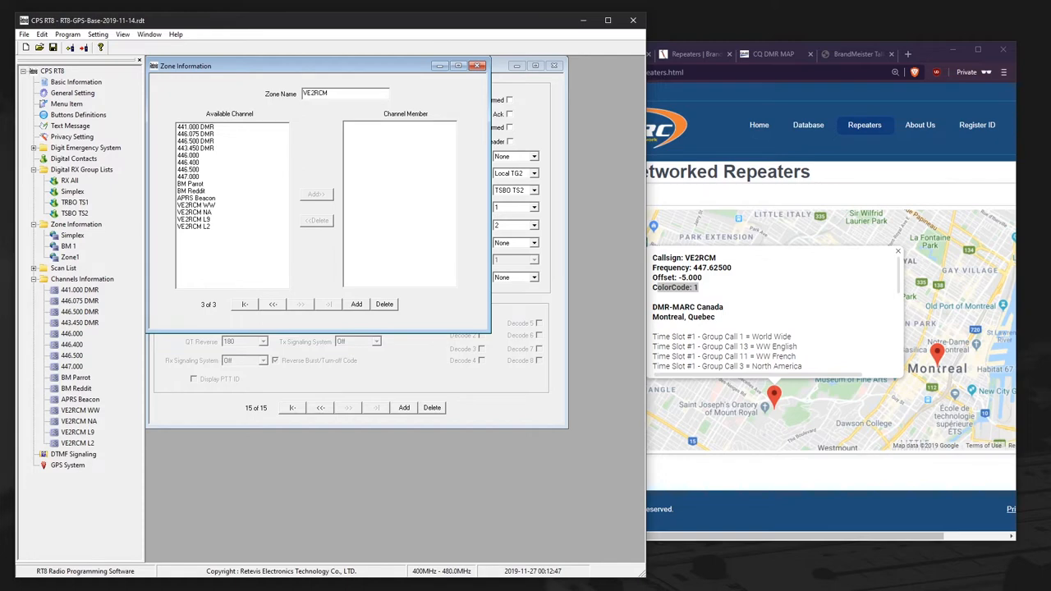
{"action": "left_click", "coordinate": [197, 205]}
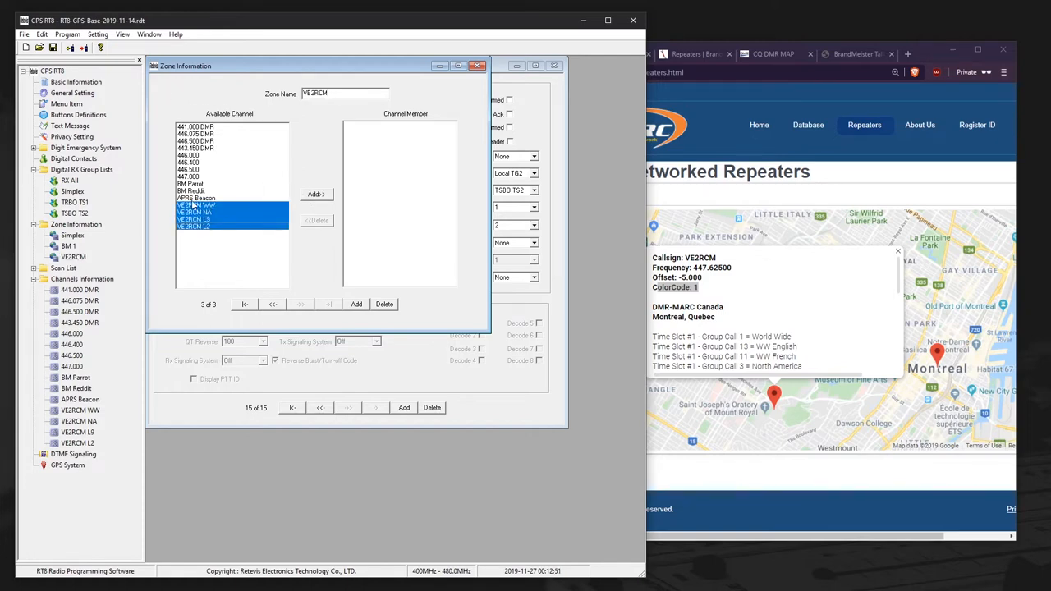
{"action": "left_click", "coordinate": [316, 193]}
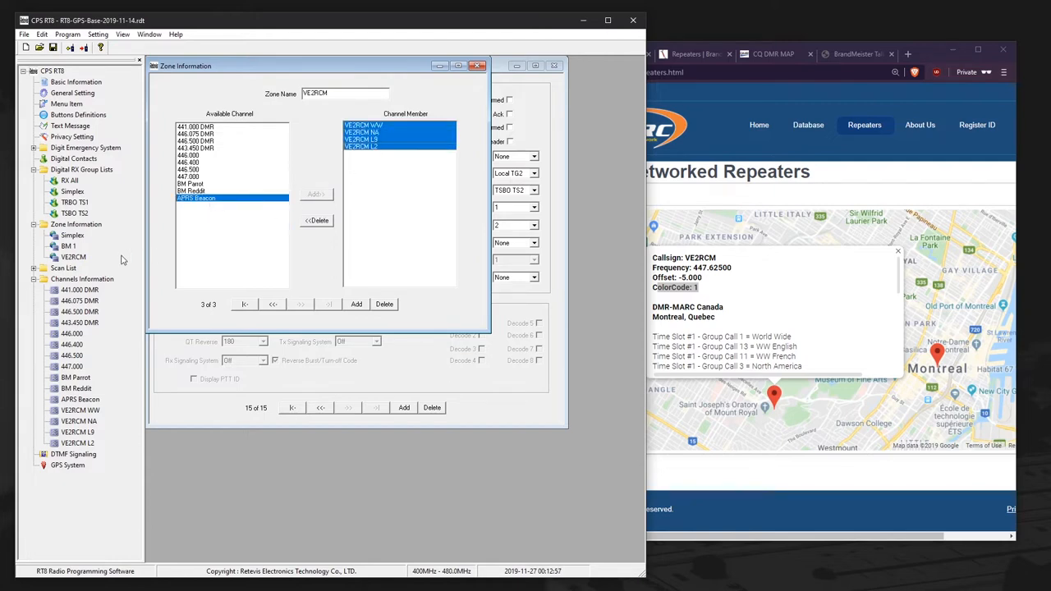
{"action": "left_click", "coordinate": [362, 140]}
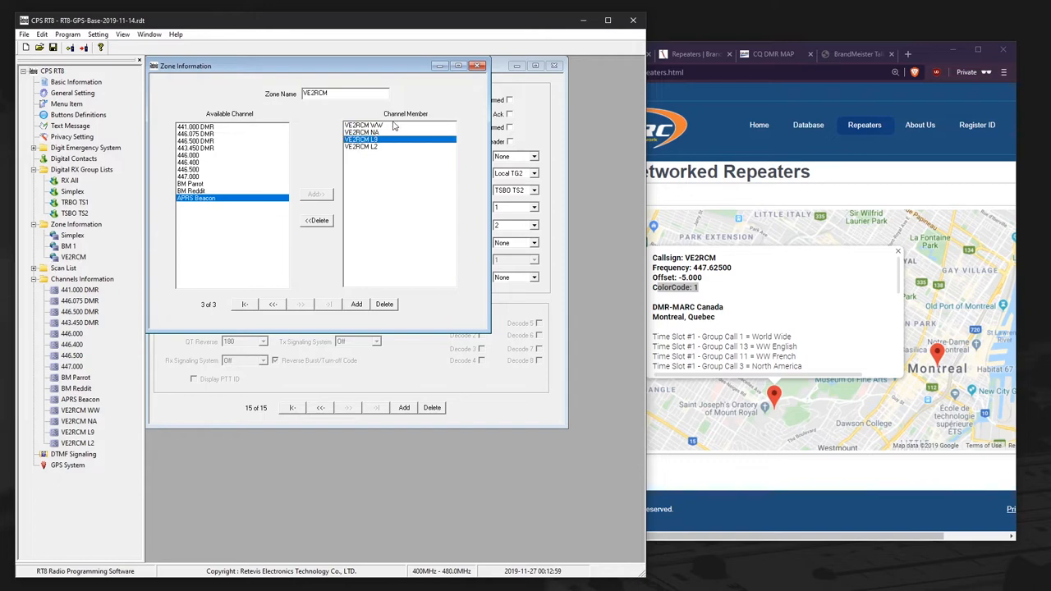
{"action": "left_click", "coordinate": [361, 146]}
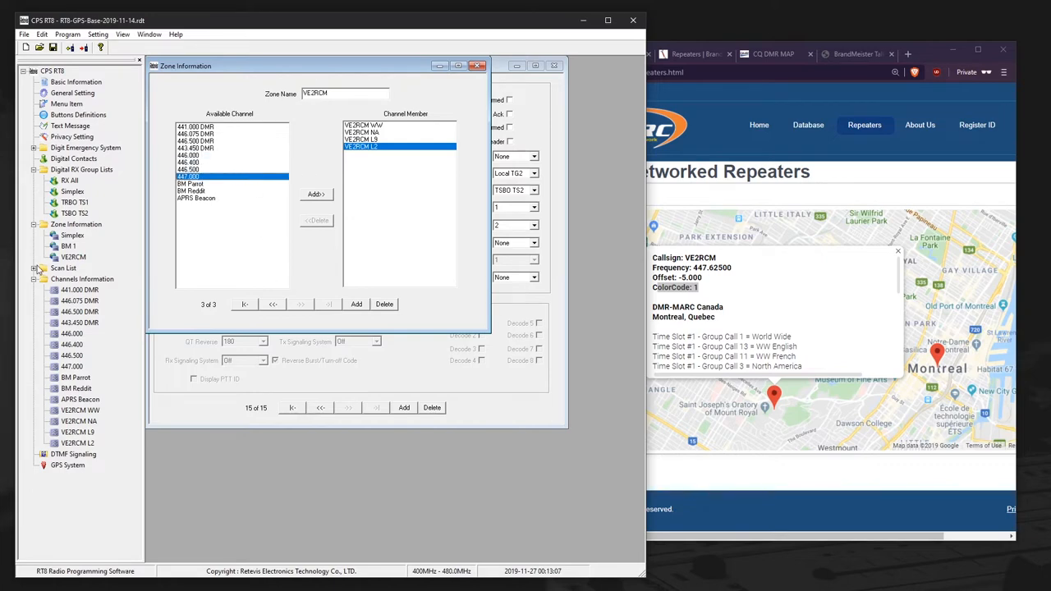
- Add scan list Montreal and fill it with the four VE2RCM channels
{"action": "left_click", "coordinate": [64, 268]}
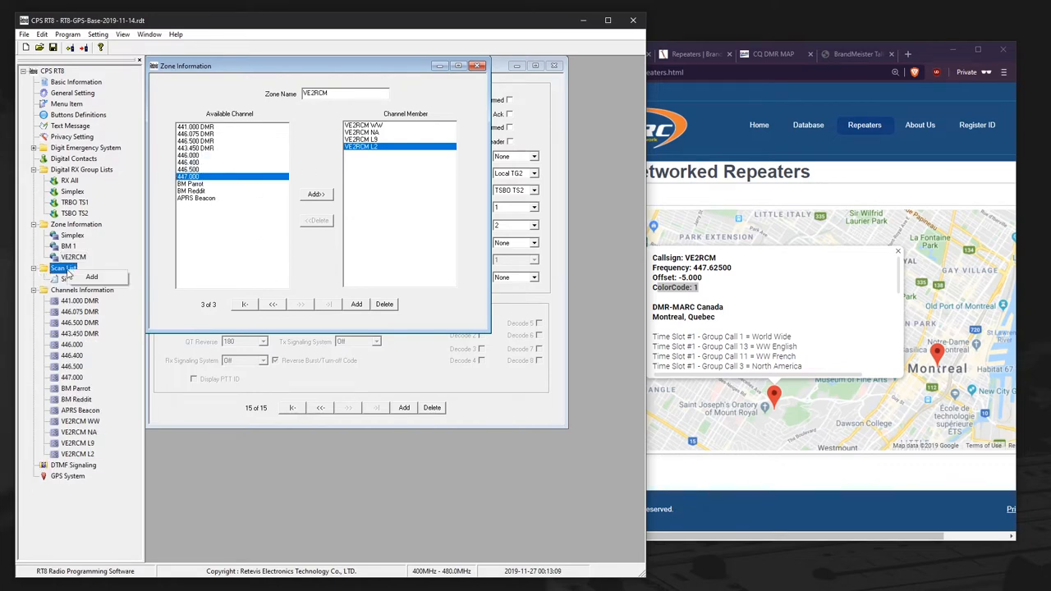
{"action": "left_click", "coordinate": [91, 277]}
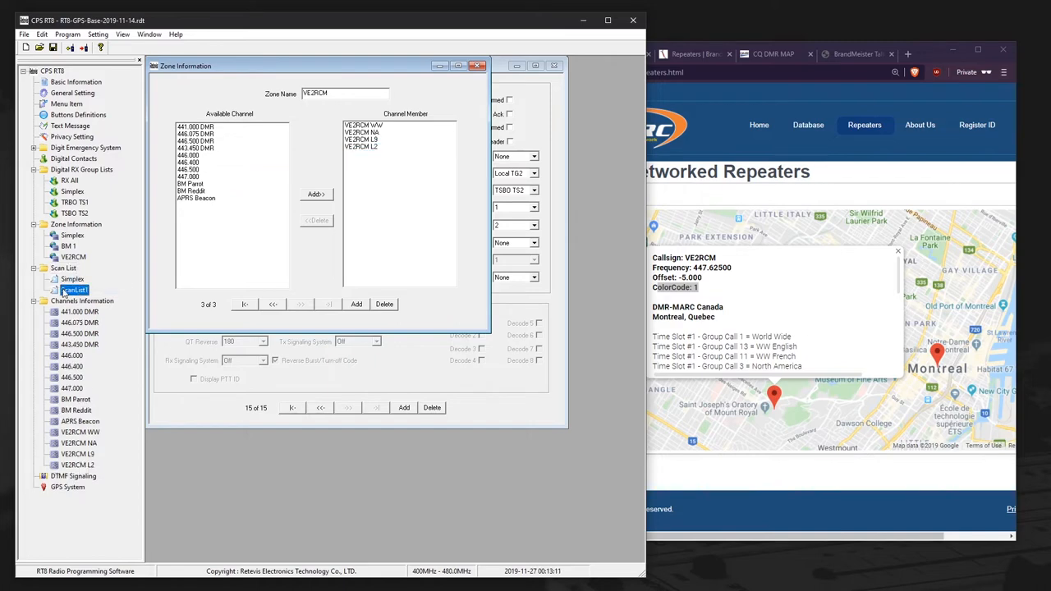
{"action": "left_click", "coordinate": [74, 290]}
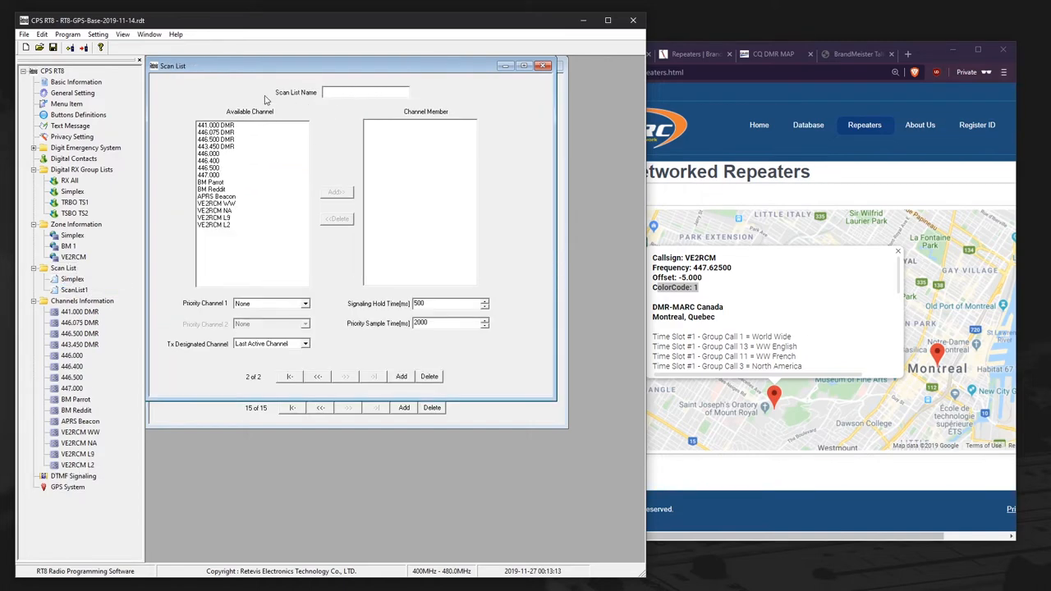
{"action": "type", "text": "Montreal"}
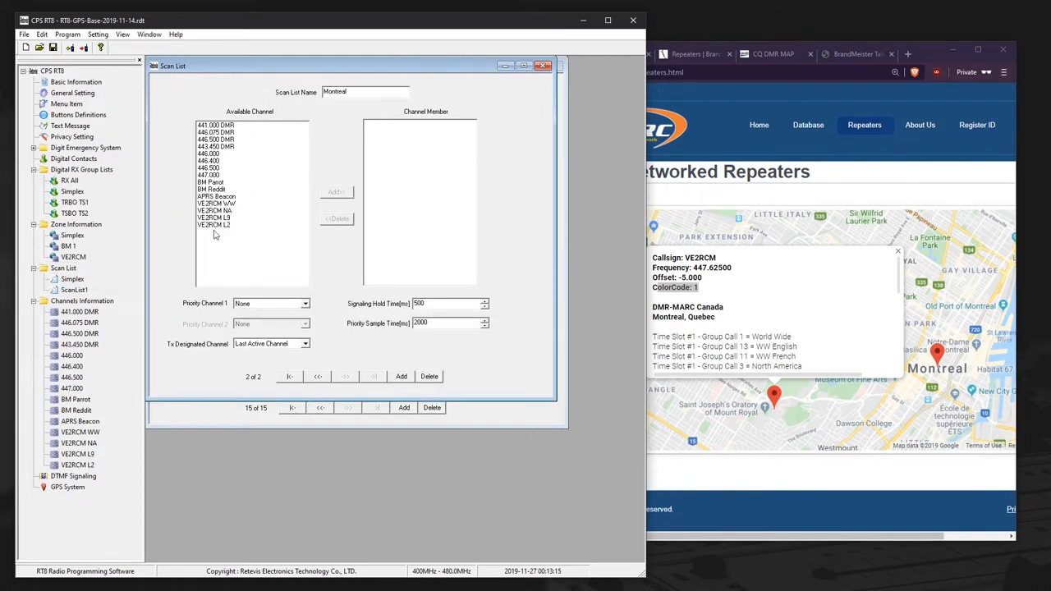
{"action": "left_click", "coordinate": [336, 193]}
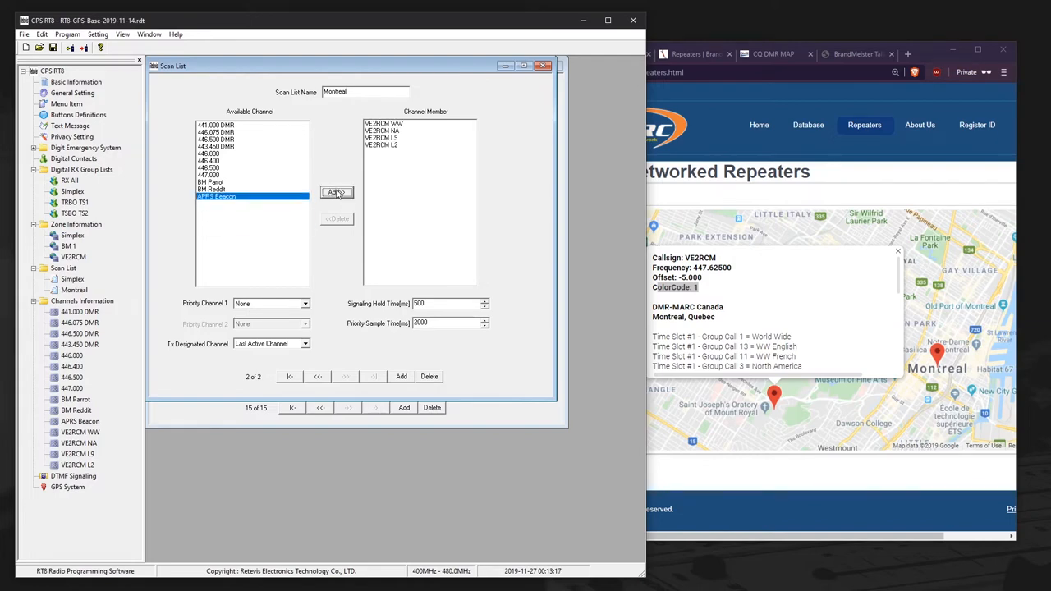
{"action": "left_click", "coordinate": [216, 154]}
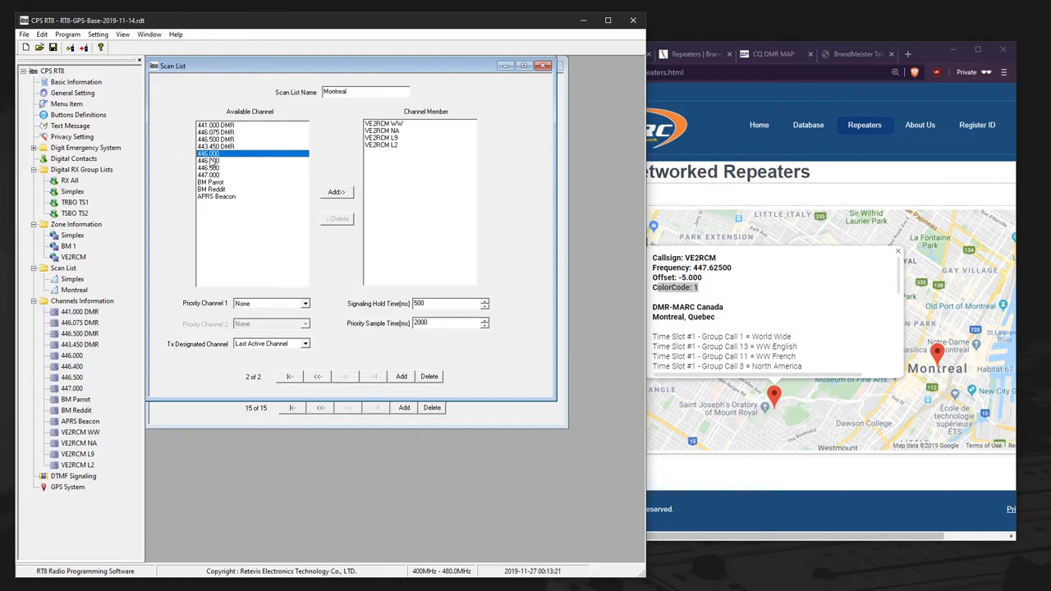
{"action": "left_click", "coordinate": [336, 191]}
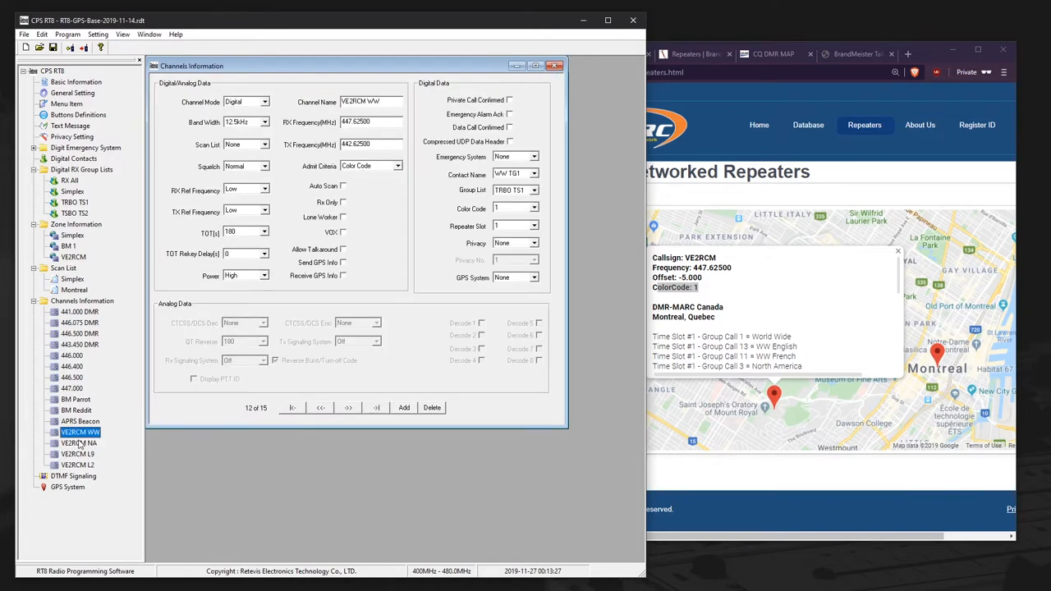
{"action": "mouse_move", "coordinate": [142, 238]}
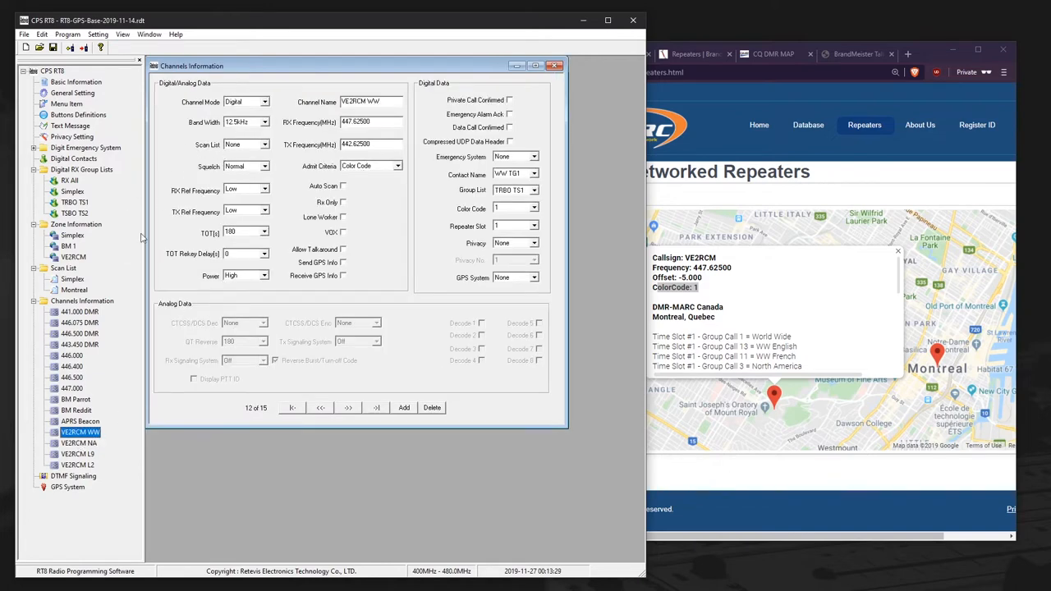
- Set the scan list to Montreal on VE2RCM WW, NA and L2
{"action": "left_click", "coordinate": [264, 144]}
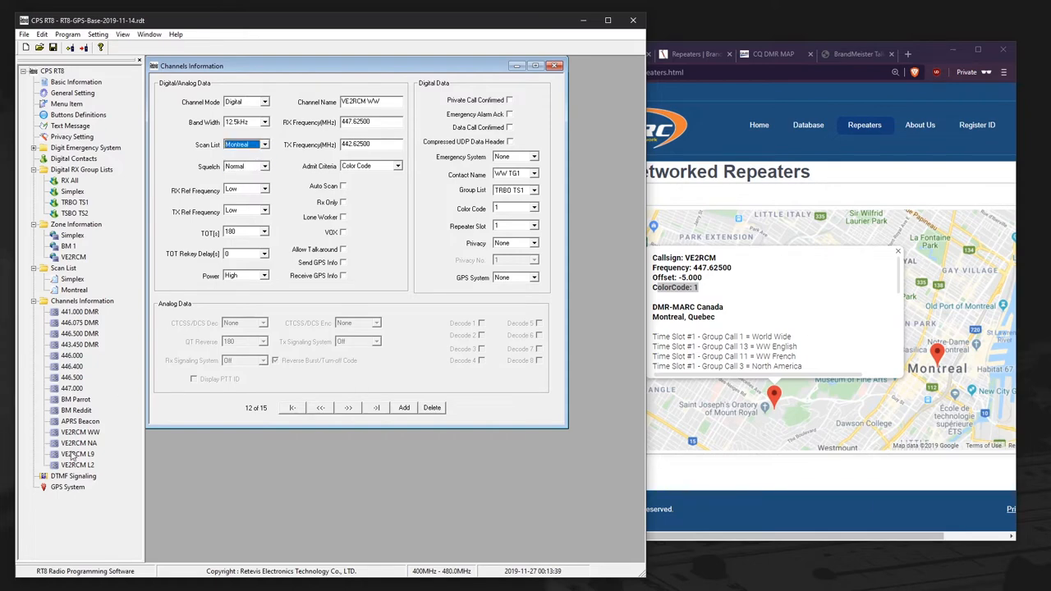
{"action": "left_click", "coordinate": [347, 407]}
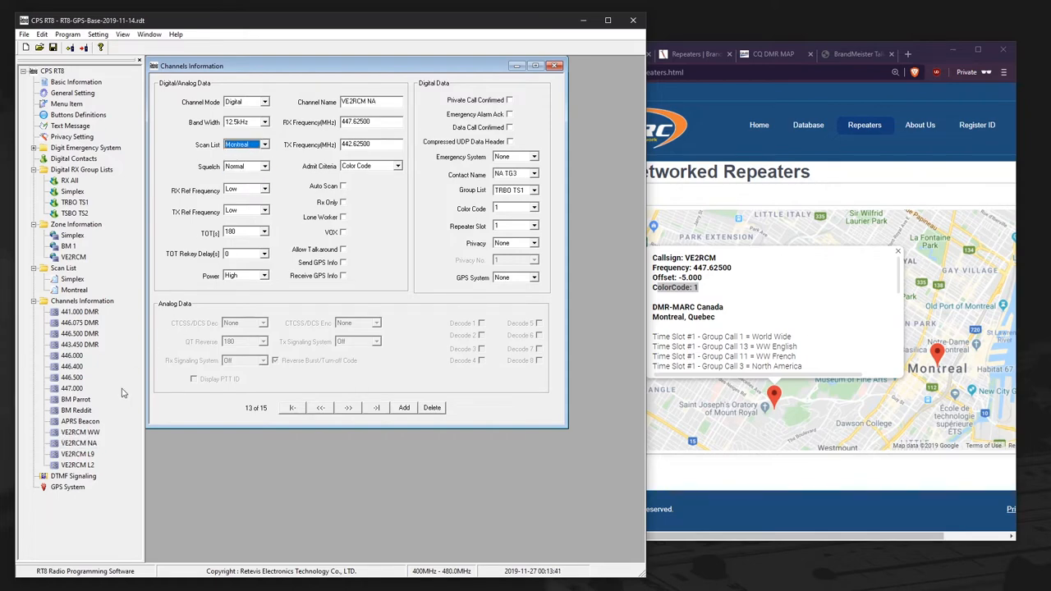
{"action": "left_click", "coordinate": [347, 407]}
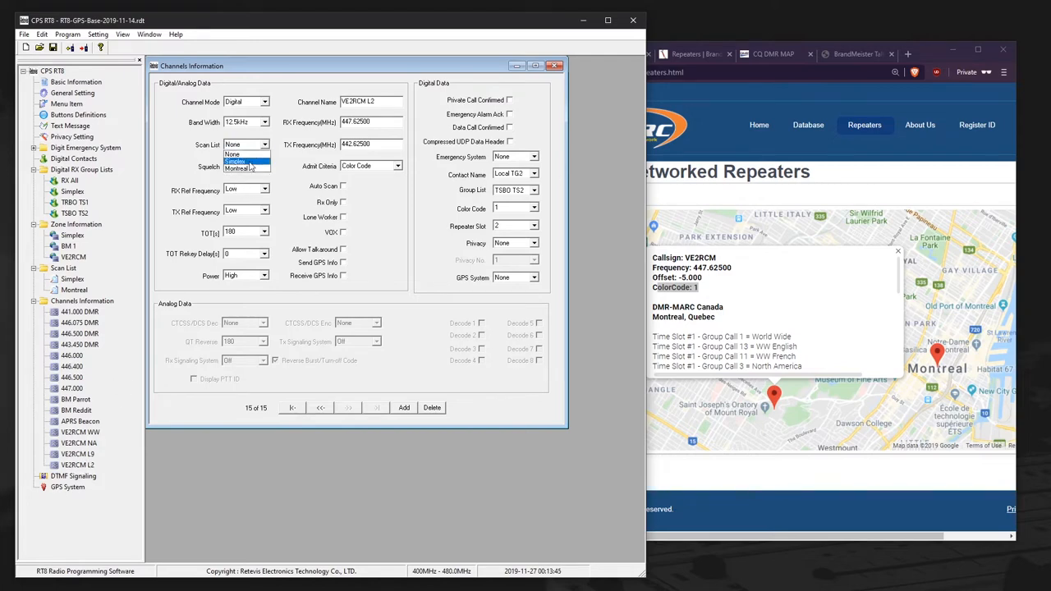
{"action": "left_click", "coordinate": [238, 168]}
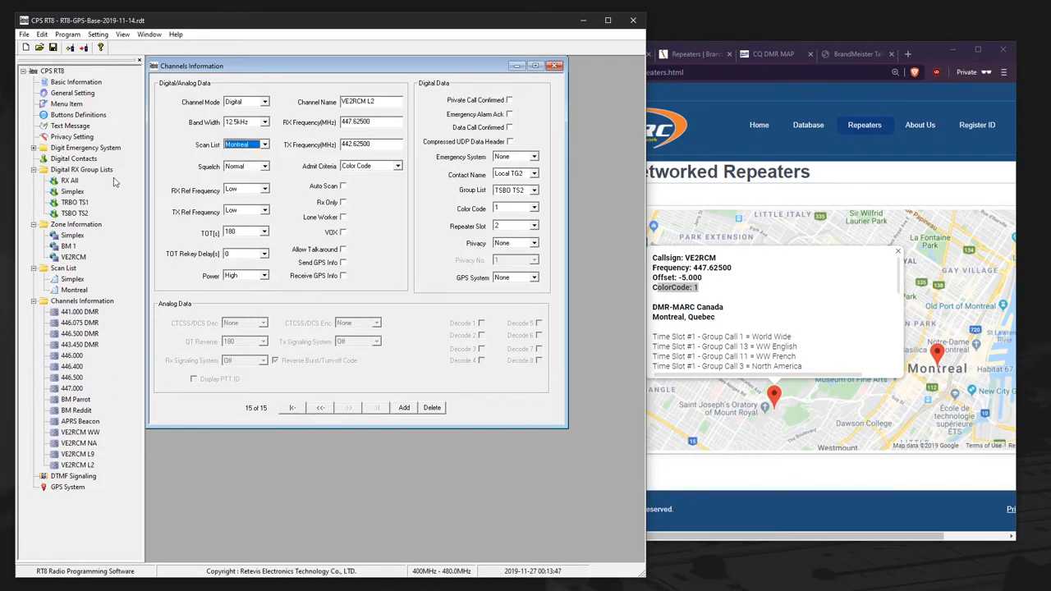
{"action": "left_click", "coordinate": [77, 114]}
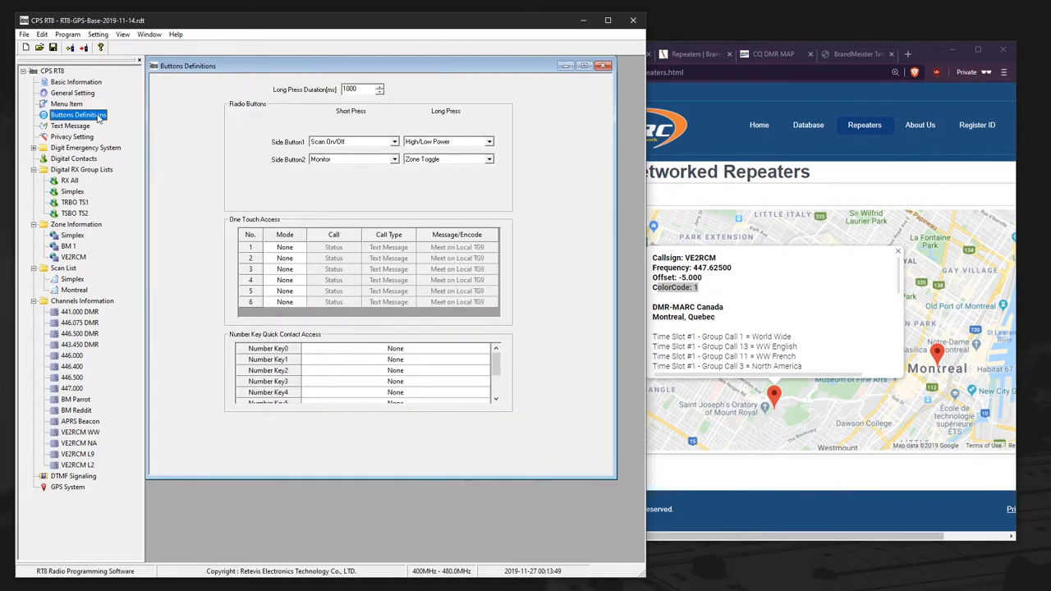
{"action": "mouse_move", "coordinate": [572, 80]}
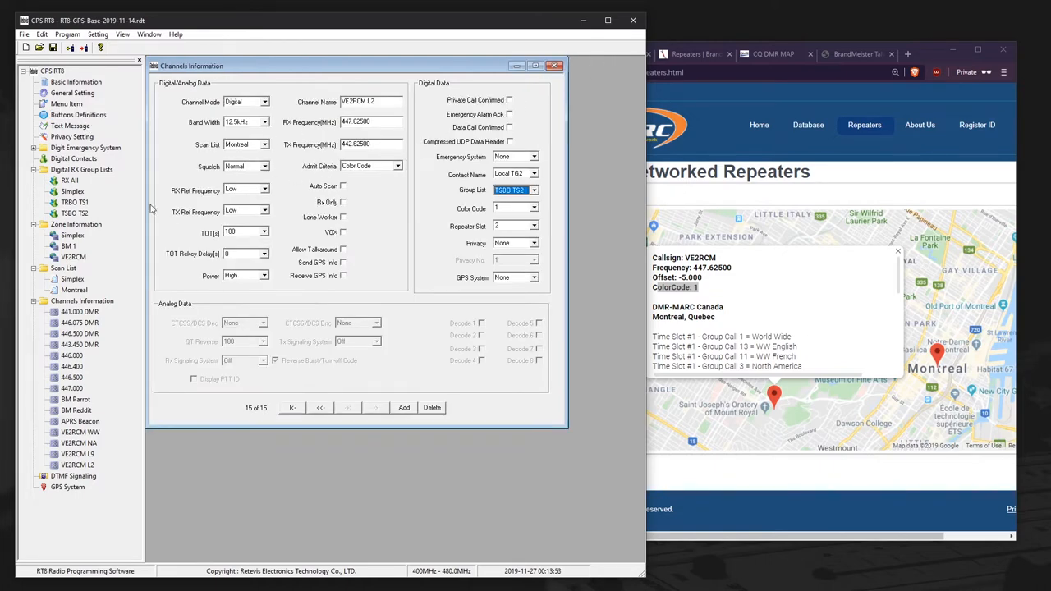
{"action": "left_click", "coordinate": [74, 289]}
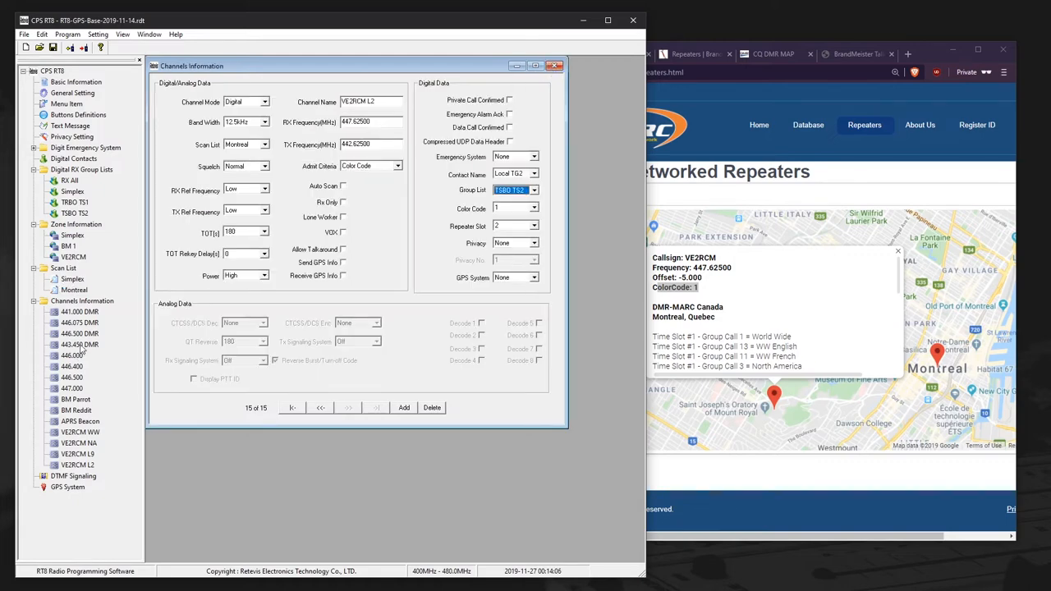
- Check the 446.000 channel's bandwidth and scan list options
{"action": "left_click", "coordinate": [73, 355]}
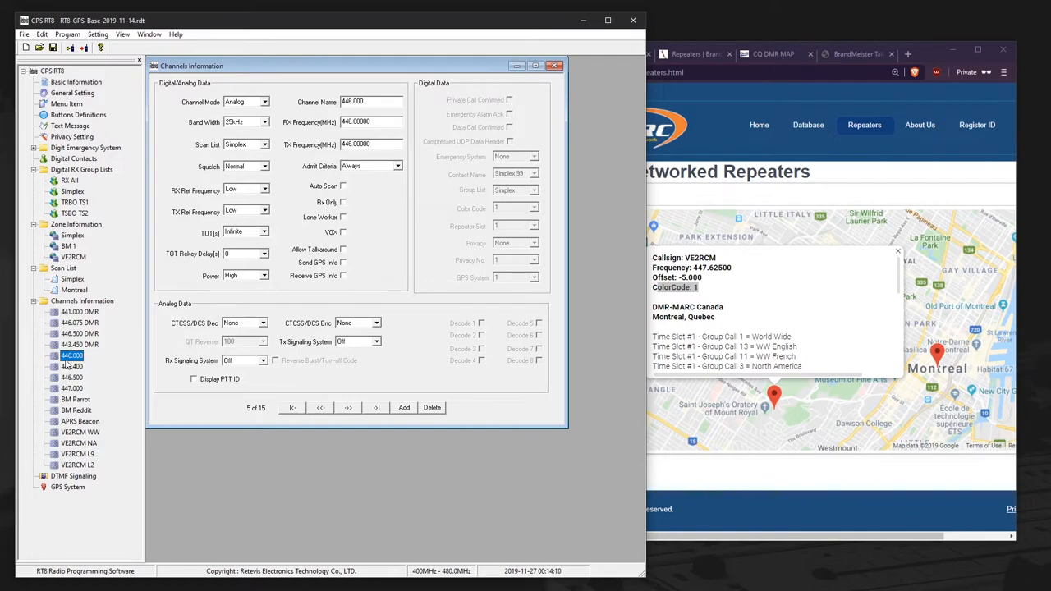
{"action": "mouse_move", "coordinate": [235, 100]}
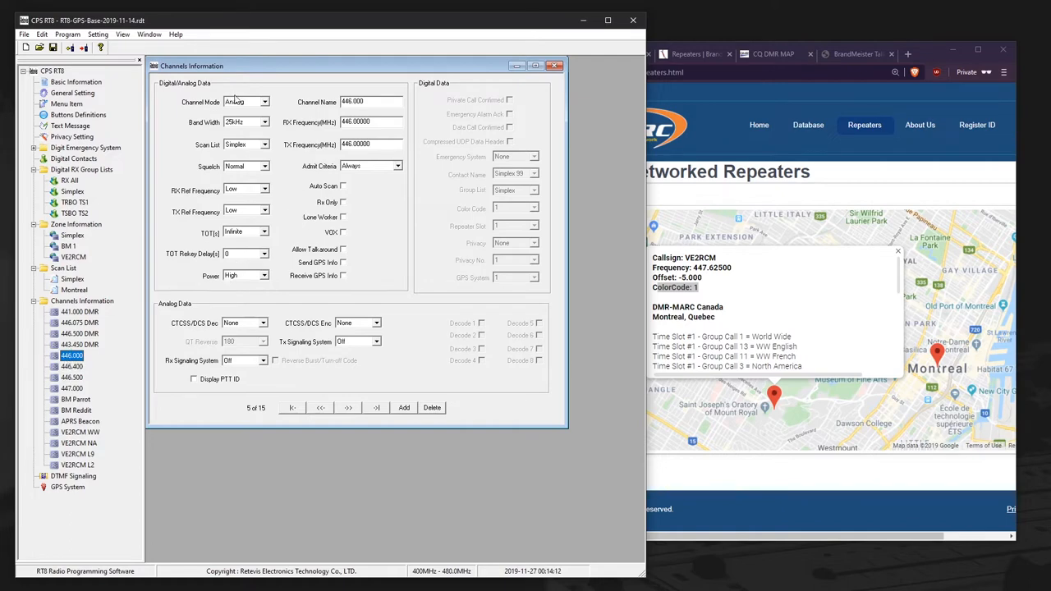
{"action": "left_click", "coordinate": [265, 102]}
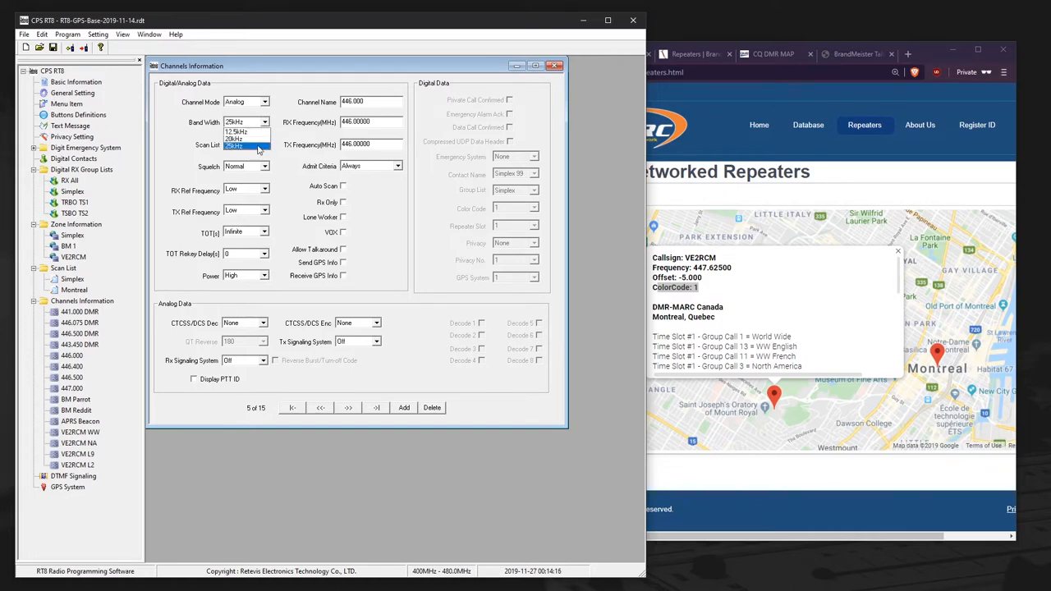
{"action": "left_click", "coordinate": [262, 144]}
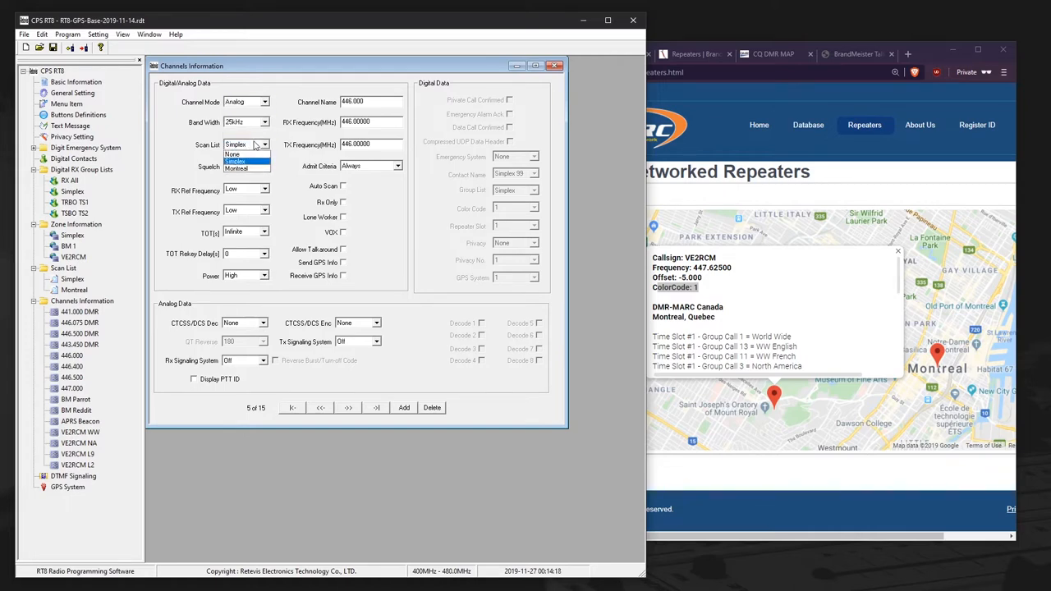
- Review the Simplex scan list's DMR channels, then keep 446.000 analog with no transmit tone
{"action": "left_click", "coordinate": [236, 144]}
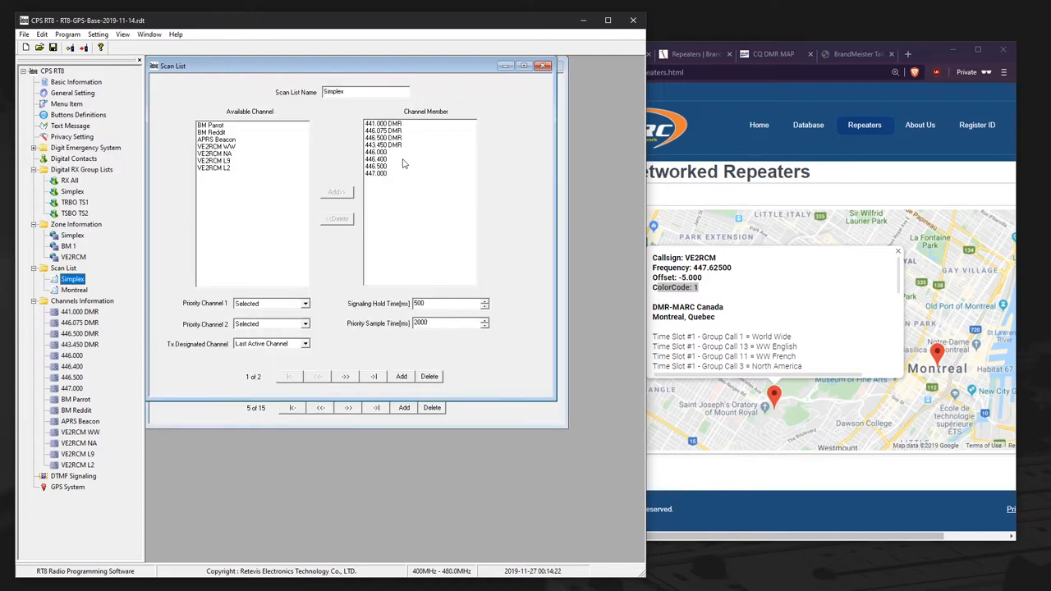
{"action": "left_click", "coordinate": [383, 130]}
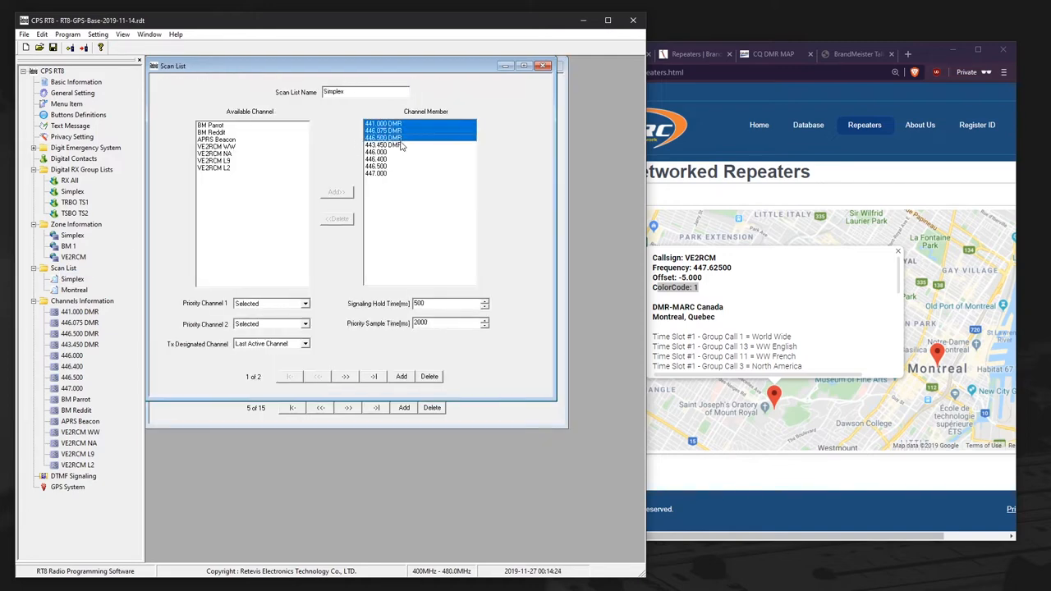
{"action": "left_click", "coordinate": [383, 137]}
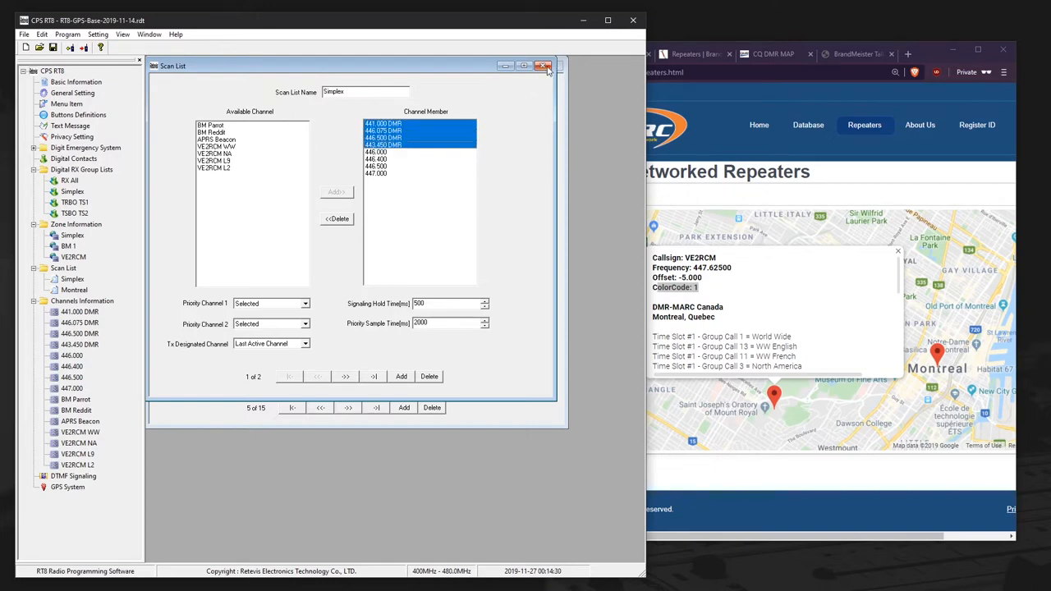
{"action": "left_click", "coordinate": [544, 65]}
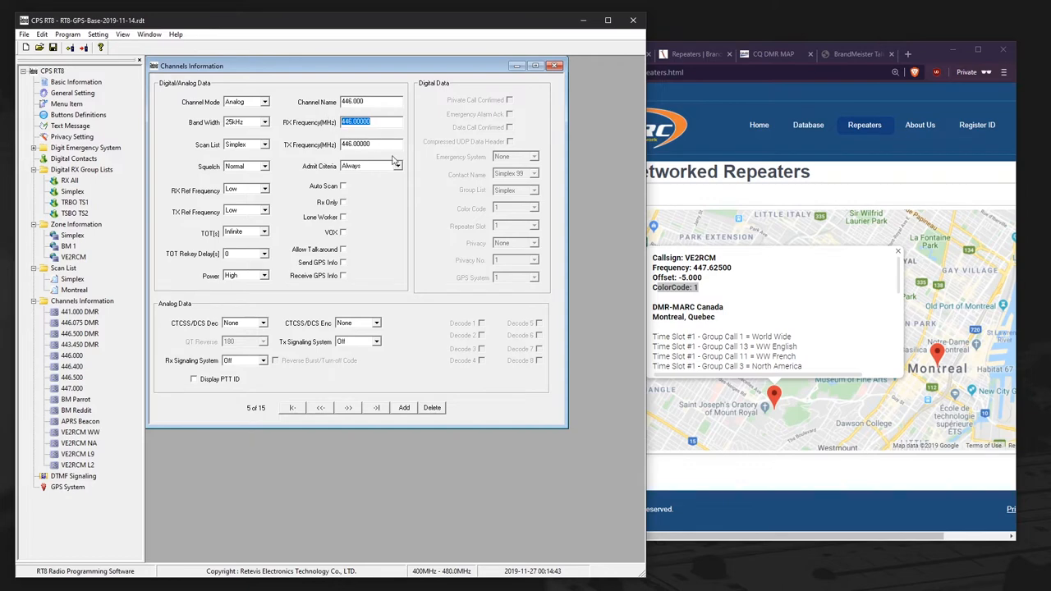
{"action": "left_click", "coordinate": [370, 144]}
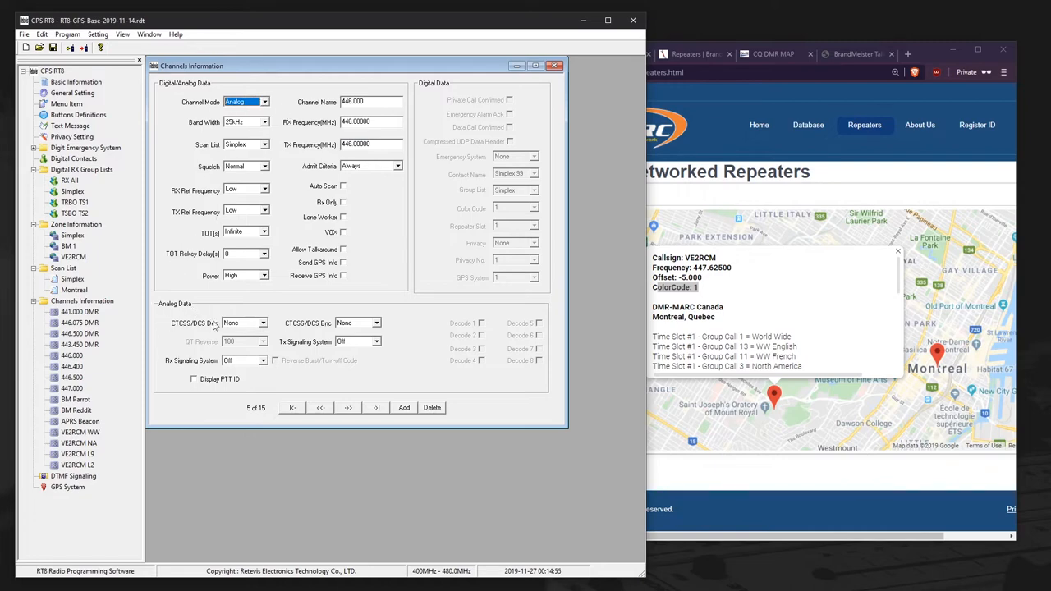
{"action": "mouse_move", "coordinate": [196, 334]}
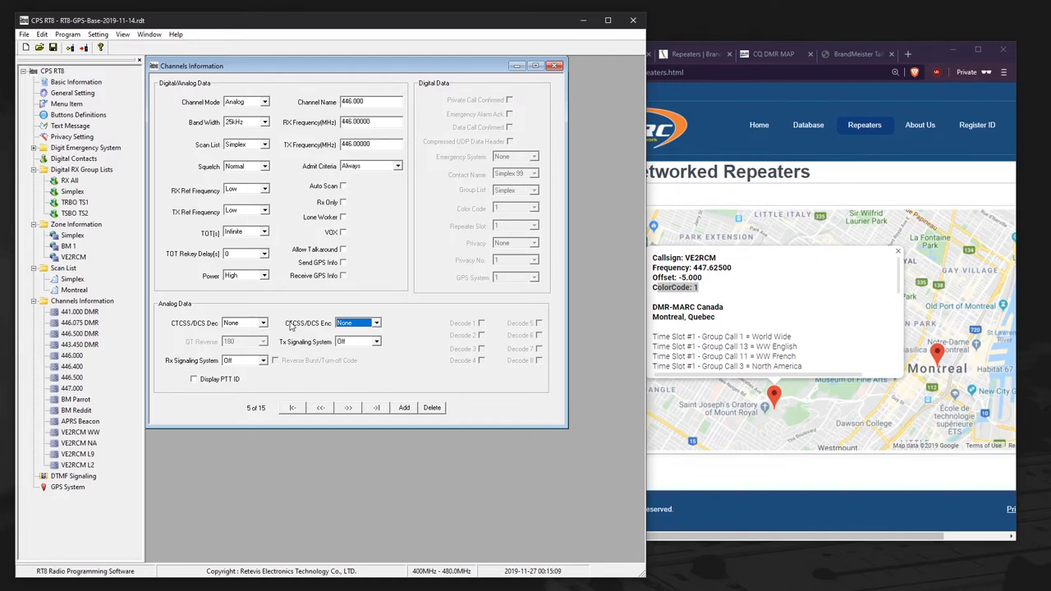
{"action": "left_click", "coordinate": [376, 321]}
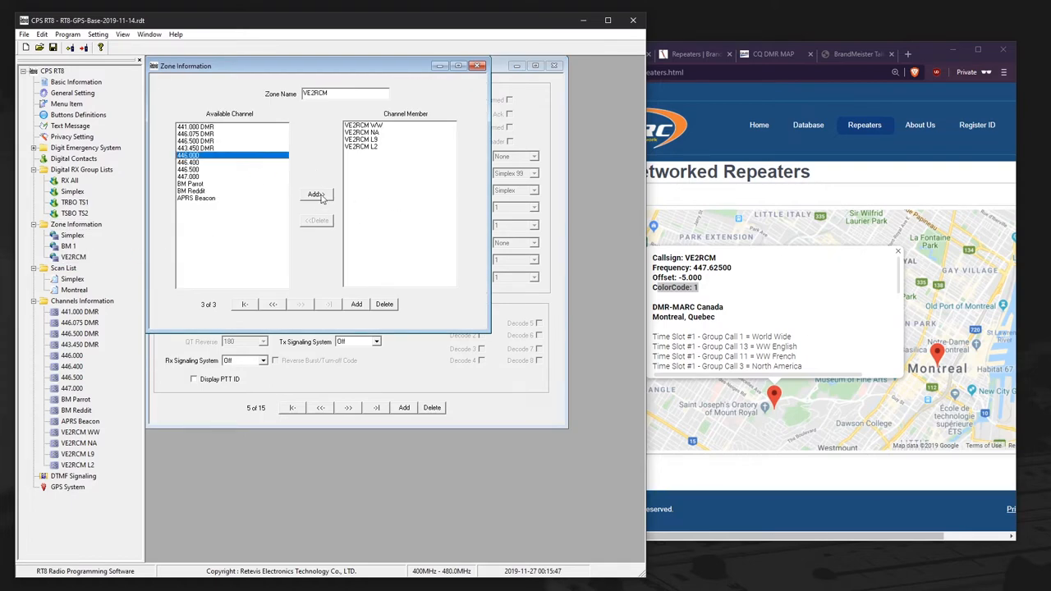
- Add the 446.000 channel to the VE2RCM zone's member list
{"action": "left_click", "coordinate": [315, 195]}
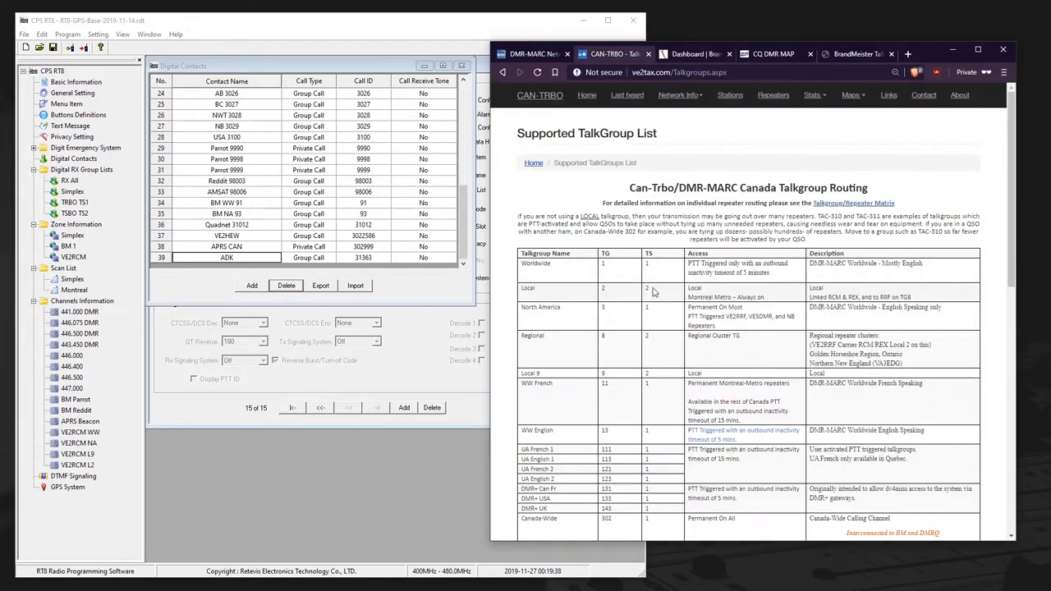
- Browse BrandMeister talkgroups, then locate TG 222 Italia in Pi-Star's talkgroup list
{"action": "left_click", "coordinate": [532, 53]}
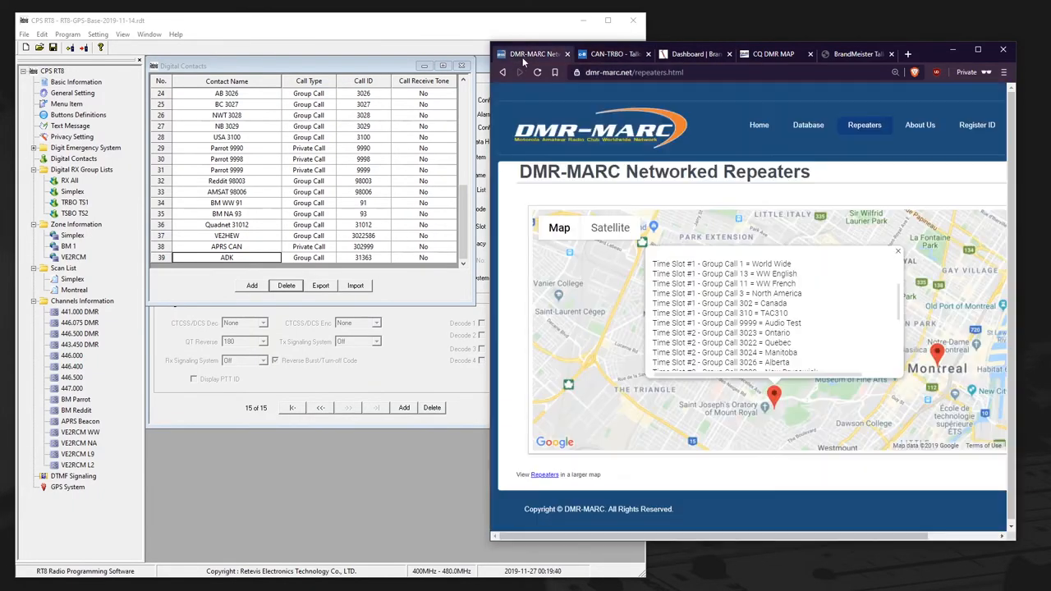
{"action": "left_click", "coordinate": [694, 54]}
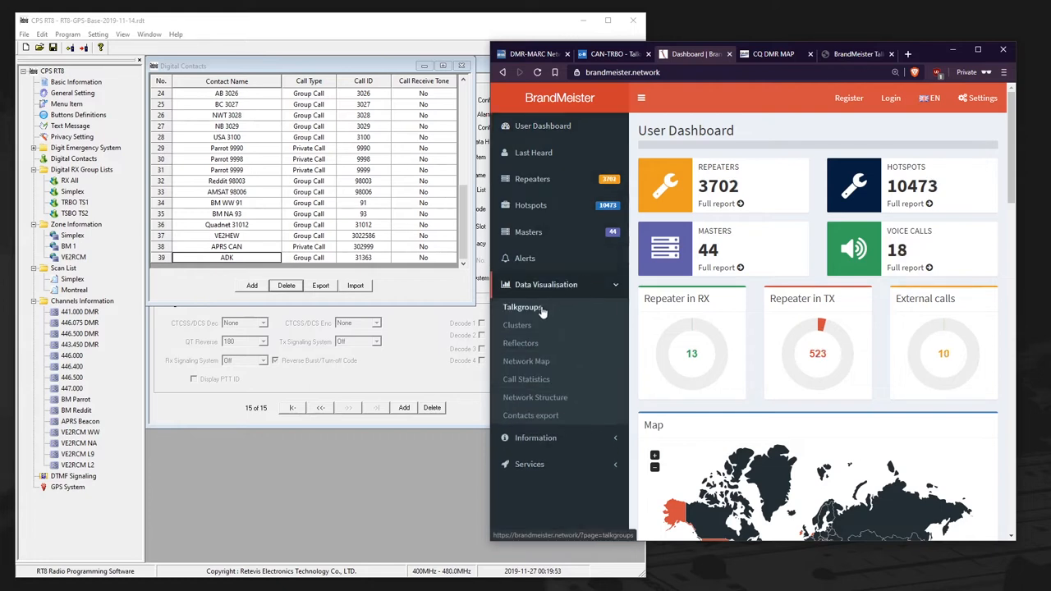
{"action": "left_click", "coordinate": [522, 306]}
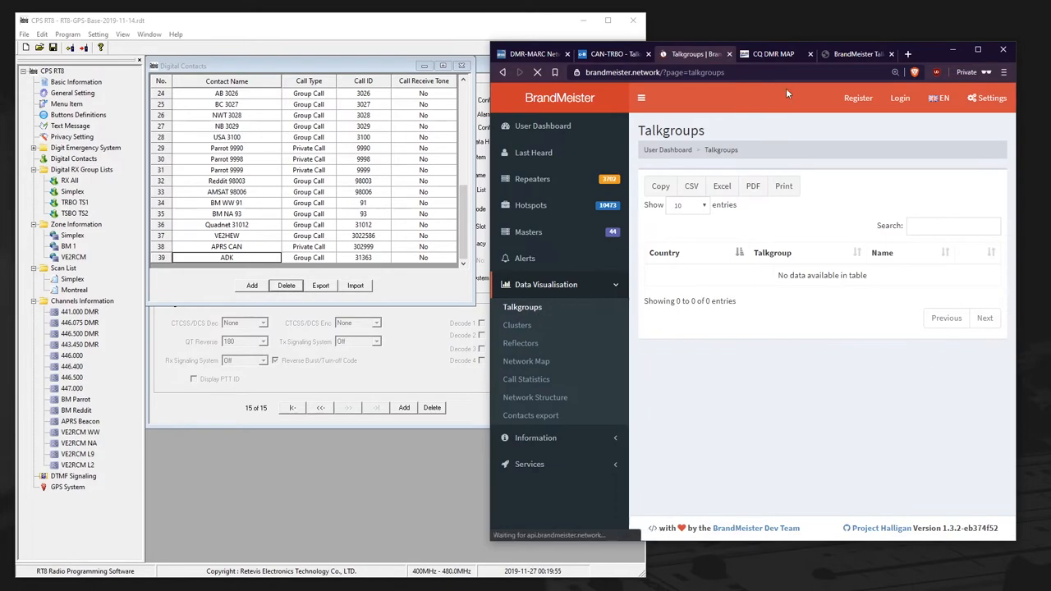
{"action": "left_click", "coordinate": [857, 54]}
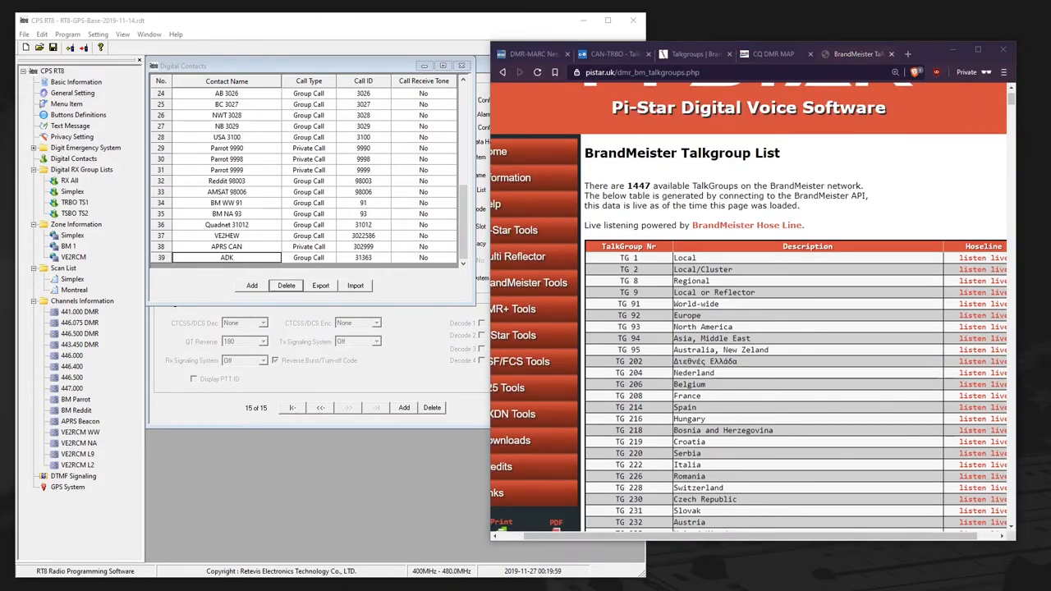
{"action": "scroll", "scroll_direction": "down", "scroll_amount": 3}
{"action": "type", "text": "italia"}
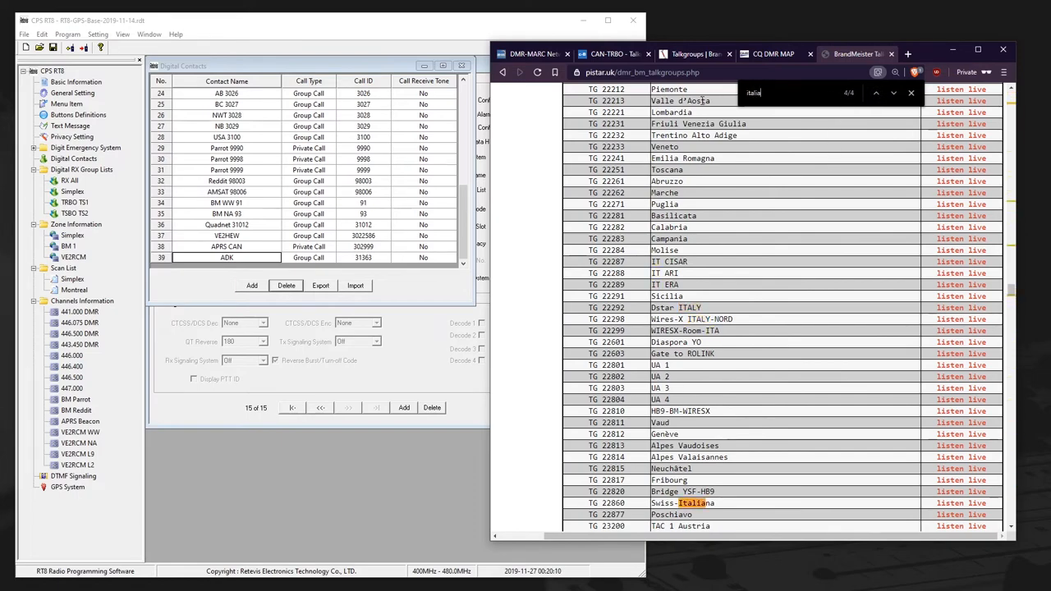
{"action": "left_click", "coordinate": [892, 93]}
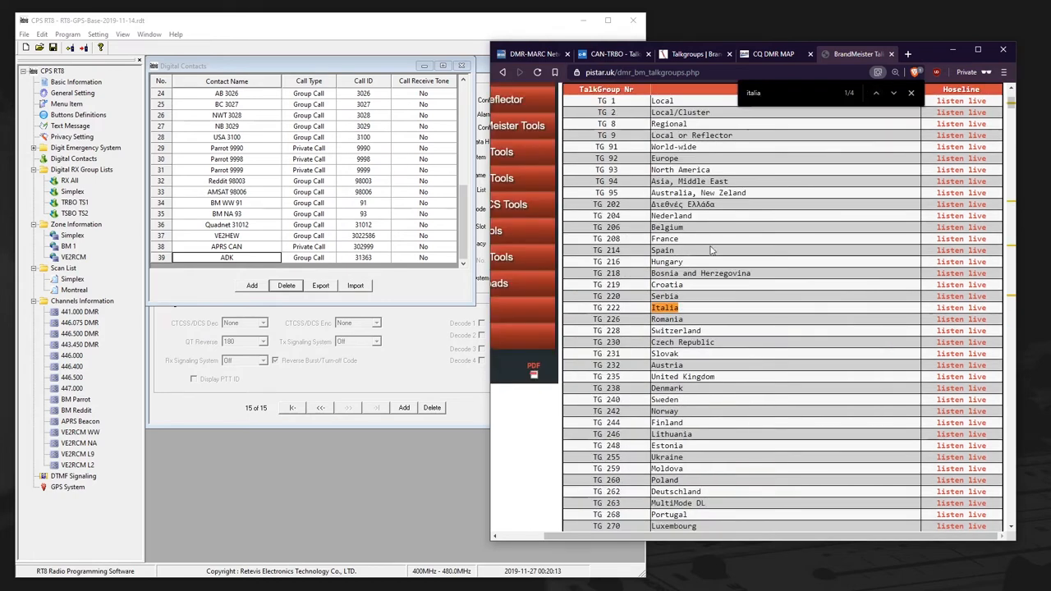
- Add group-call contacts Italy (222) and UK (235) in Digital Contacts
{"action": "left_click", "coordinate": [606, 307]}
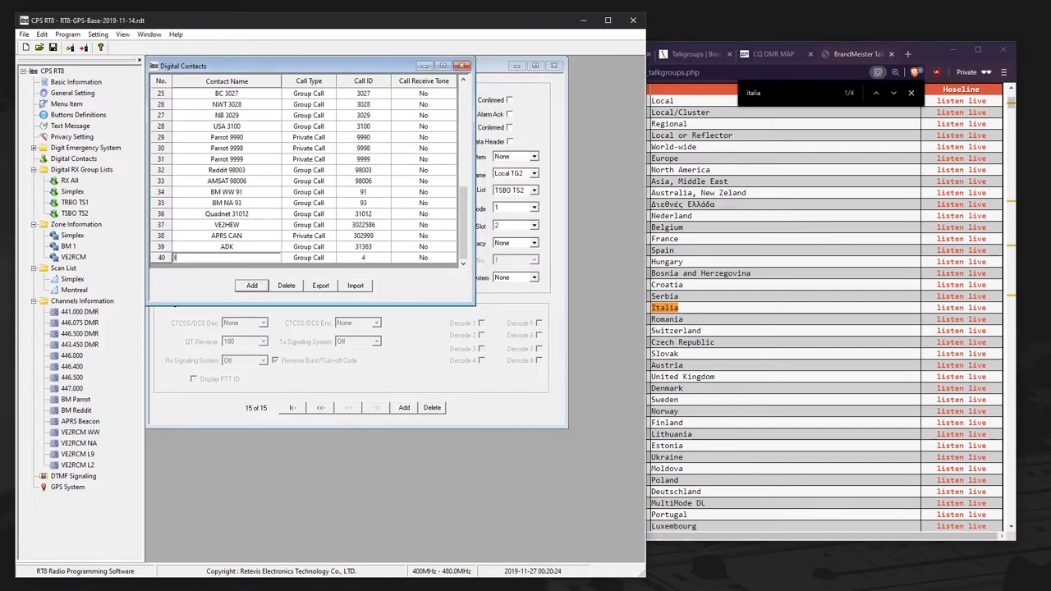
{"action": "type", "text": "Italy"}
{"action": "left_click", "coordinate": [363, 257]}
{"action": "type", "text": "222"}
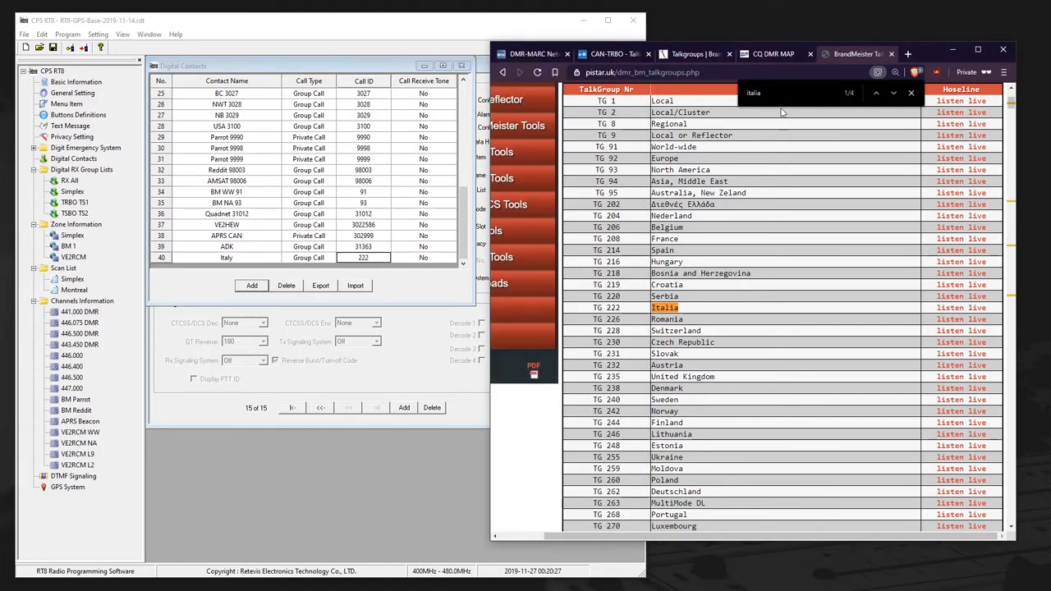
{"action": "type", "text": "unite"}
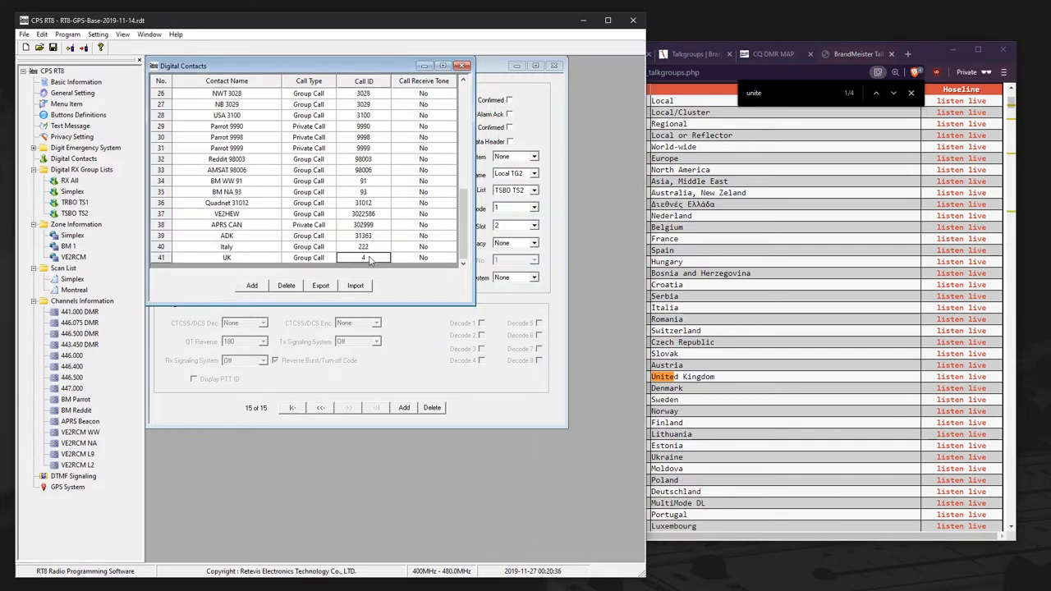
{"action": "type", "text": "235"}
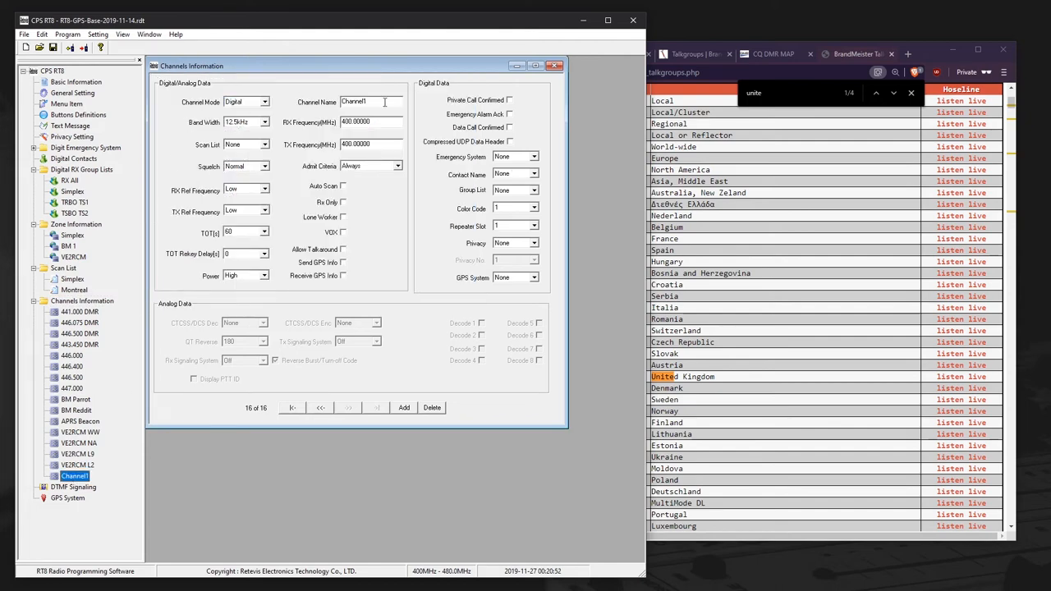
- Rename the 16th channel VE2HEW Italy and set its contact to Italy
{"action": "type", "text": "VE3"}
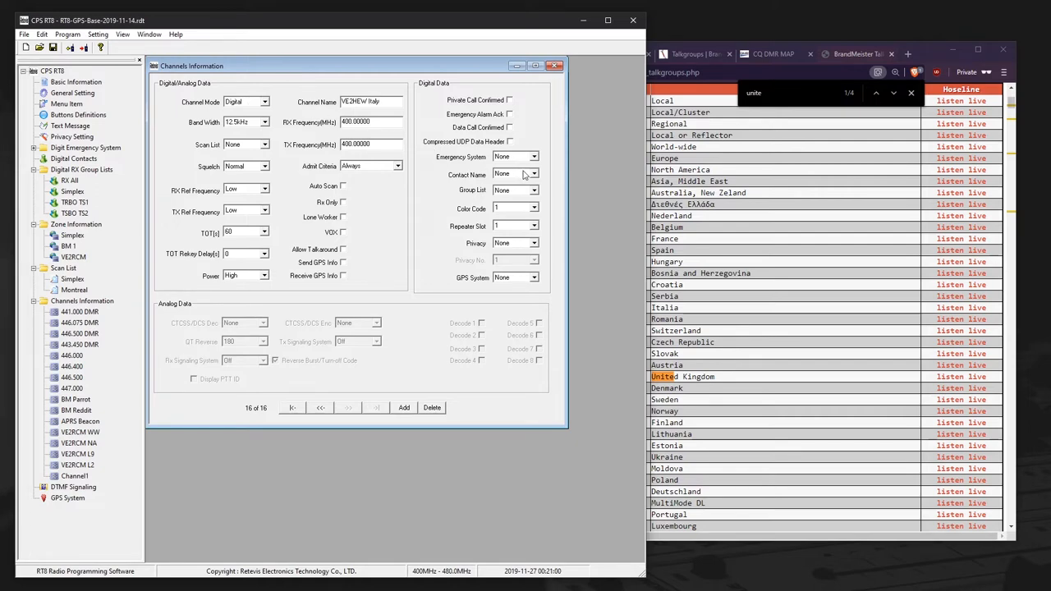
{"action": "left_click", "coordinate": [534, 174]}
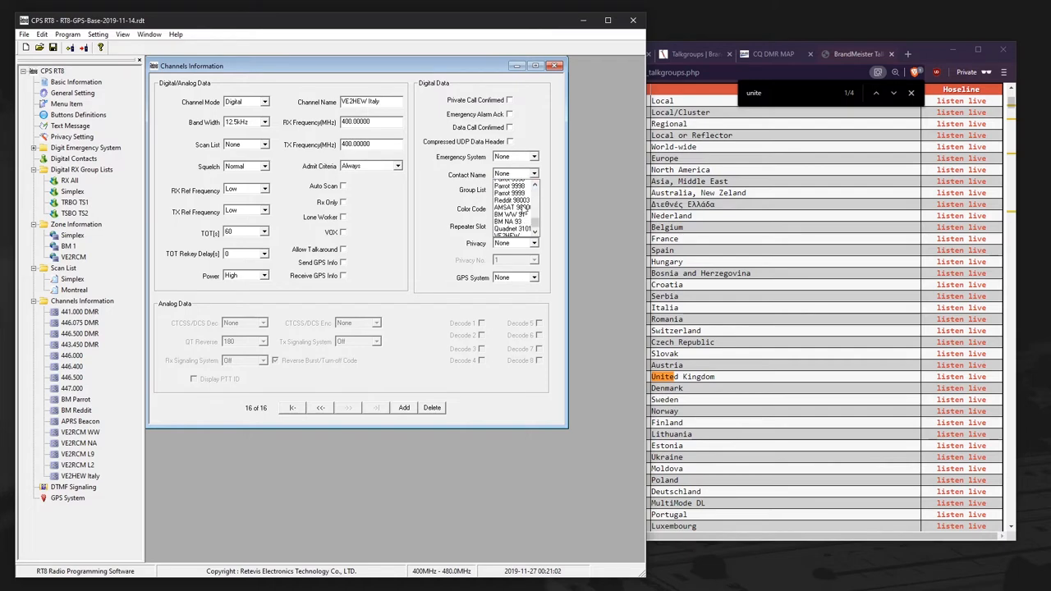
{"action": "left_click", "coordinate": [513, 173]}
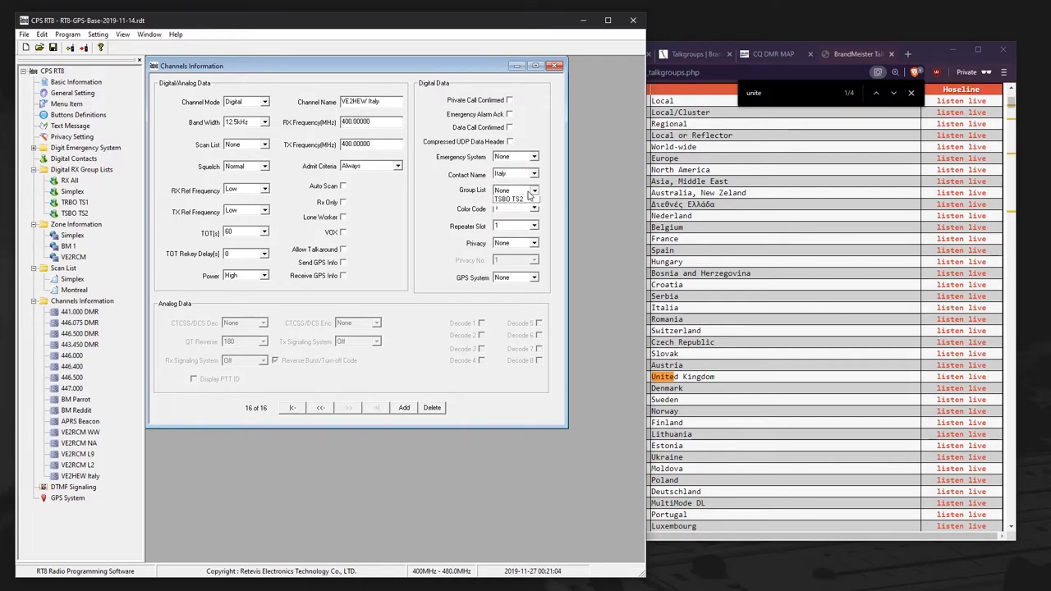
{"action": "left_click", "coordinate": [516, 190]}
{"action": "type", "text": "BM"}
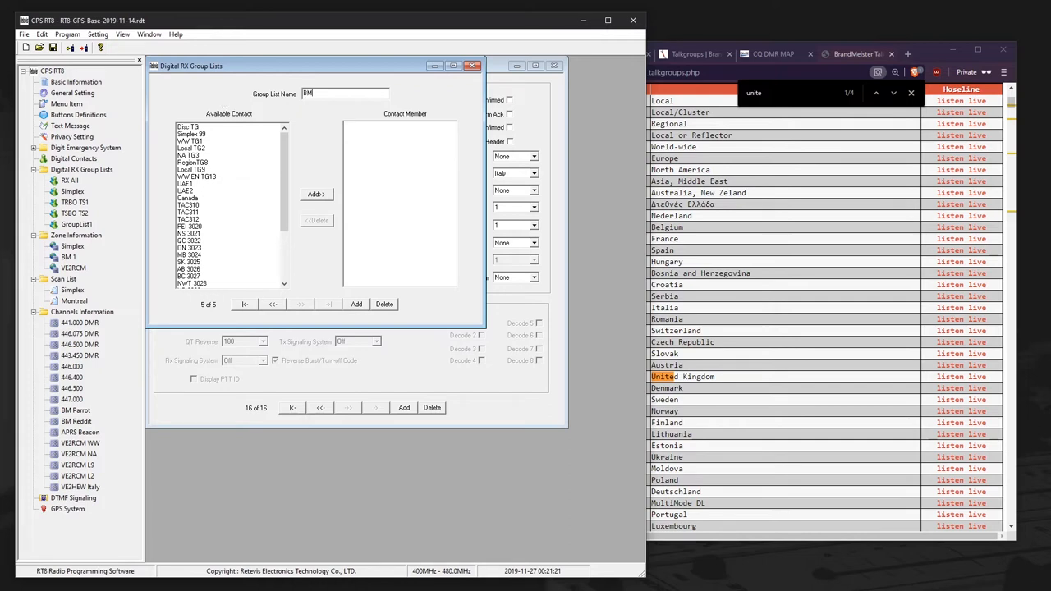
- Add the UK contact to the BM receive group list
{"action": "scroll", "scroll_direction": "down", "scroll_amount": 3}
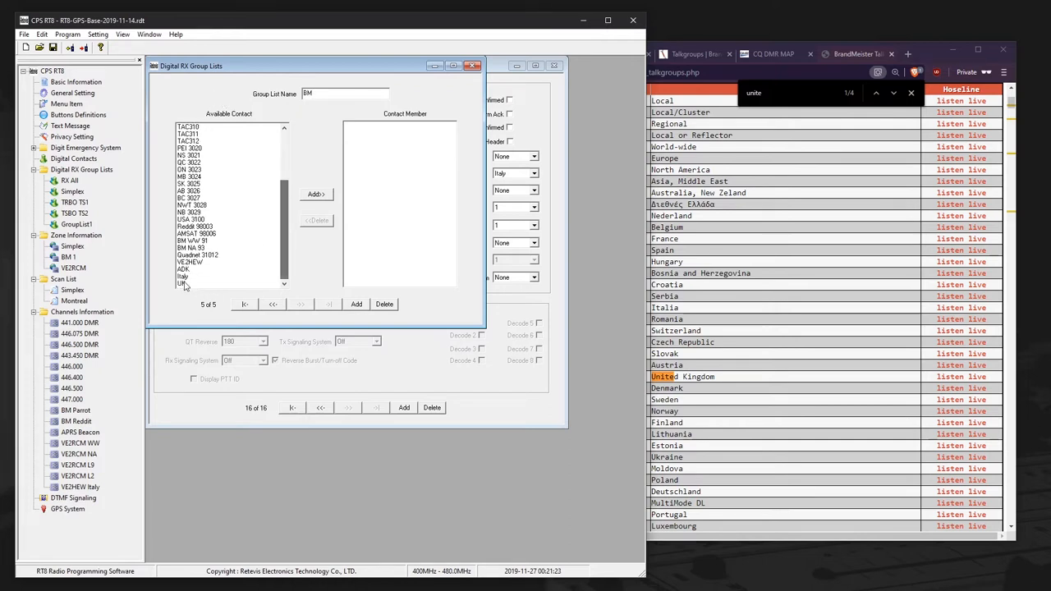
{"action": "left_click", "coordinate": [317, 195]}
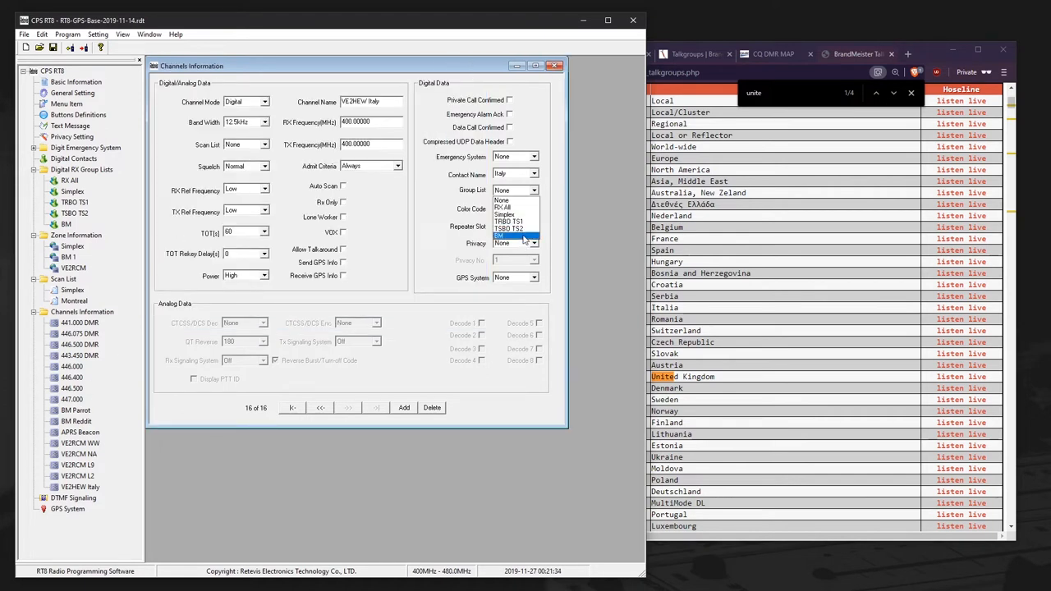
{"action": "left_click", "coordinate": [533, 174]}
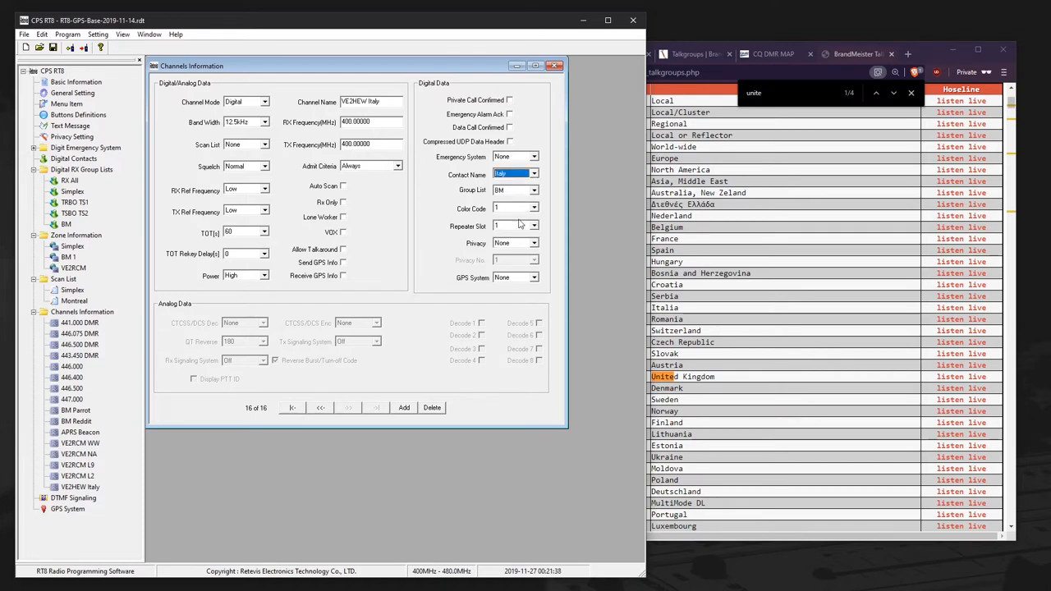
{"action": "left_click", "coordinate": [514, 226]}
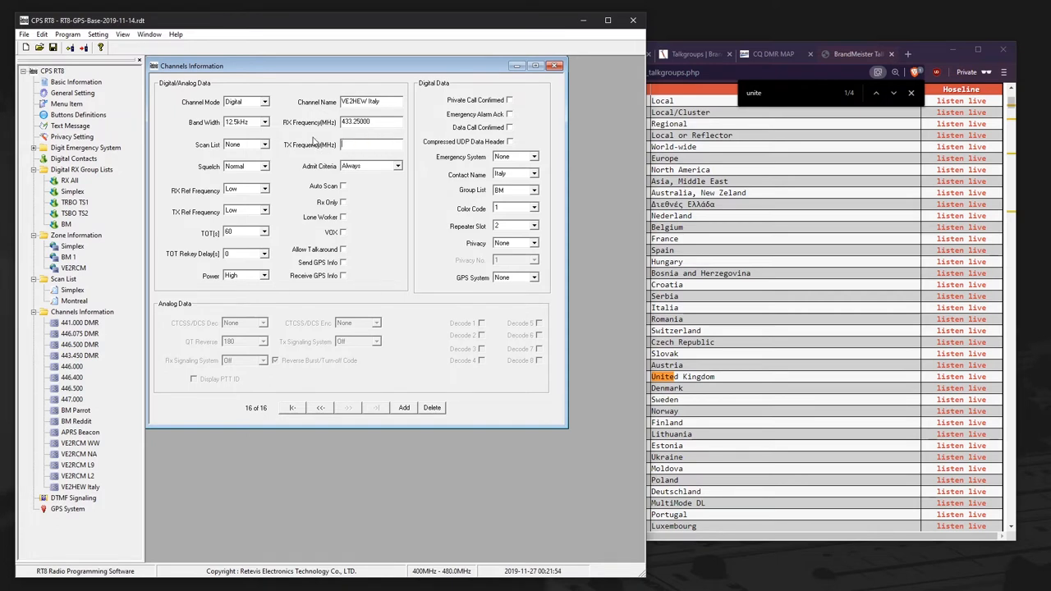
{"action": "type", "text": "433.25000"}
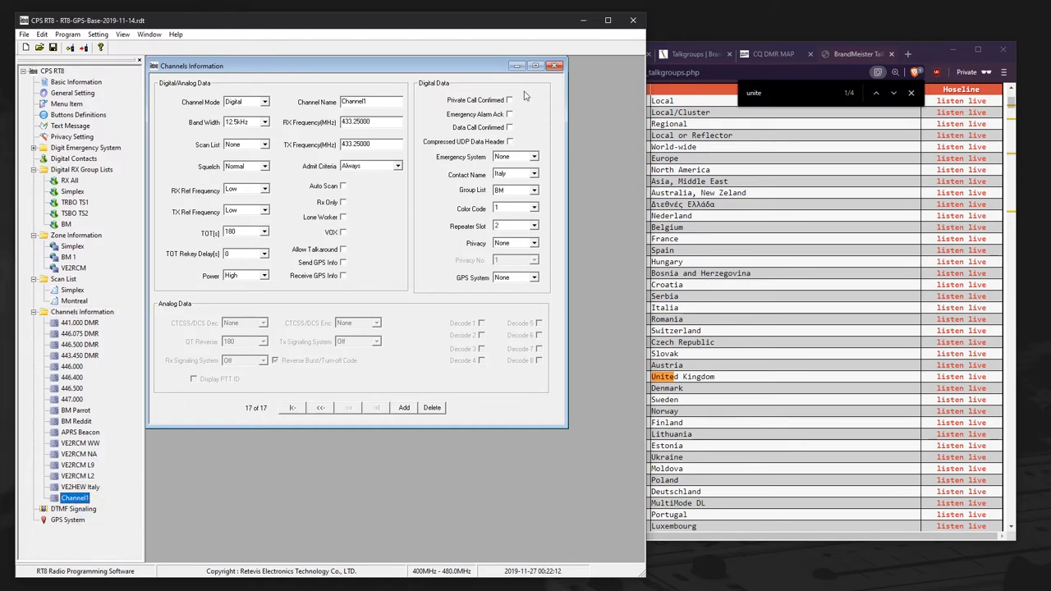
- Rename the copied channel VE2HEW UK calling the UK contact, and set Italy to low power
{"action": "type", "text": "VE3"}
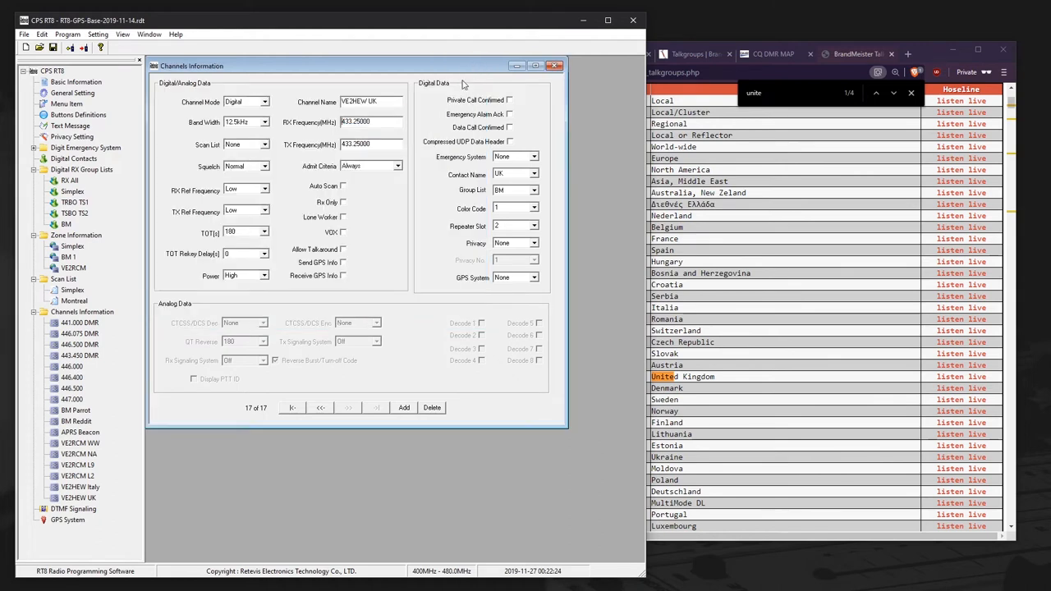
{"action": "mouse_move", "coordinate": [462, 256]}
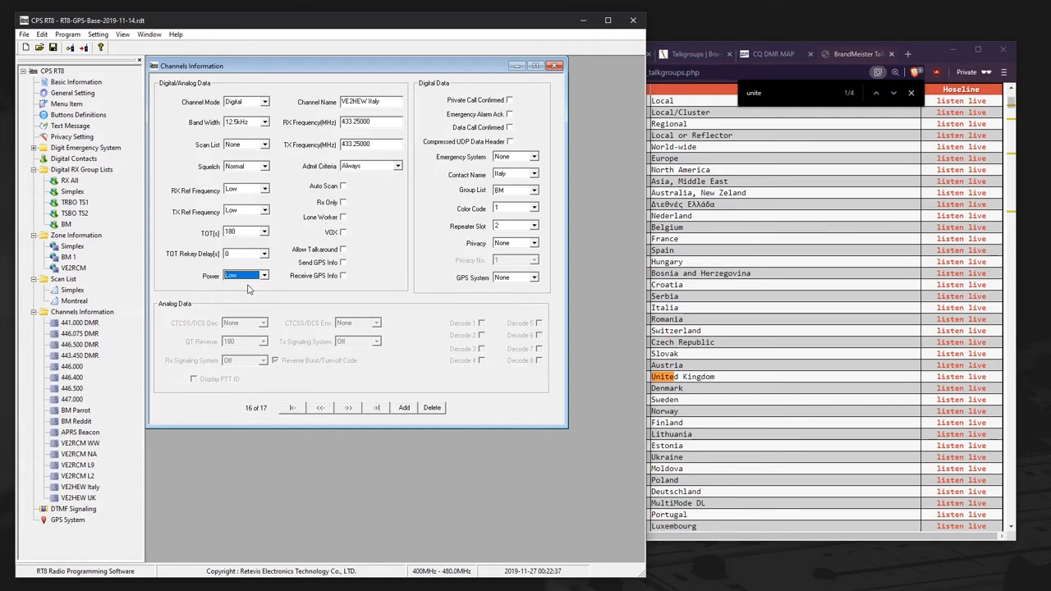
{"action": "left_click", "coordinate": [77, 236]}
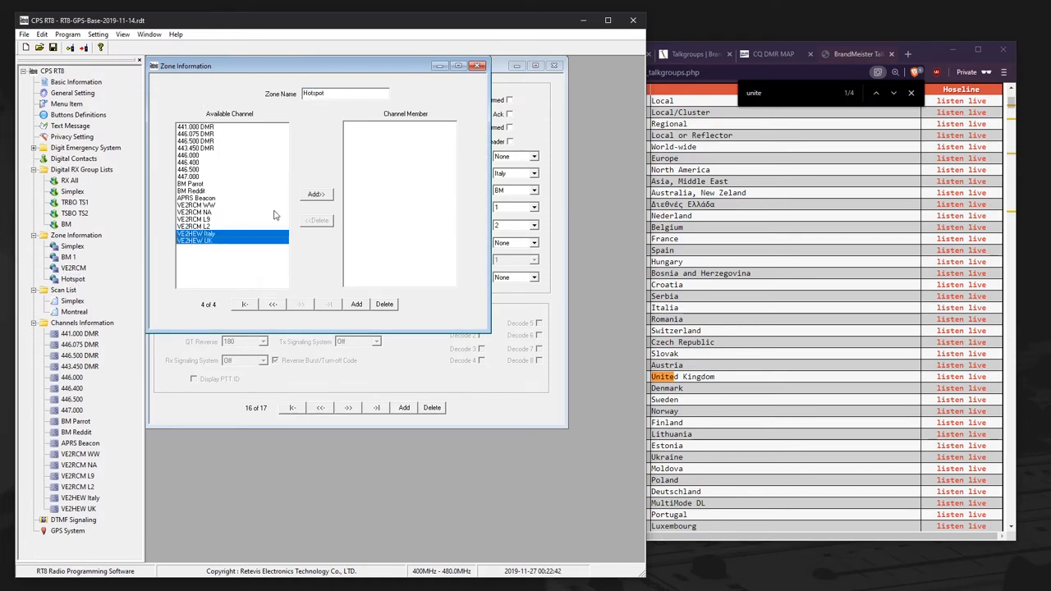
- Add the Italy and UK channels to the Hotspot zone
{"action": "left_click", "coordinate": [316, 195]}
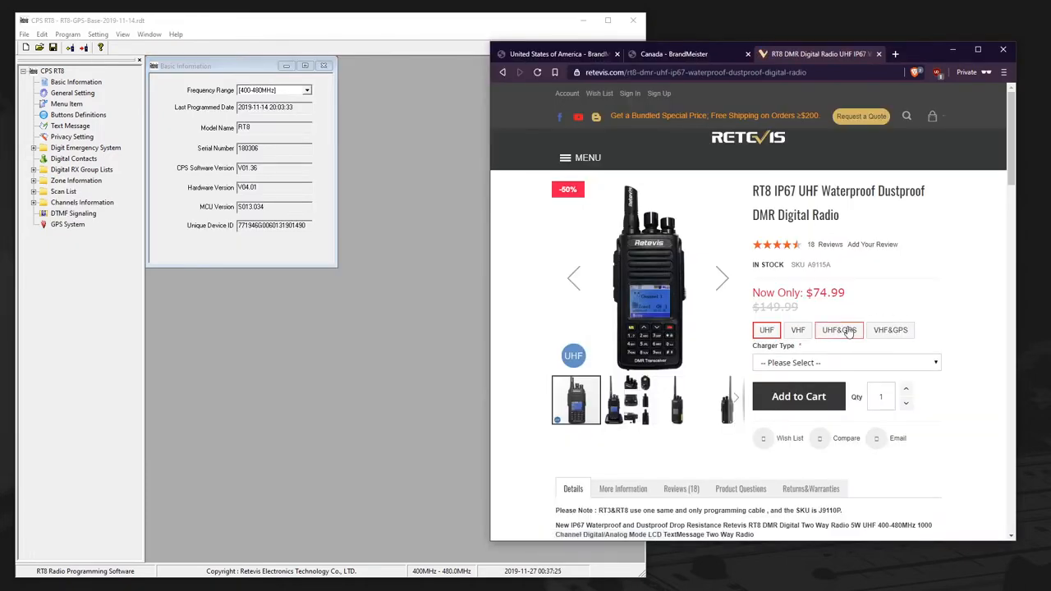
- Compare the Retevis RT8 UHF and UHF&GPS listings and their prices
{"action": "left_click", "coordinate": [840, 329]}
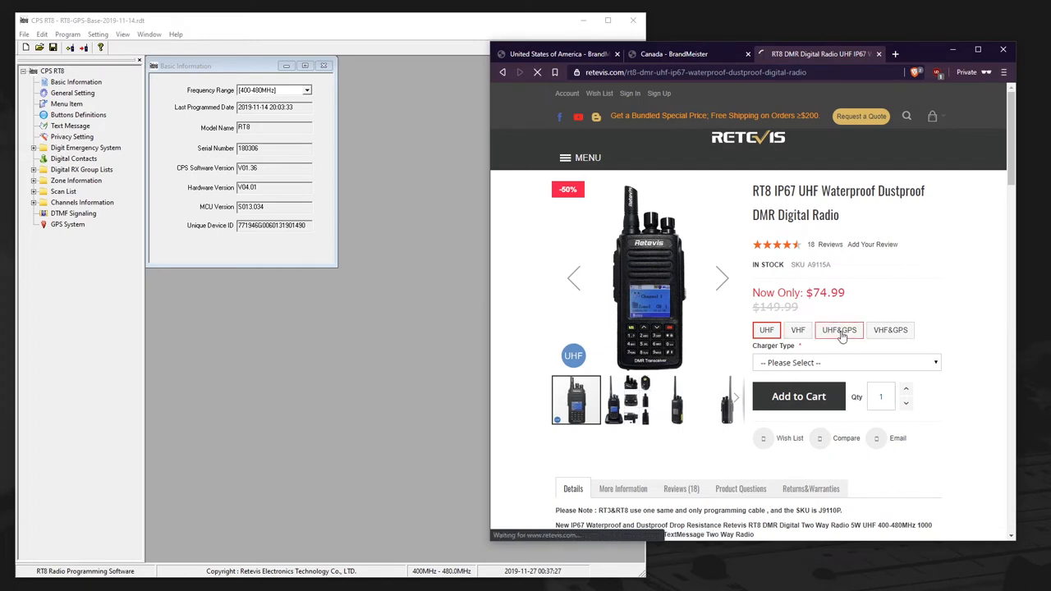
{"action": "left_click", "coordinate": [838, 329]}
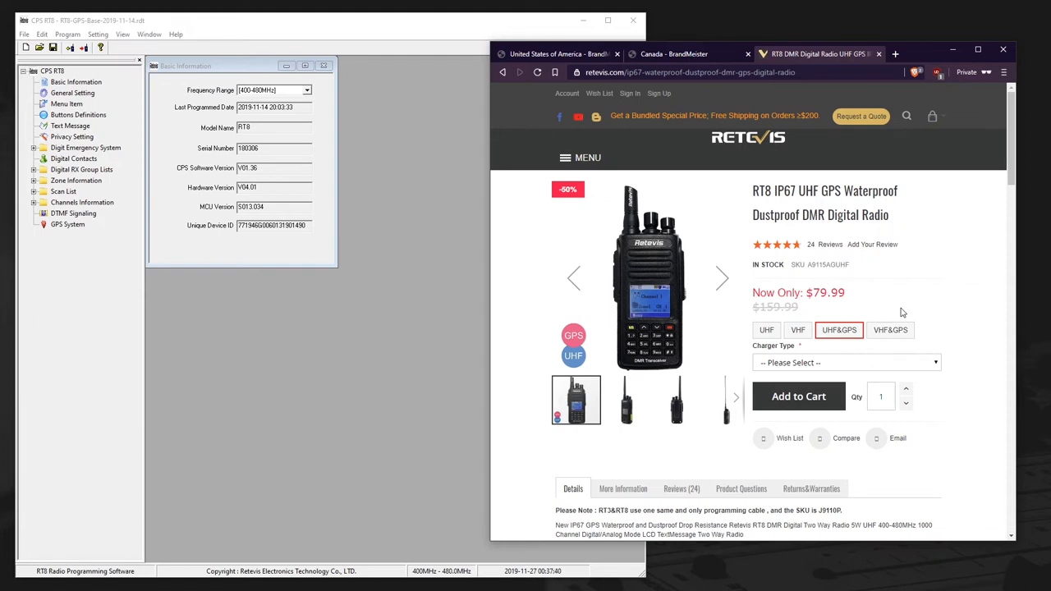
{"action": "mouse_move", "coordinate": [805, 309]}
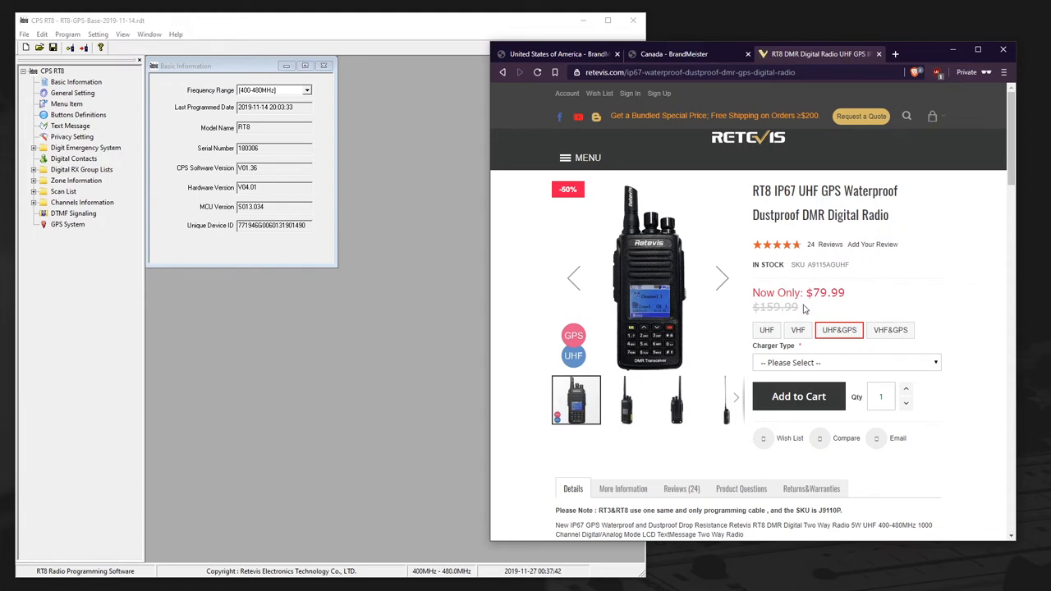
{"action": "double_click", "coordinate": [774, 306]}
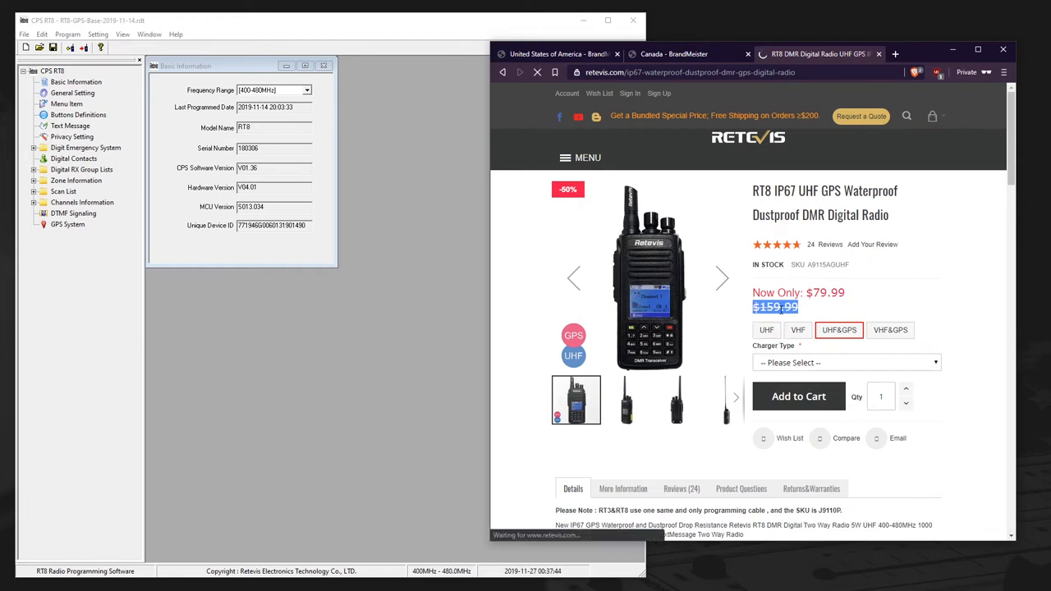
{"action": "left_click", "coordinate": [765, 329]}
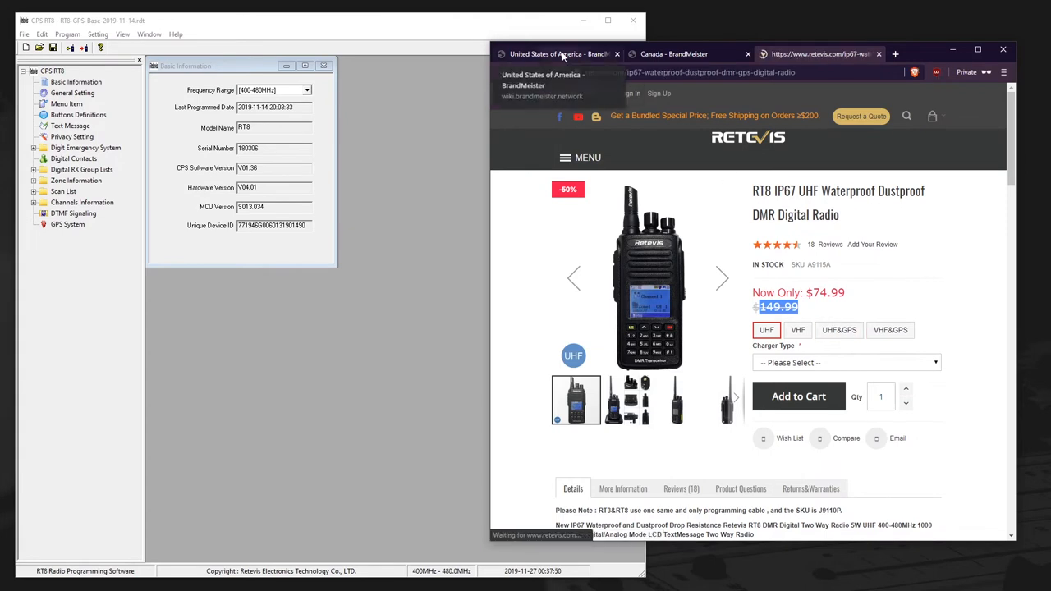
{"action": "left_click", "coordinate": [839, 330]}
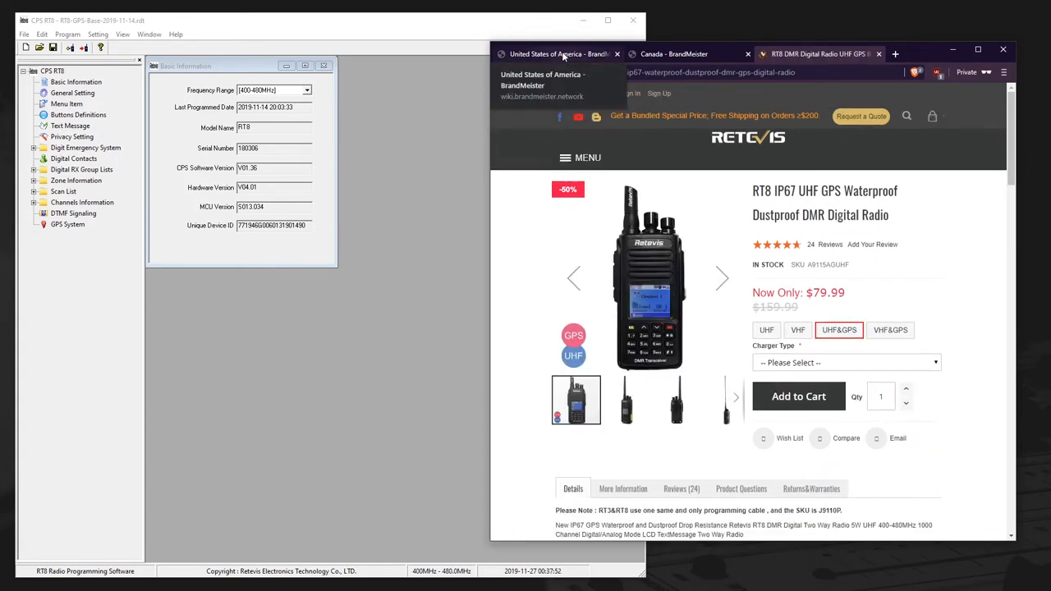
- Read the ARS/GPS IDs on BrandMeister's United States and Canada wiki pages
{"action": "left_click", "coordinate": [558, 54]}
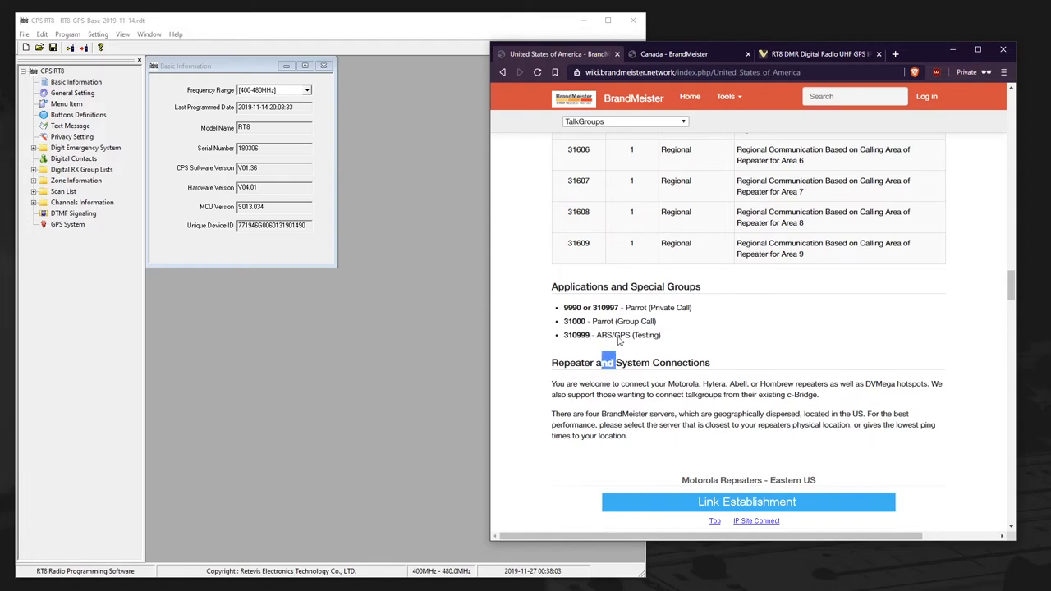
{"action": "left_click", "coordinate": [674, 54]}
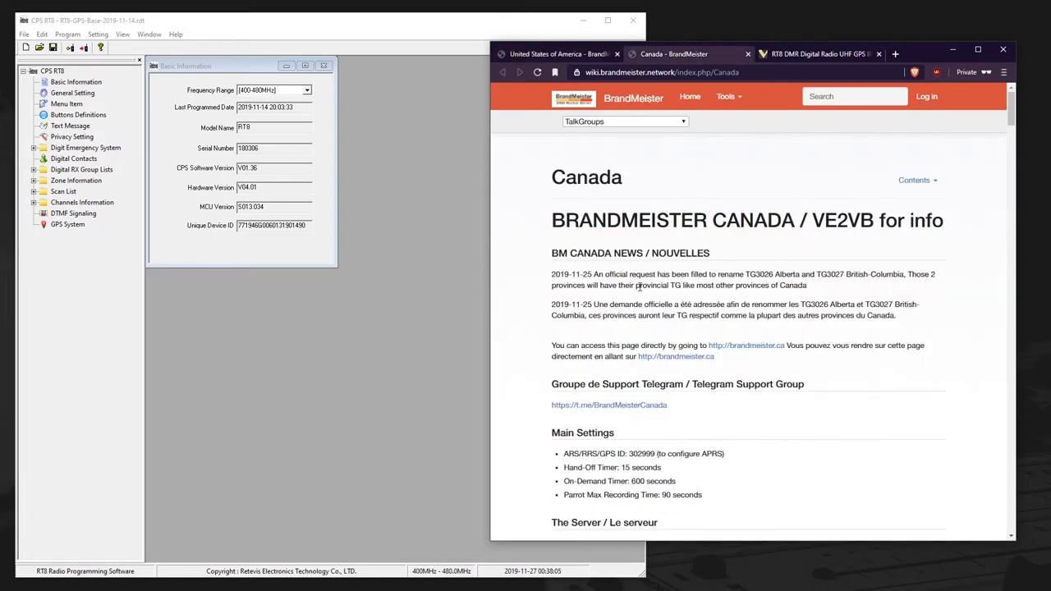
{"action": "scroll", "scroll_direction": "down", "scroll_amount": 3}
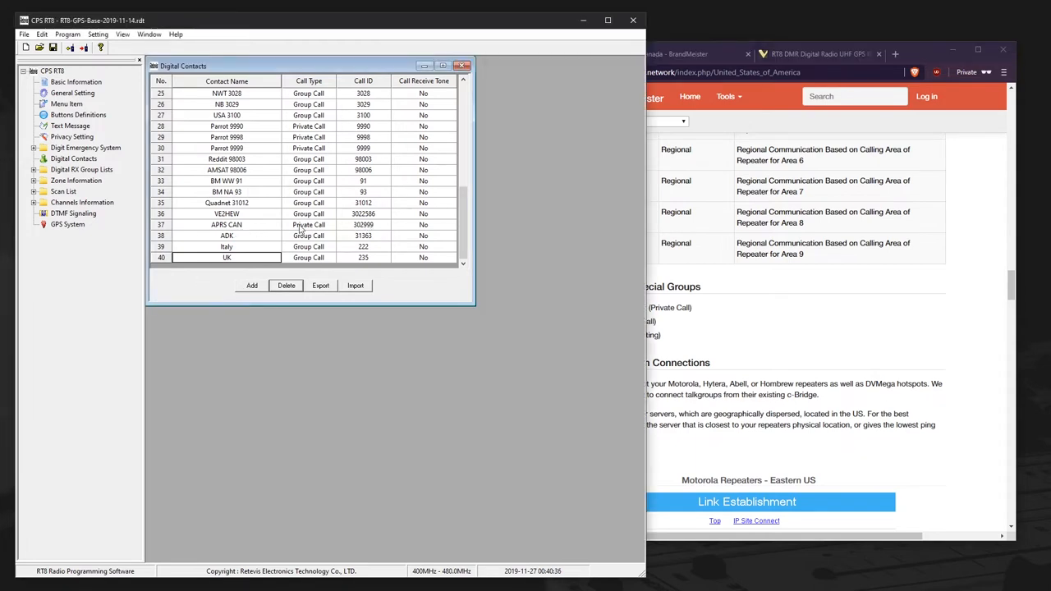
{"action": "mouse_move", "coordinate": [211, 231]}
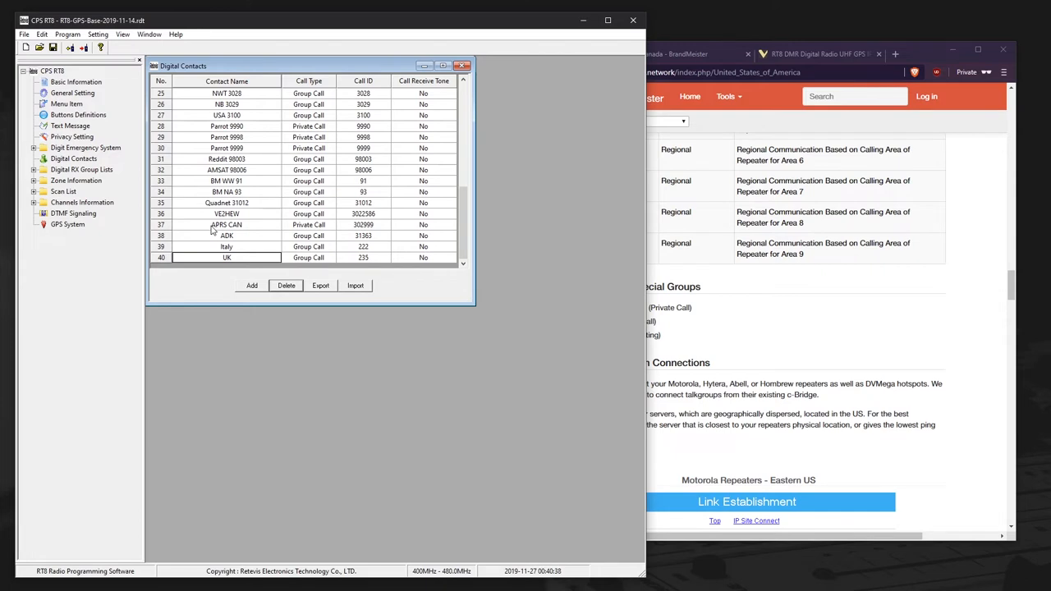
- Check APRS CAN, then add an APRS USA private-call contact with ID 310999
{"action": "double_click", "coordinate": [227, 224]}
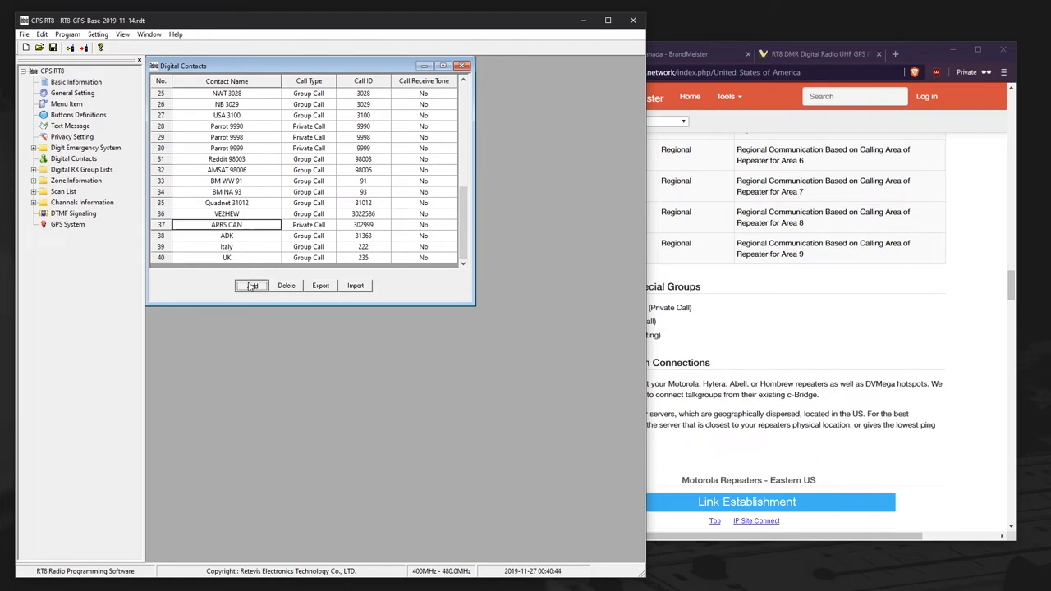
{"action": "left_click", "coordinate": [251, 285]}
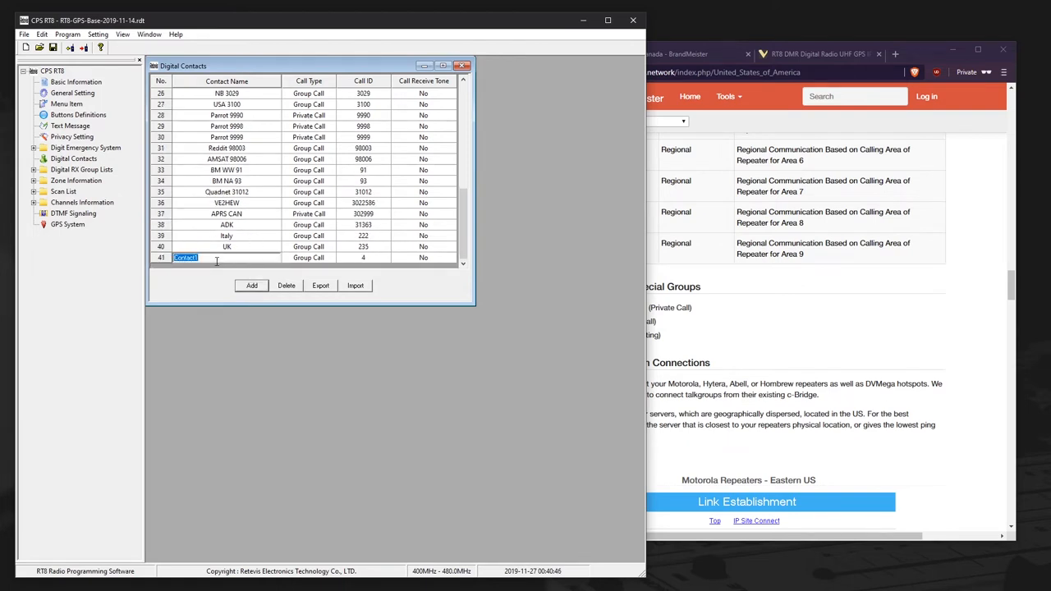
{"action": "type", "text": "APRS USA"}
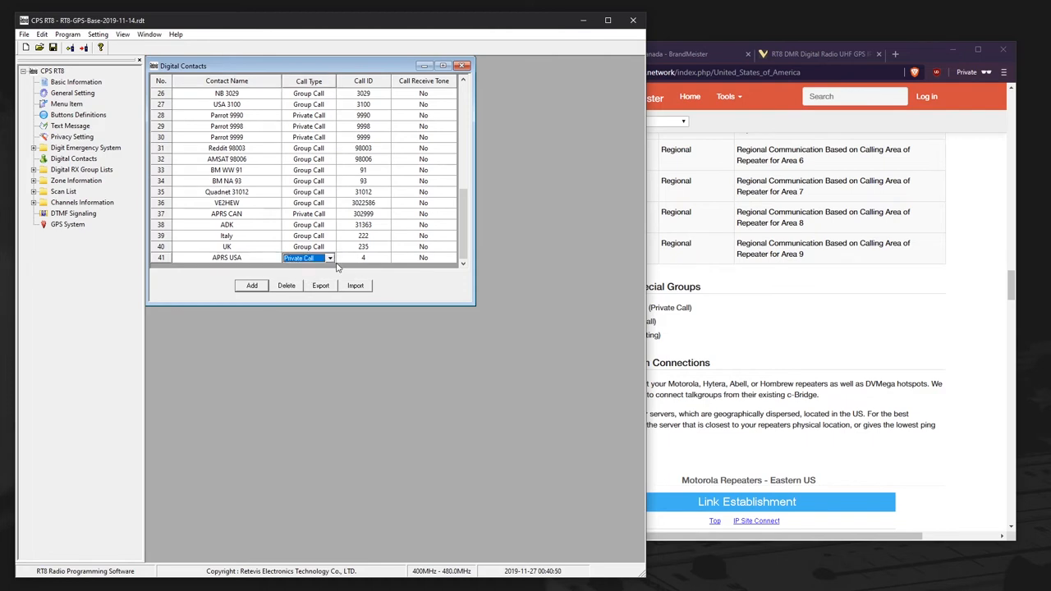
{"action": "type", "text": "310999"}
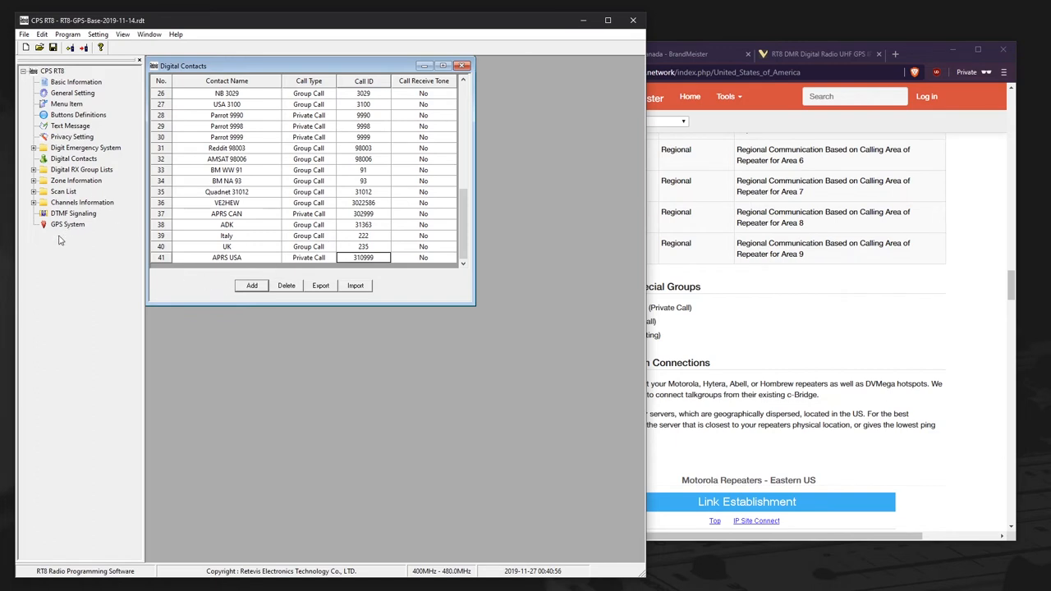
{"action": "left_click", "coordinate": [67, 224]}
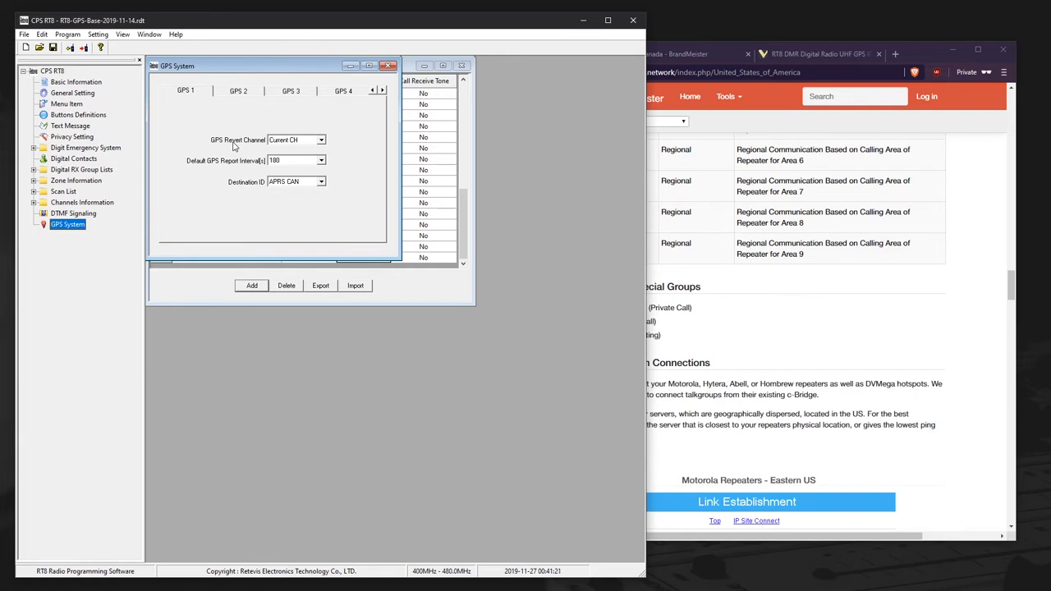
{"action": "mouse_move", "coordinate": [329, 158]}
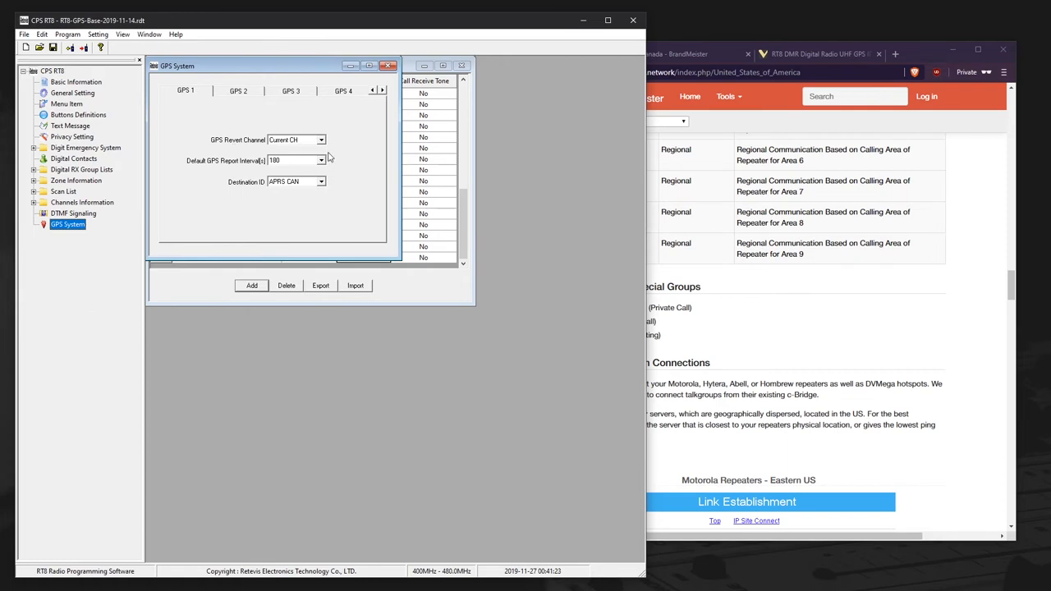
- Set the GPS 2 report interval to 180 seconds and destination to APRS USA
{"action": "left_click", "coordinate": [321, 182]}
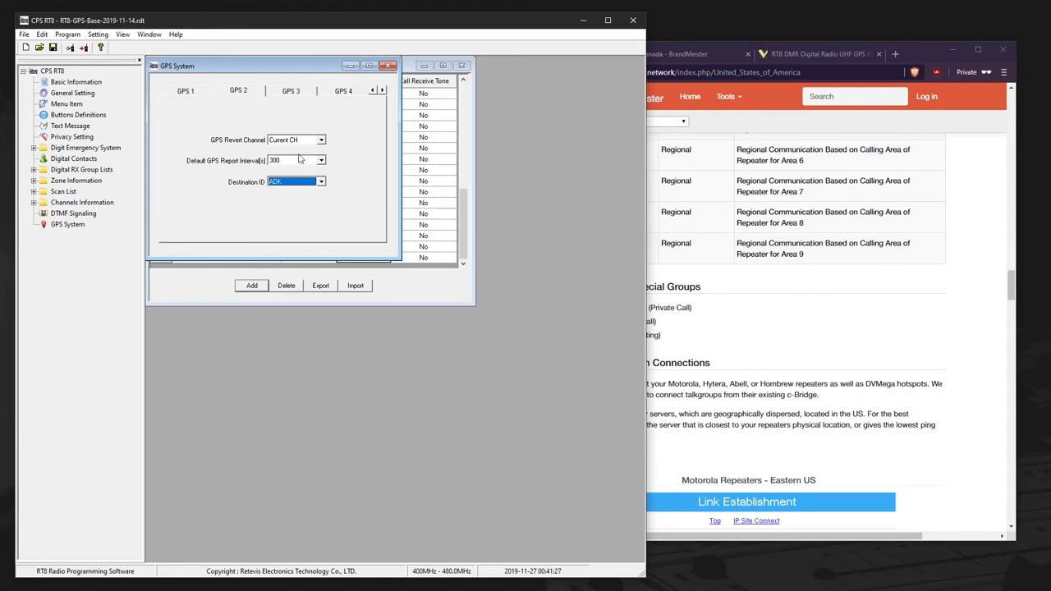
{"action": "mouse_move", "coordinate": [279, 151]}
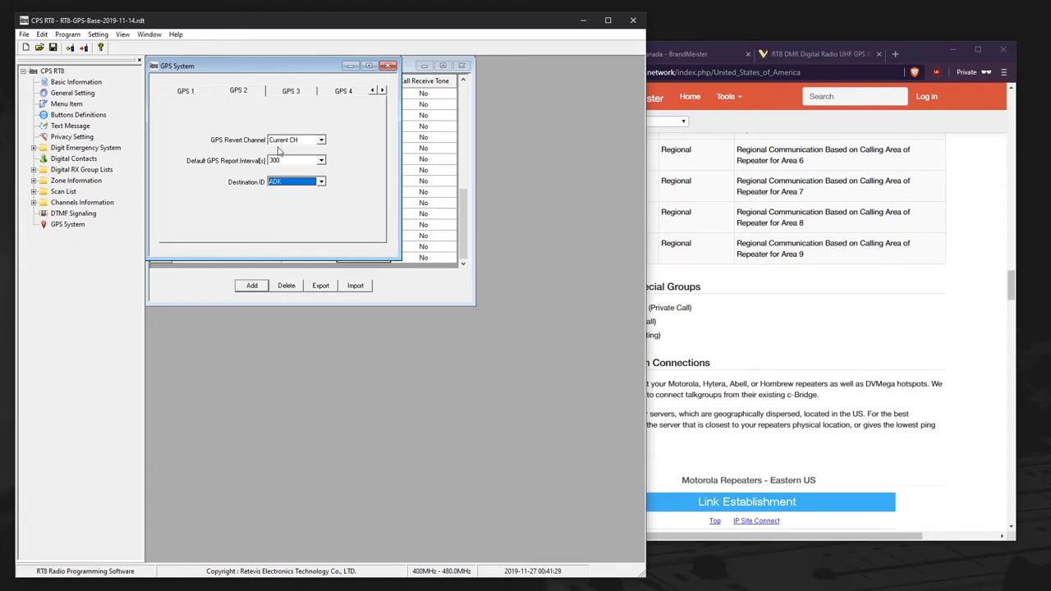
{"action": "left_click", "coordinate": [321, 160]}
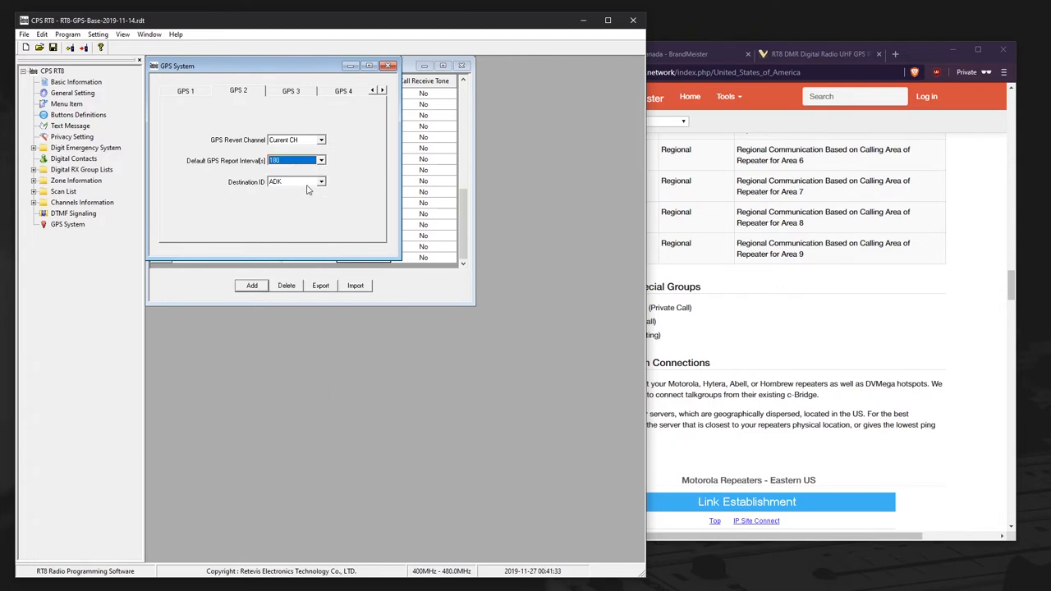
{"action": "left_click", "coordinate": [321, 182]}
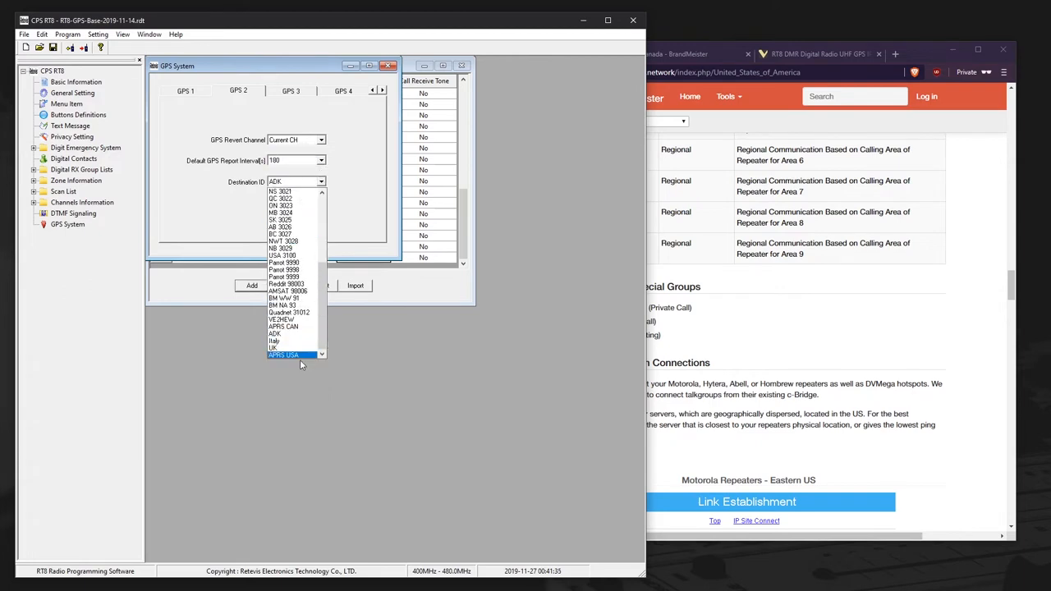
{"action": "left_click", "coordinate": [283, 355]}
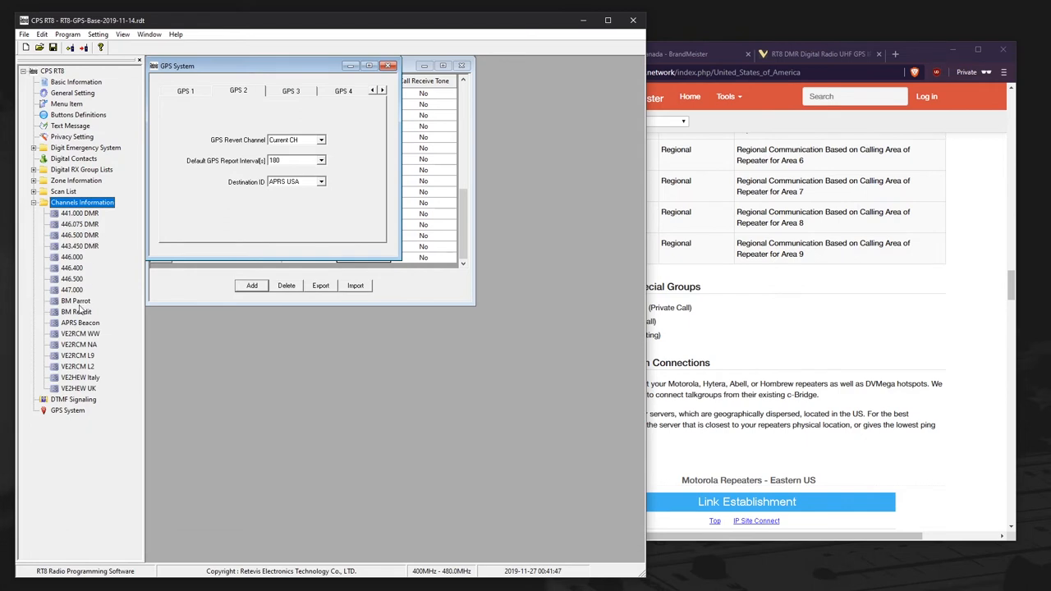
- On the APRS Beacon channel, turn off Send GPS Info and assign GPS System 2
{"action": "left_click", "coordinate": [79, 322]}
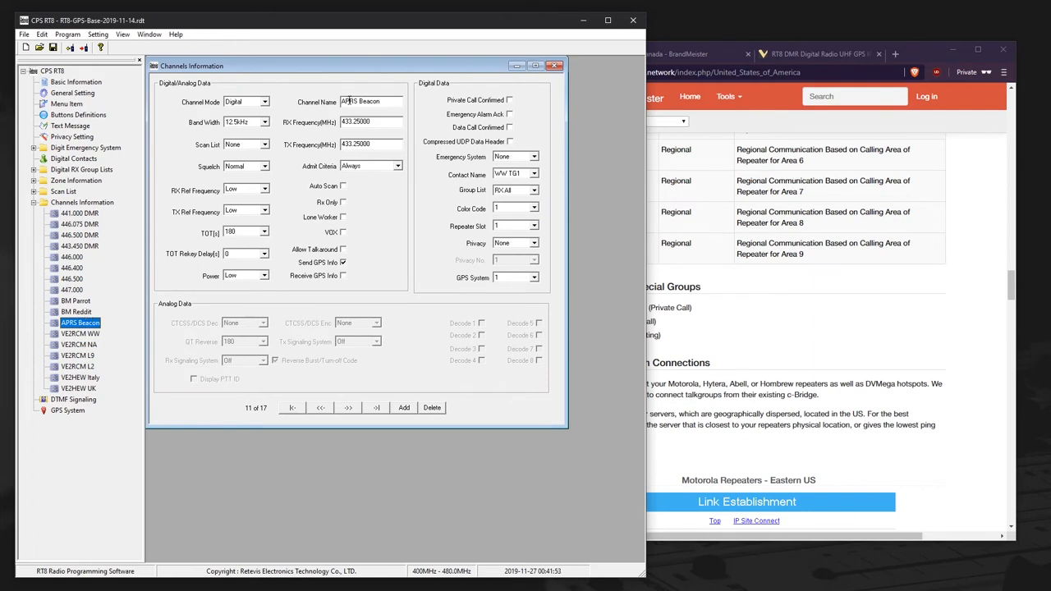
{"action": "triple_click", "coordinate": [370, 101]}
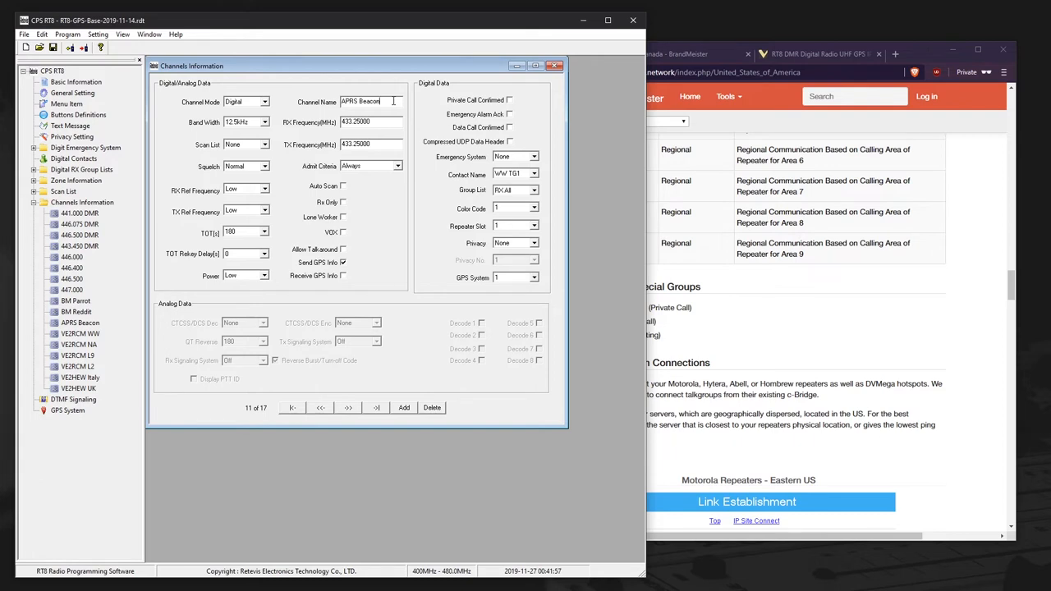
{"action": "left_click", "coordinate": [534, 278]}
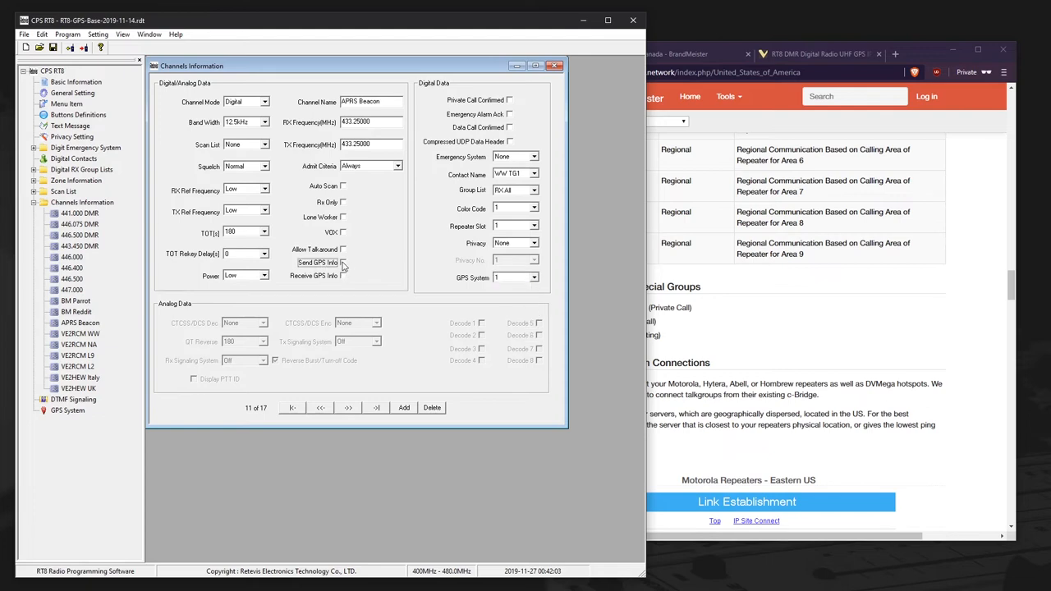
{"action": "mouse_move", "coordinate": [345, 264]}
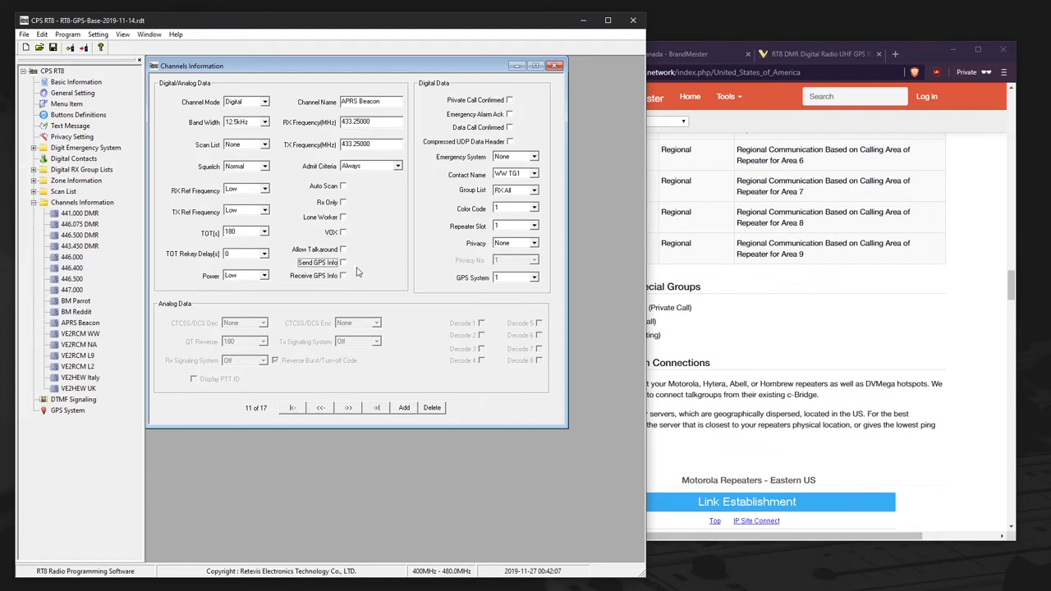
{"action": "left_click", "coordinate": [534, 277]}
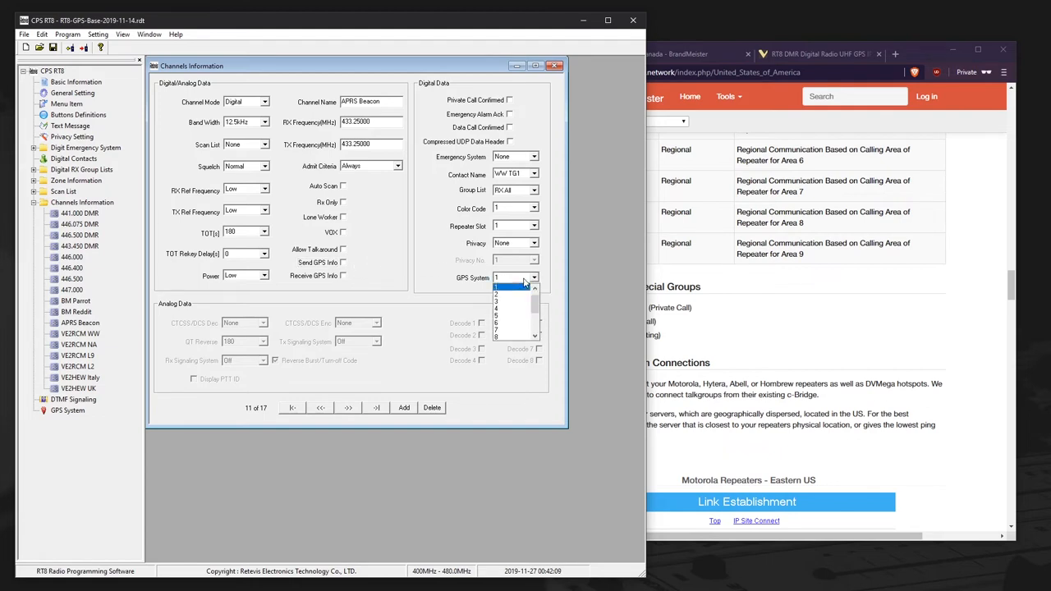
{"action": "mouse_move", "coordinate": [449, 280]}
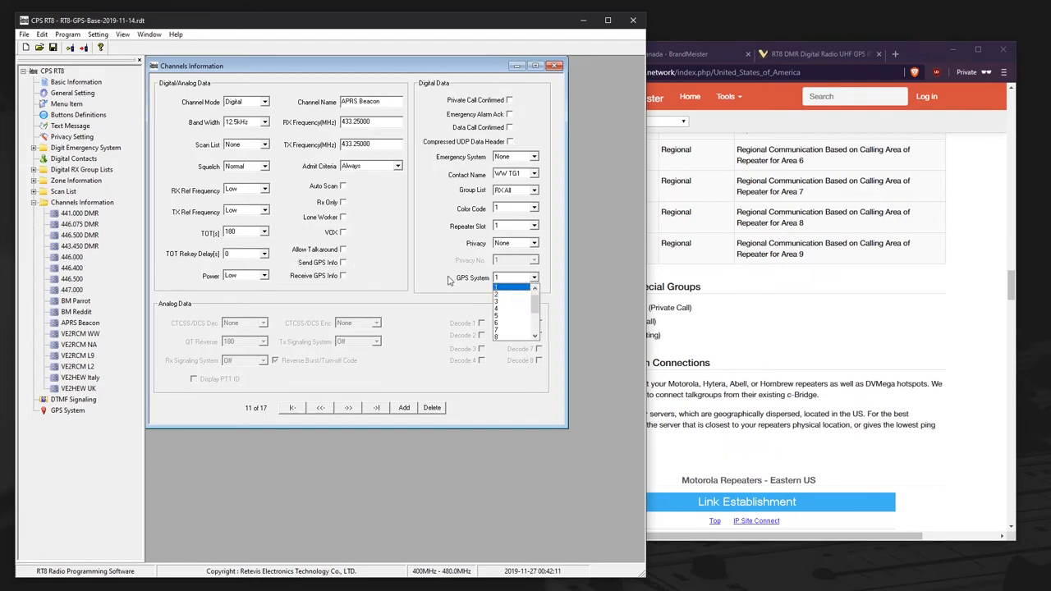
{"action": "left_click", "coordinate": [67, 410]}
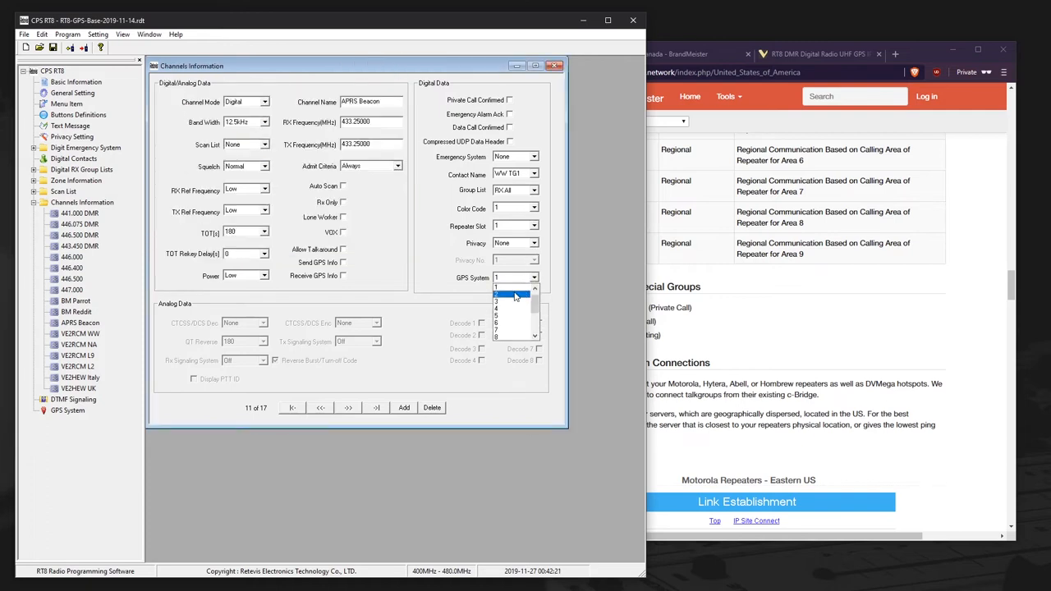
{"action": "left_click", "coordinate": [512, 294]}
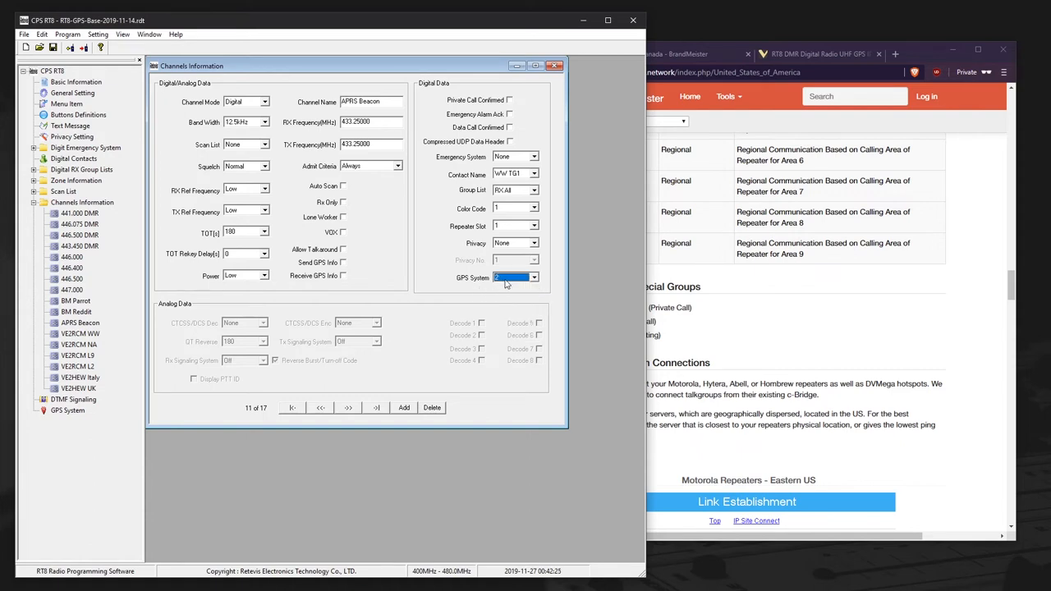
{"action": "mouse_move", "coordinate": [216, 382]}
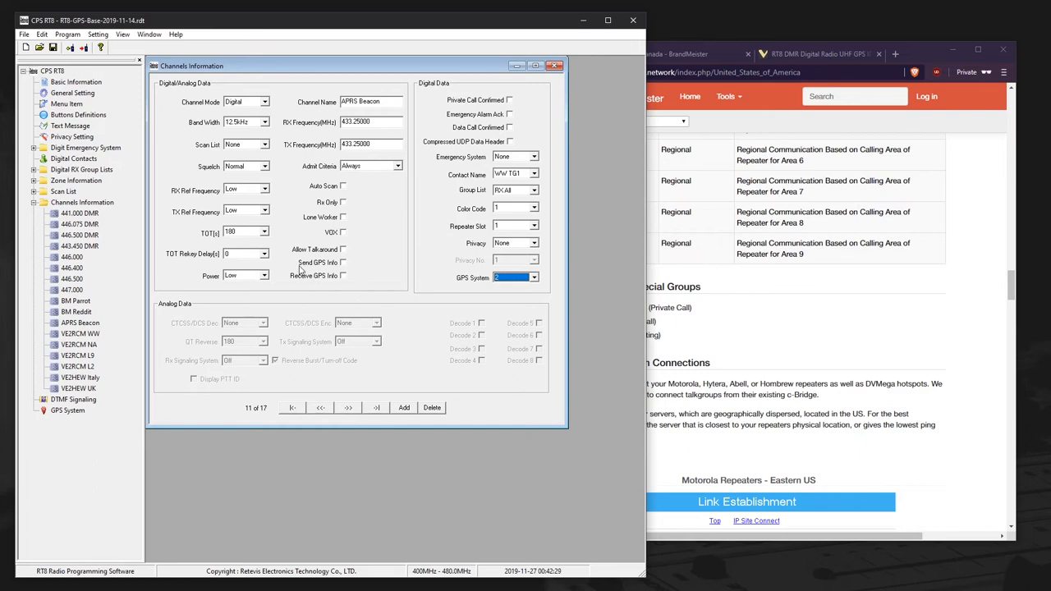
{"action": "mouse_move", "coordinate": [335, 283]}
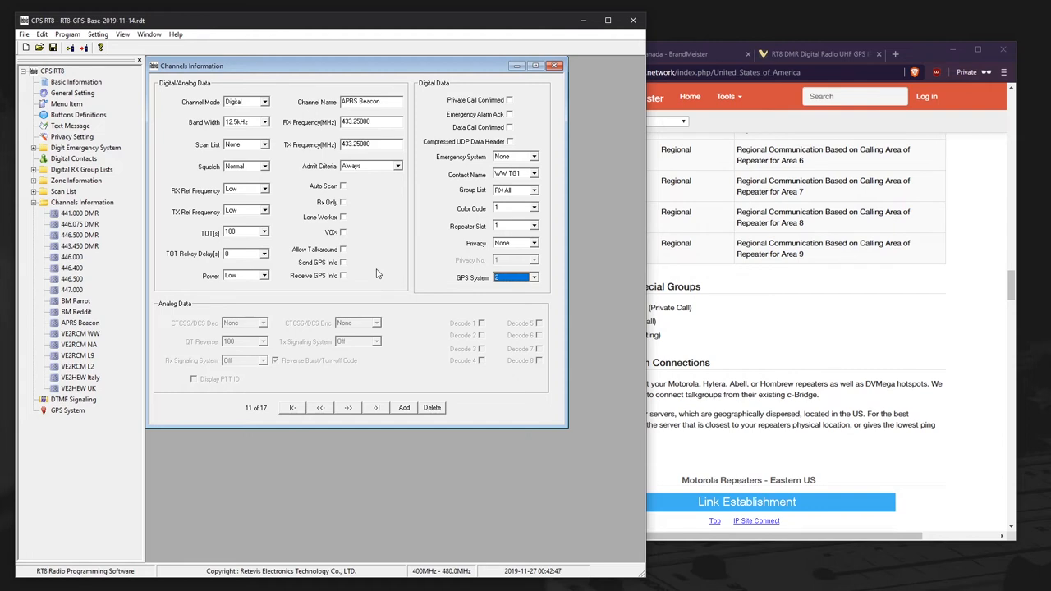
{"action": "mouse_move", "coordinate": [366, 271]}
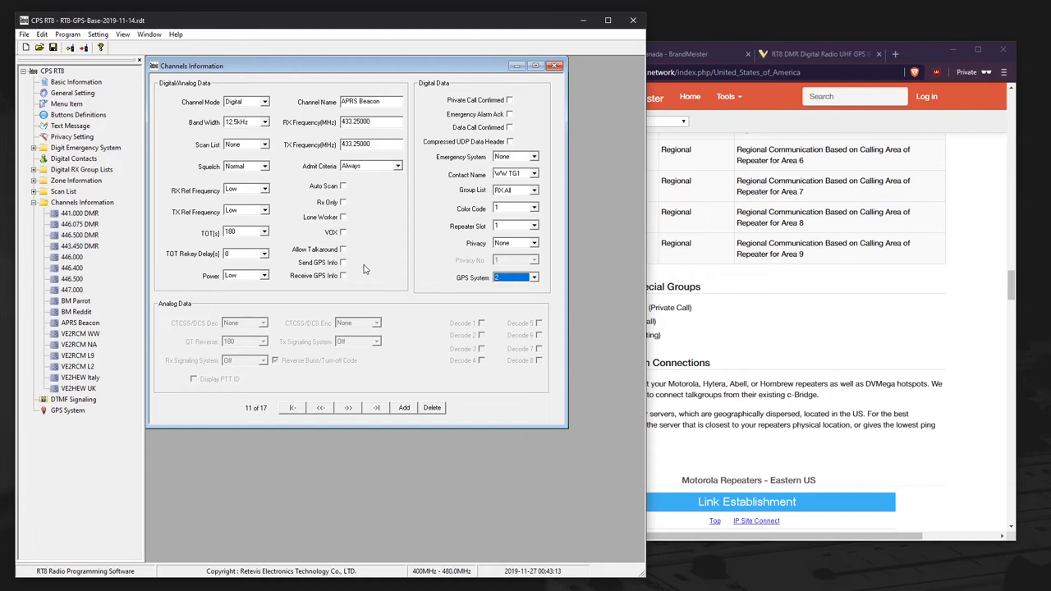
{"action": "left_click", "coordinate": [76, 311]}
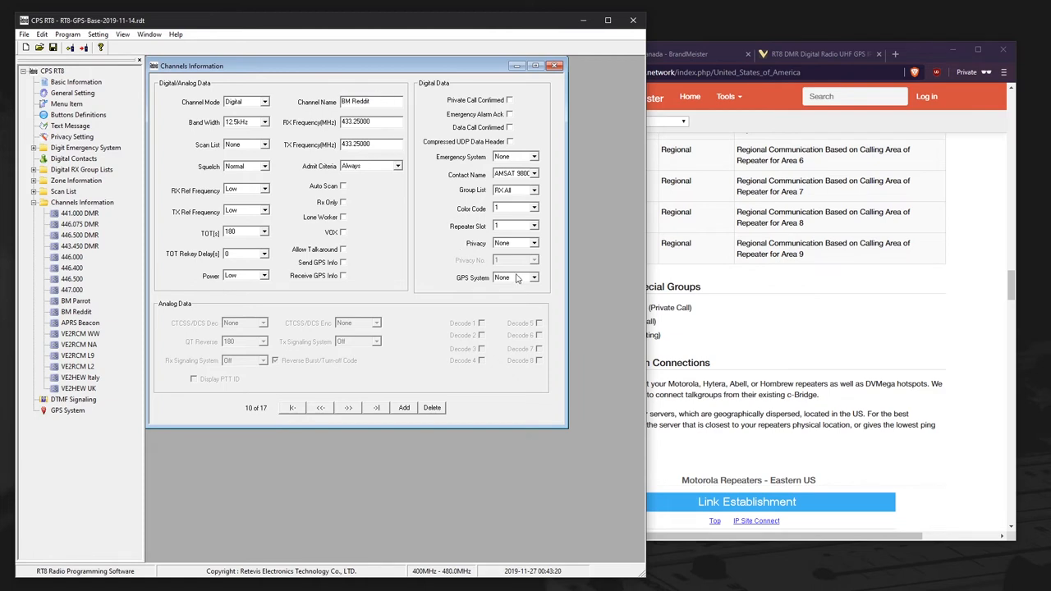
- Pick a GPS system from the BM Reddit channel's GPS System dropdown
{"action": "left_click", "coordinate": [533, 278]}
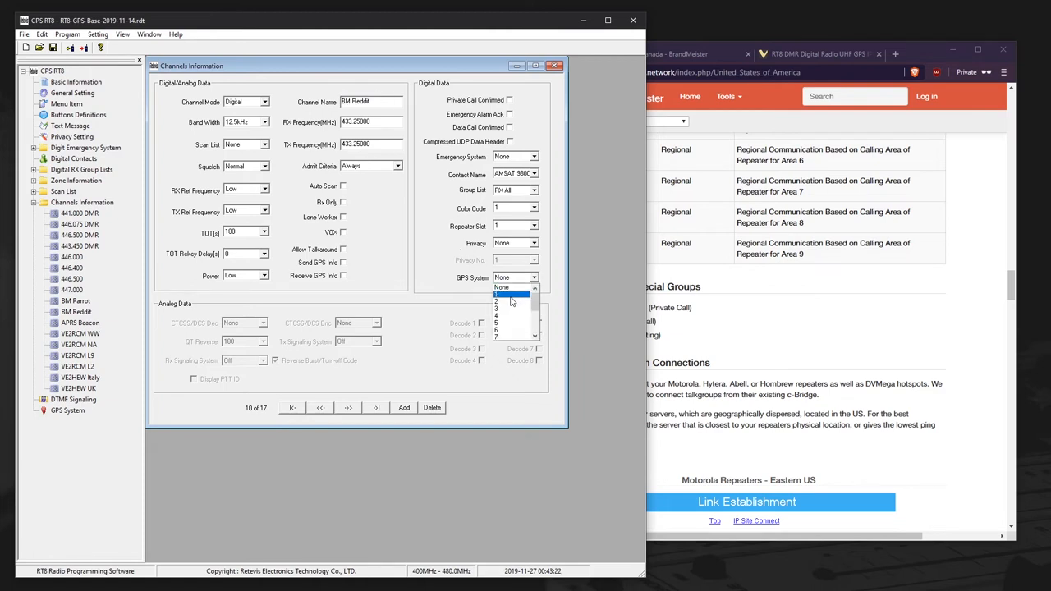
{"action": "left_click", "coordinate": [509, 301]}
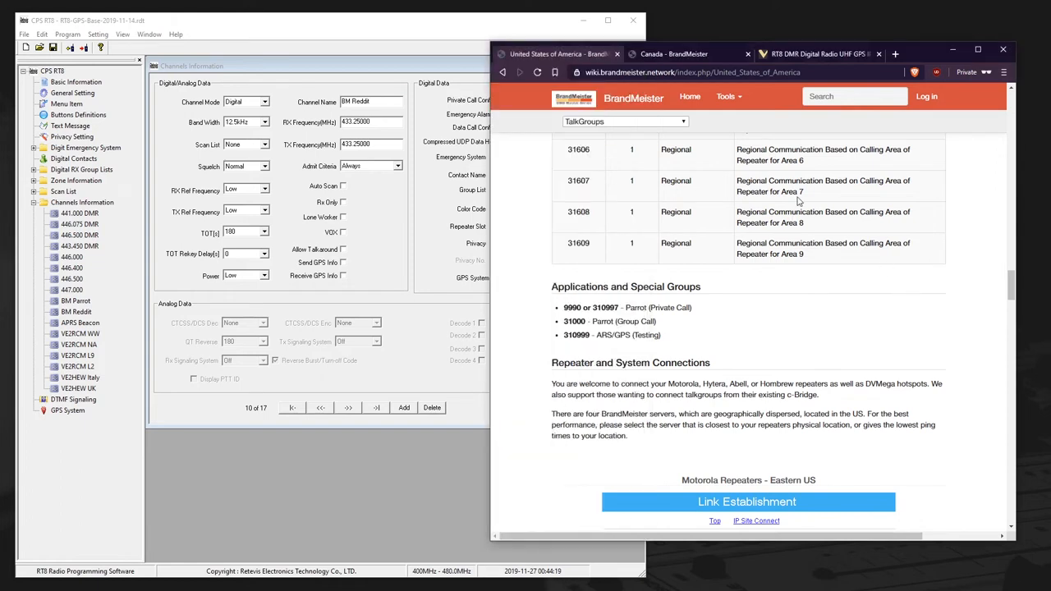
{"action": "mouse_move", "coordinate": [797, 197]}
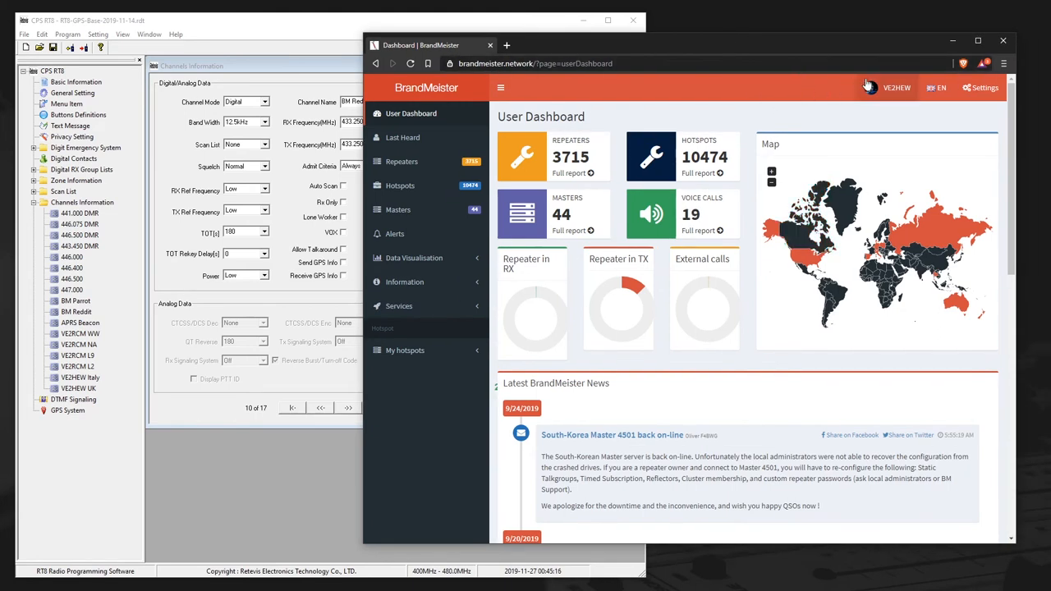
- Open BrandMeister SelfCare and keep the APRS interval at 60 seconds
{"action": "left_click", "coordinate": [896, 88]}
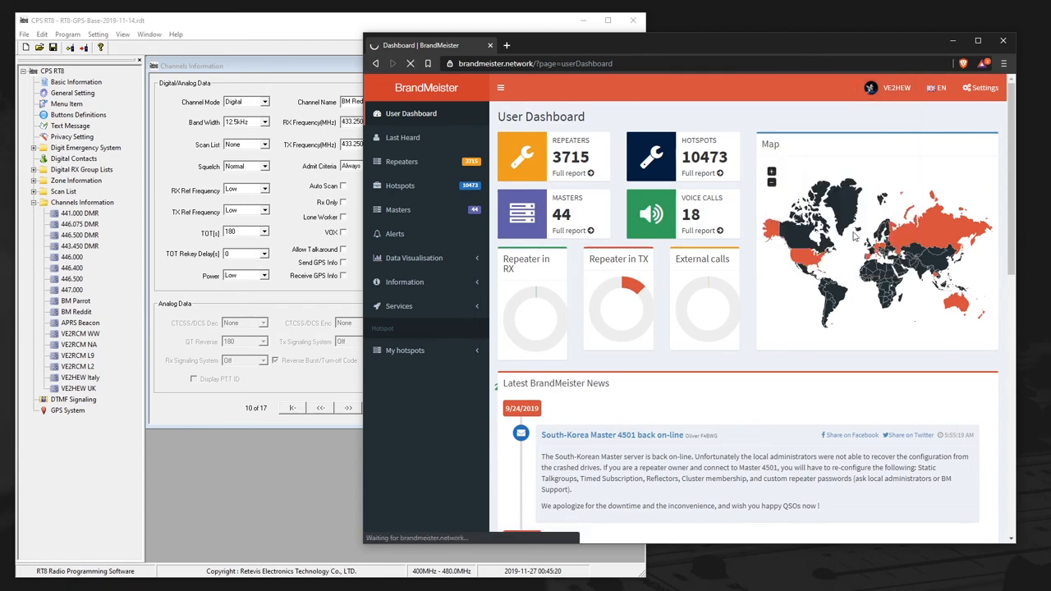
{"action": "left_click", "coordinate": [400, 375]}
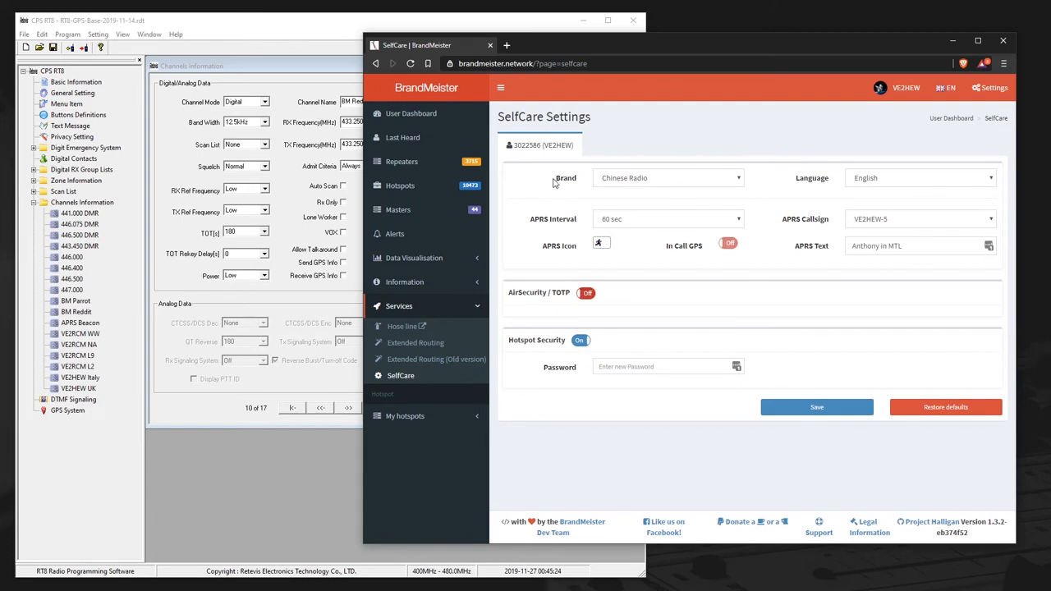
{"action": "left_click", "coordinate": [668, 178]}
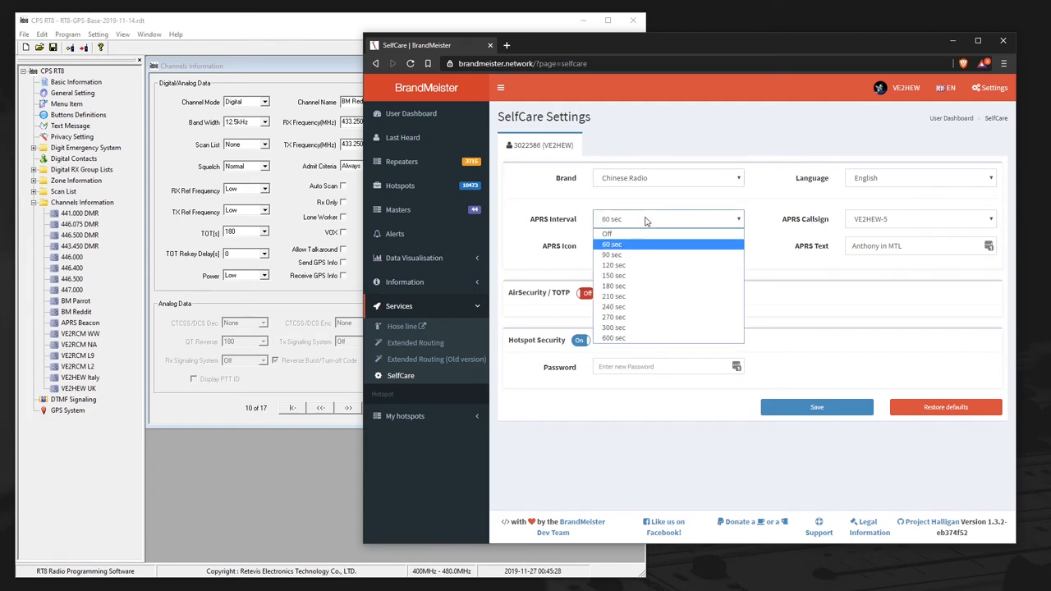
{"action": "left_click", "coordinate": [612, 244]}
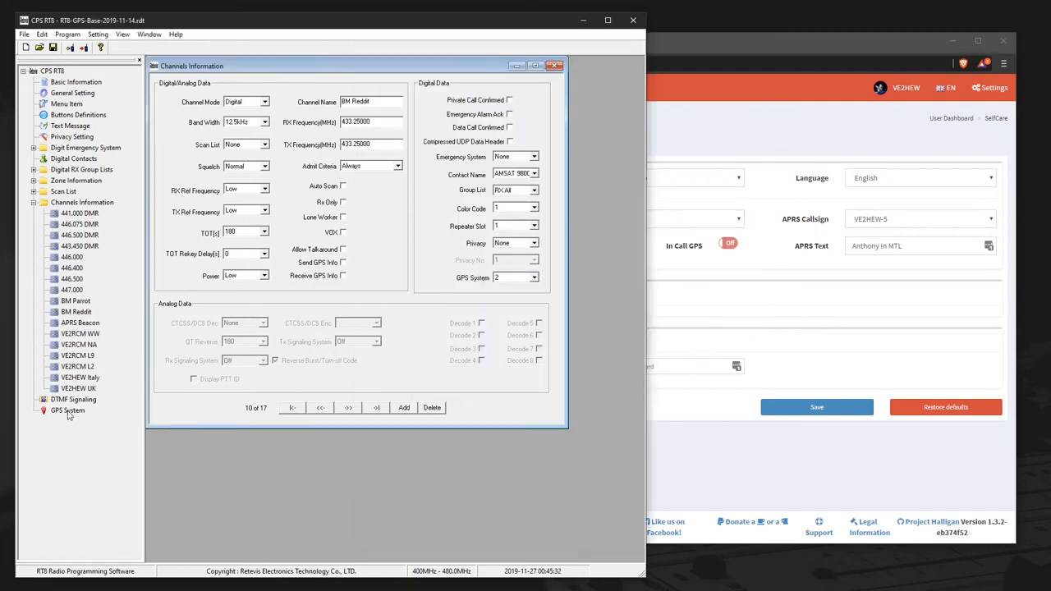
- Open CPS GPS System settings, then check the SelfCare APRS icon and callsign
{"action": "left_click", "coordinate": [68, 411]}
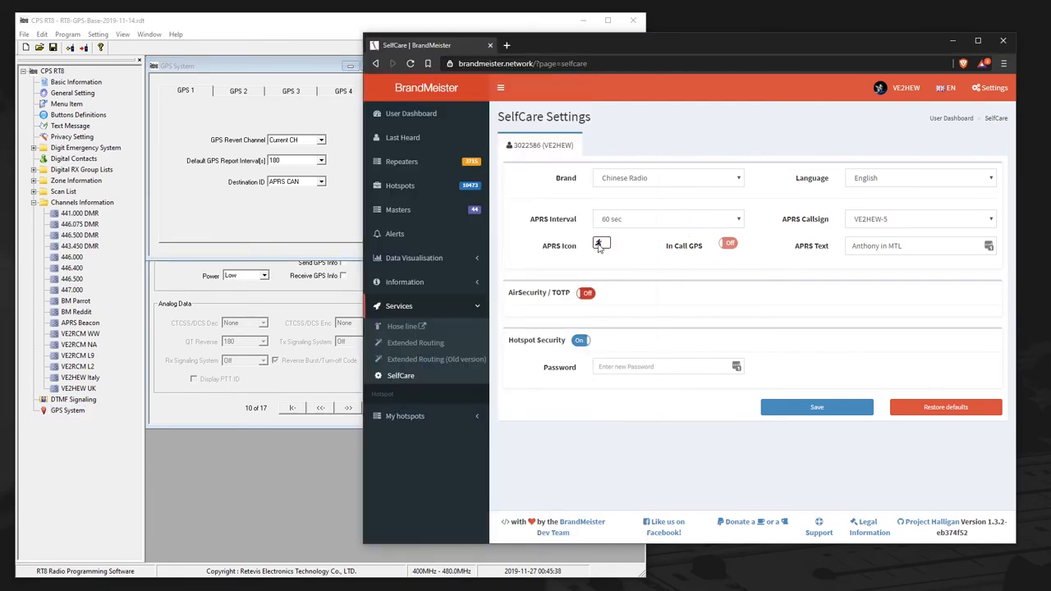
{"action": "left_click", "coordinate": [600, 246]}
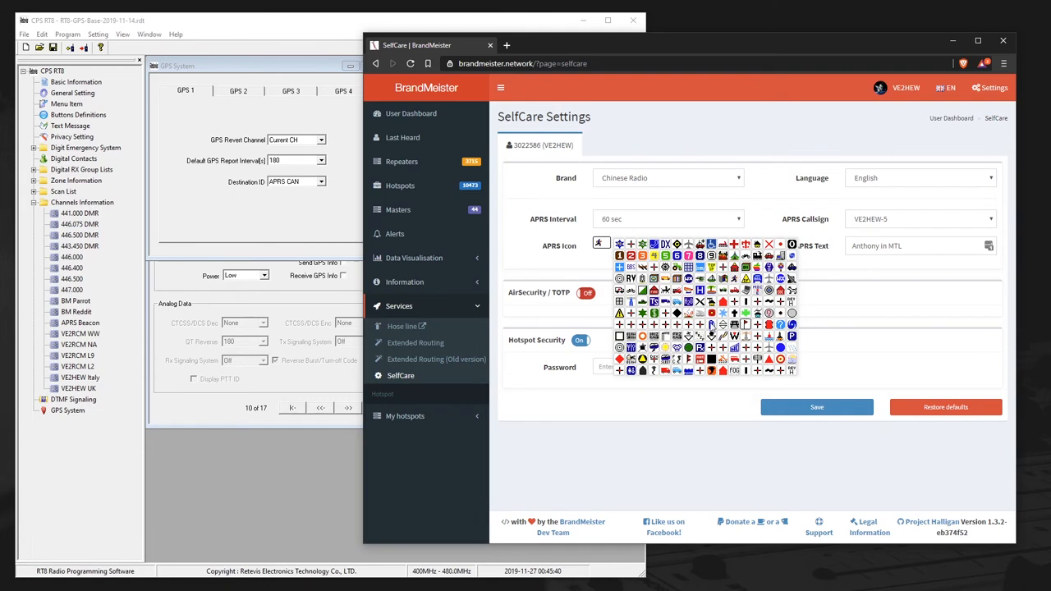
{"action": "left_click", "coordinate": [601, 246]}
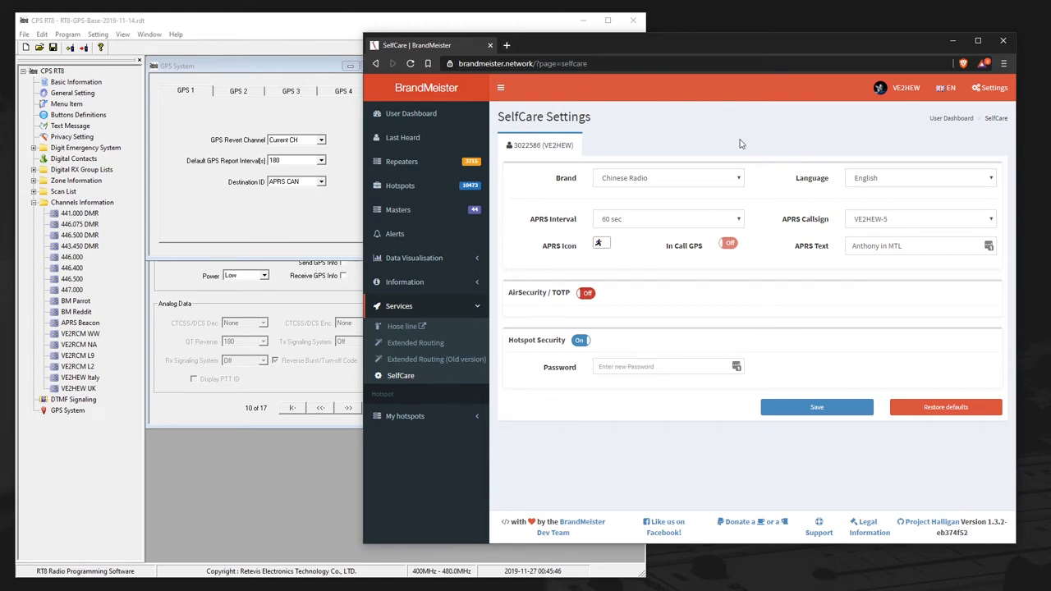
{"action": "mouse_move", "coordinate": [770, 165]}
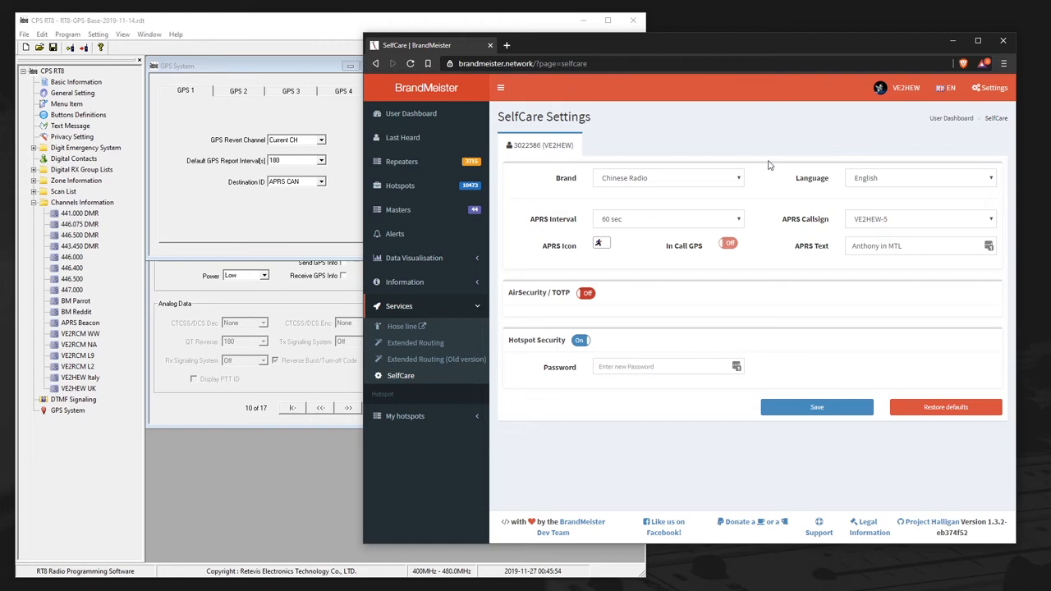
{"action": "mouse_move", "coordinate": [834, 184]}
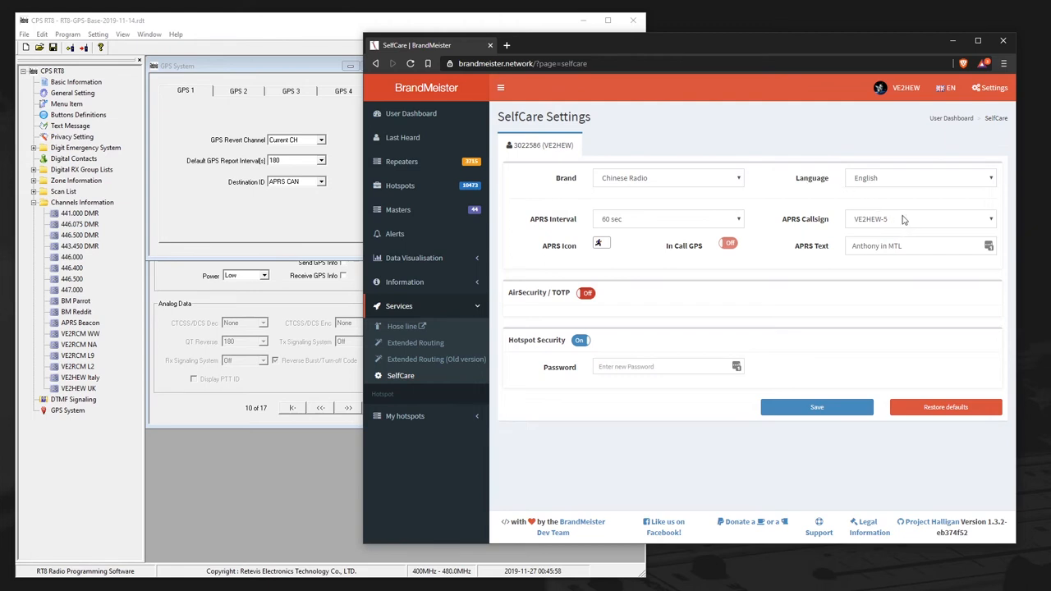
{"action": "double_click", "coordinate": [876, 246]}
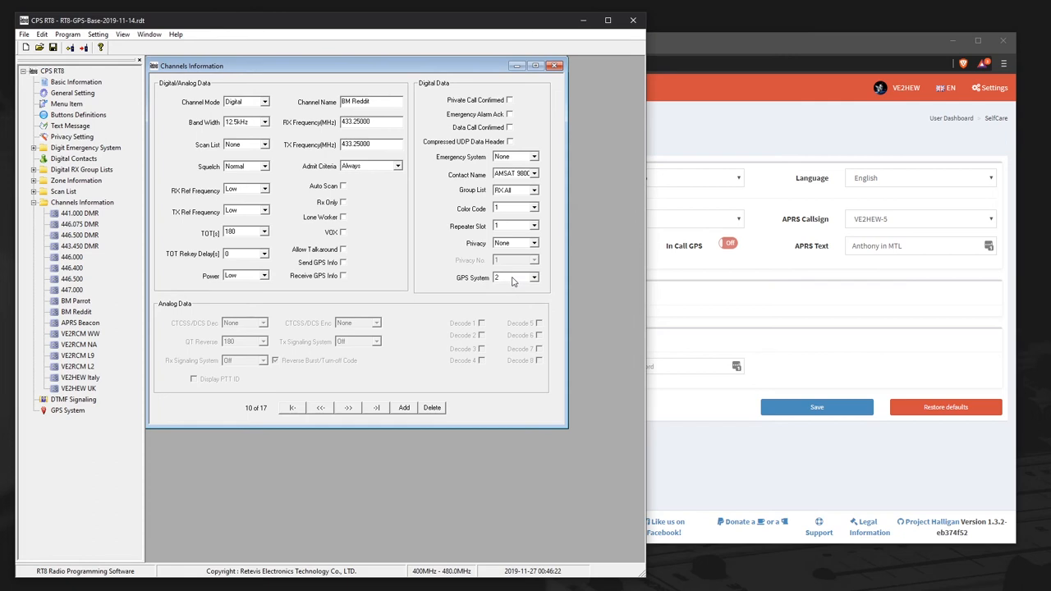
- Check the BM Reddit channel's GPS System setting in Channels Information
{"action": "left_click", "coordinate": [68, 410]}
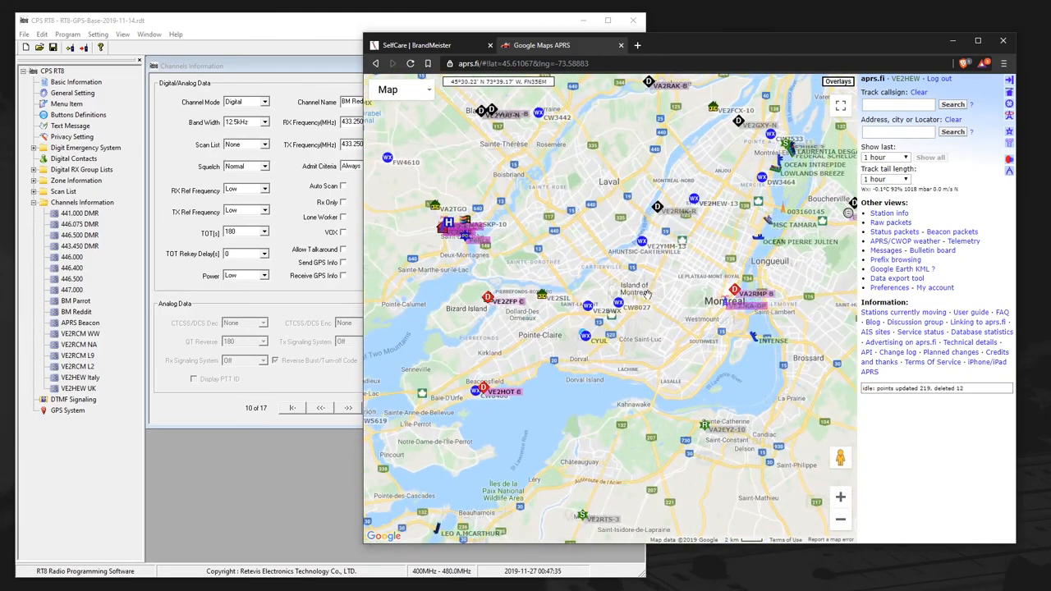
- Open a nearby weather station's report on the aprs.fi map, then close it
{"action": "left_click", "coordinate": [642, 245]}
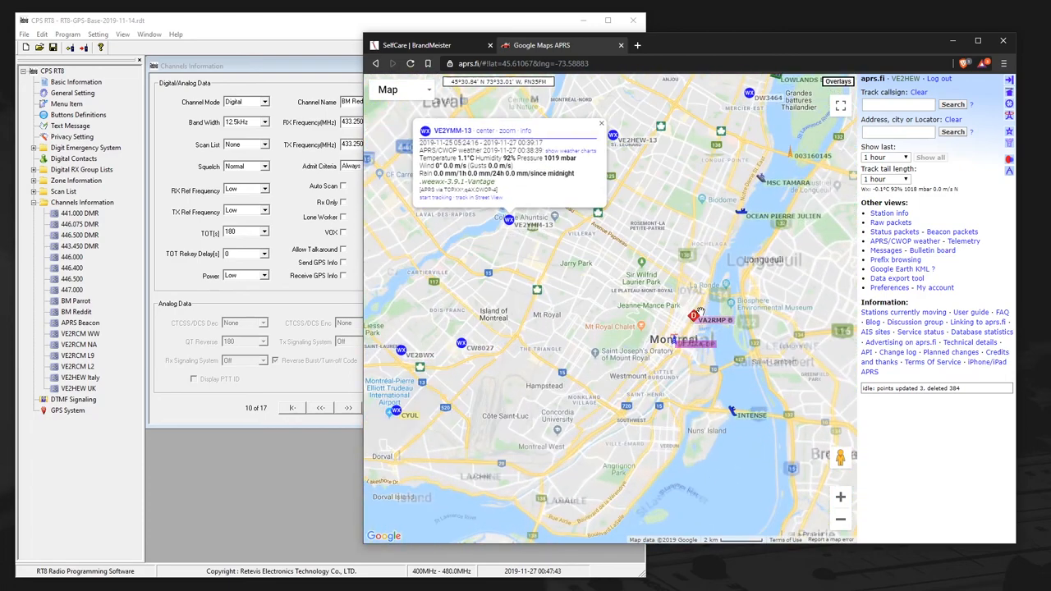
{"action": "left_click", "coordinate": [692, 316]}
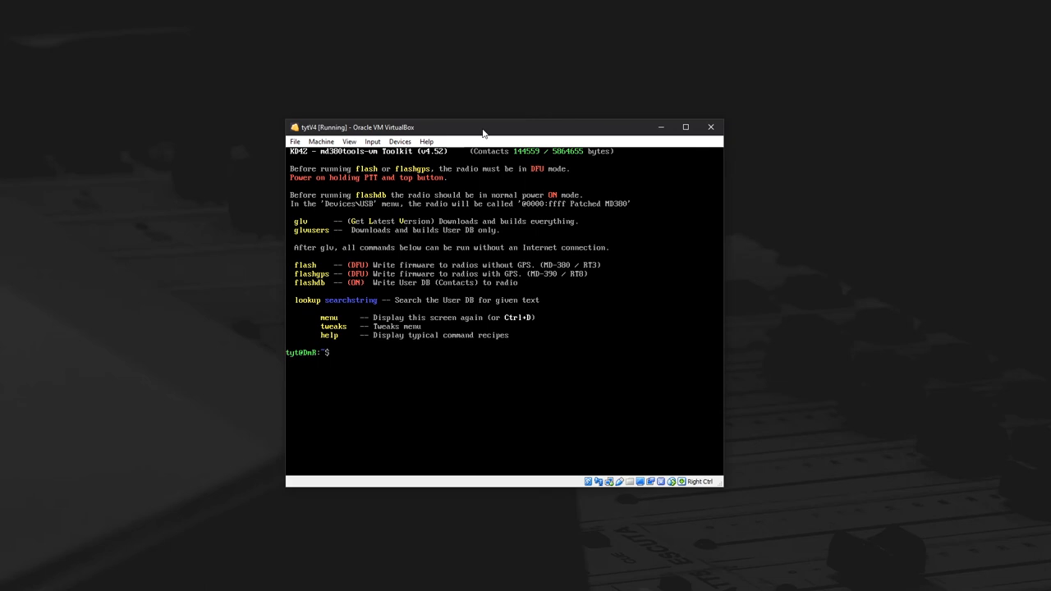
- Browse the VirtualBox Input menu, then view the USB devices with the AnyRoad Digital Radio
{"action": "left_click", "coordinate": [372, 142]}
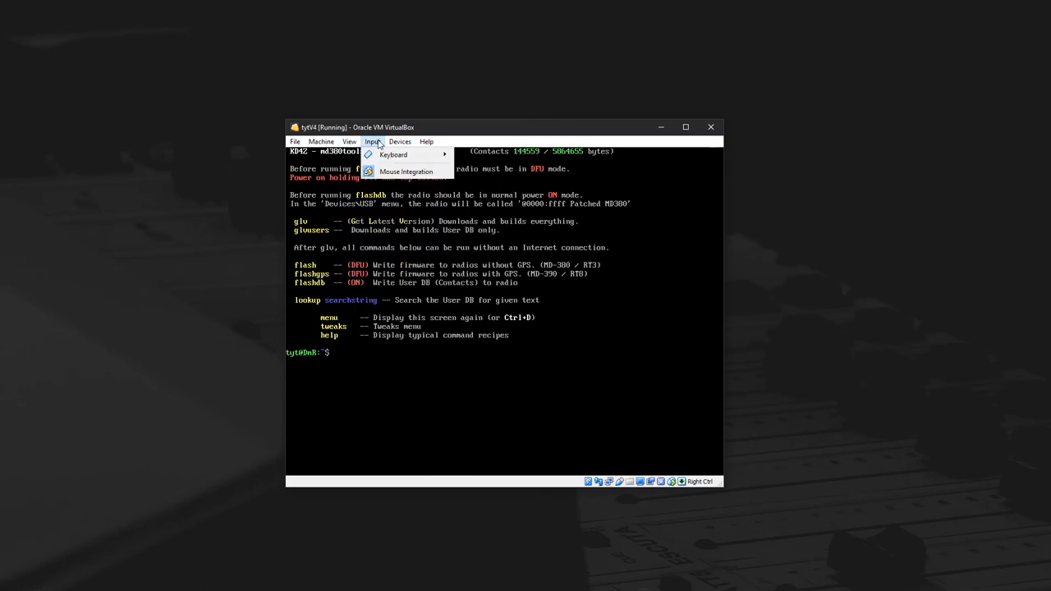
{"action": "left_click", "coordinate": [400, 141]}
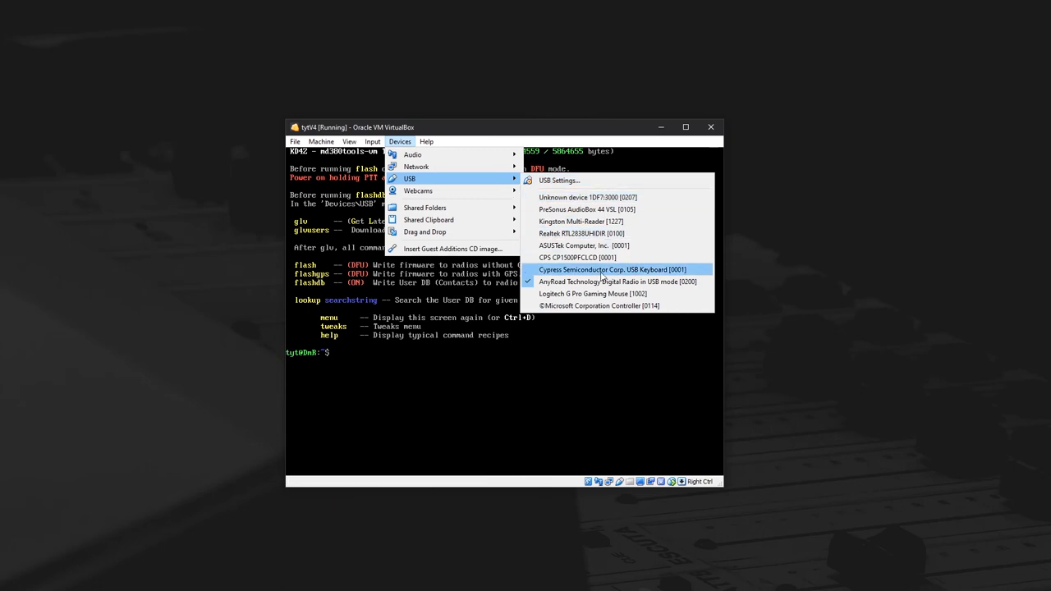
{"action": "mouse_move", "coordinate": [618, 281]}
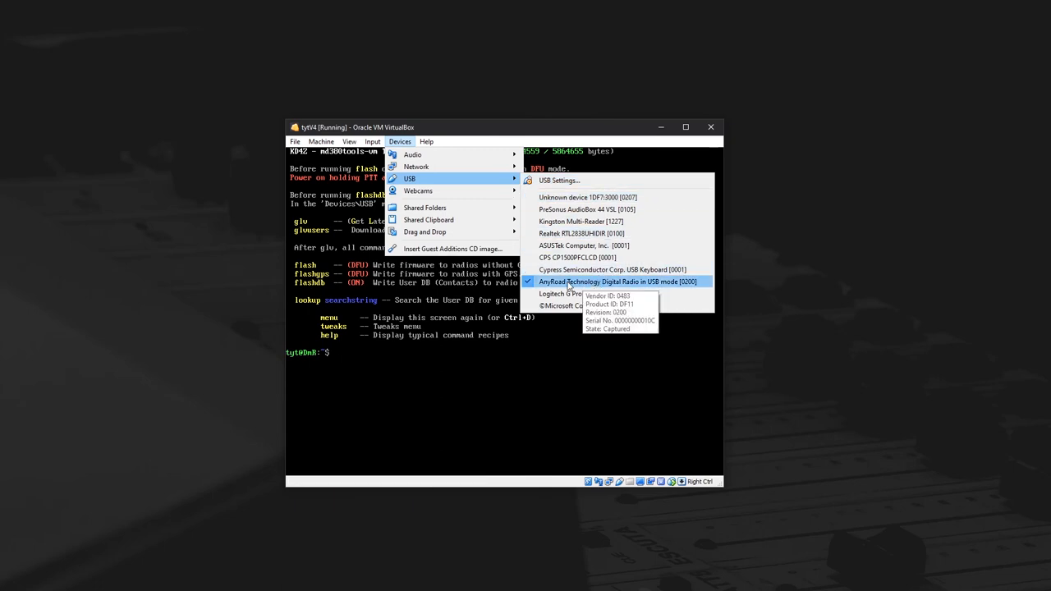
{"action": "mouse_move", "coordinate": [575, 285]}
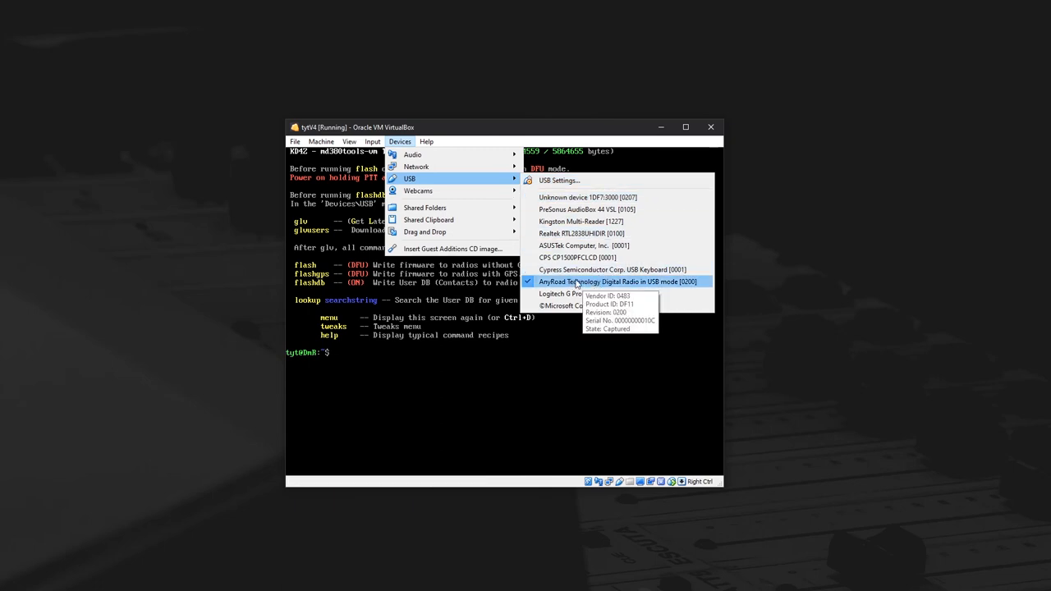
{"action": "mouse_move", "coordinate": [664, 283]}
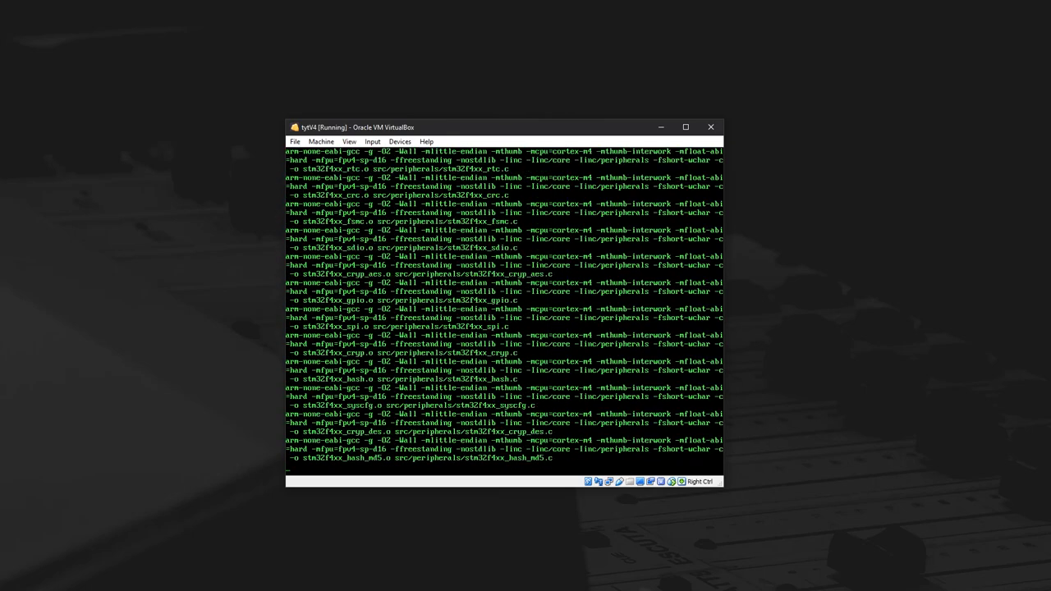
- Scroll through the glv build output until the menu shows 148618 contacts
{"action": "scroll", "scroll_direction": "down", "scroll_amount": 3}
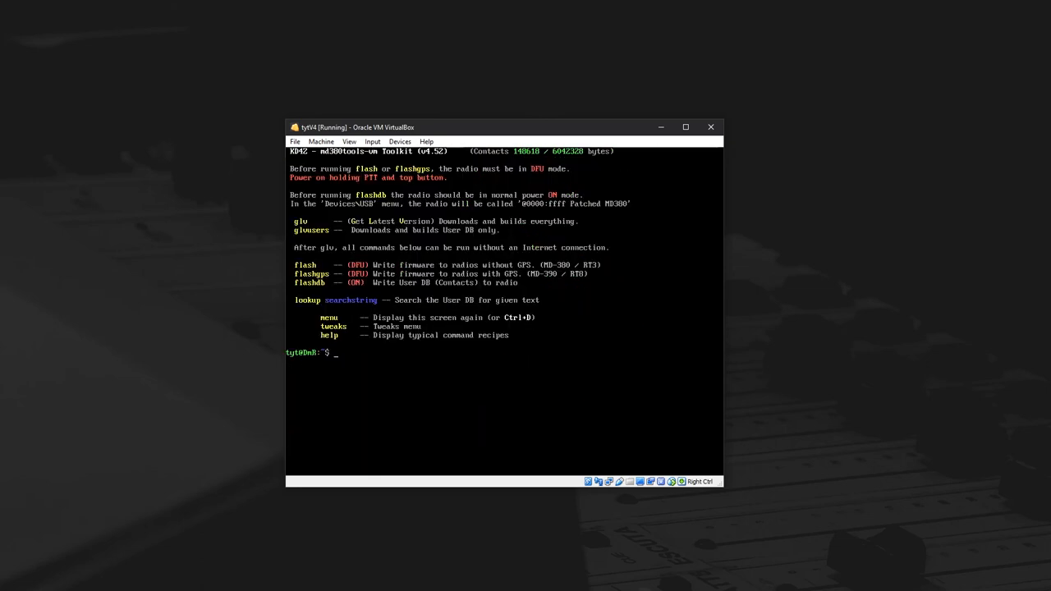
- Flash the GPS firmware to the radio with flashgps, then enter flashdb
{"action": "type", "text": "flashgps"}
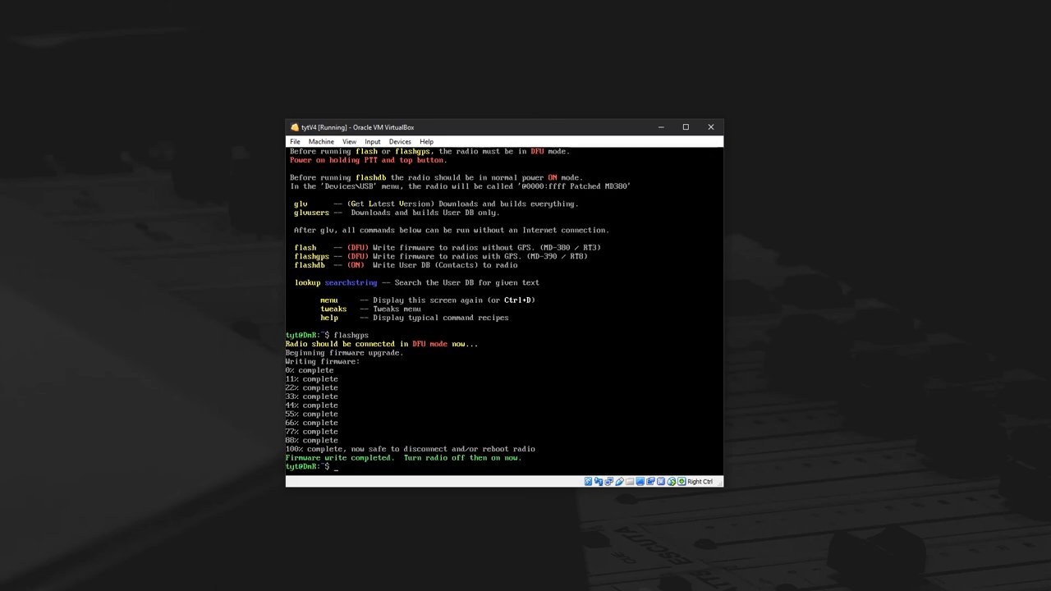
{"action": "type", "text": "flashdb"}
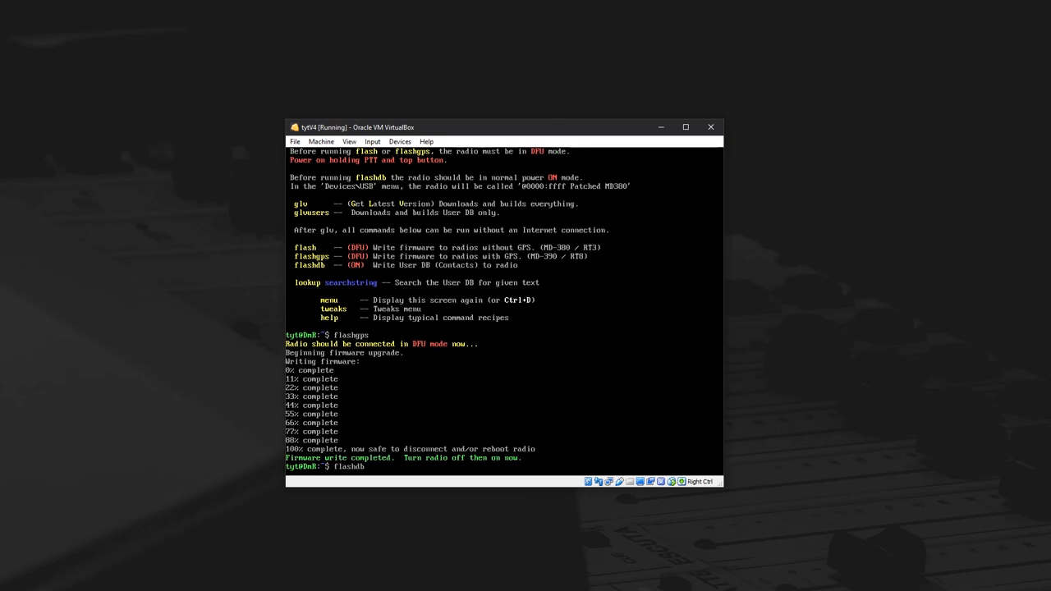